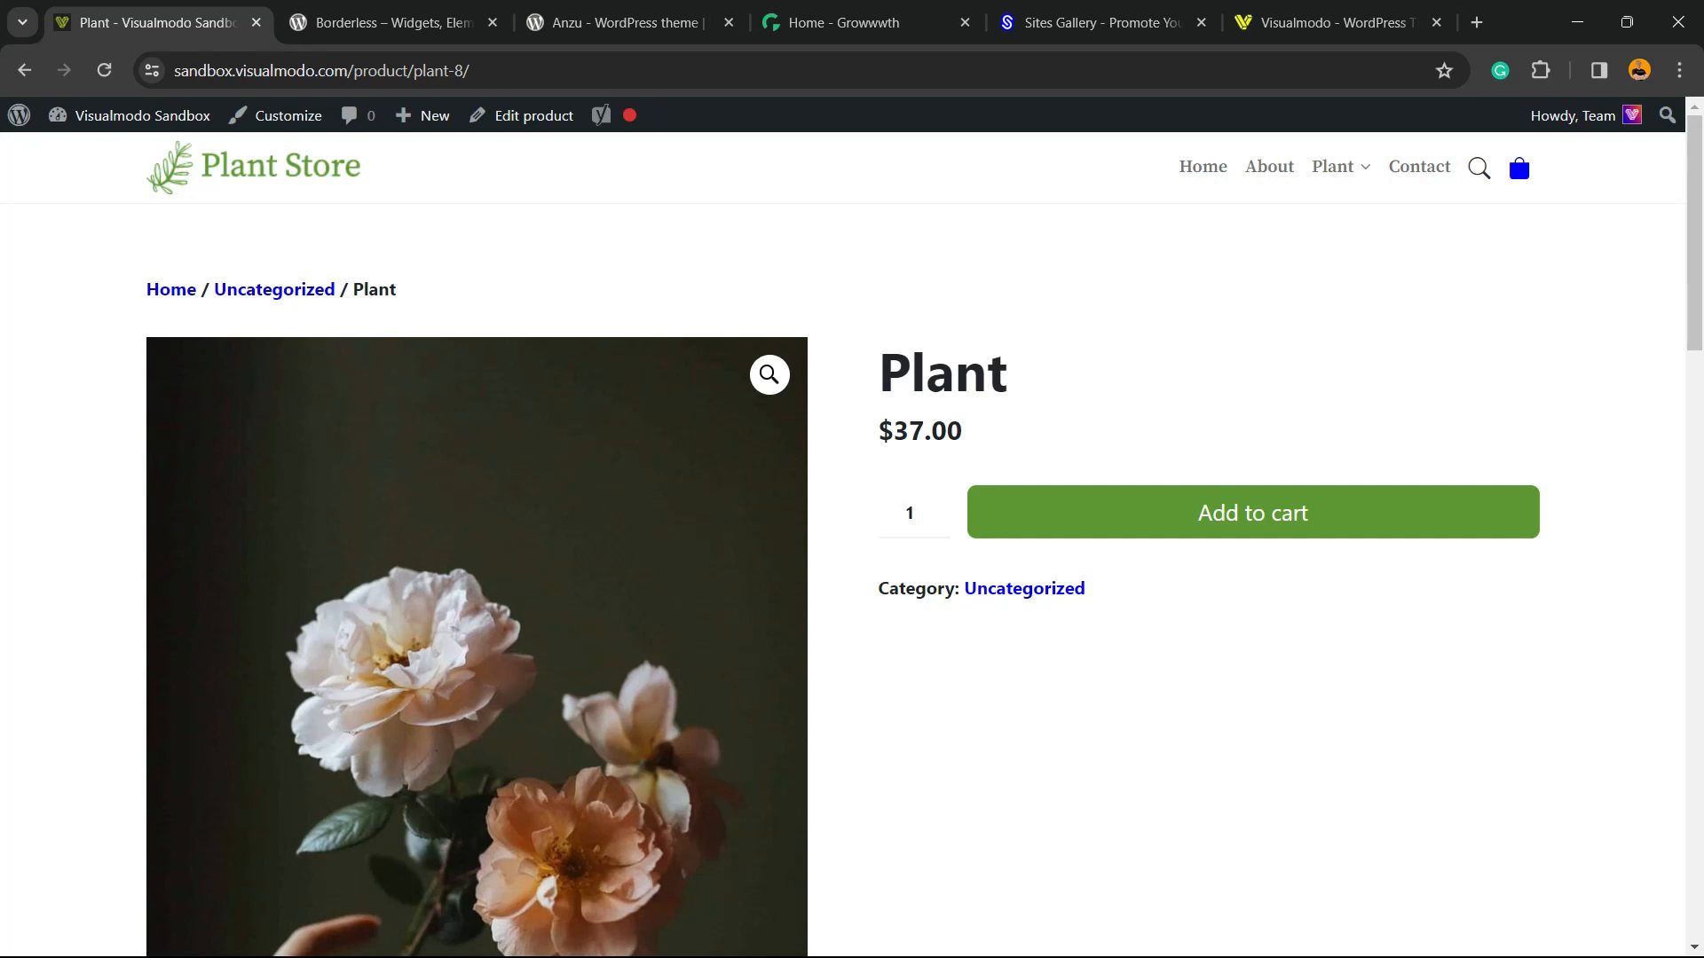
pyautogui.moveTo(910, 512)
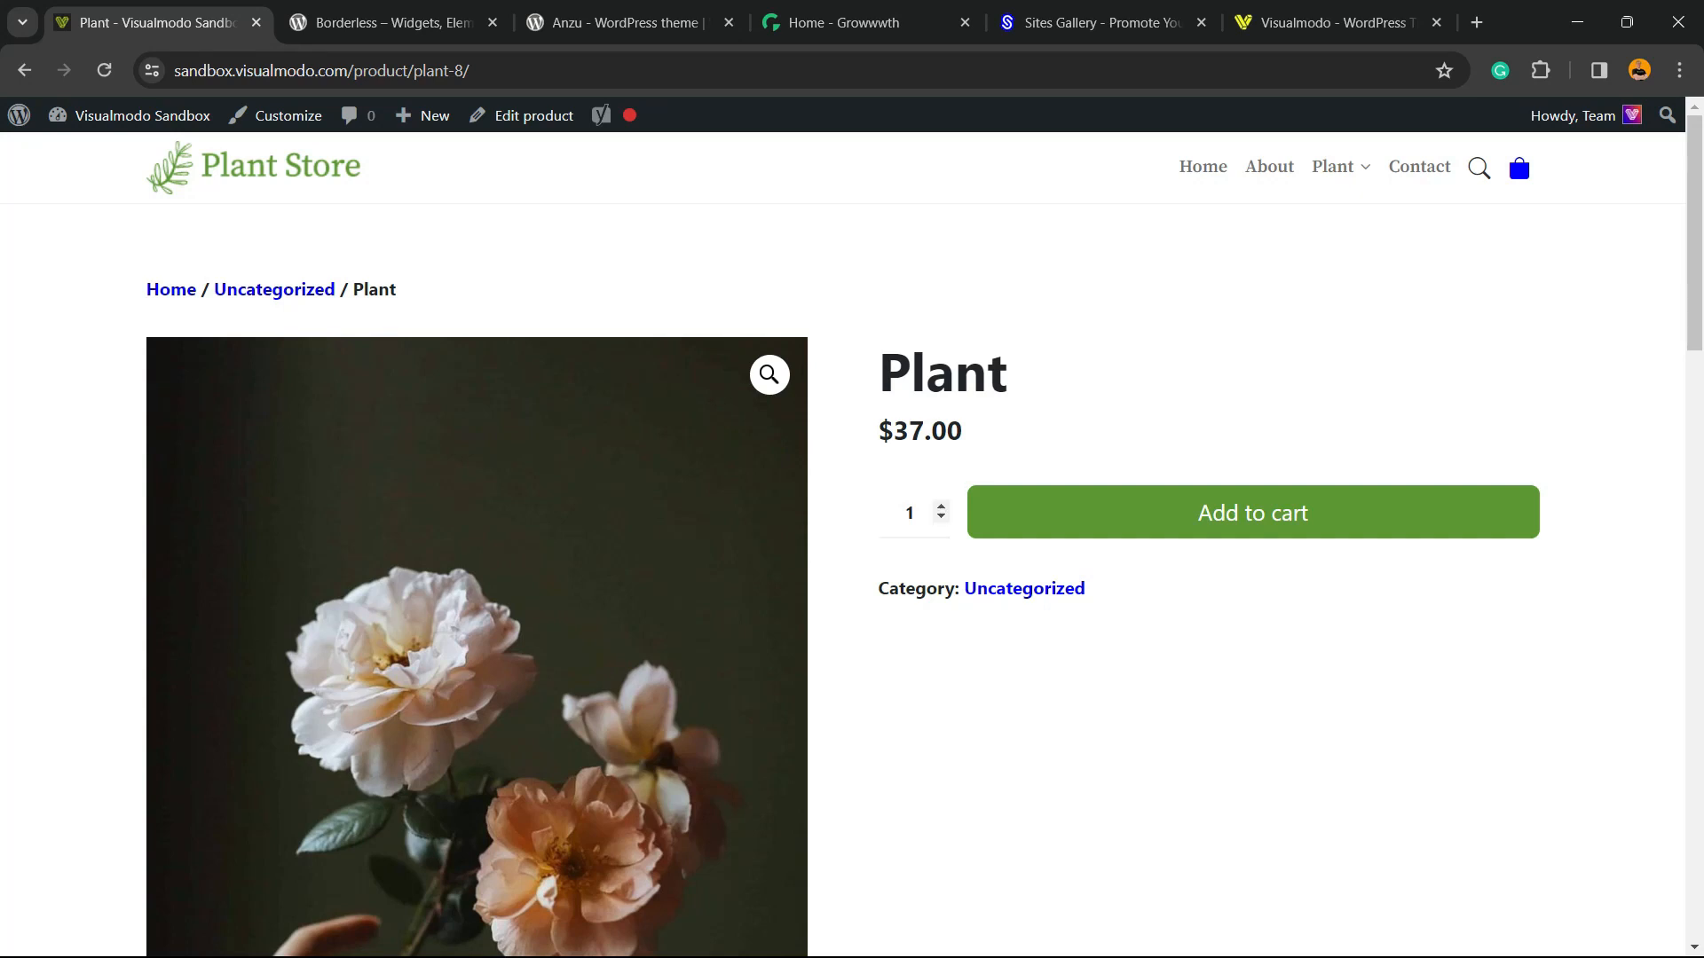
# Browse the Plant product's store page and highlight its name
pyautogui.scroll(-3)
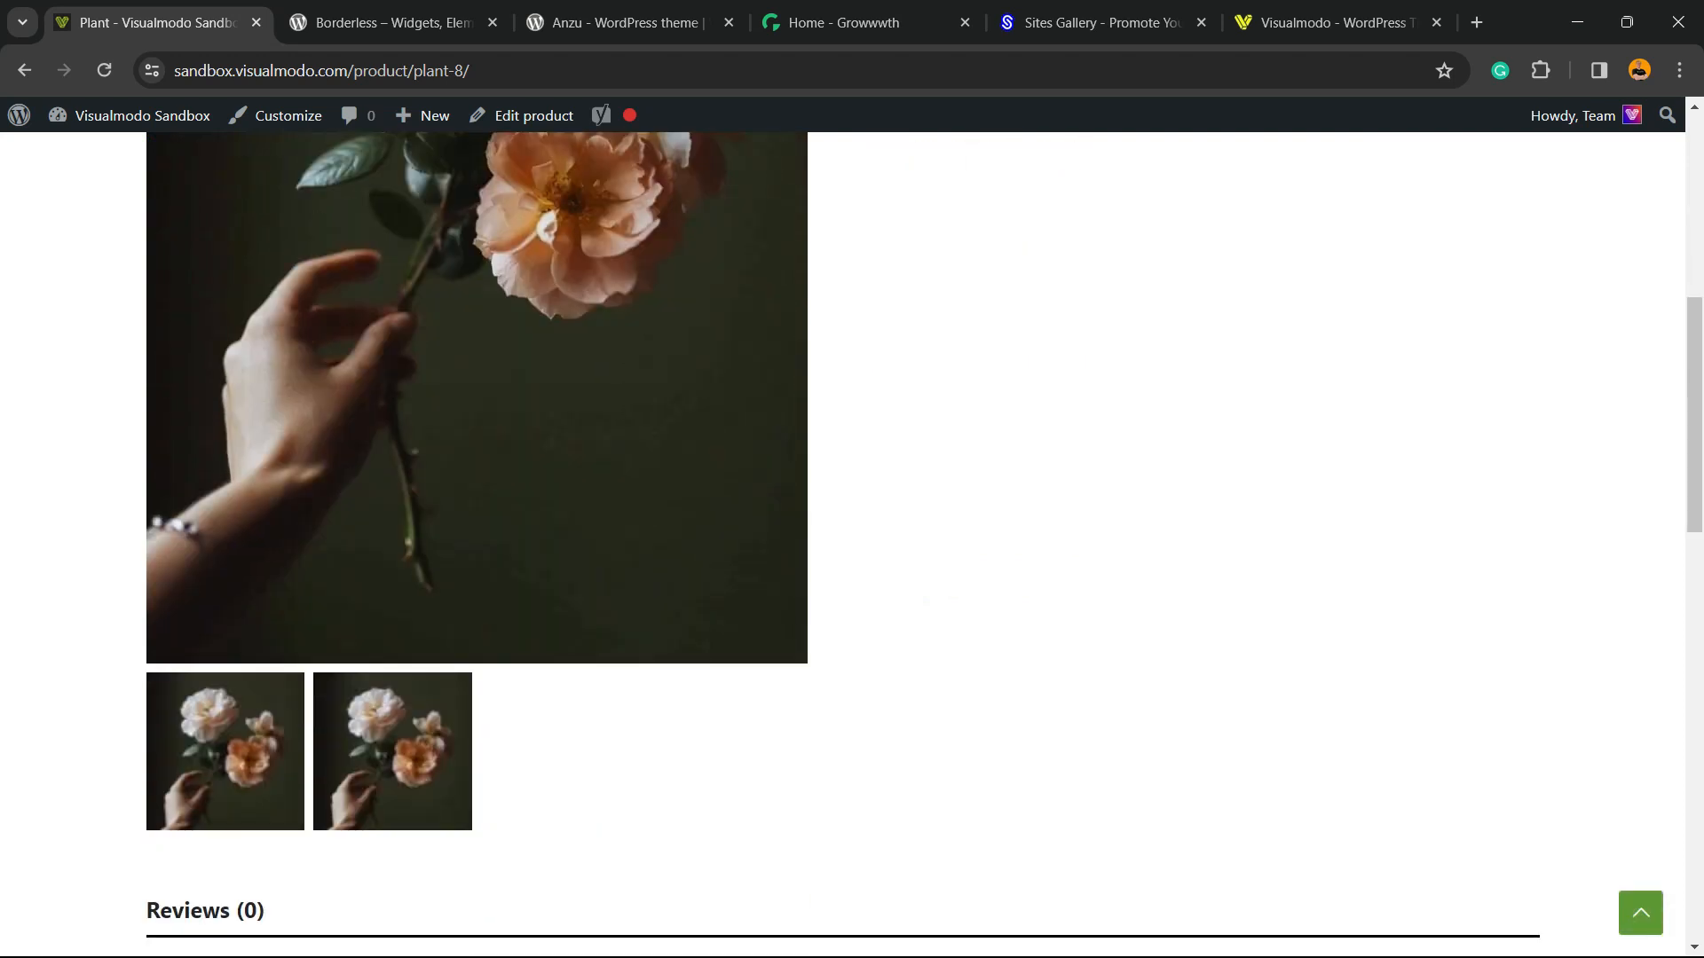
pyautogui.scroll(-3)
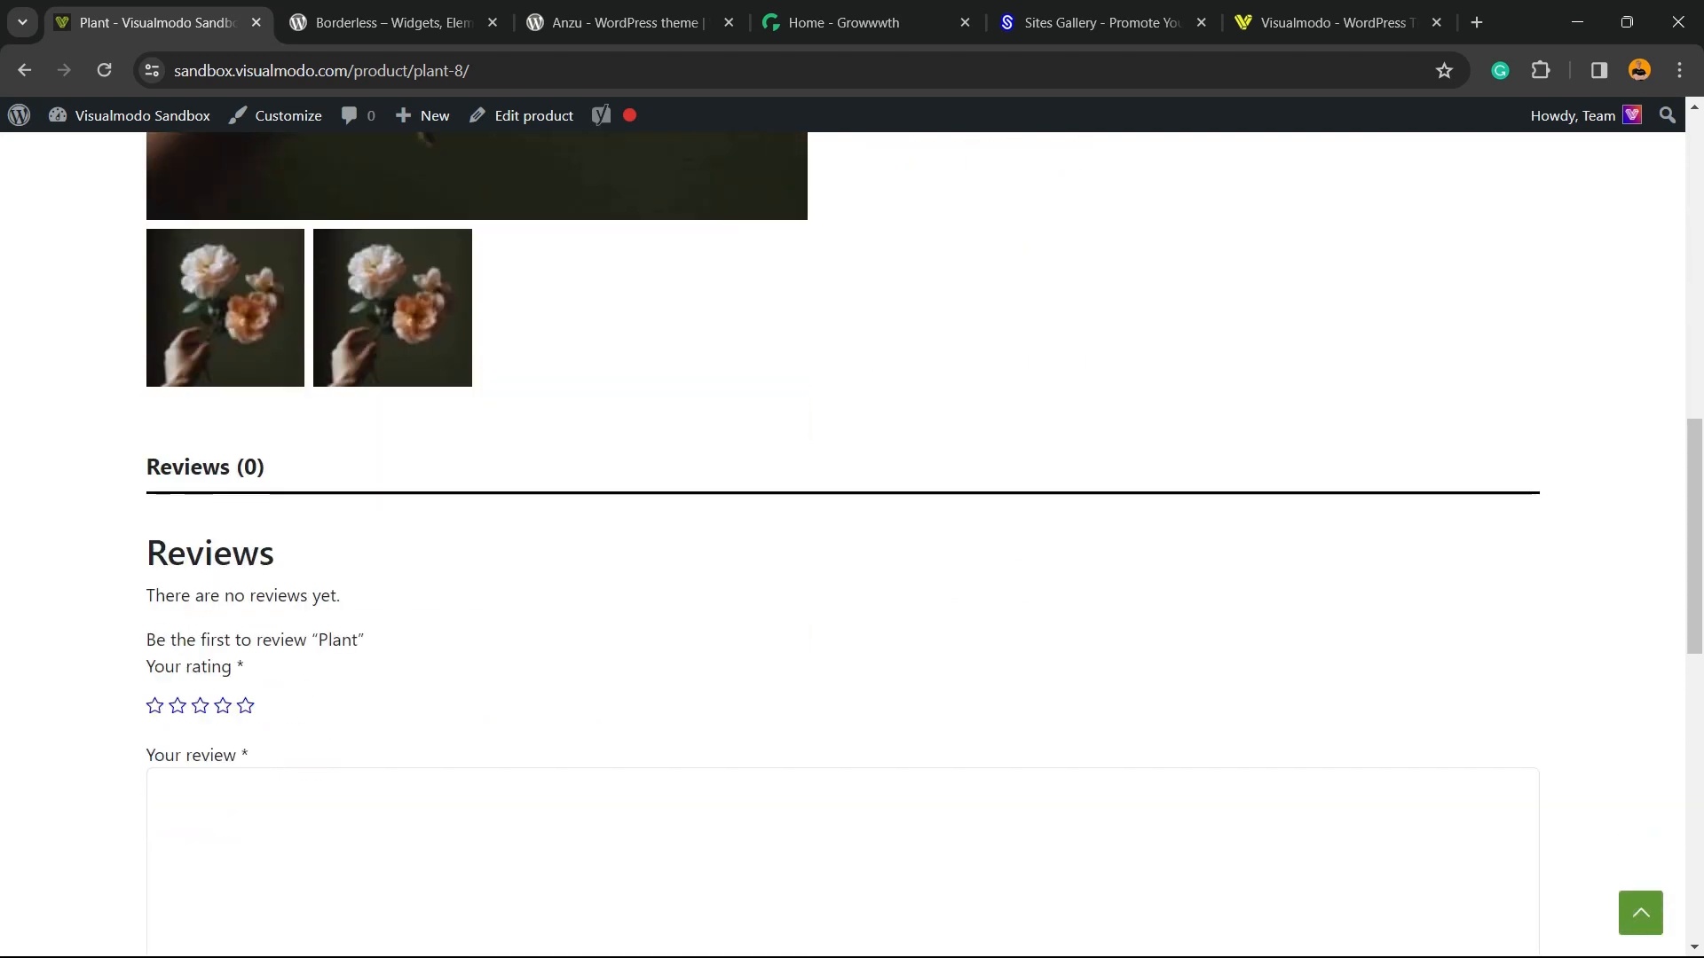
pyautogui.scroll(-3)
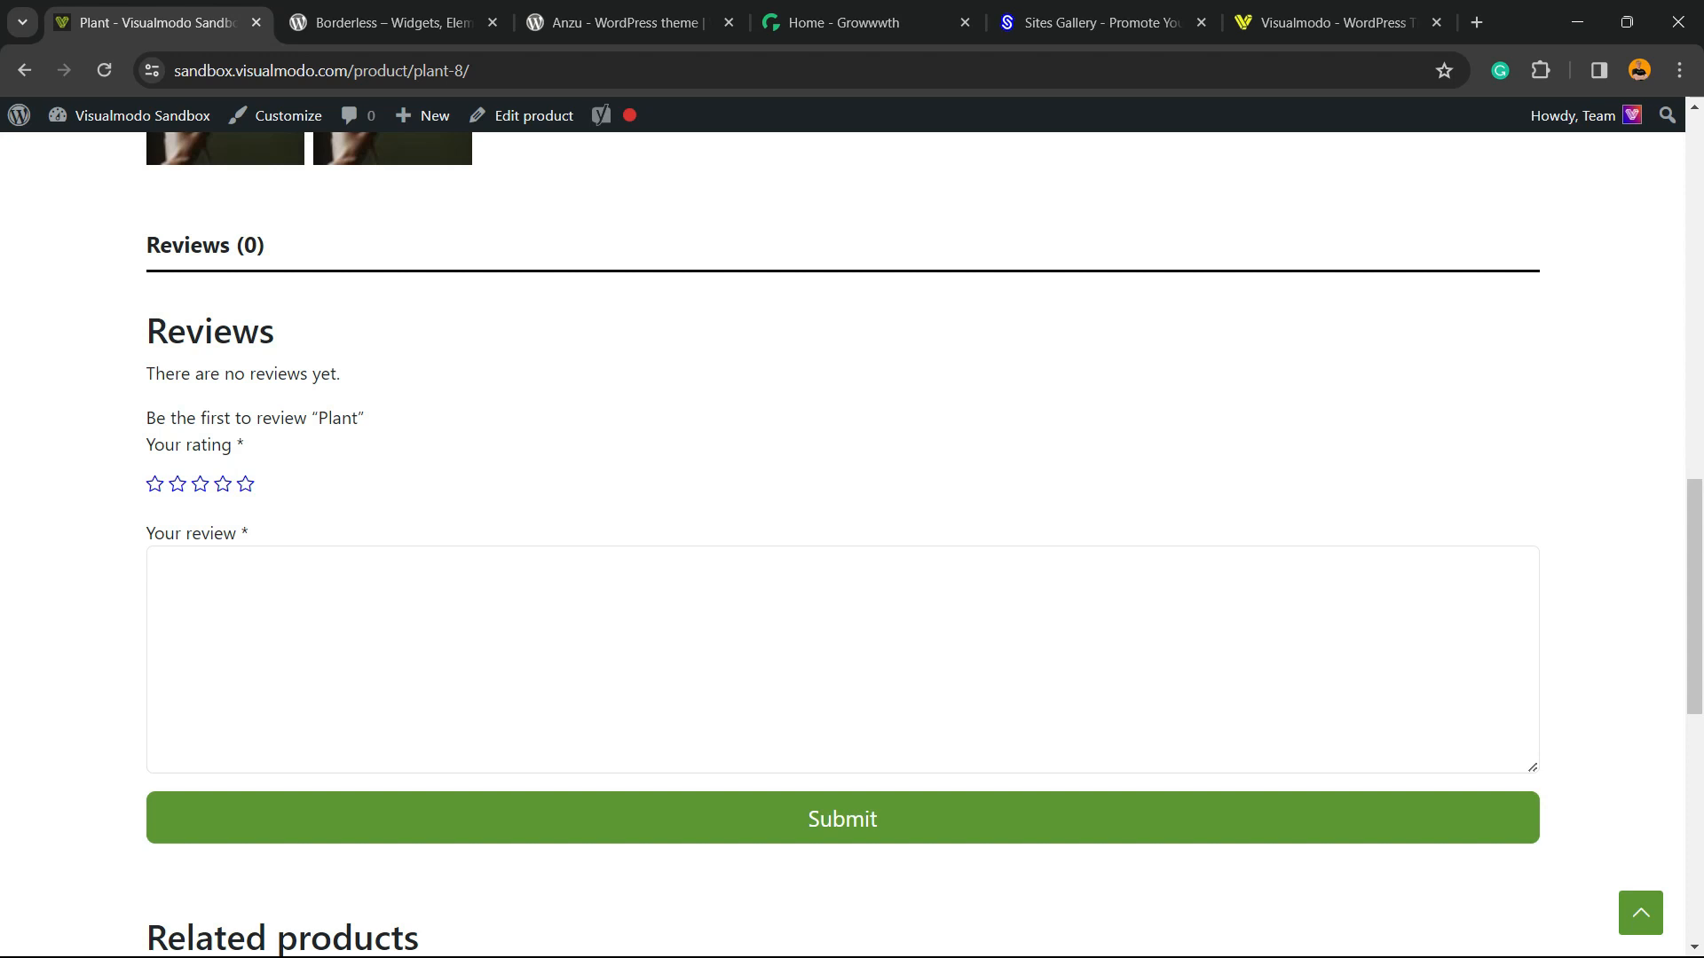
pyautogui.scroll(-3)
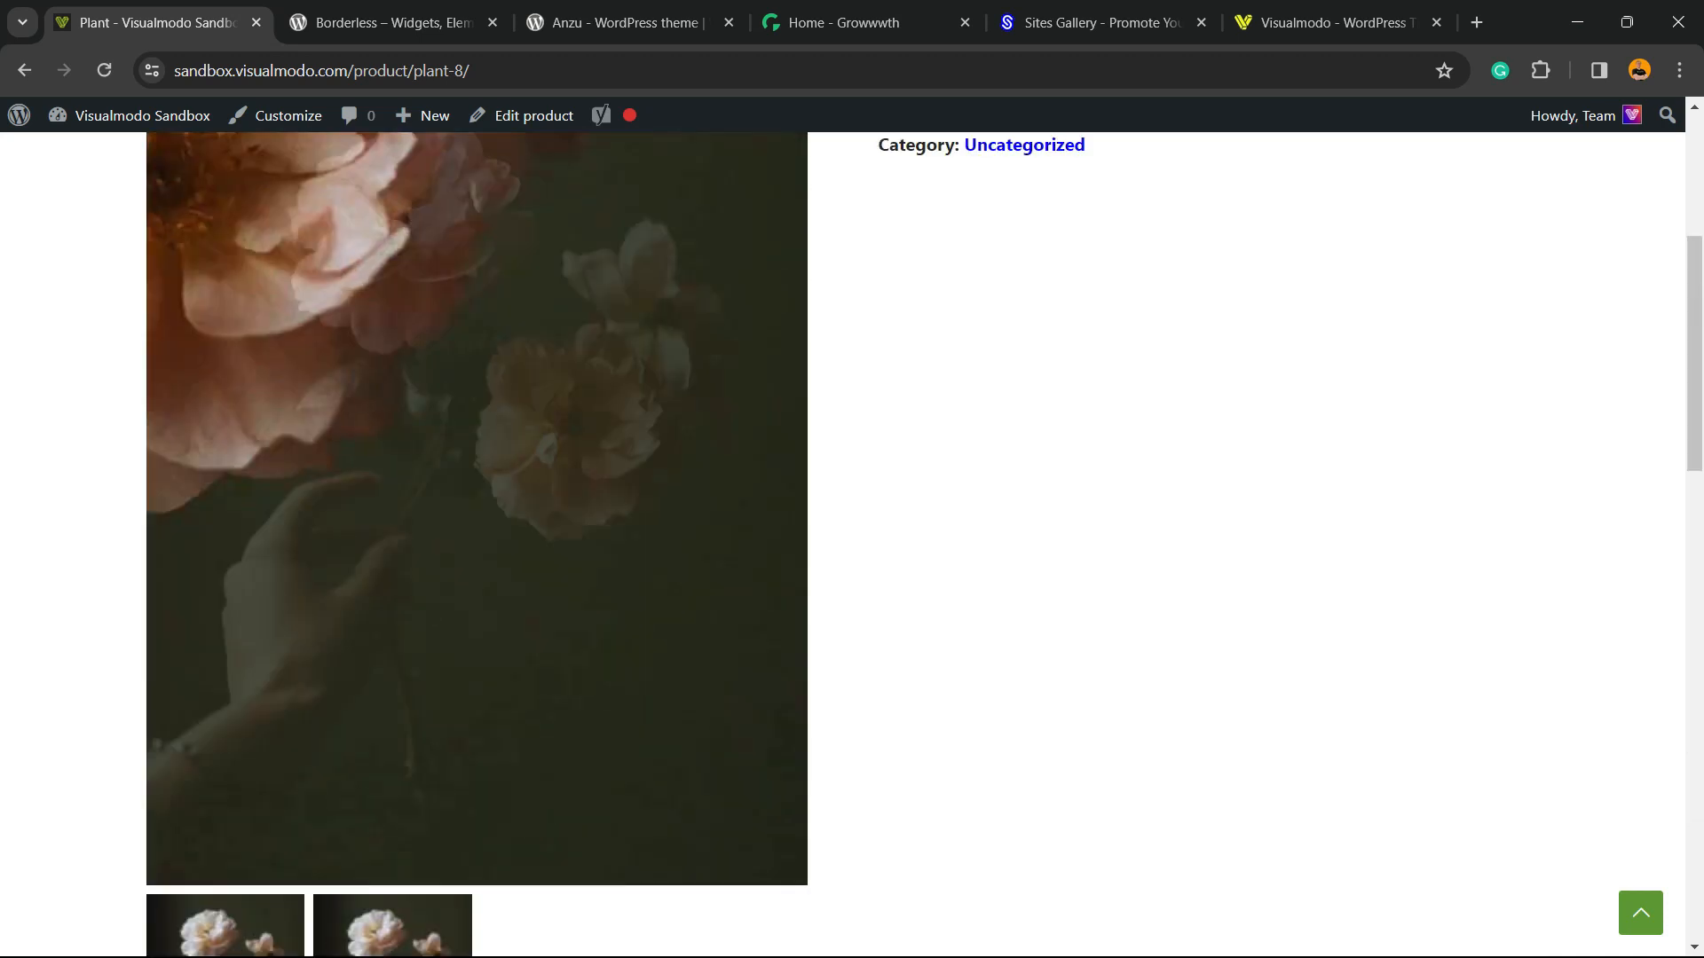
pyautogui.scroll(3)
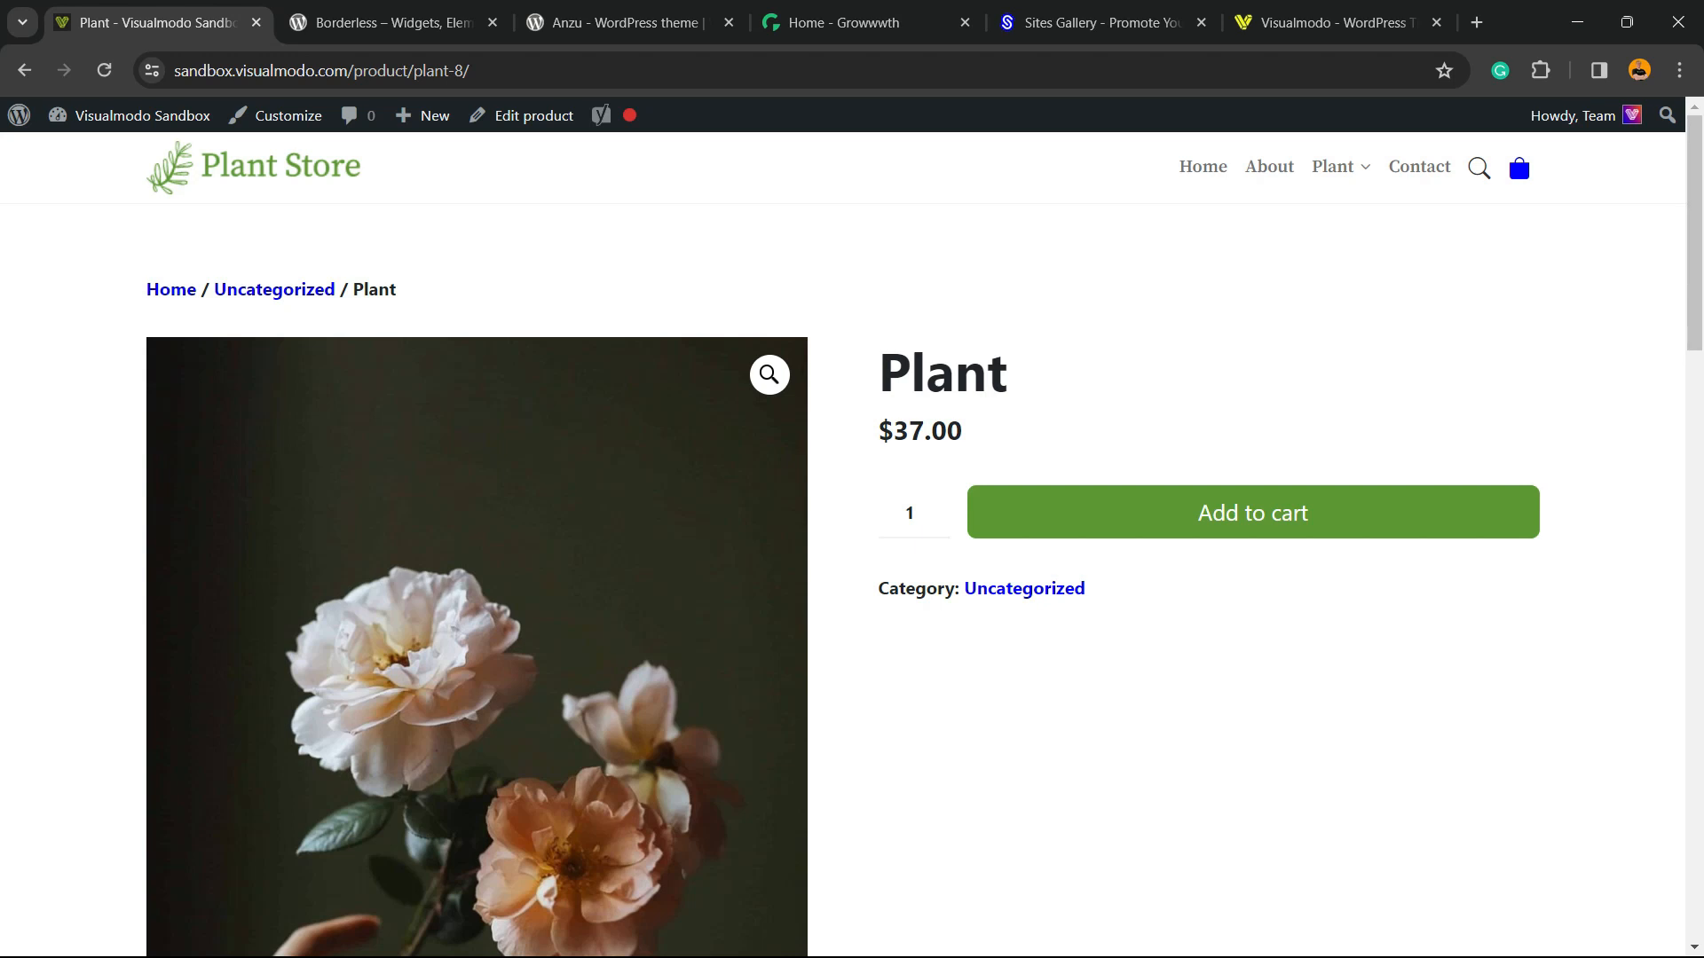
pyautogui.scroll(-3)
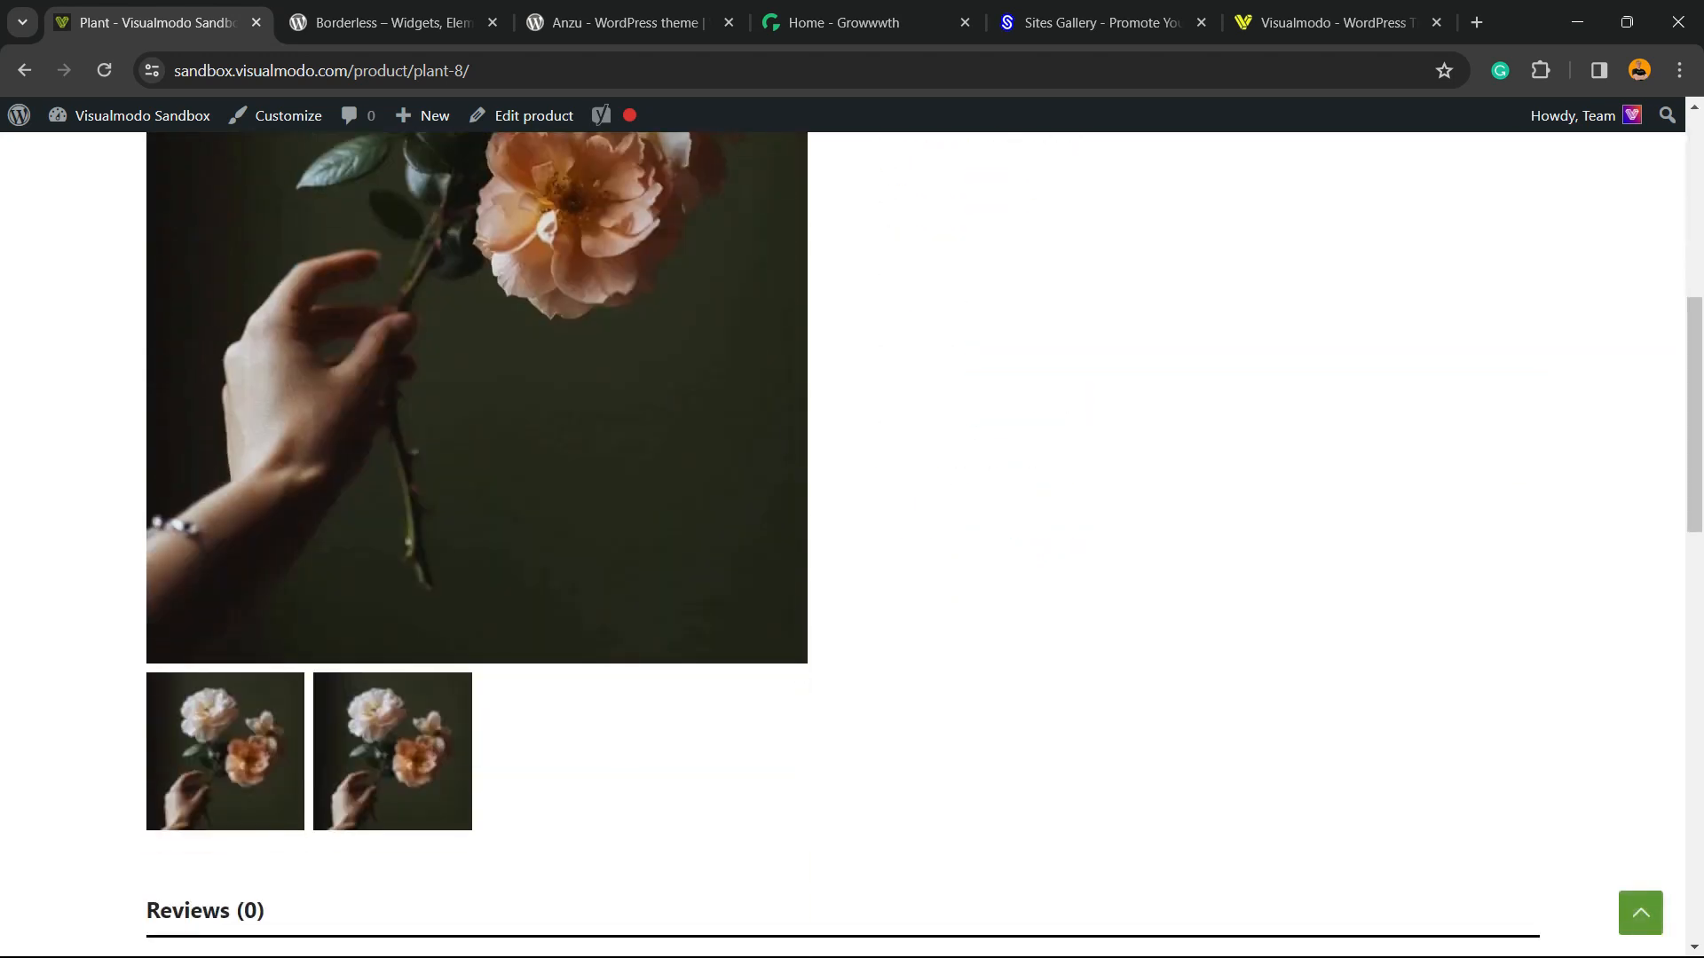
pyautogui.scroll(3)
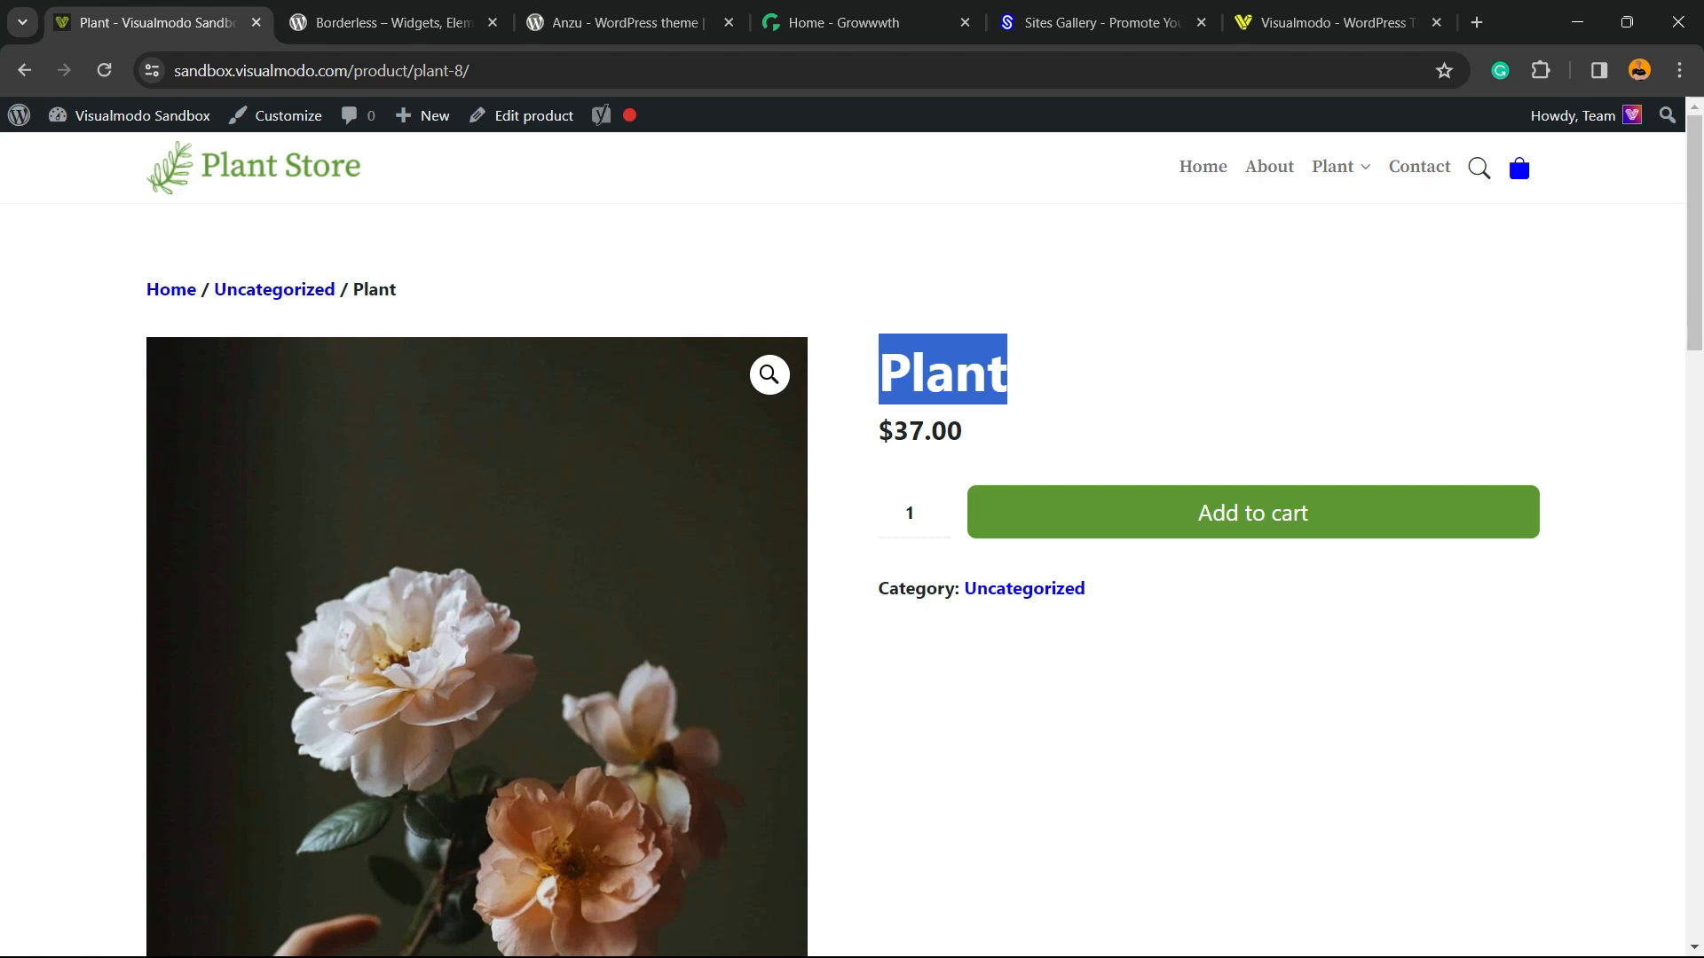
pyautogui.click(392, 21)
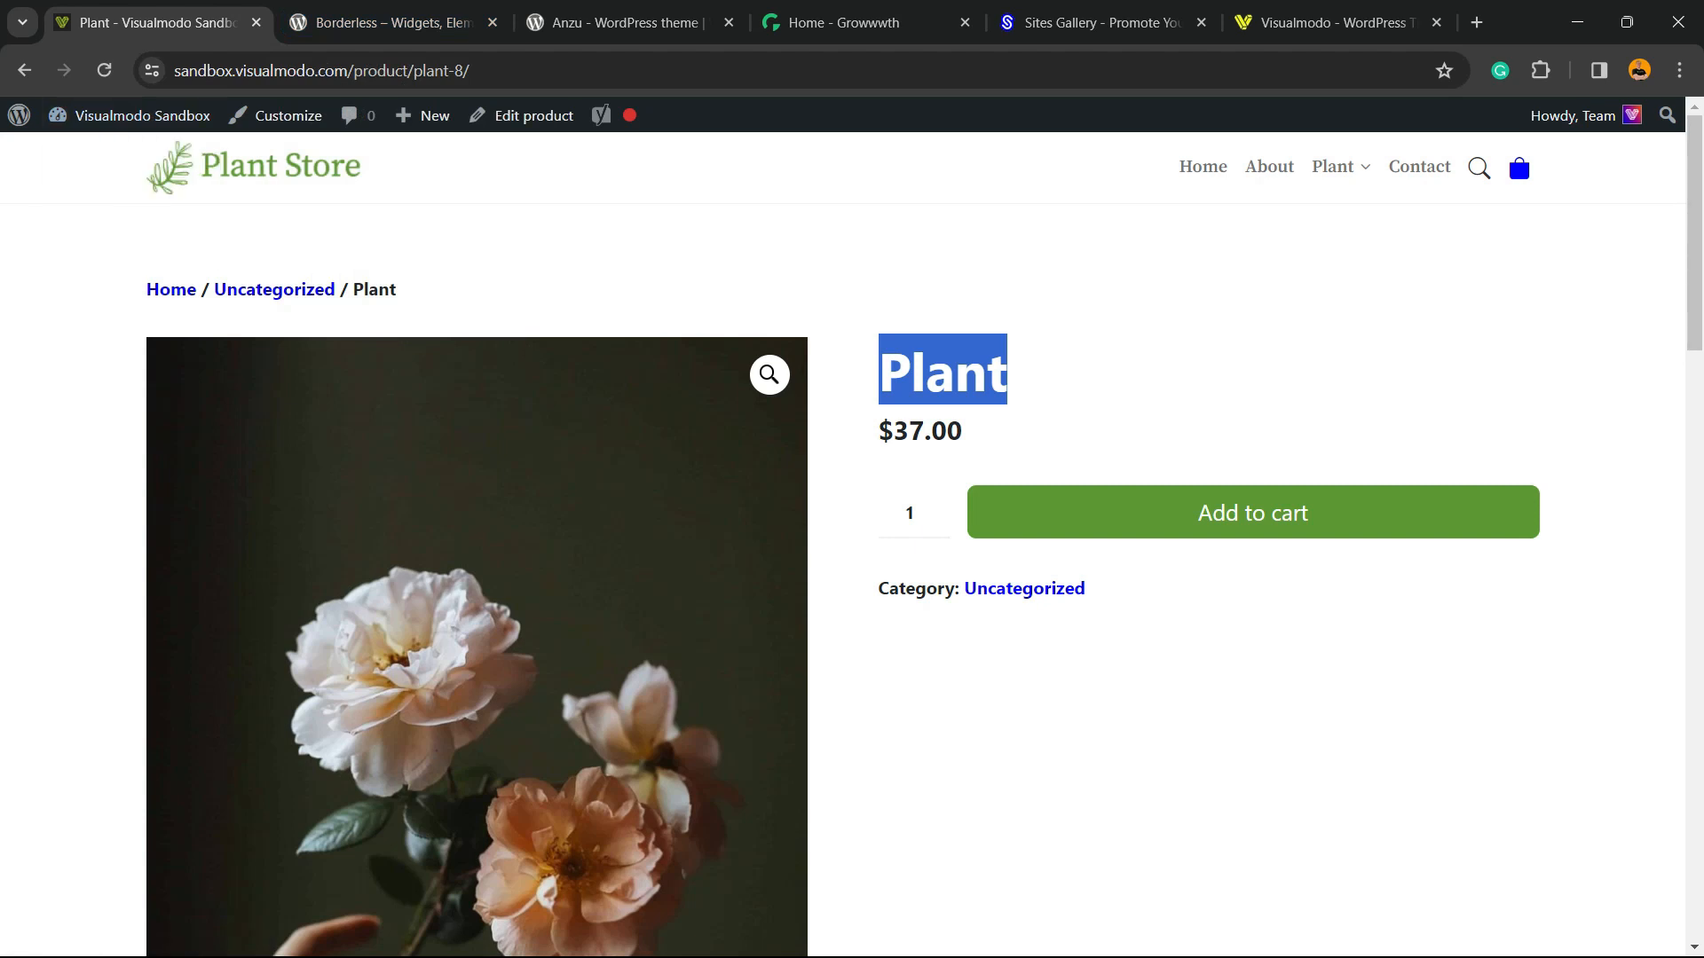
pyautogui.scroll(-3)
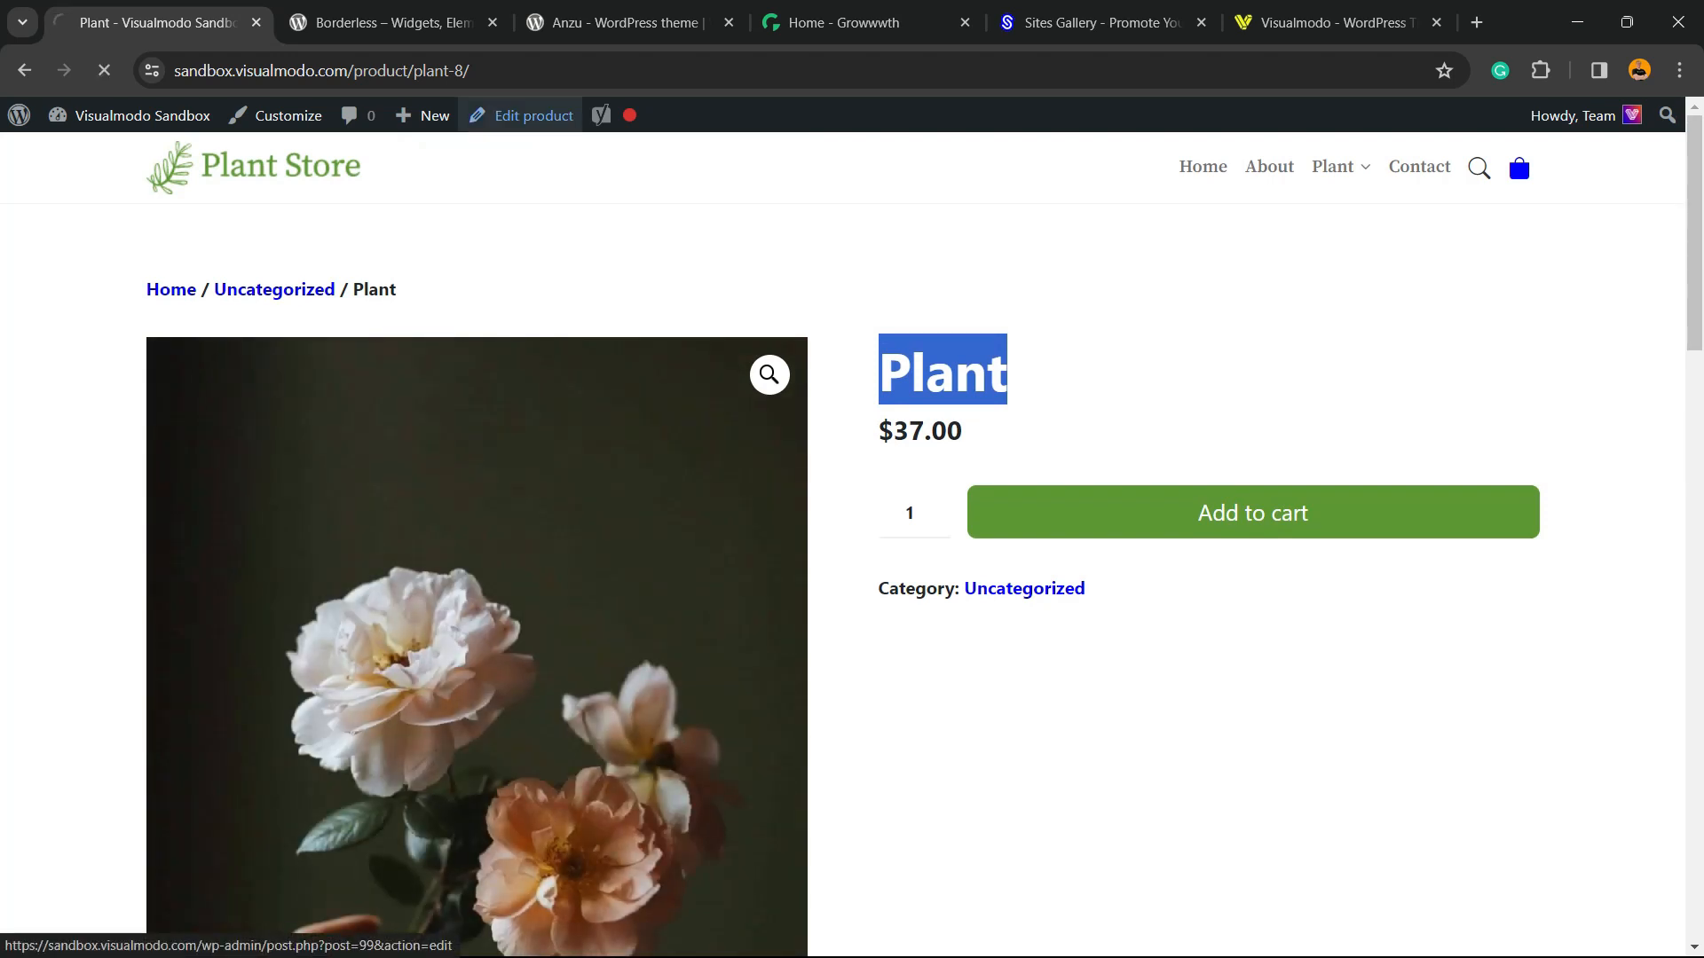
# Open the Plant product editor and scroll to its empty description
pyautogui.click(532, 115)
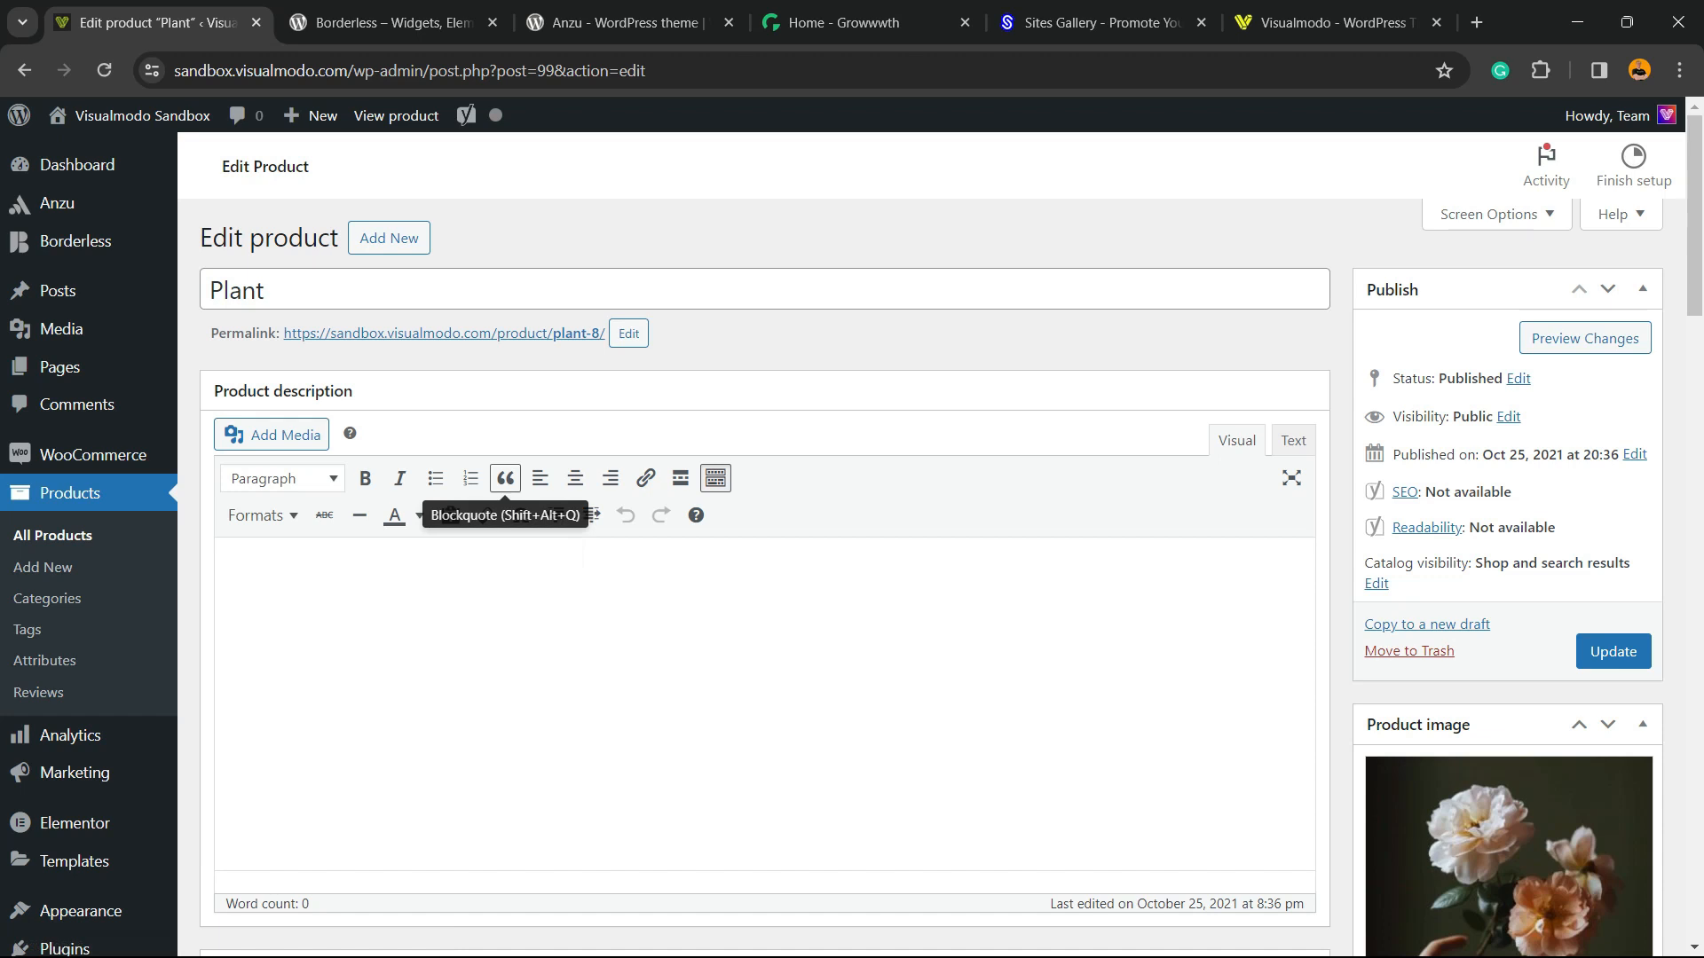
pyautogui.scroll(-3)
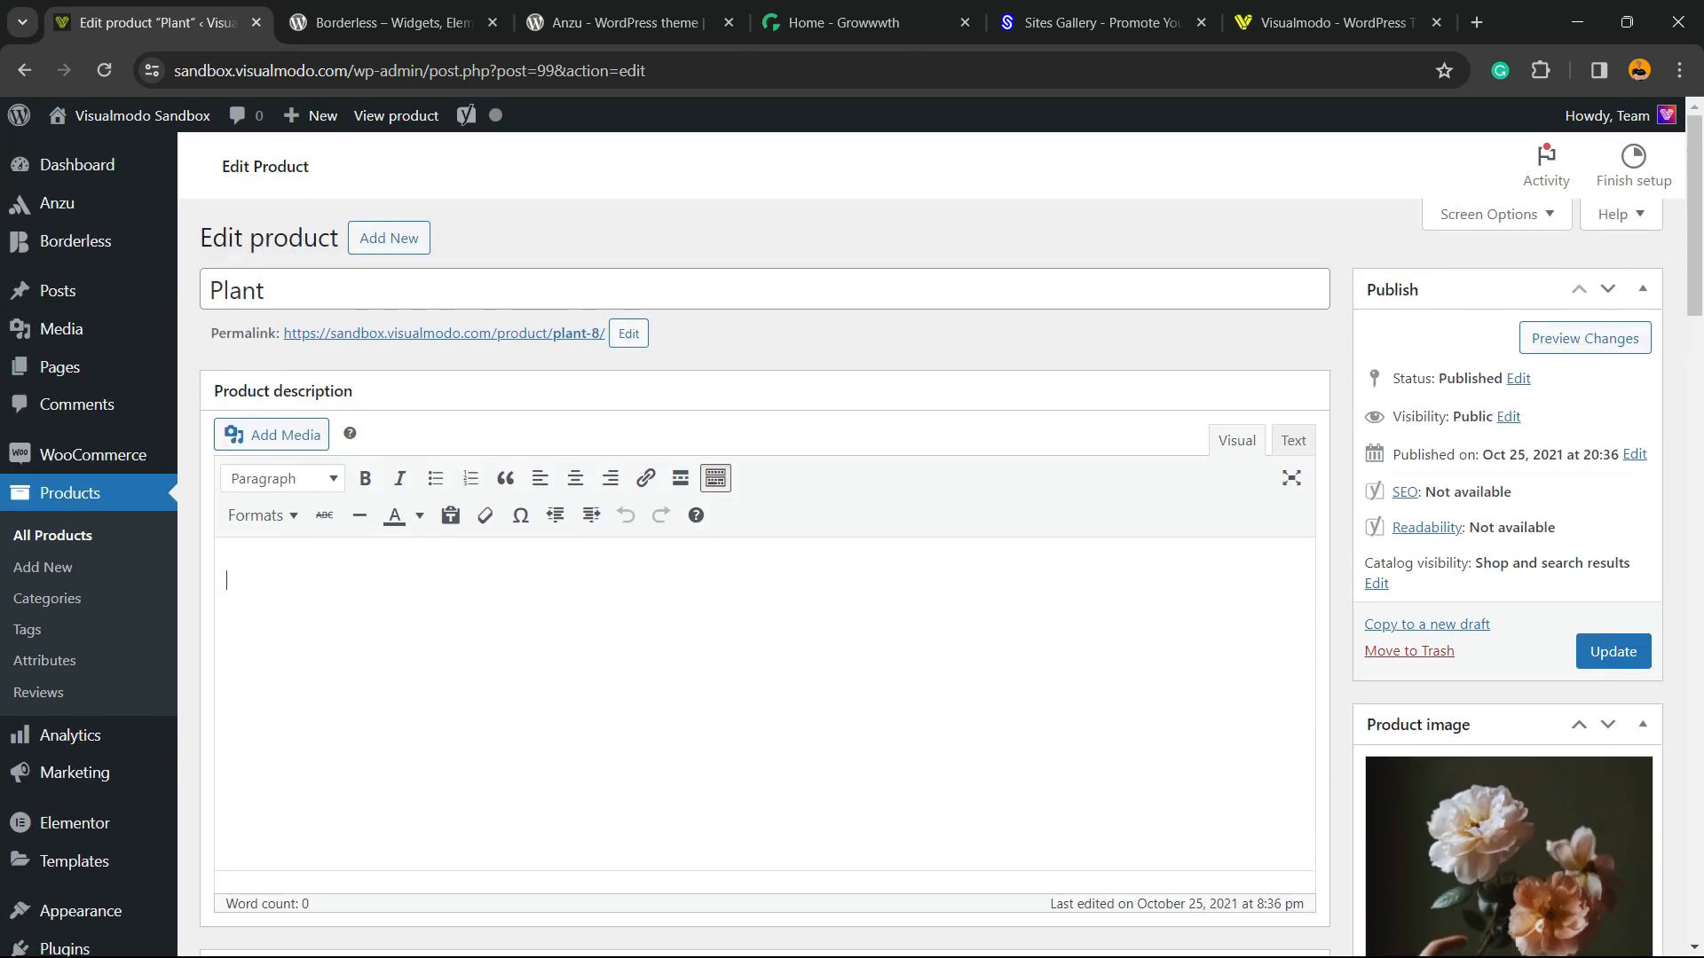
pyautogui.scroll(-3)
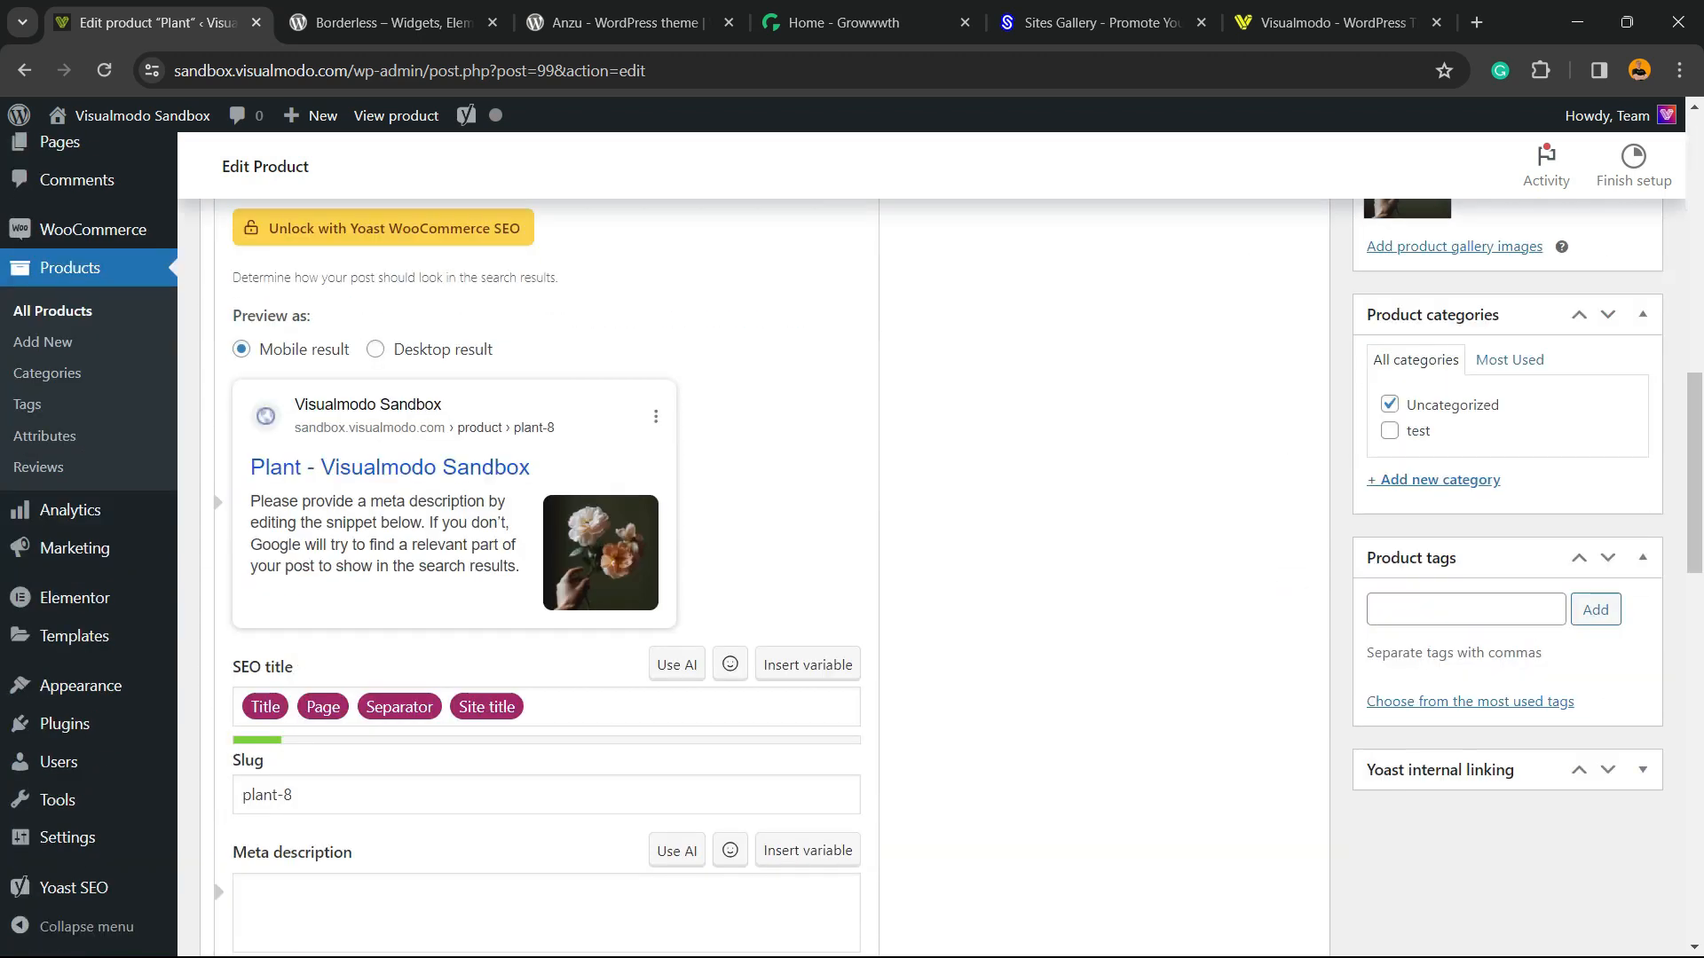
# Insert the Quickart comparison chart from the Media Library into the description at Full Size
pyautogui.click(1452, 246)
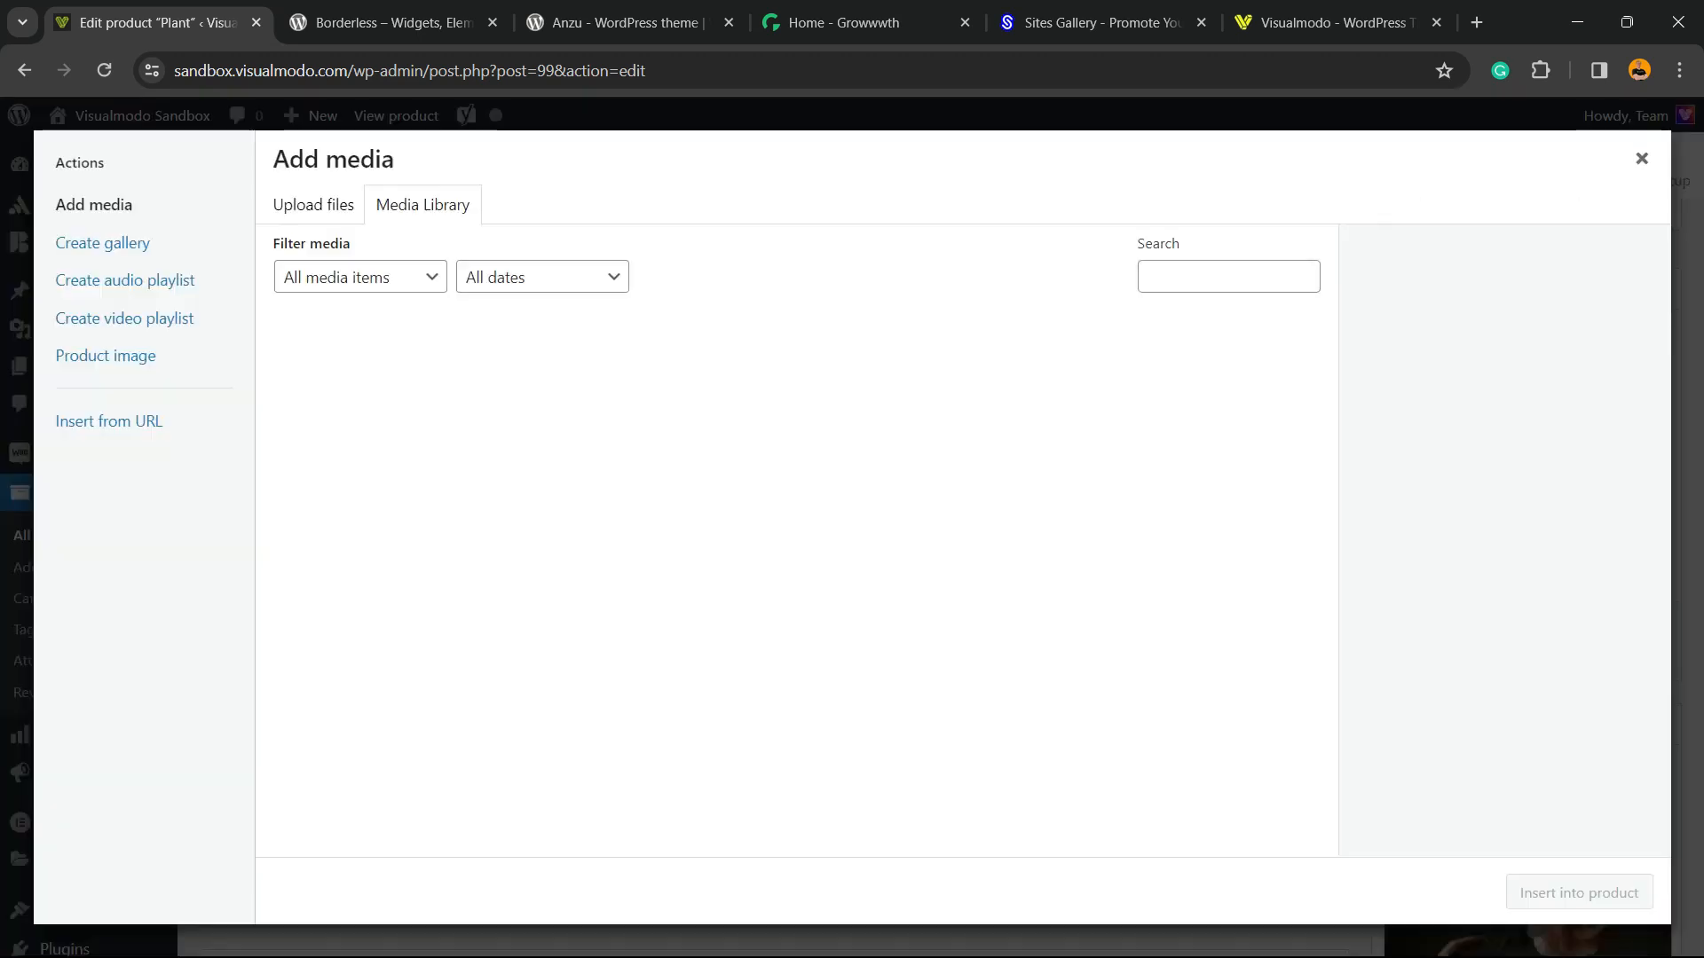
pyautogui.click(311, 204)
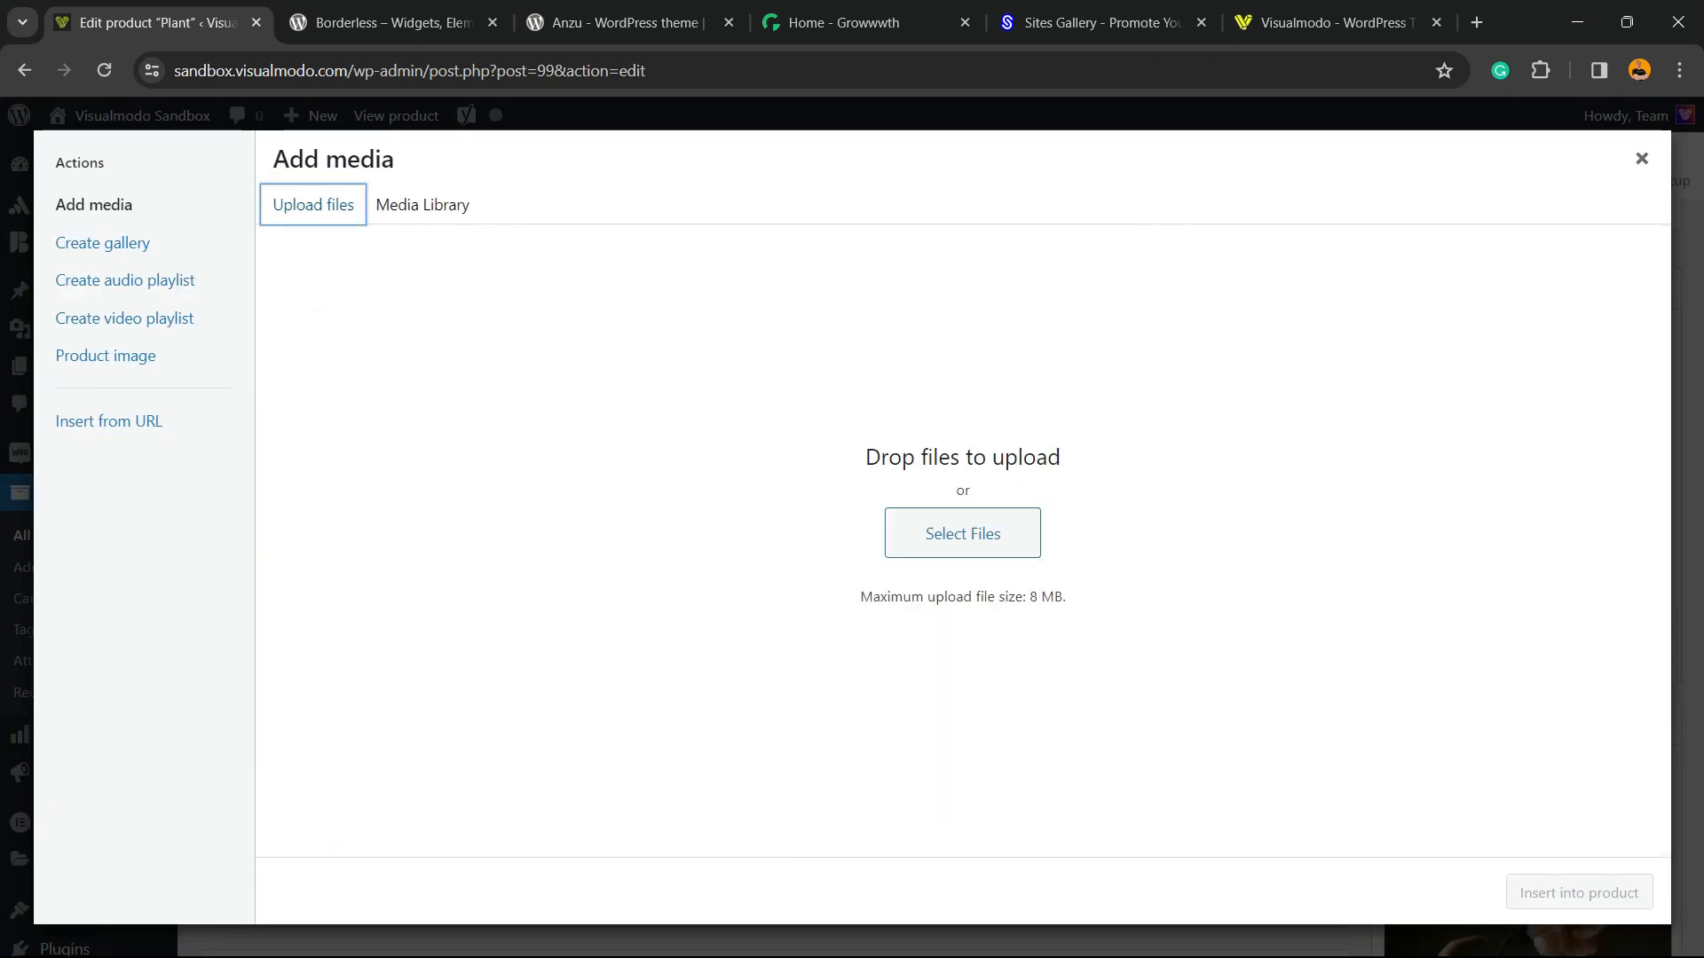
pyautogui.click(960, 534)
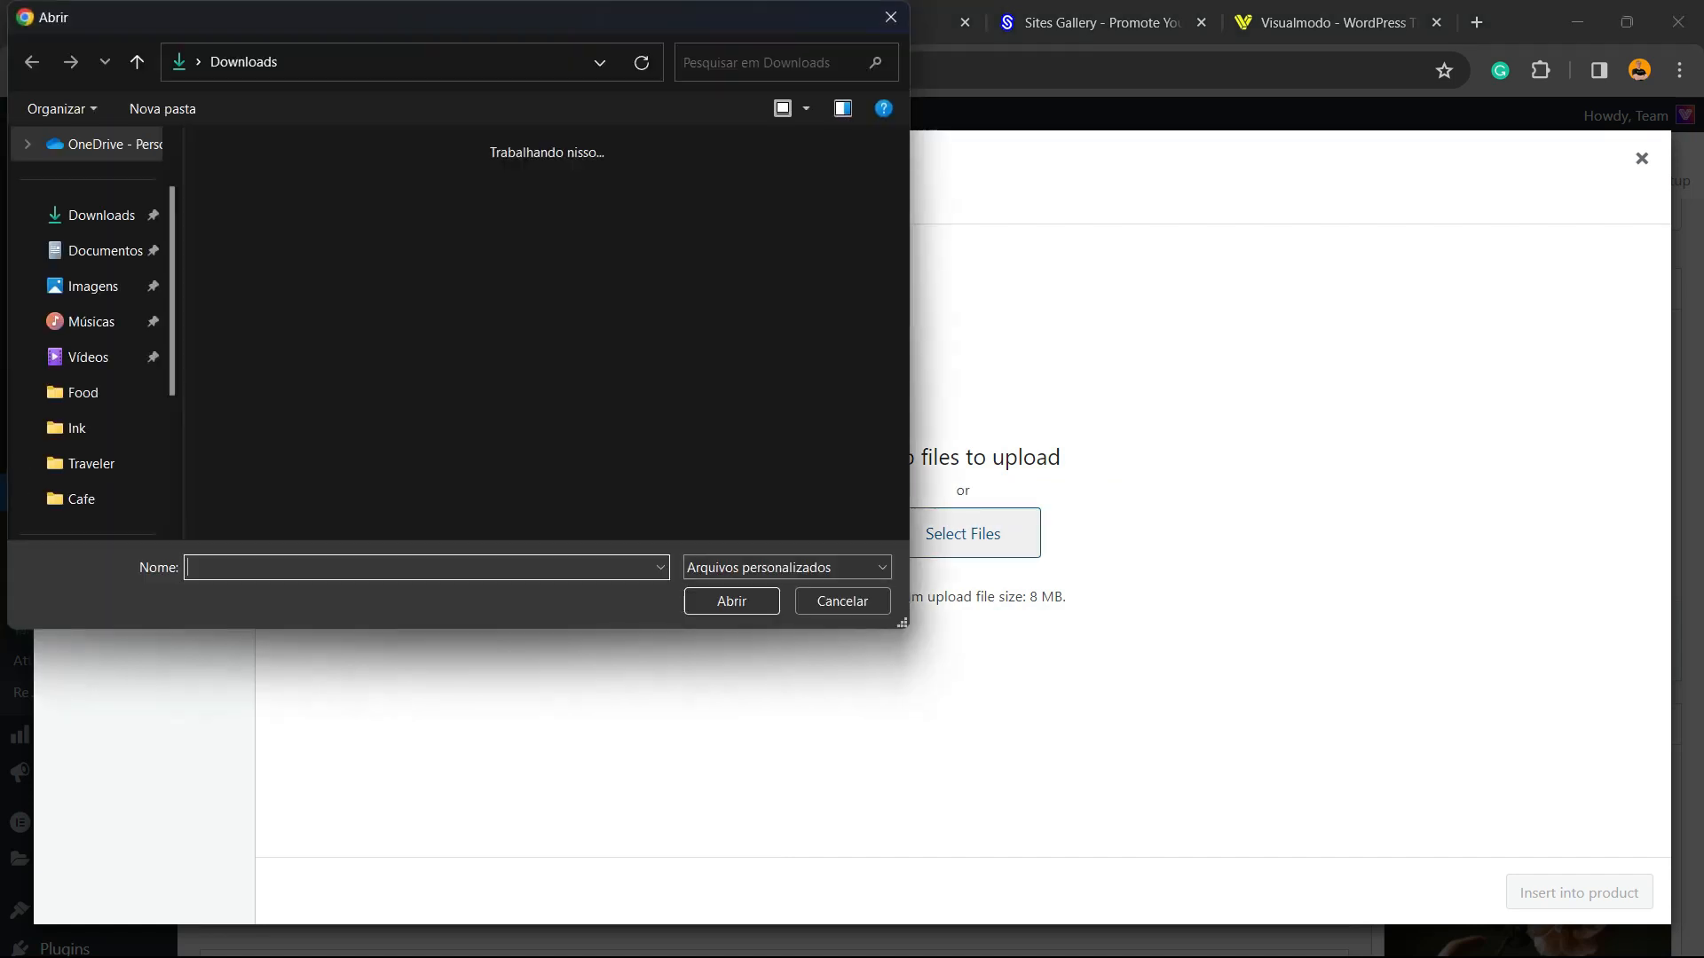
pyautogui.click(841, 600)
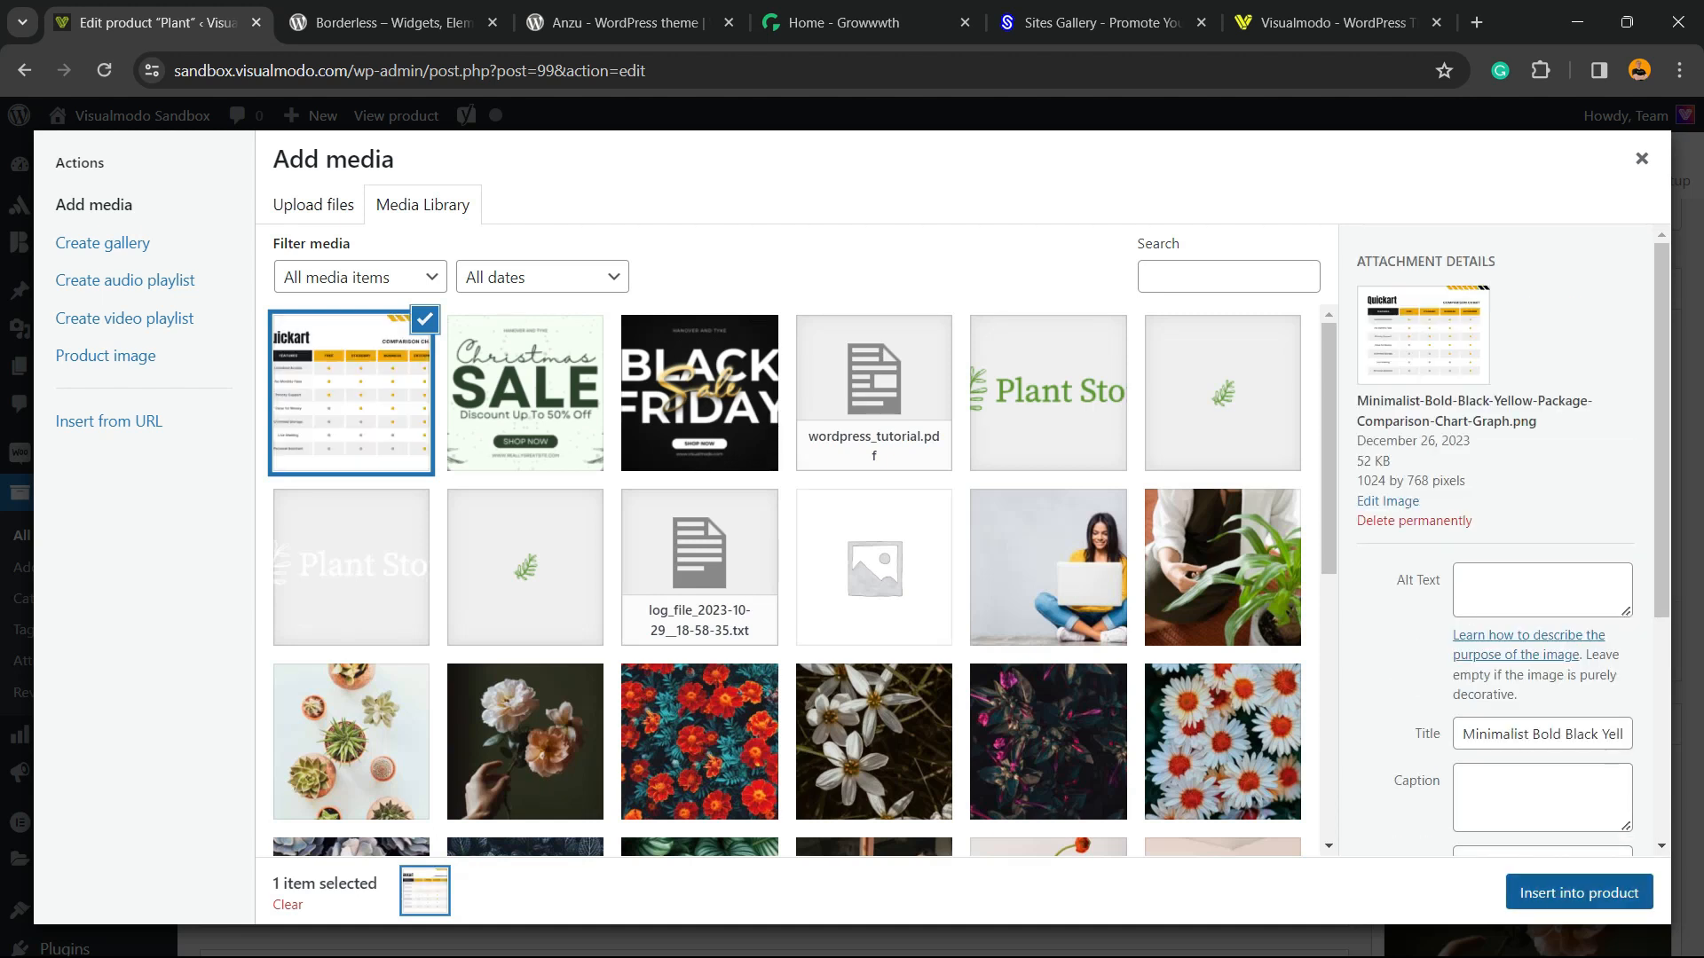
pyautogui.click(1577, 892)
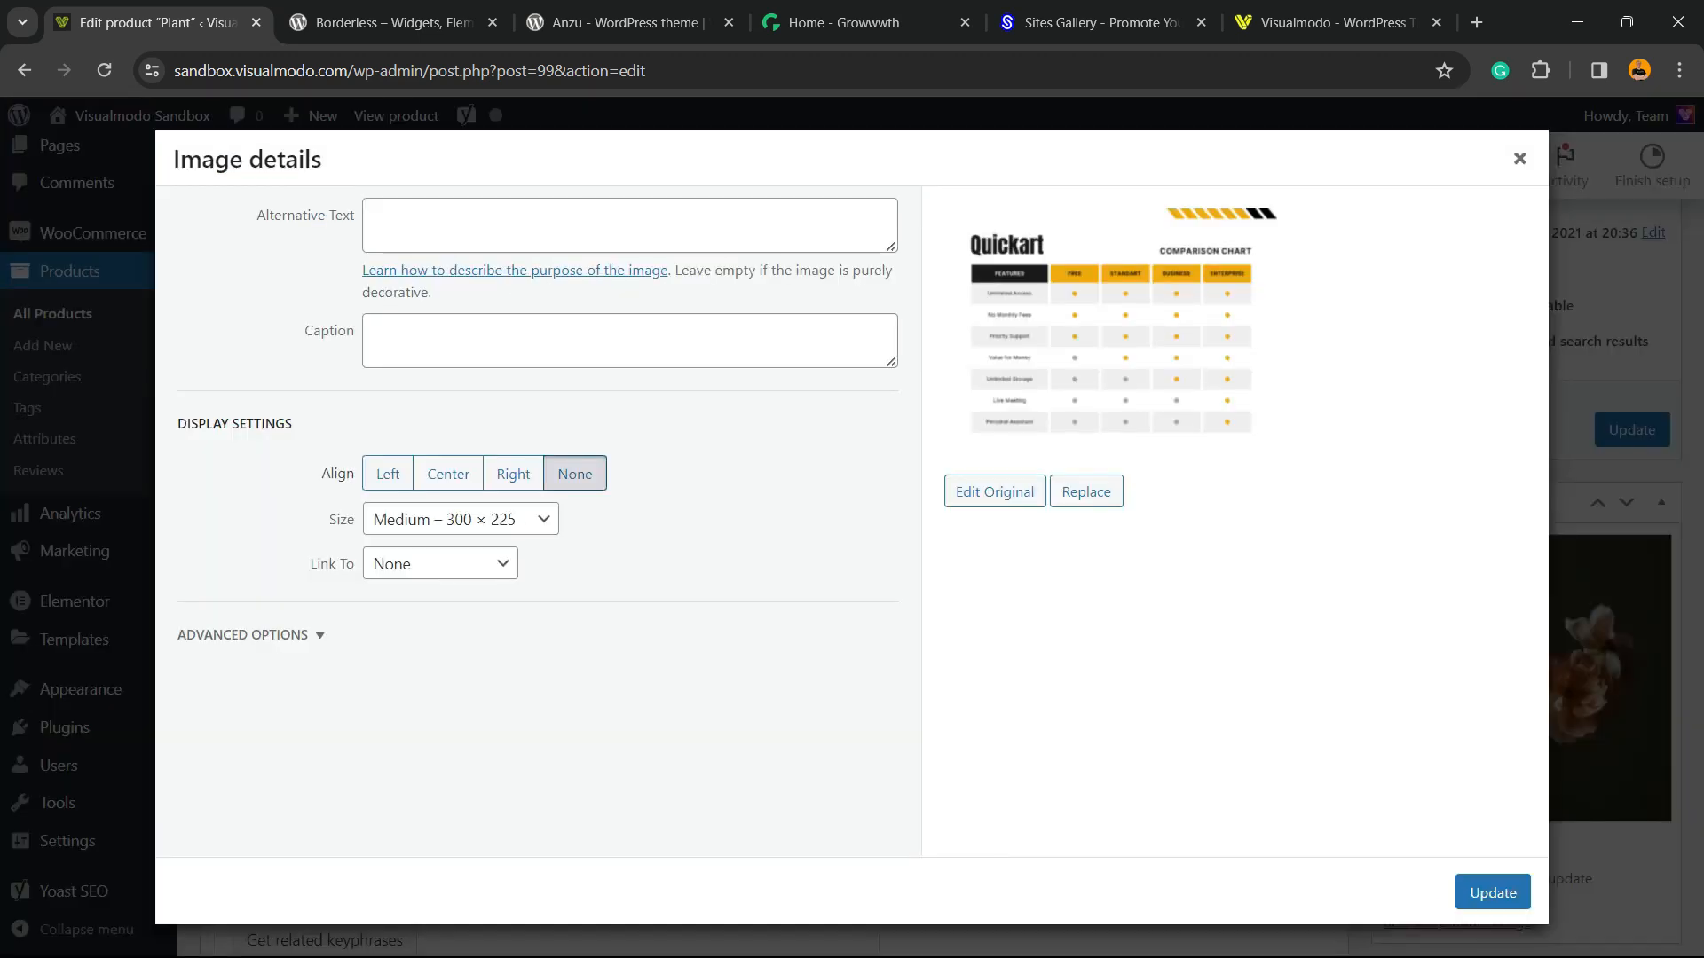
pyautogui.click(459, 519)
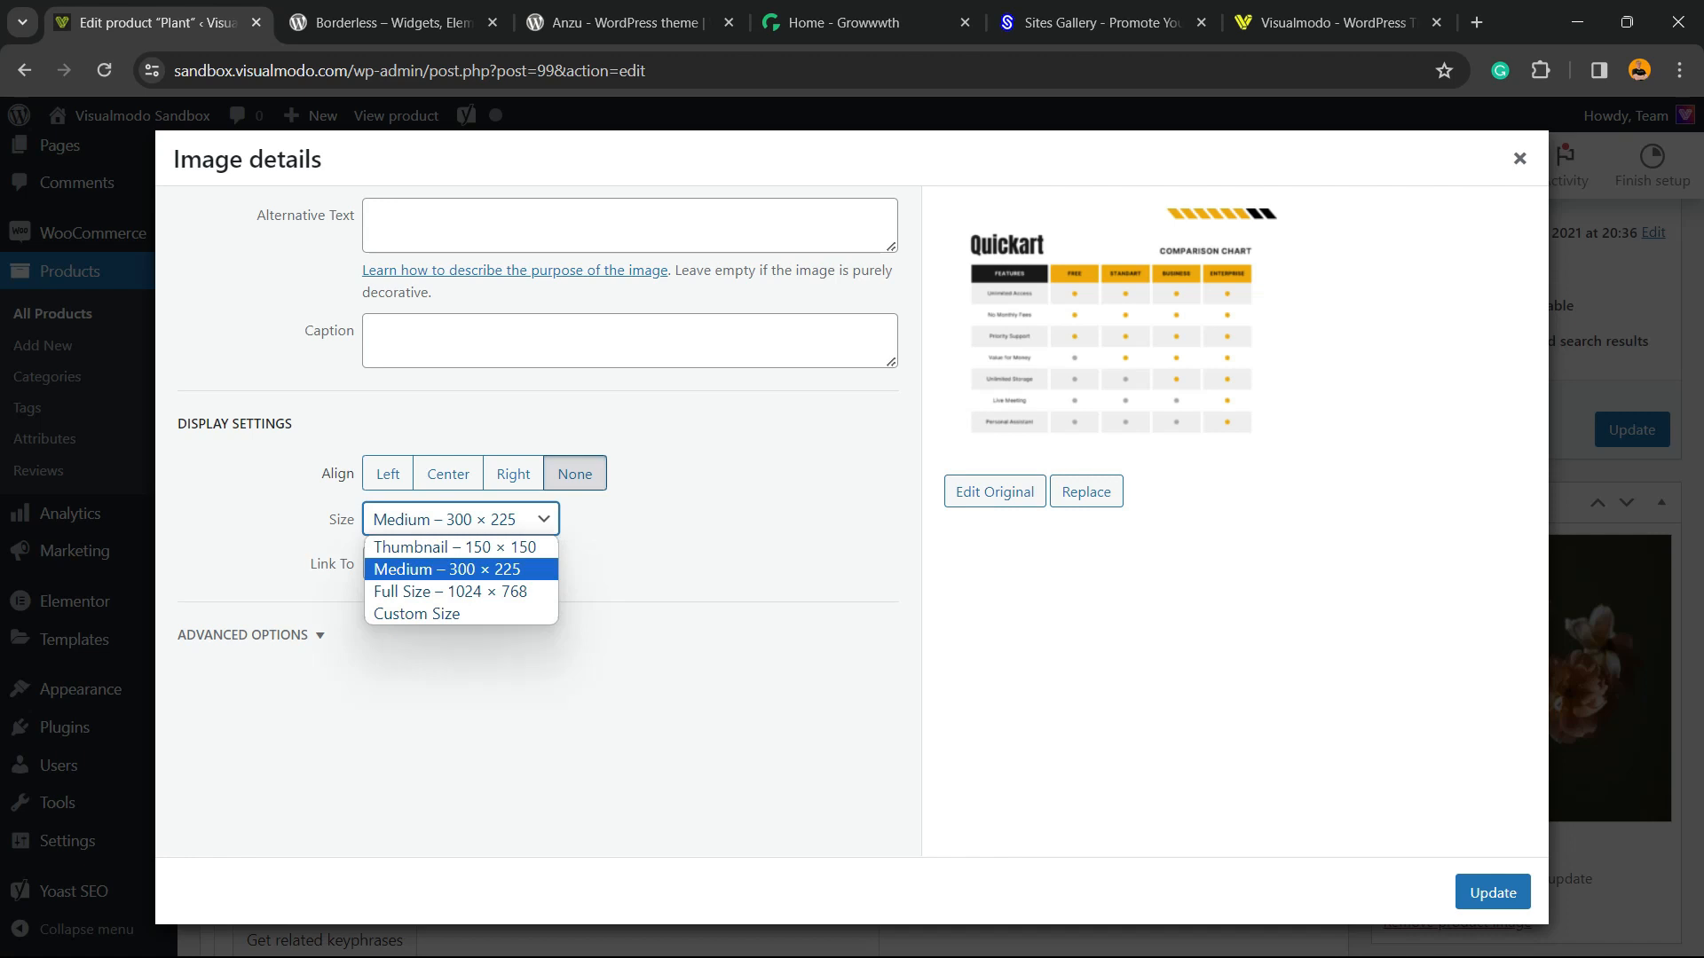
pyautogui.click(450, 591)
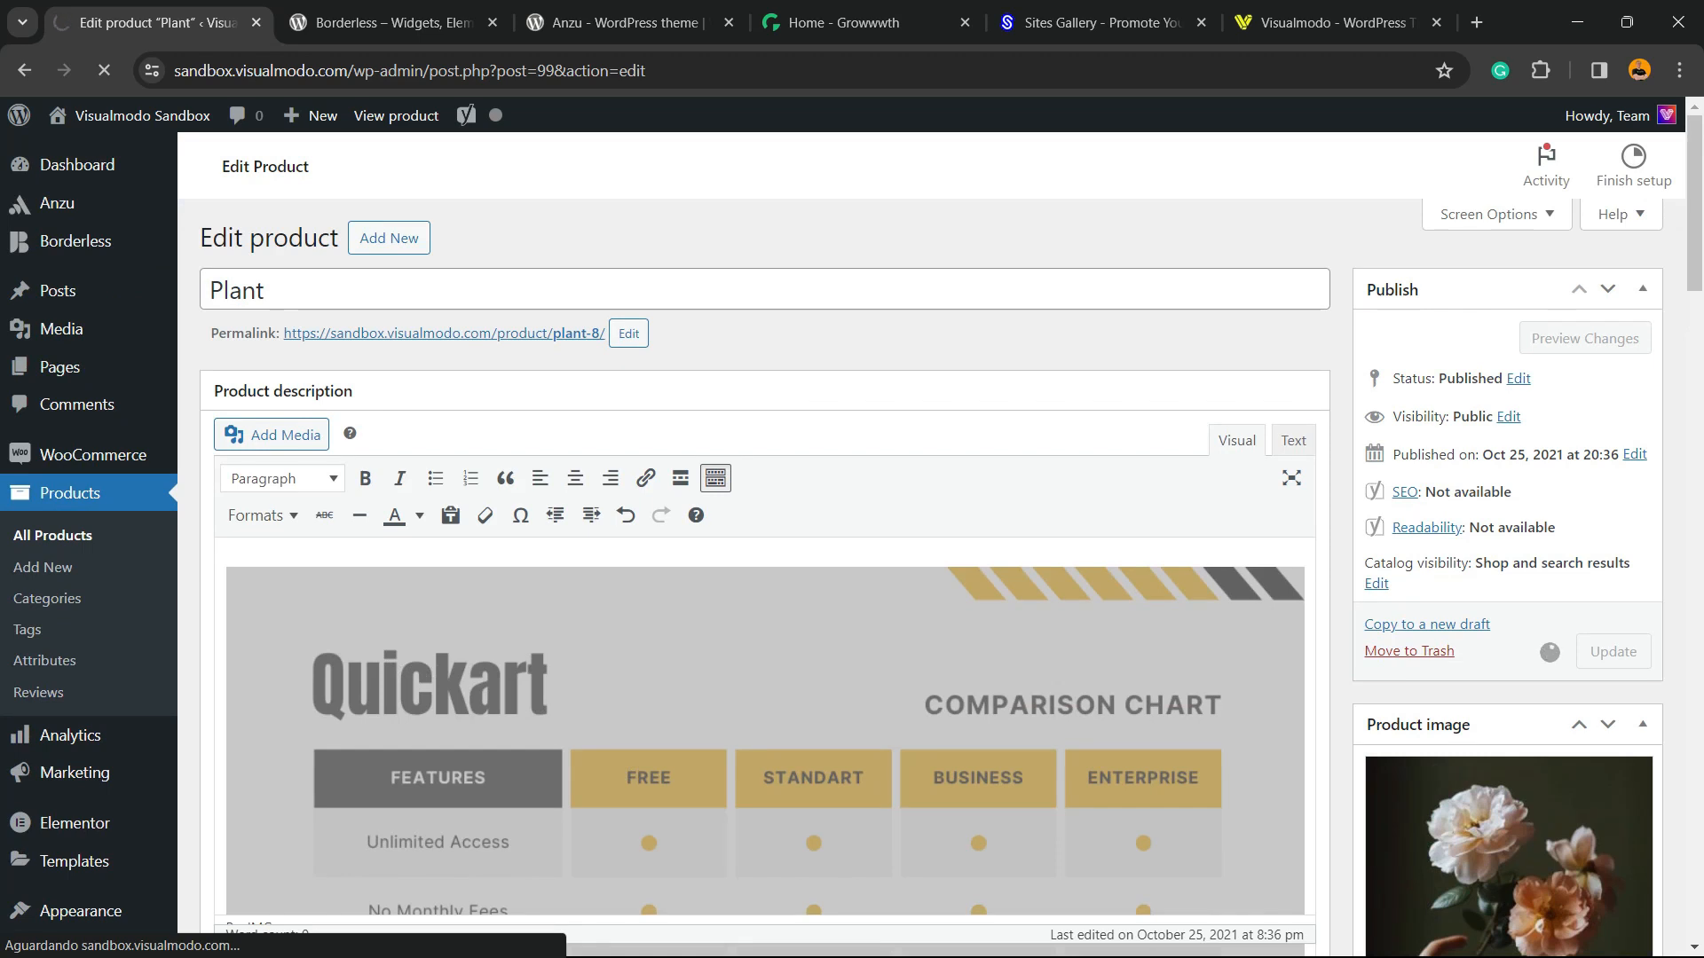
# Update Plant and view its store page in a new tab, showing the chart under Description
pyautogui.click(1612, 653)
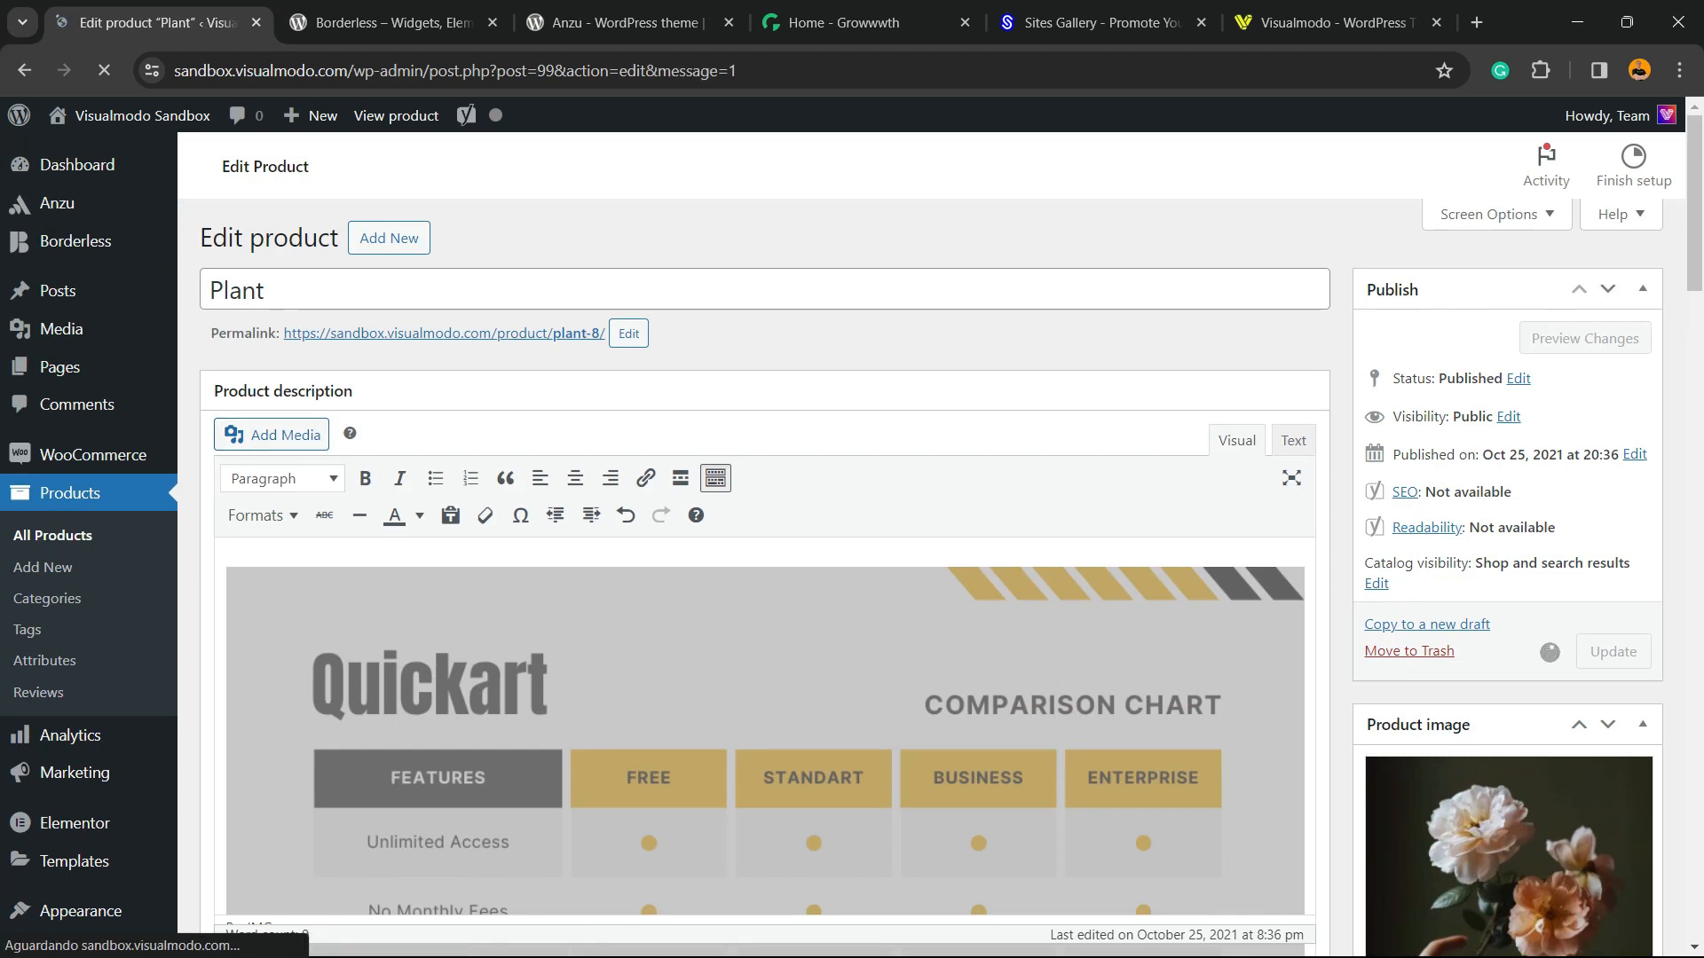
pyautogui.click(1612, 650)
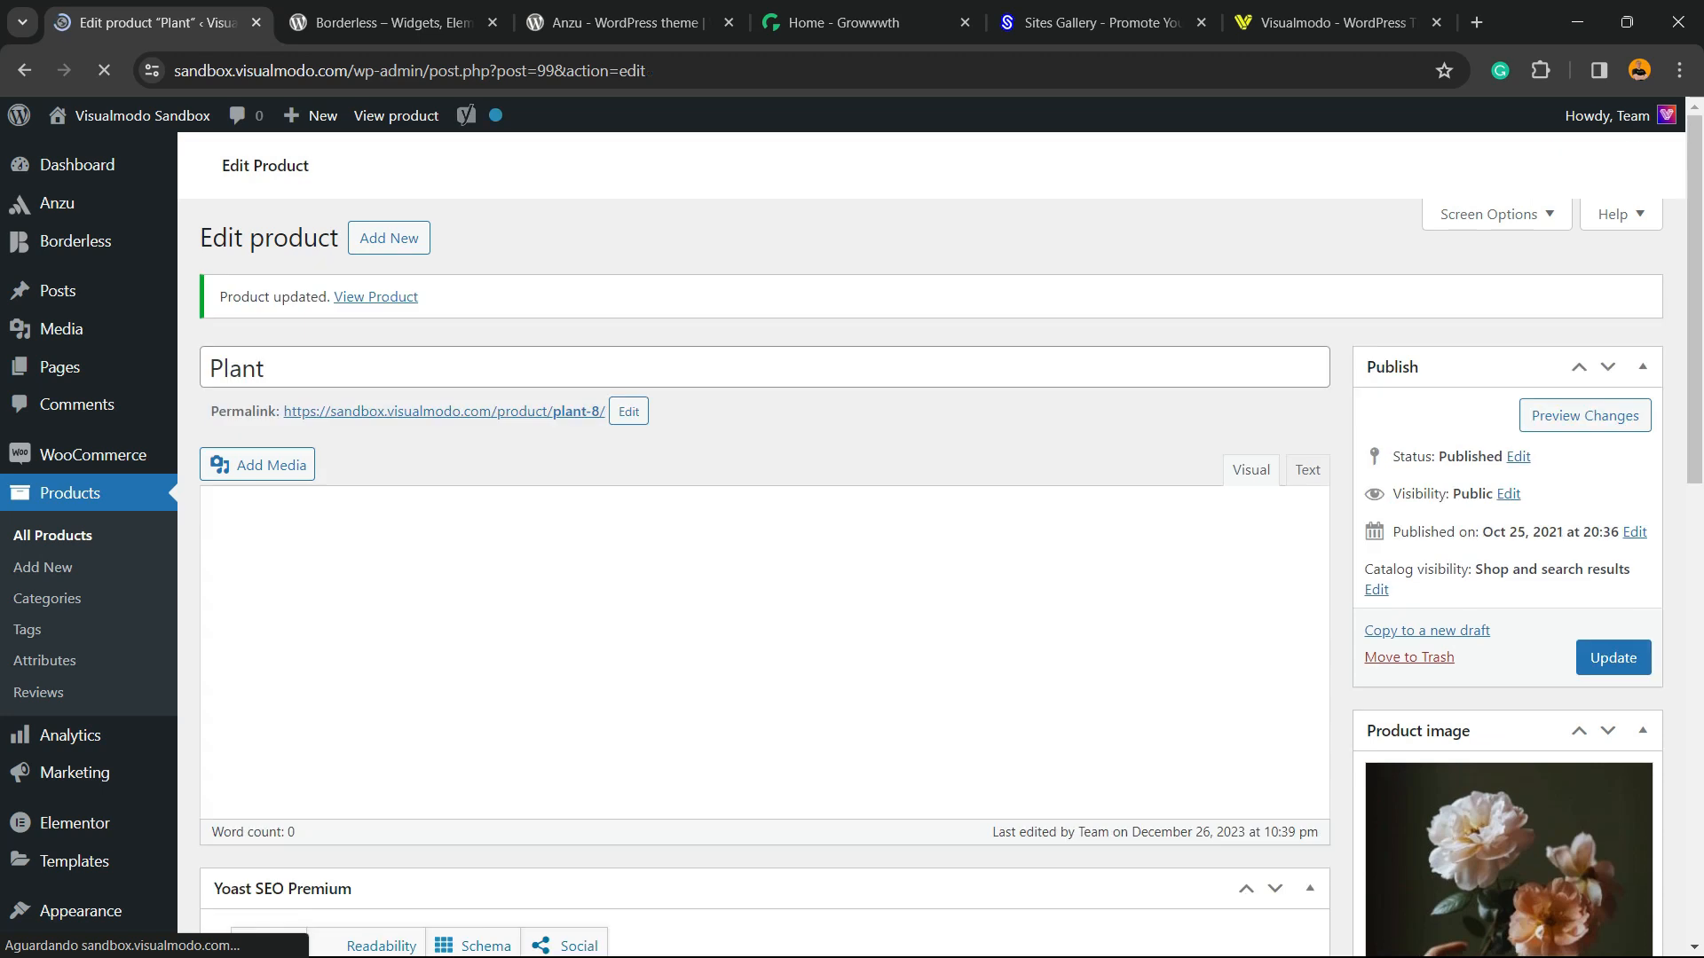
pyautogui.rightClick(376, 296)
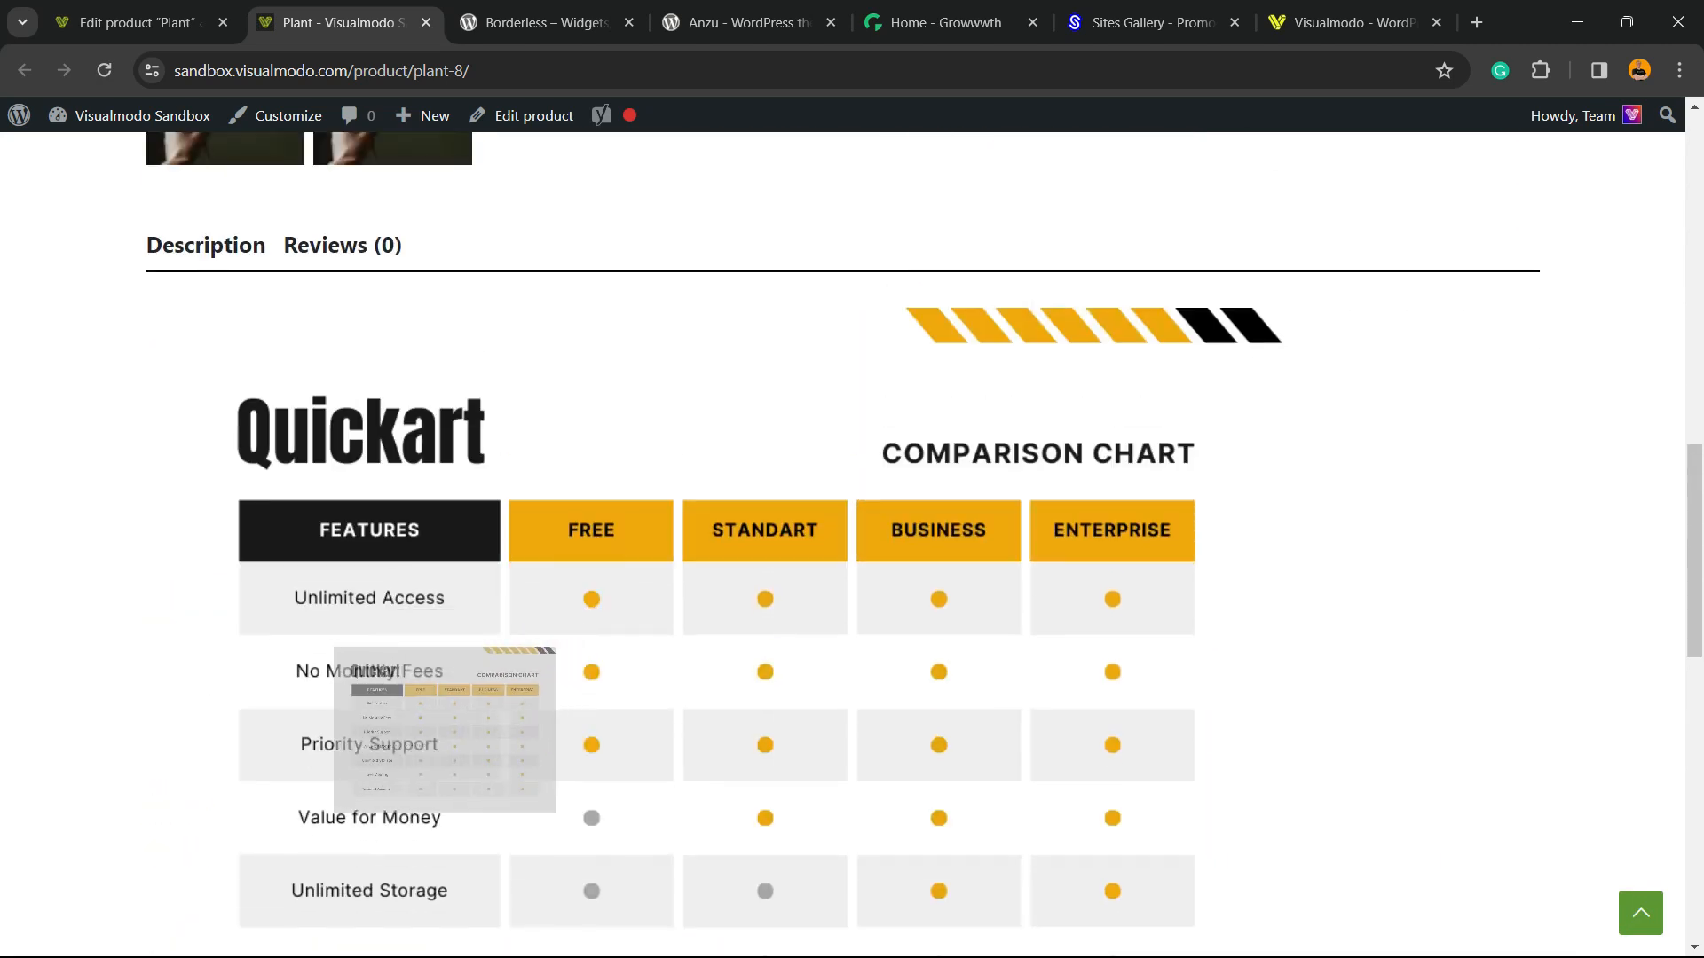
pyautogui.scroll(-3)
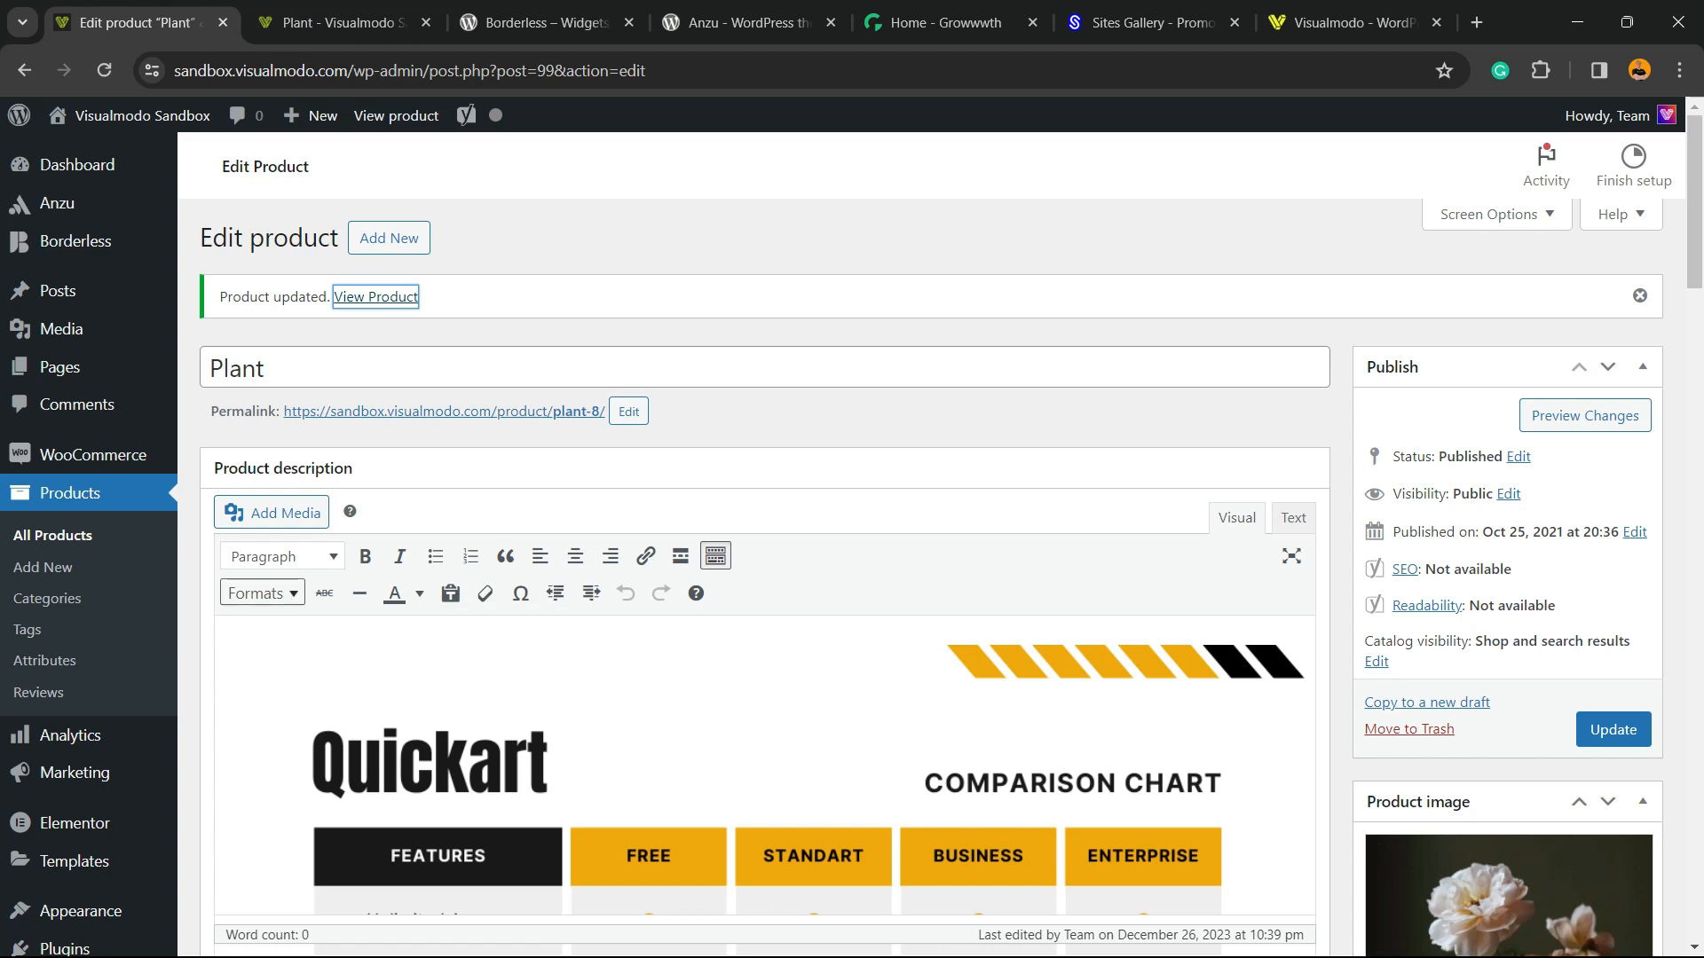
pyautogui.moveTo(77, 165)
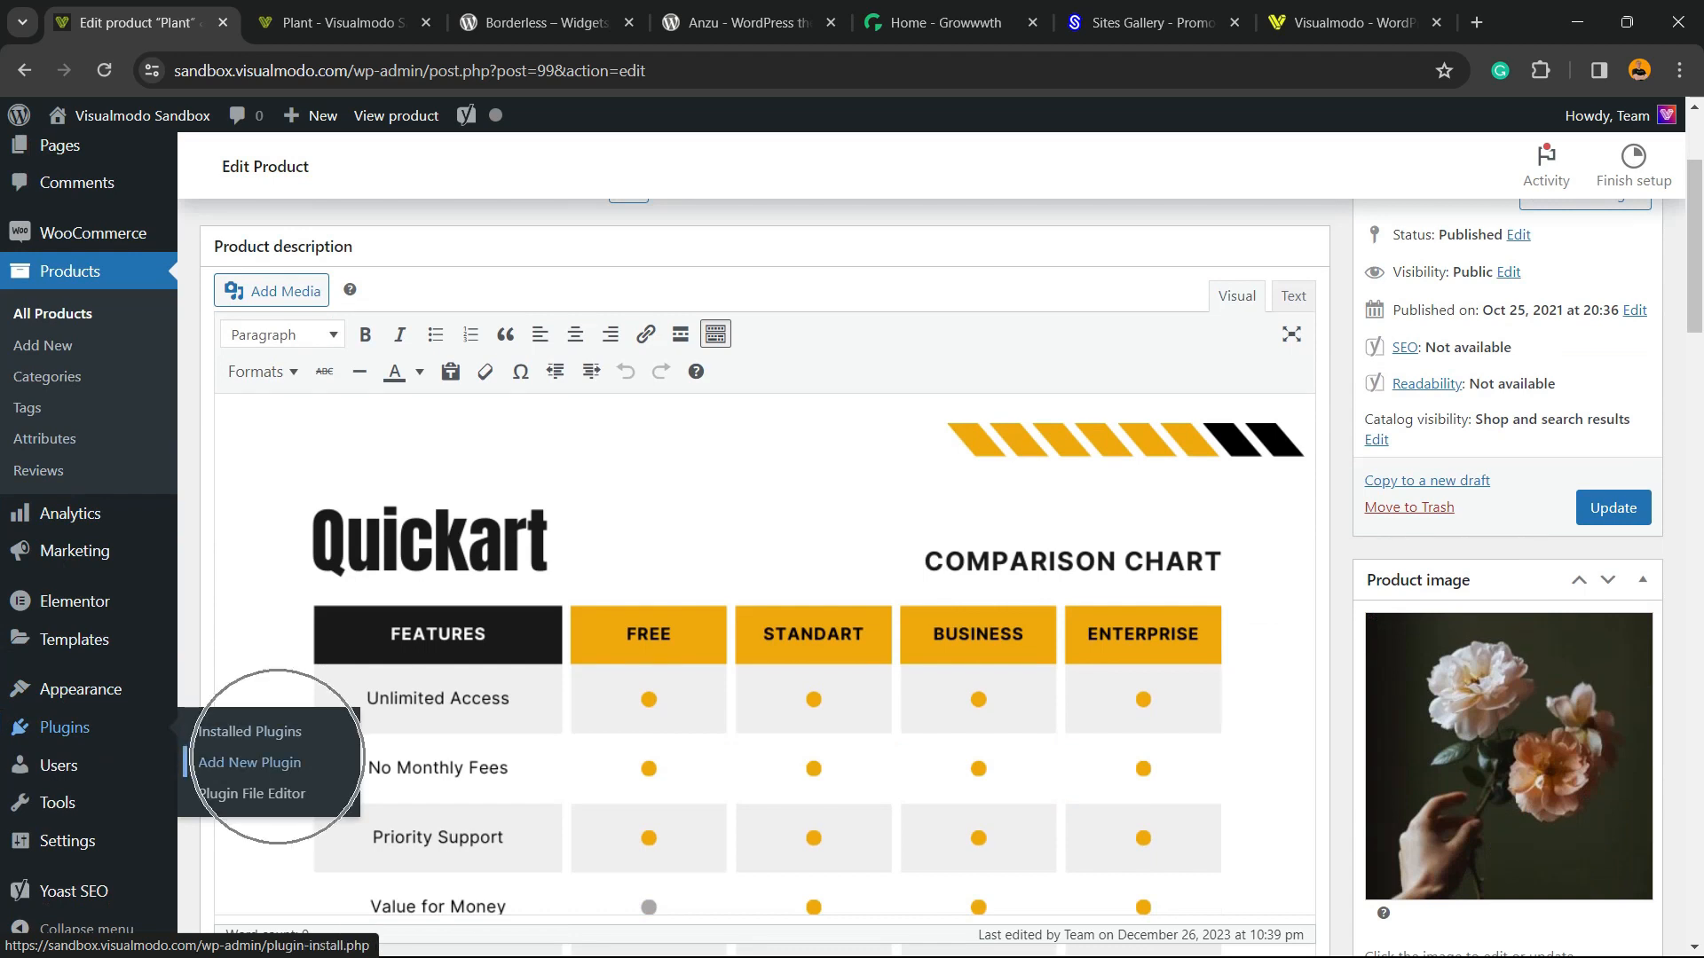
# Search Add New Plugins for 'table' and activate TablePress
pyautogui.click(249, 731)
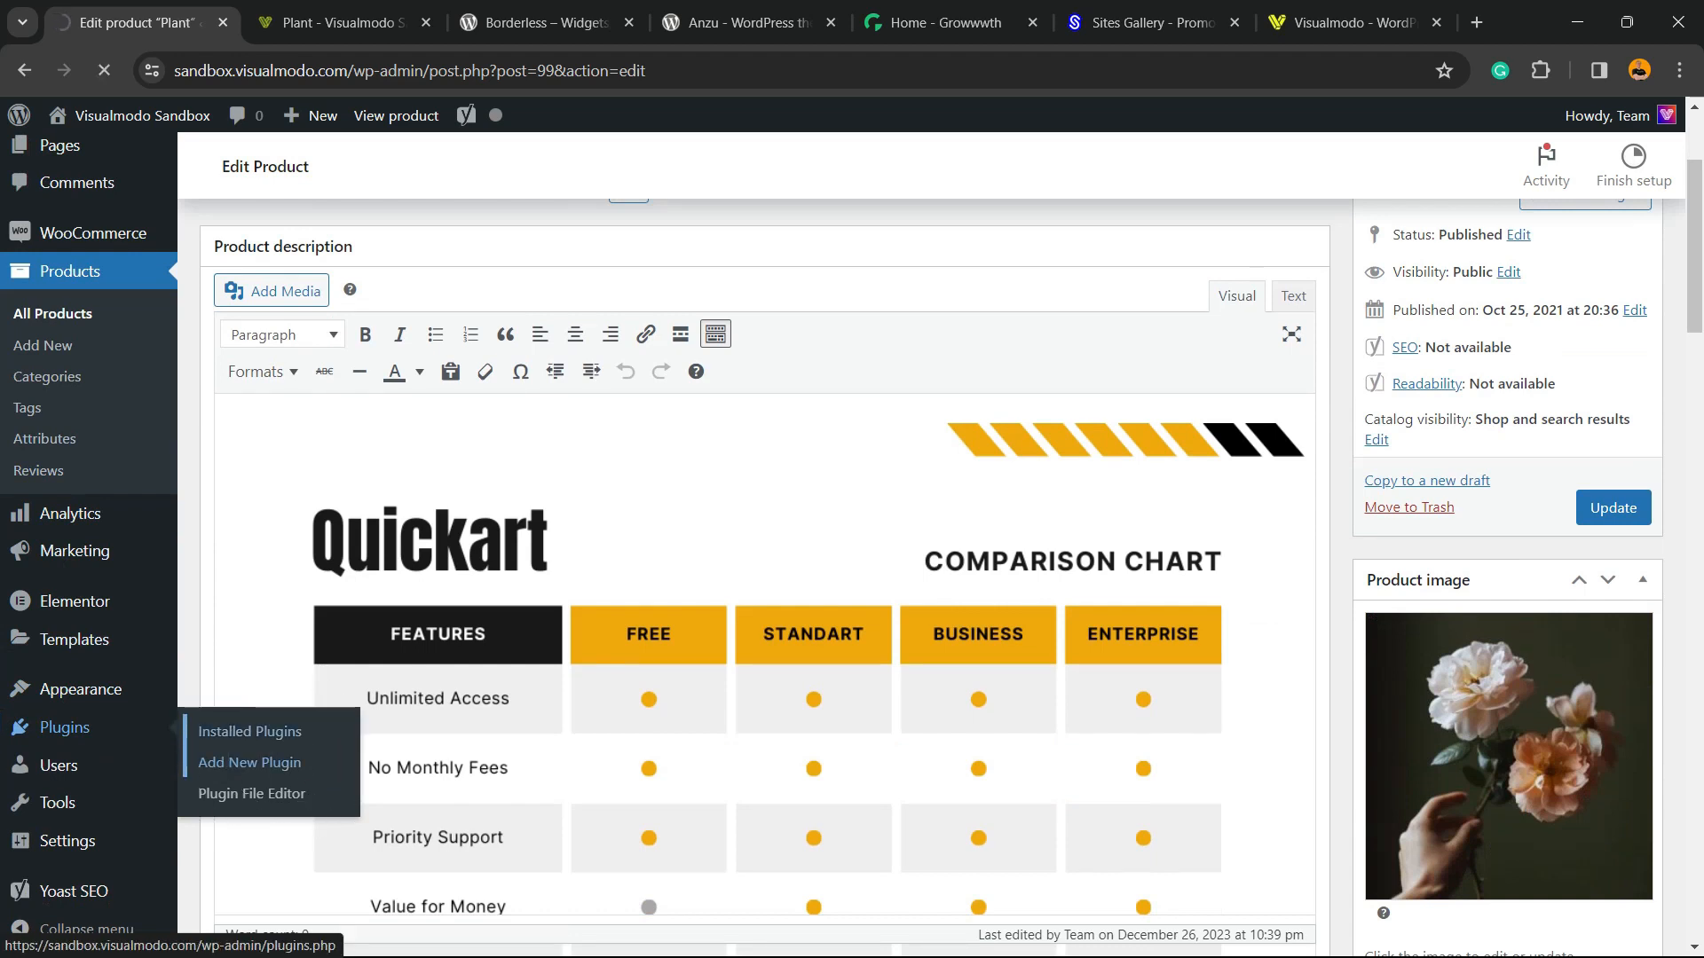
pyautogui.click(248, 764)
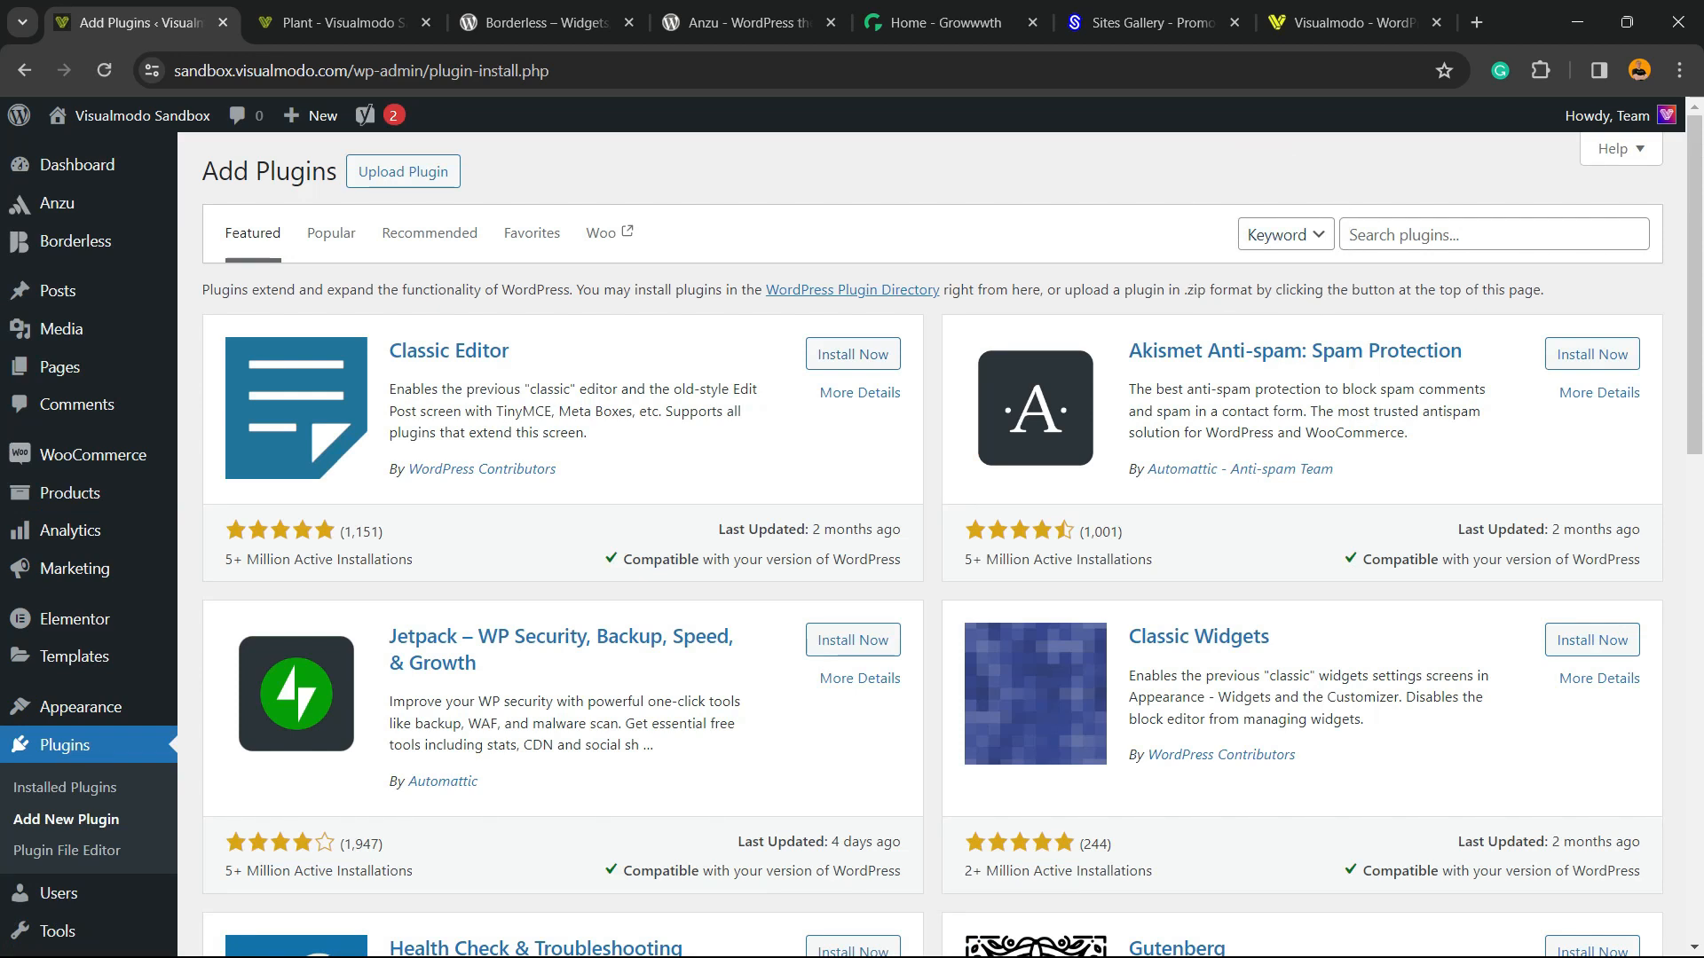
pyautogui.click(1492, 234)
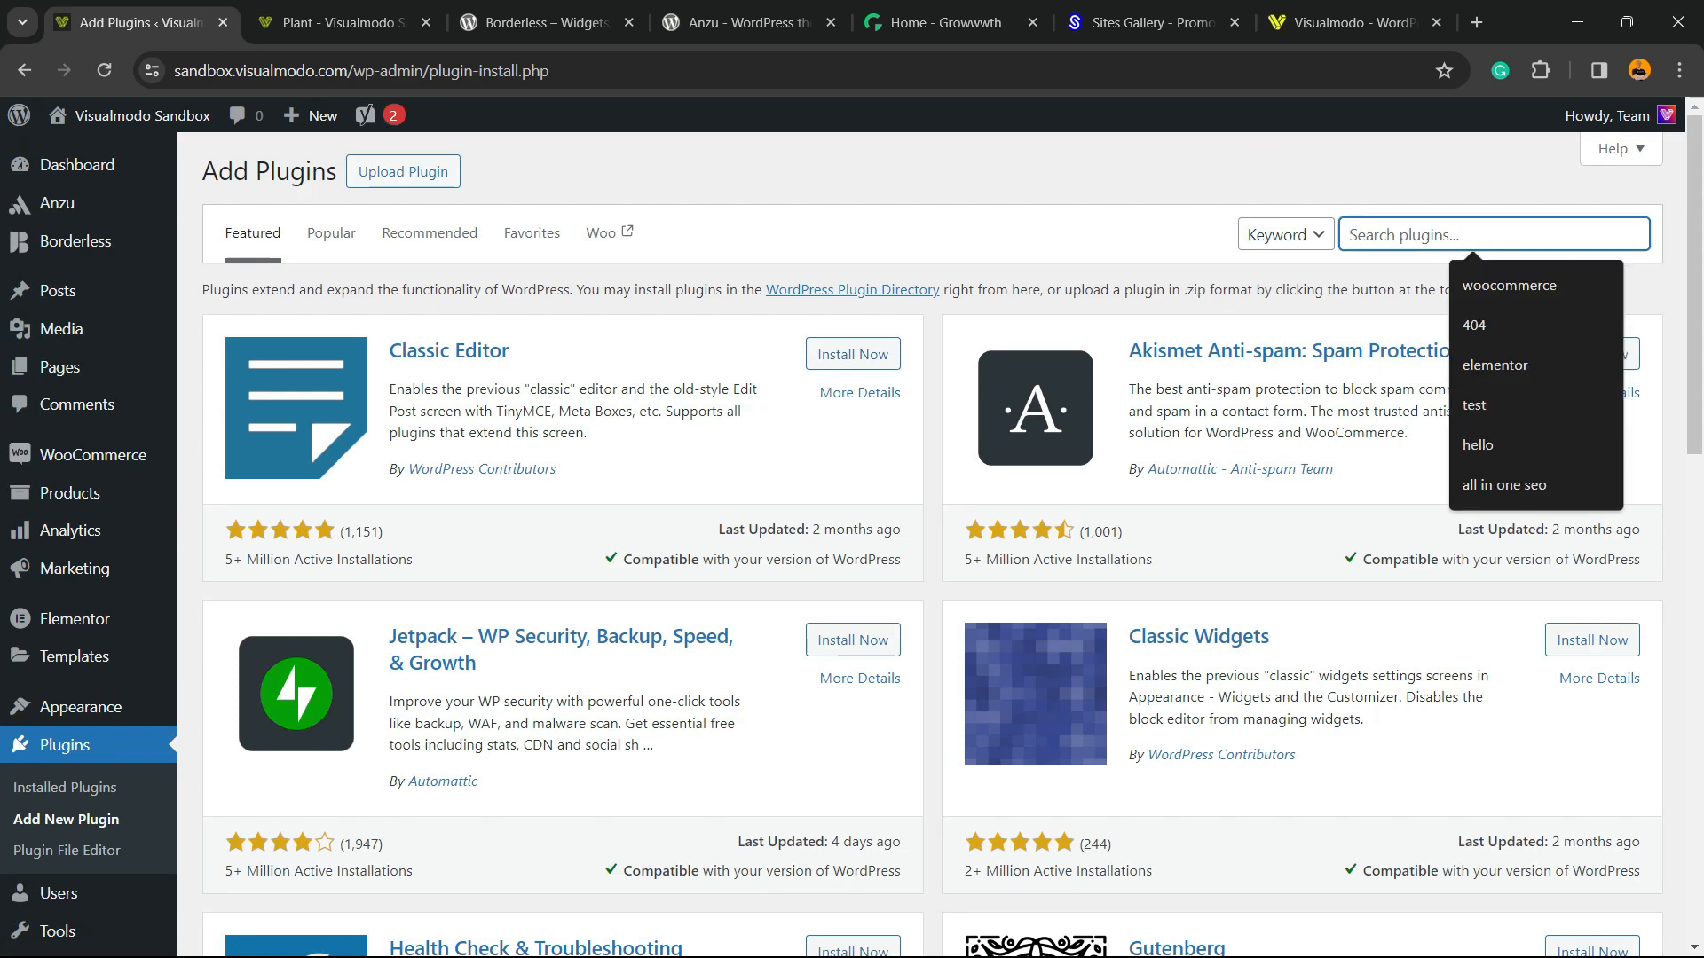
pyautogui.write('table')
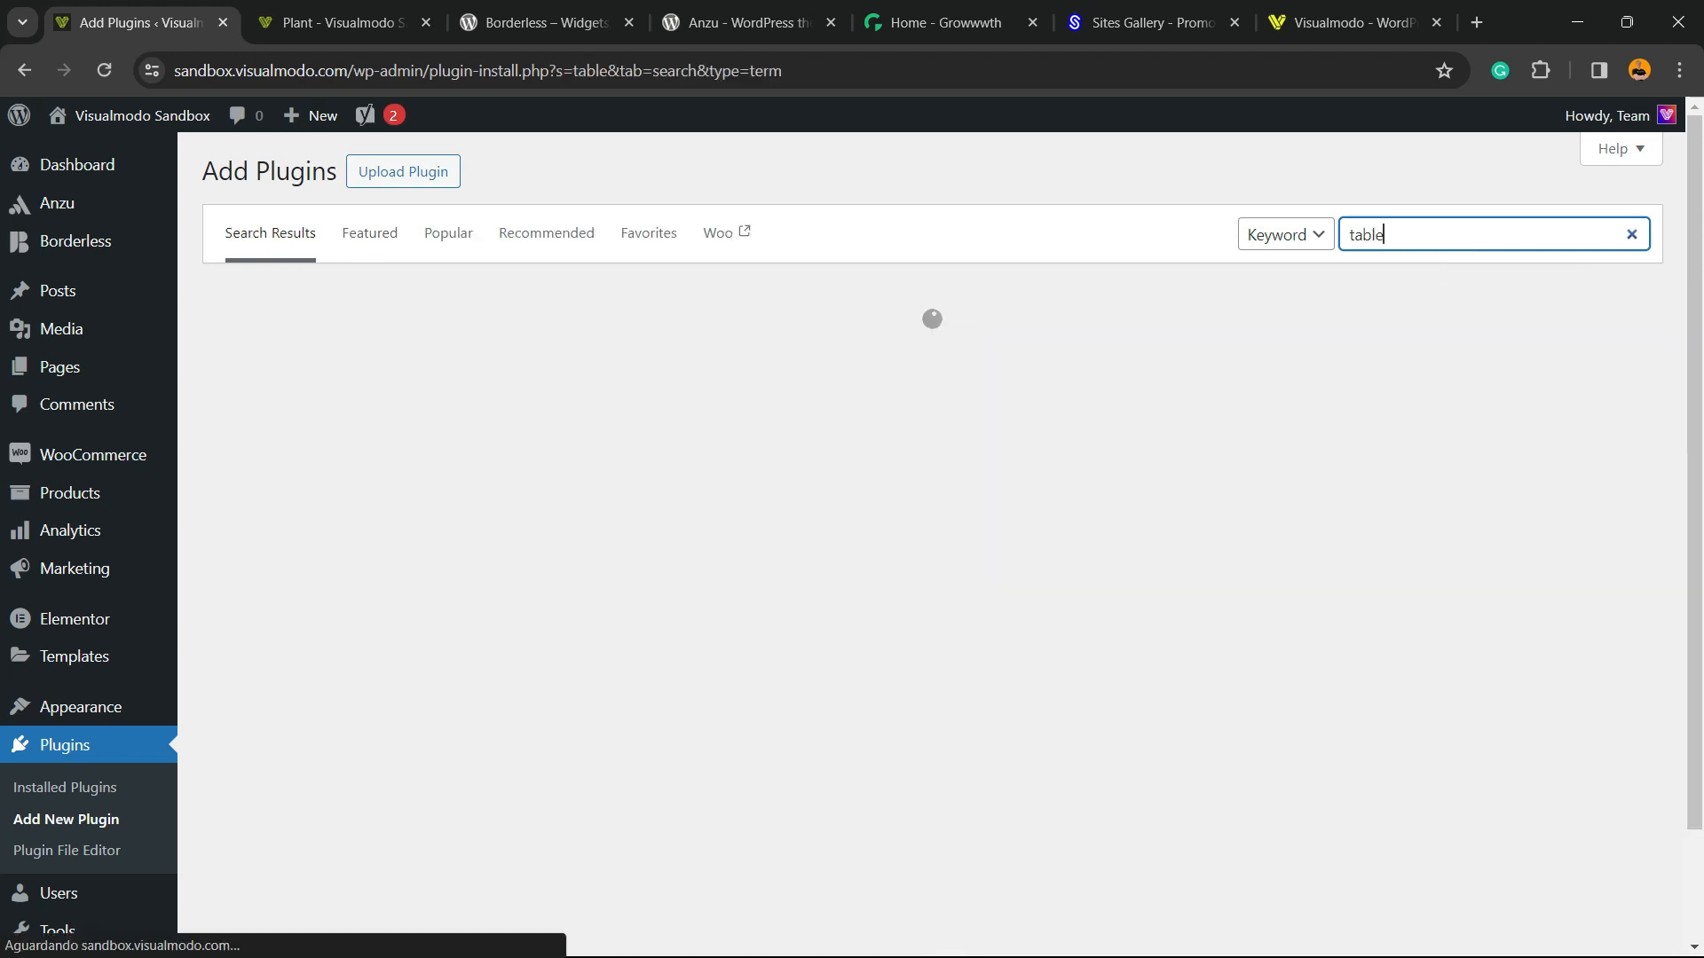
pyautogui.write('table')
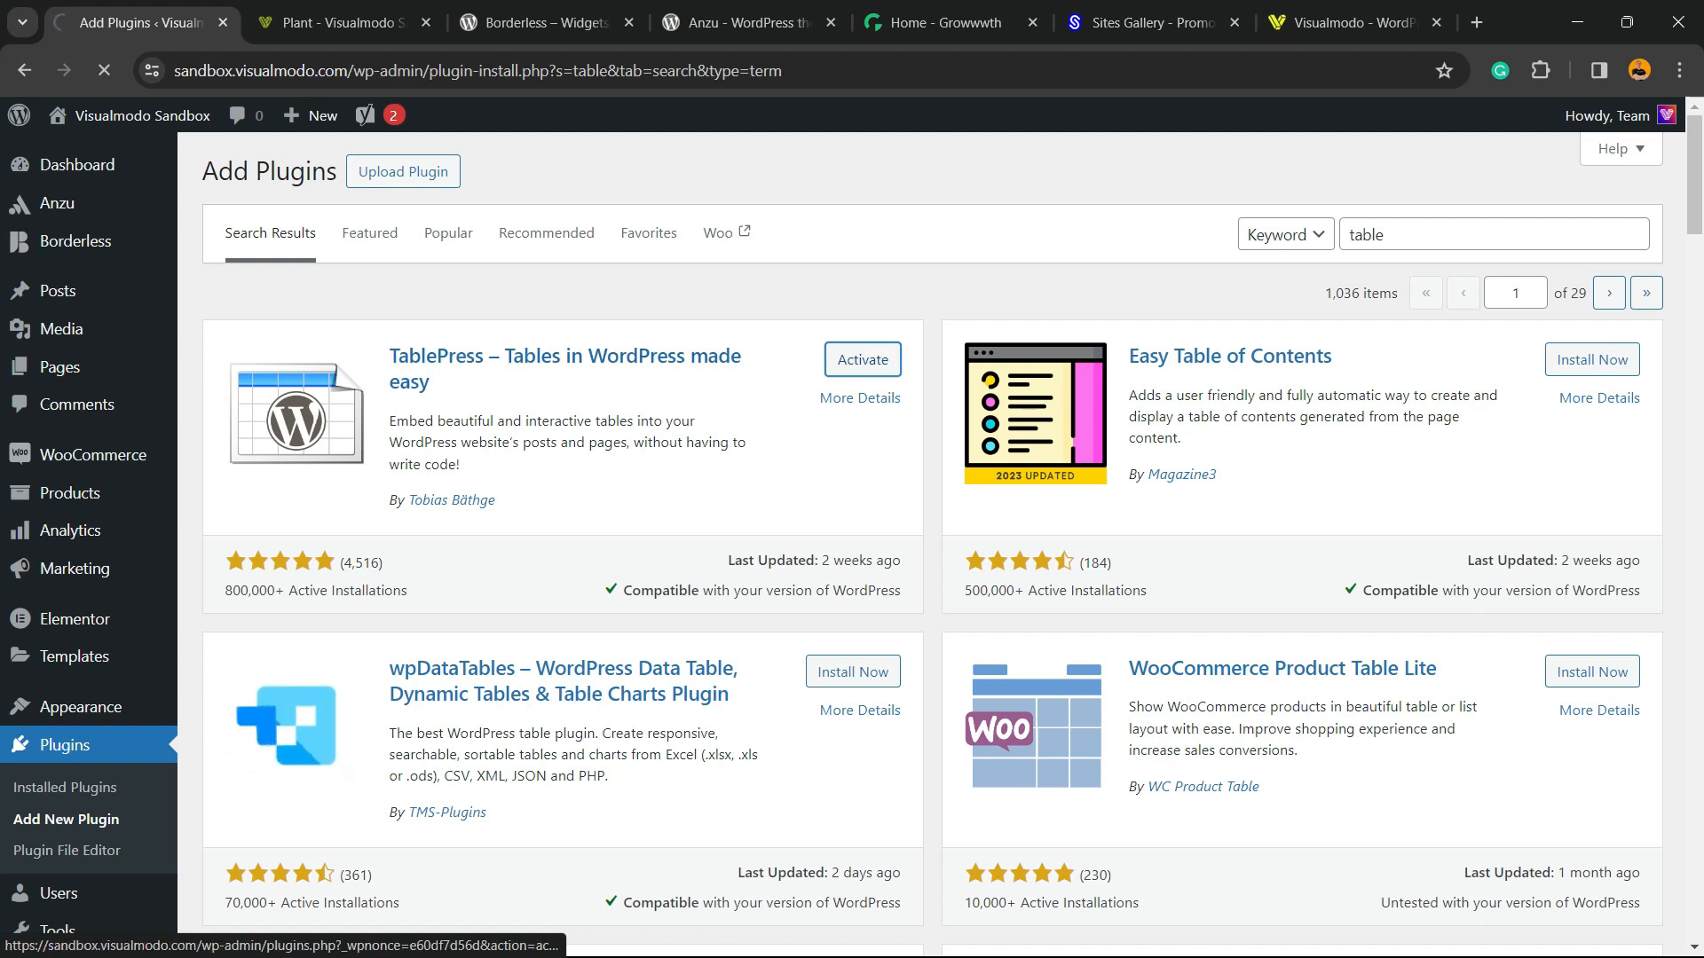
pyautogui.click(862, 359)
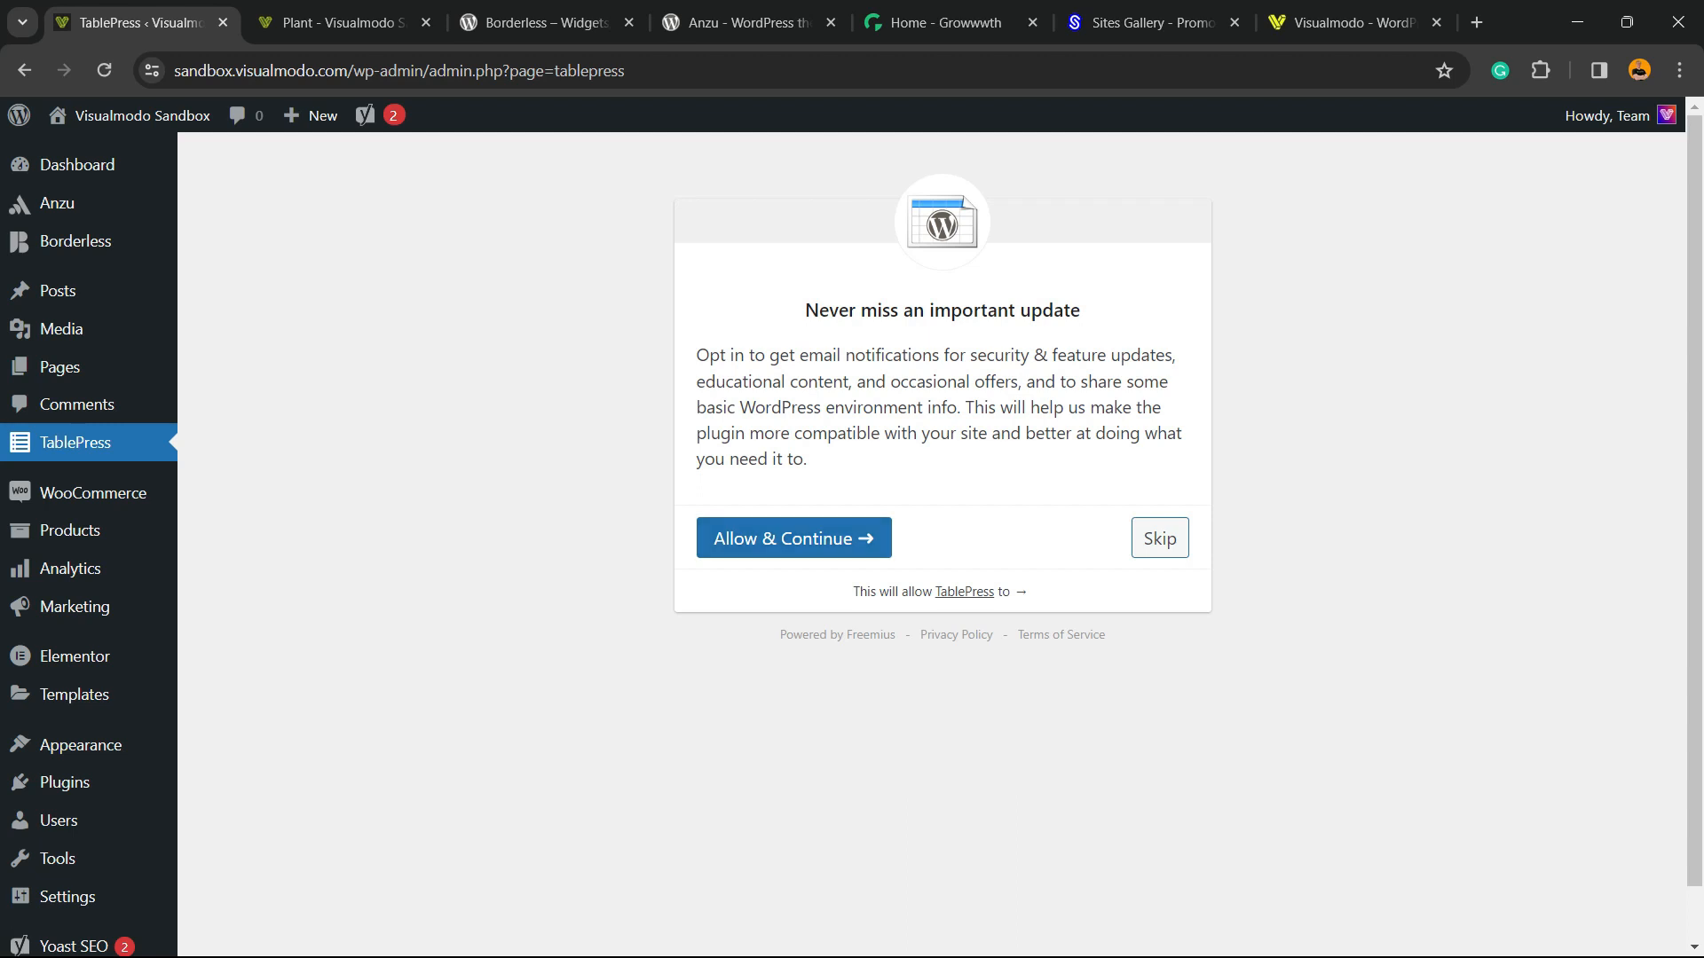
# Skip the TablePress opt-in to reach All Tables, listing the 'Woo' table
pyautogui.click(1158, 538)
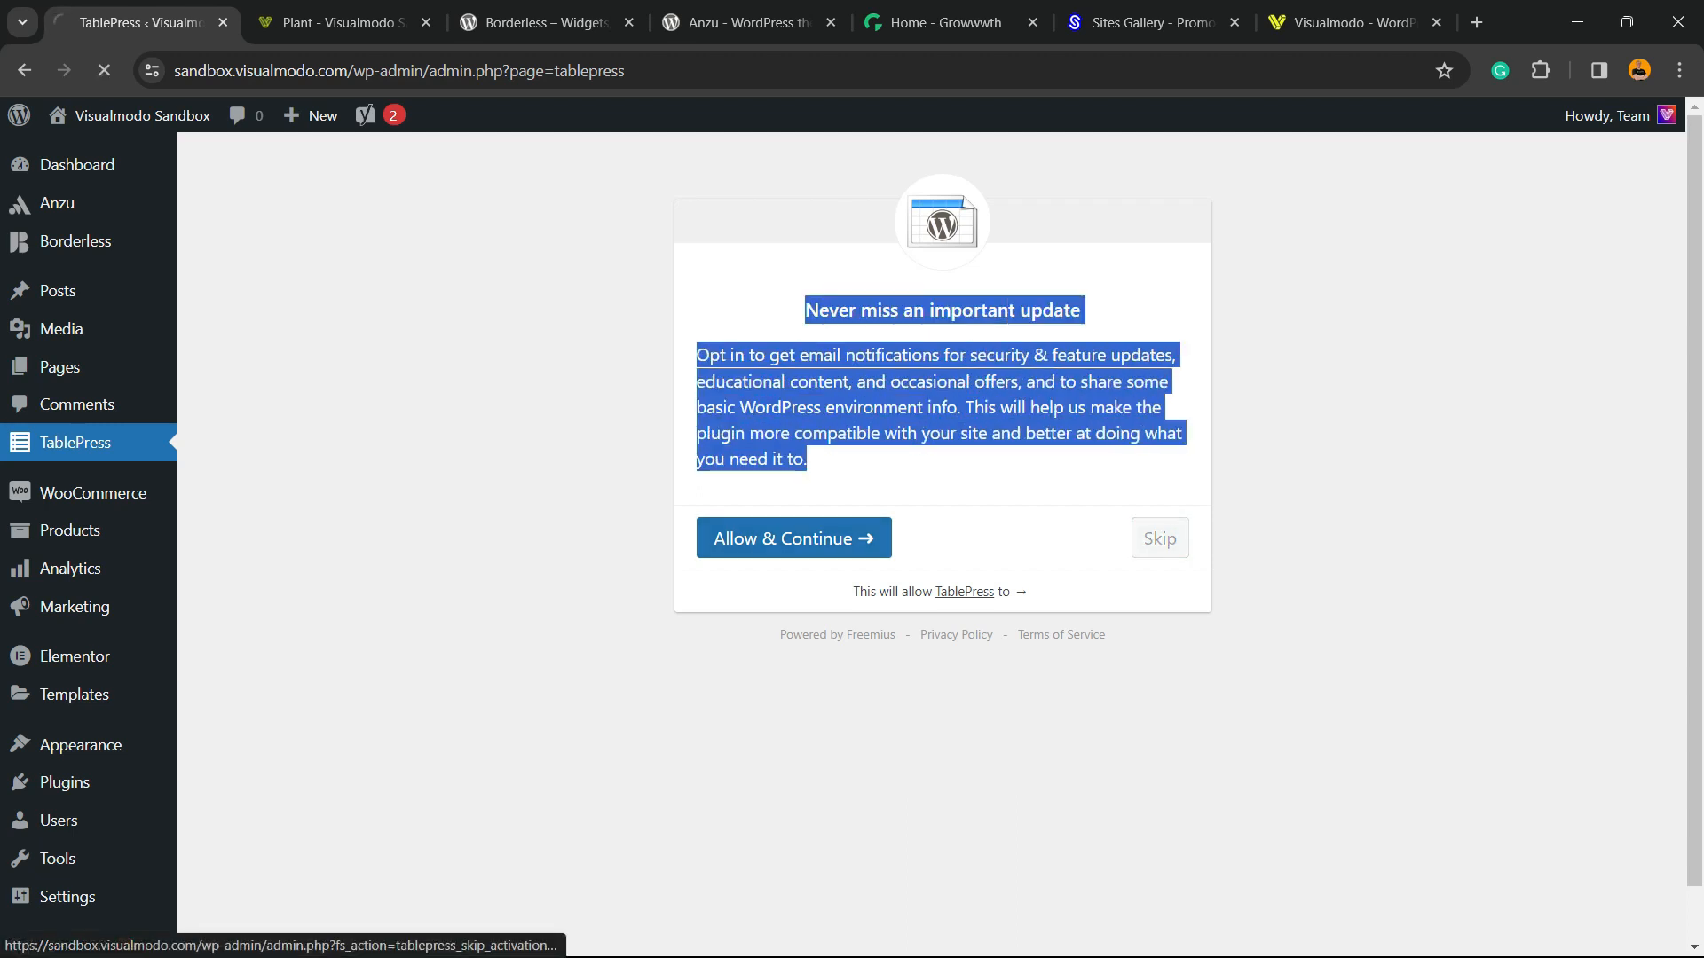
pyautogui.click(1157, 537)
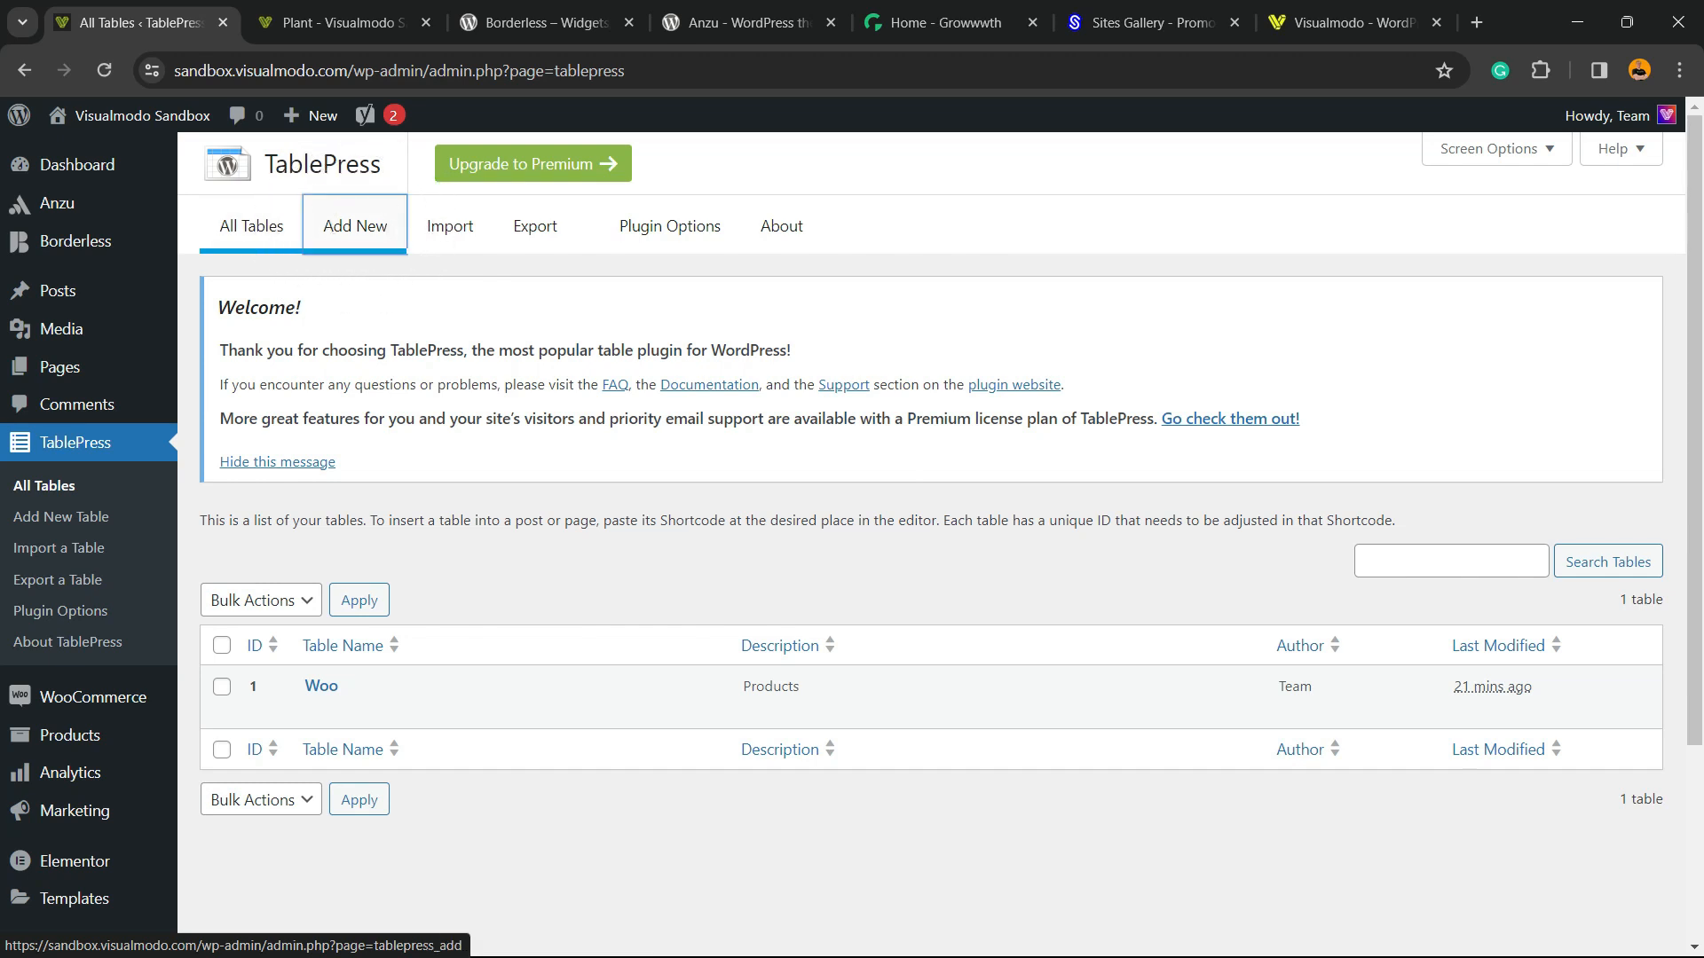
# Add TablePress table 'Woo4', described 'Our amazing items', with 4 rows and 5 columns
pyautogui.click(354, 226)
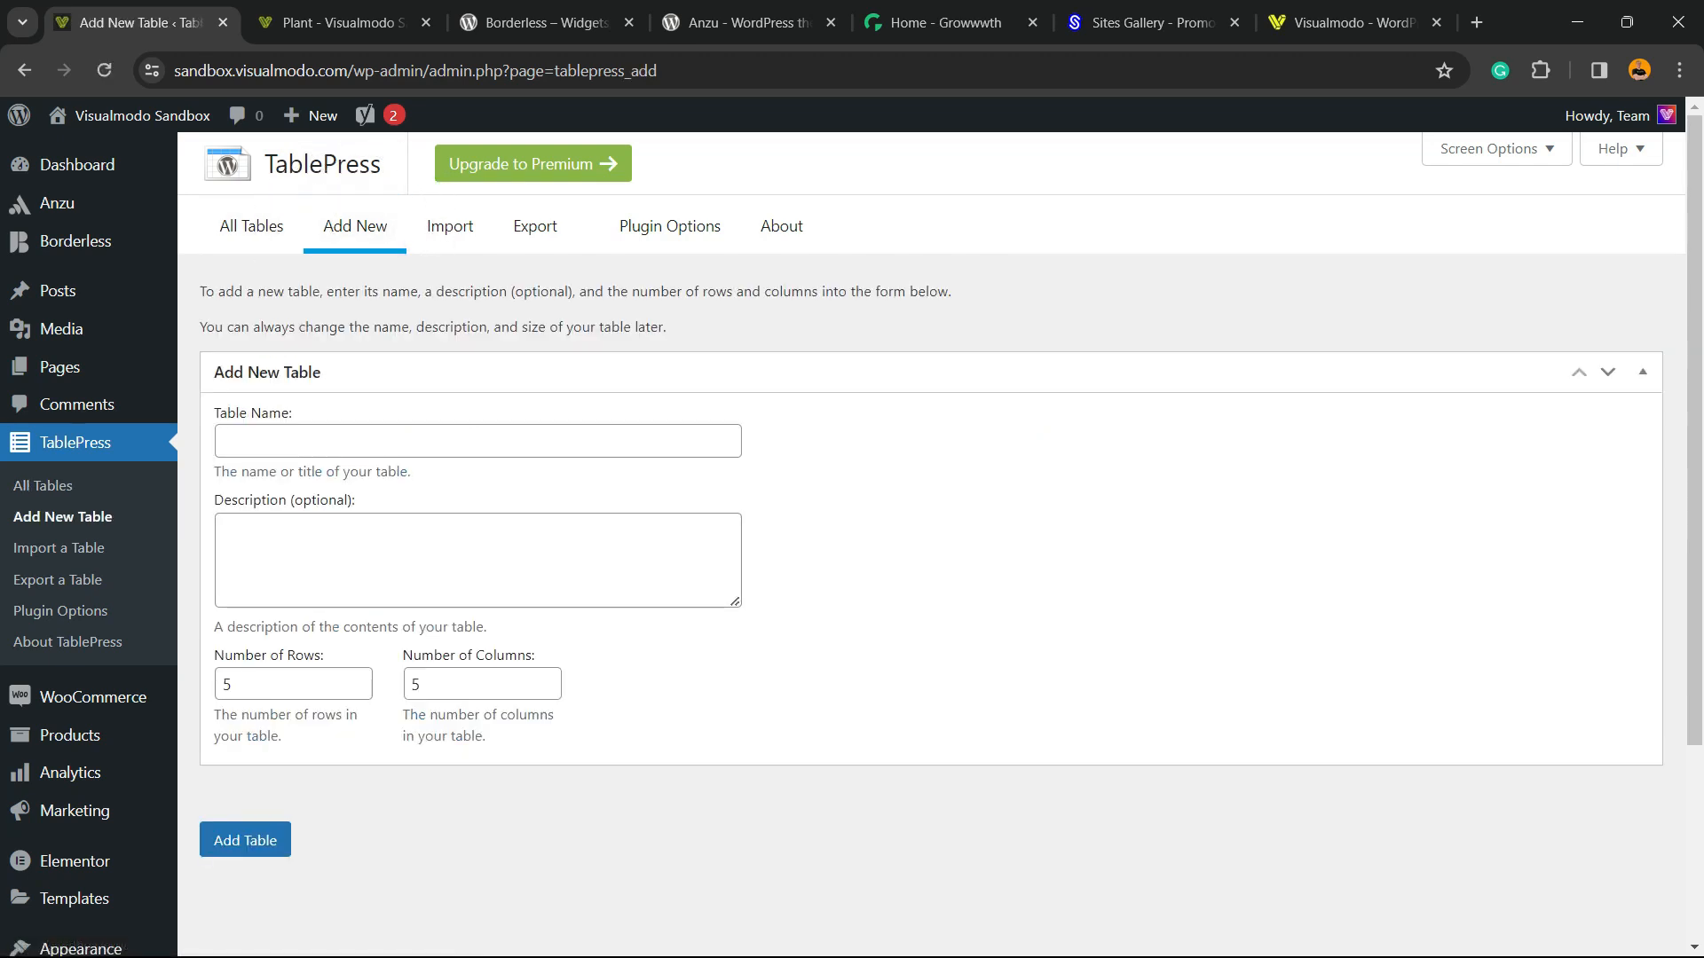
pyautogui.write('Woo4')
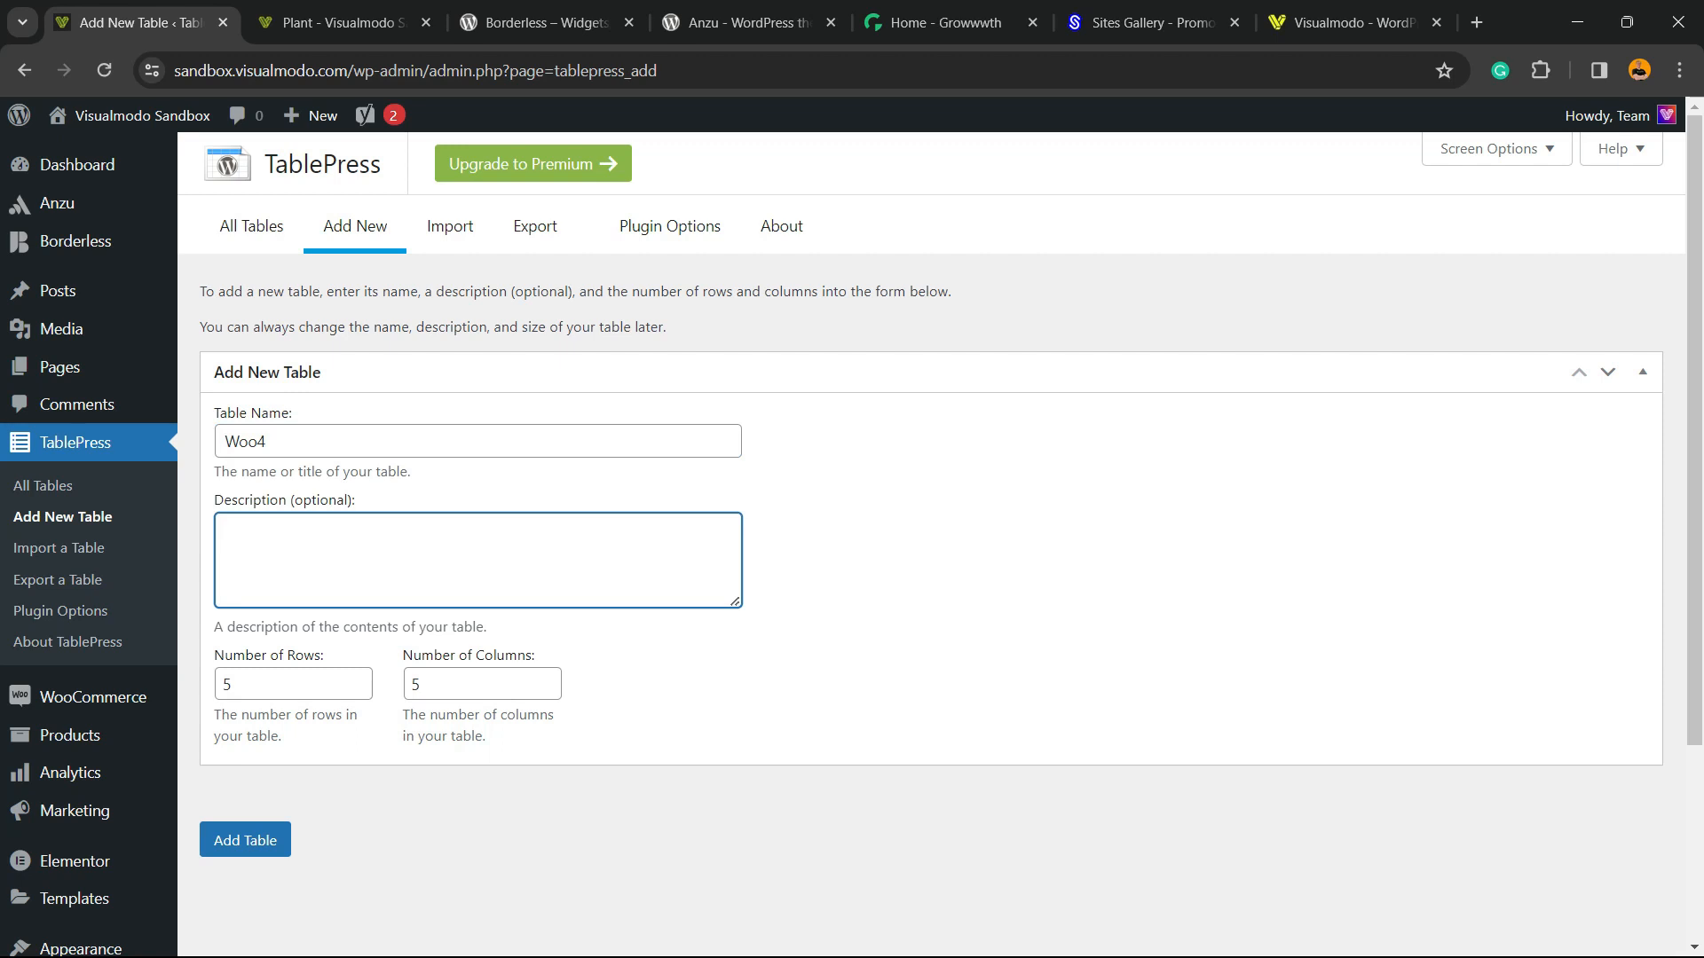
pyautogui.write('Our amai')
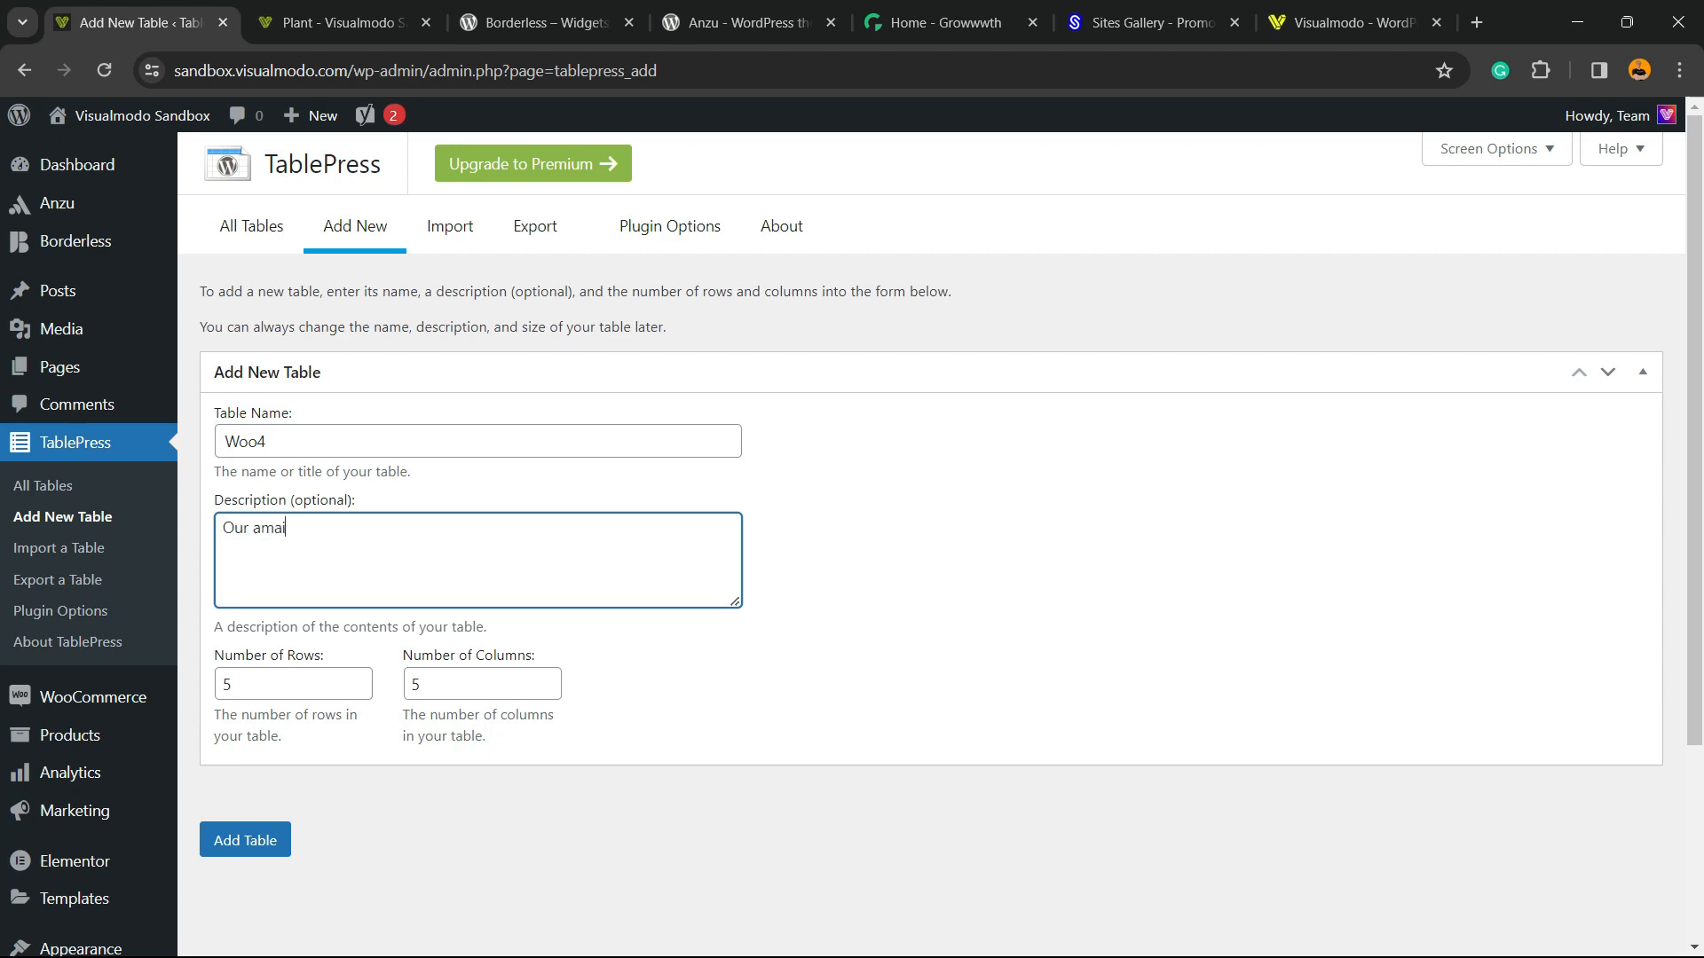
pyautogui.write('ng')
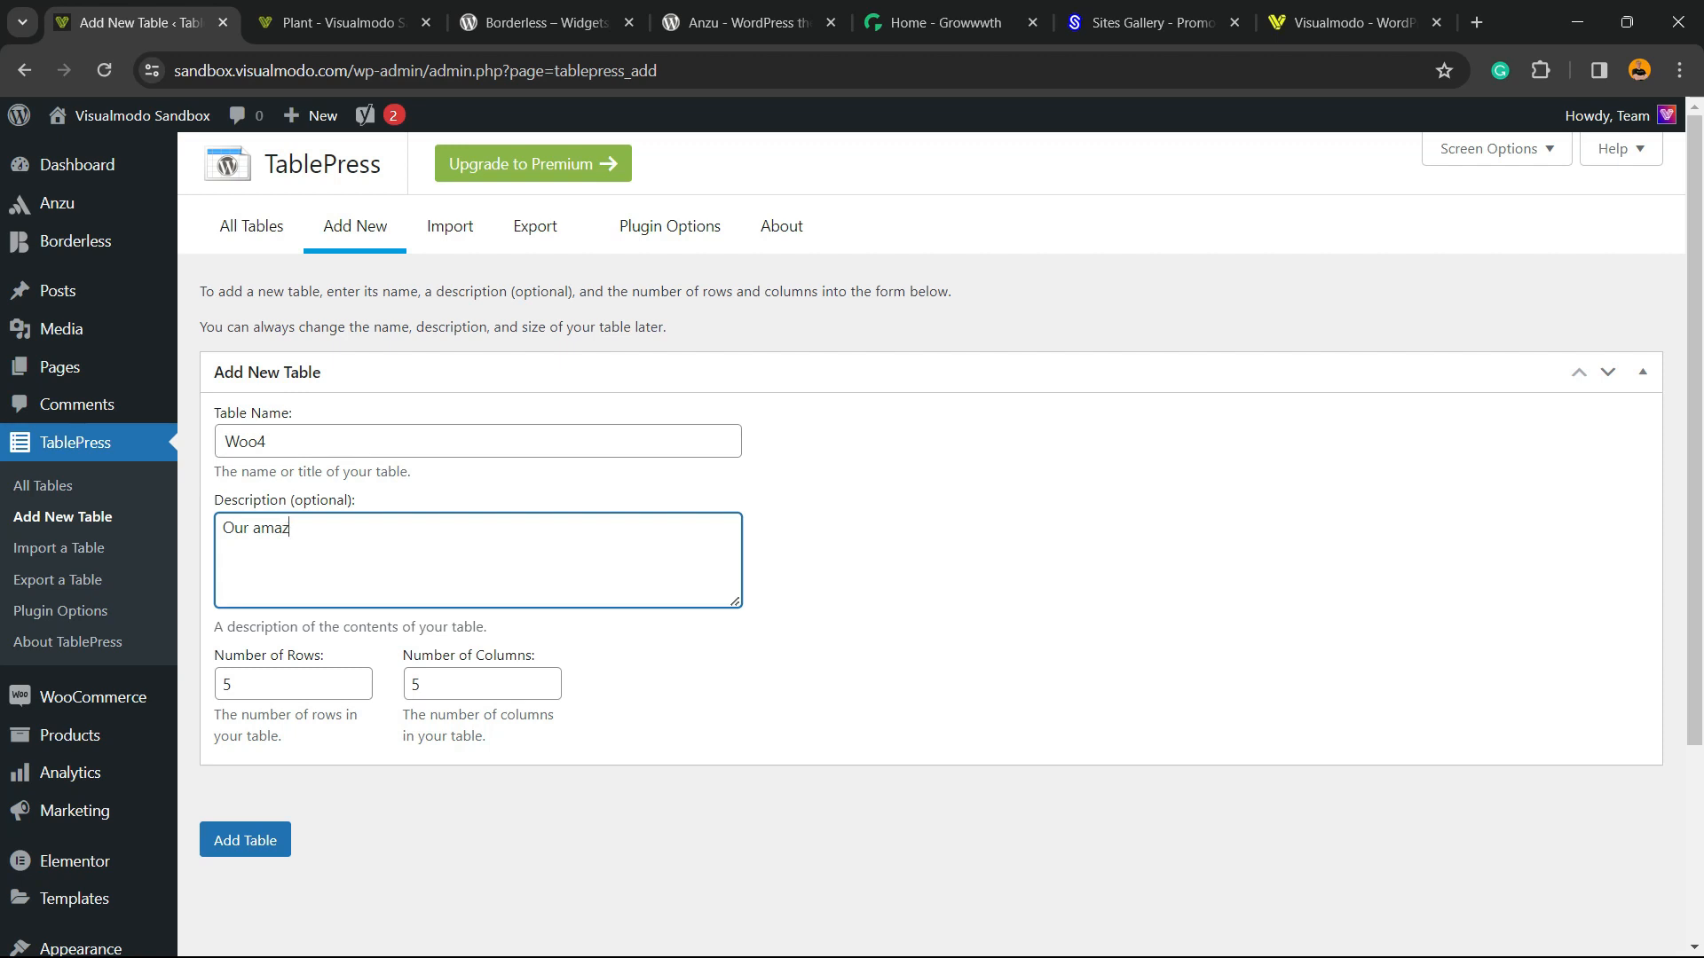
pyautogui.write('ing items')
pyautogui.click(294, 684)
pyautogui.write('4')
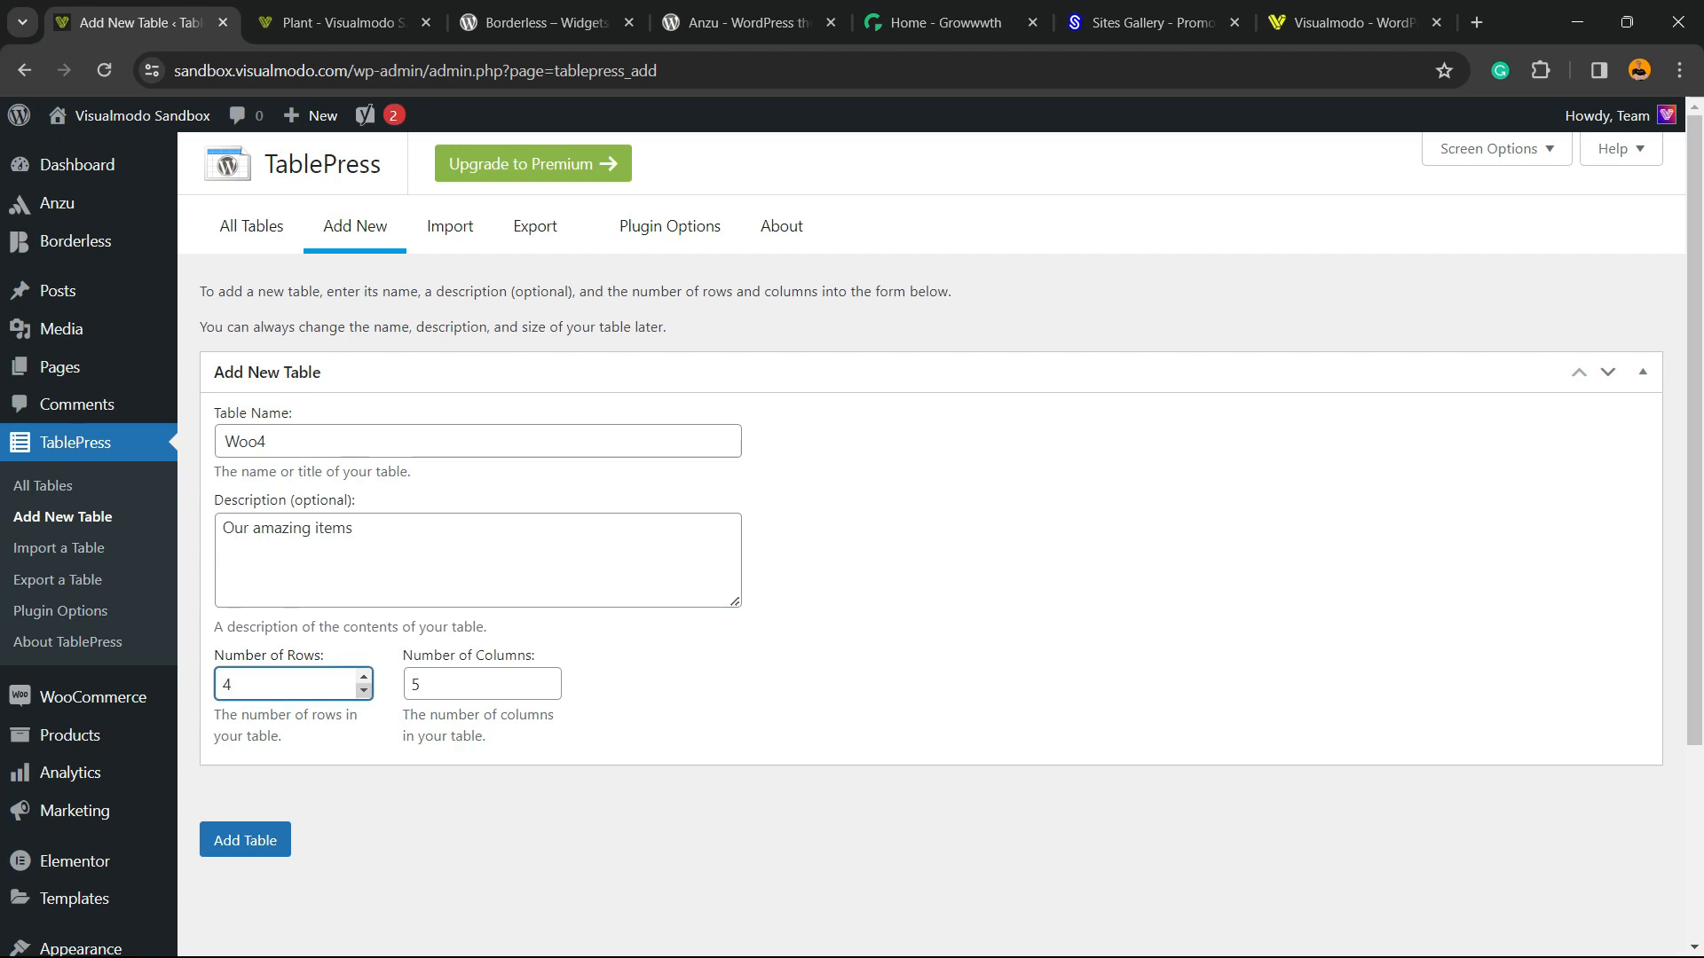
pyautogui.click(245, 838)
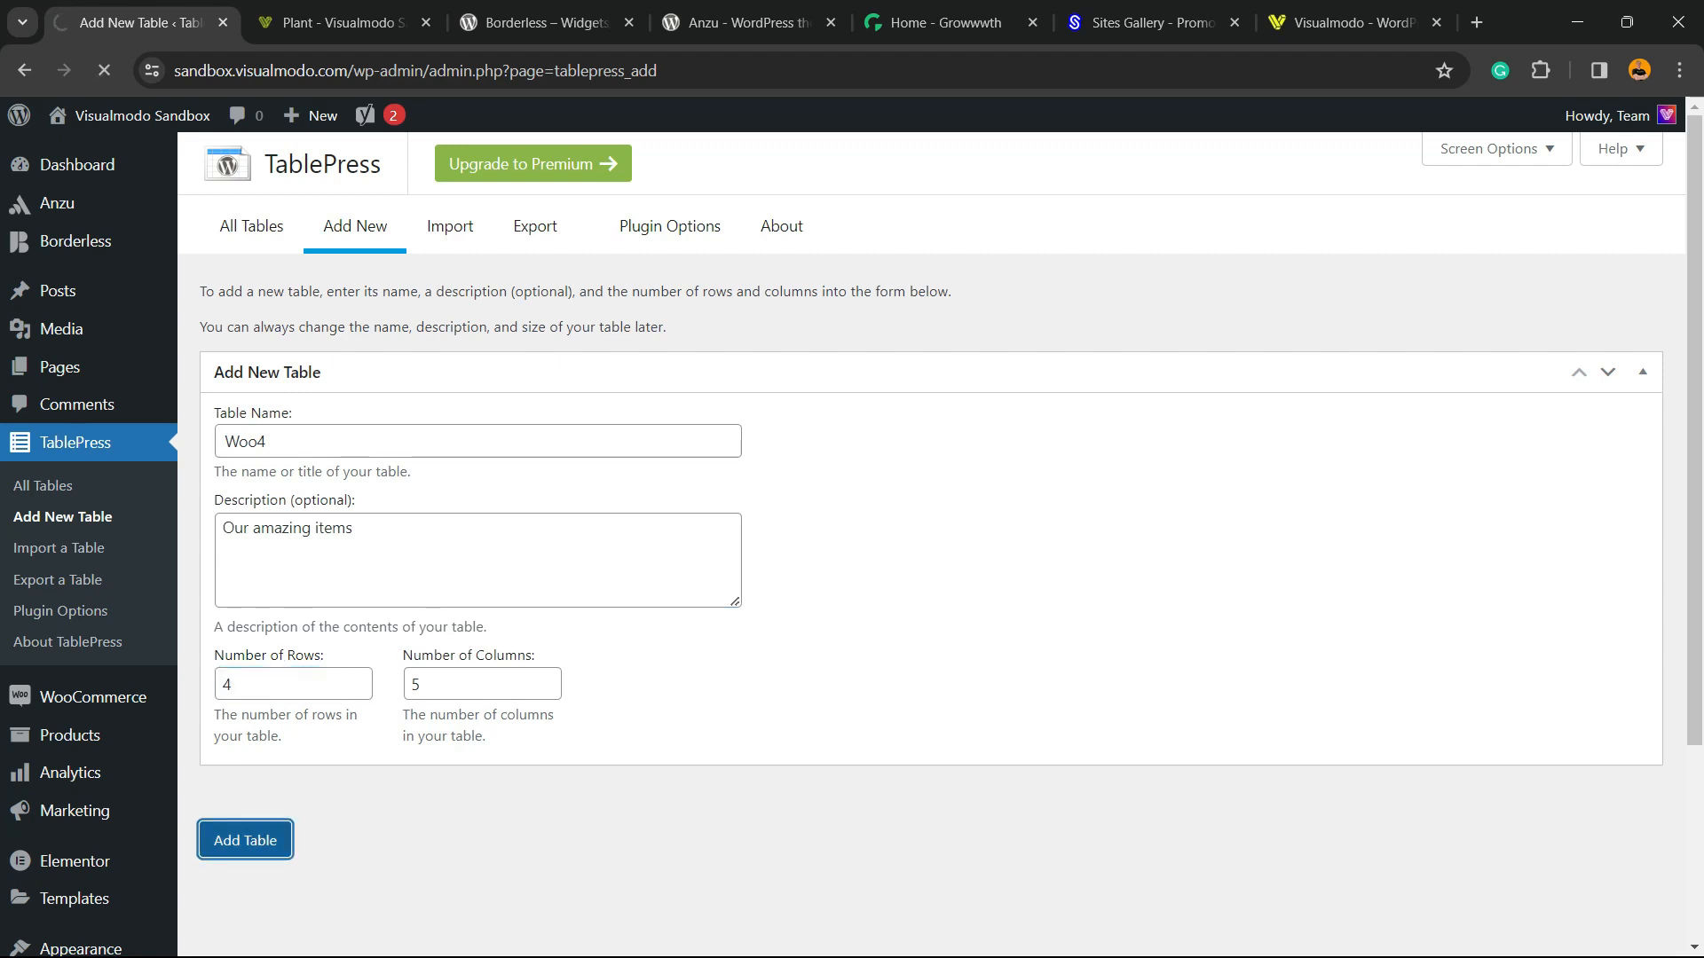
pyautogui.click(245, 840)
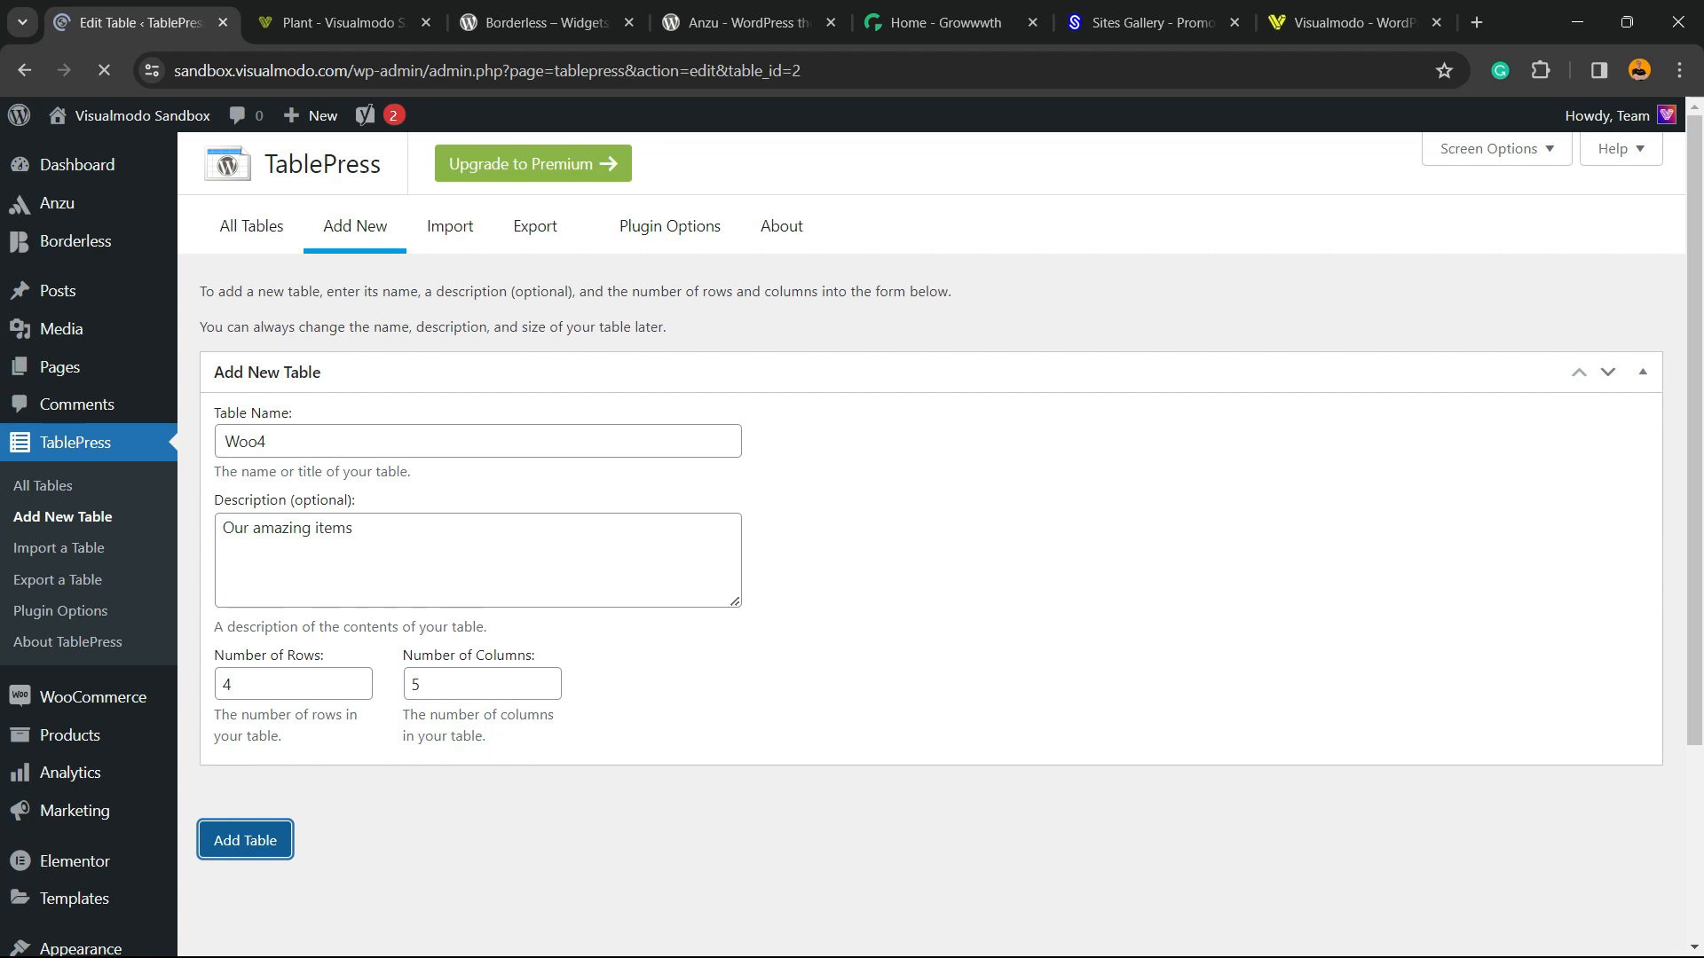
# Type sample numbers like 444, 55555, 88888 and 7777777 into Woo4's cells A1–E4
pyautogui.click(245, 840)
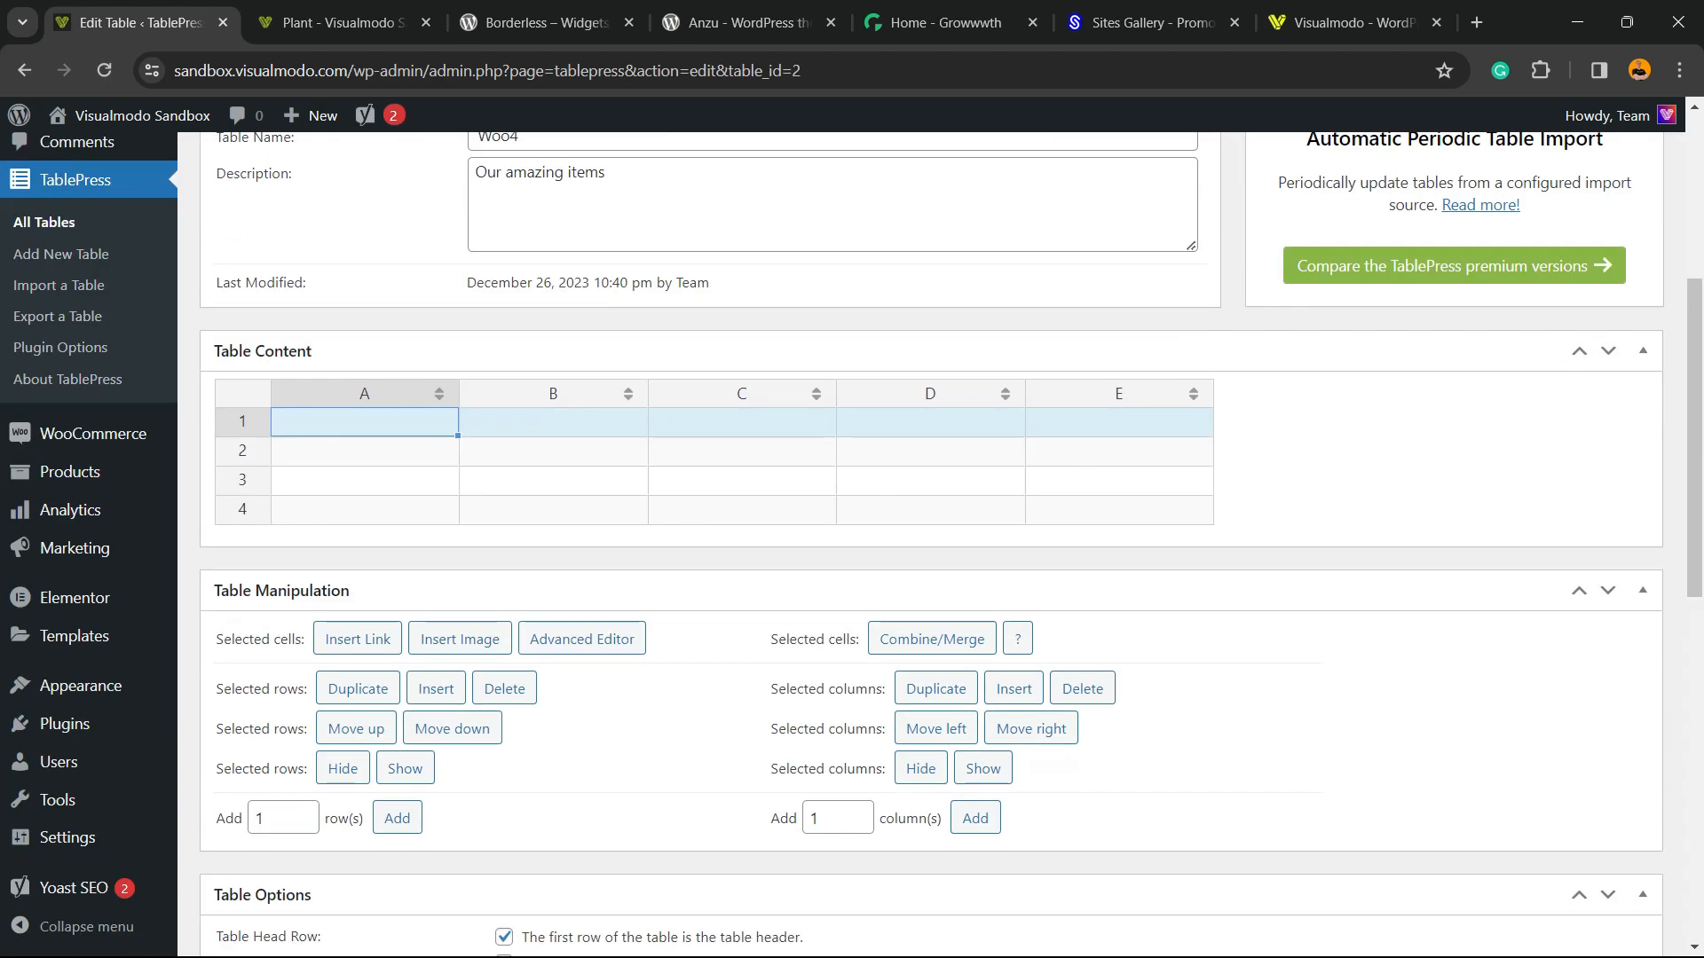
pyautogui.click(551, 421)
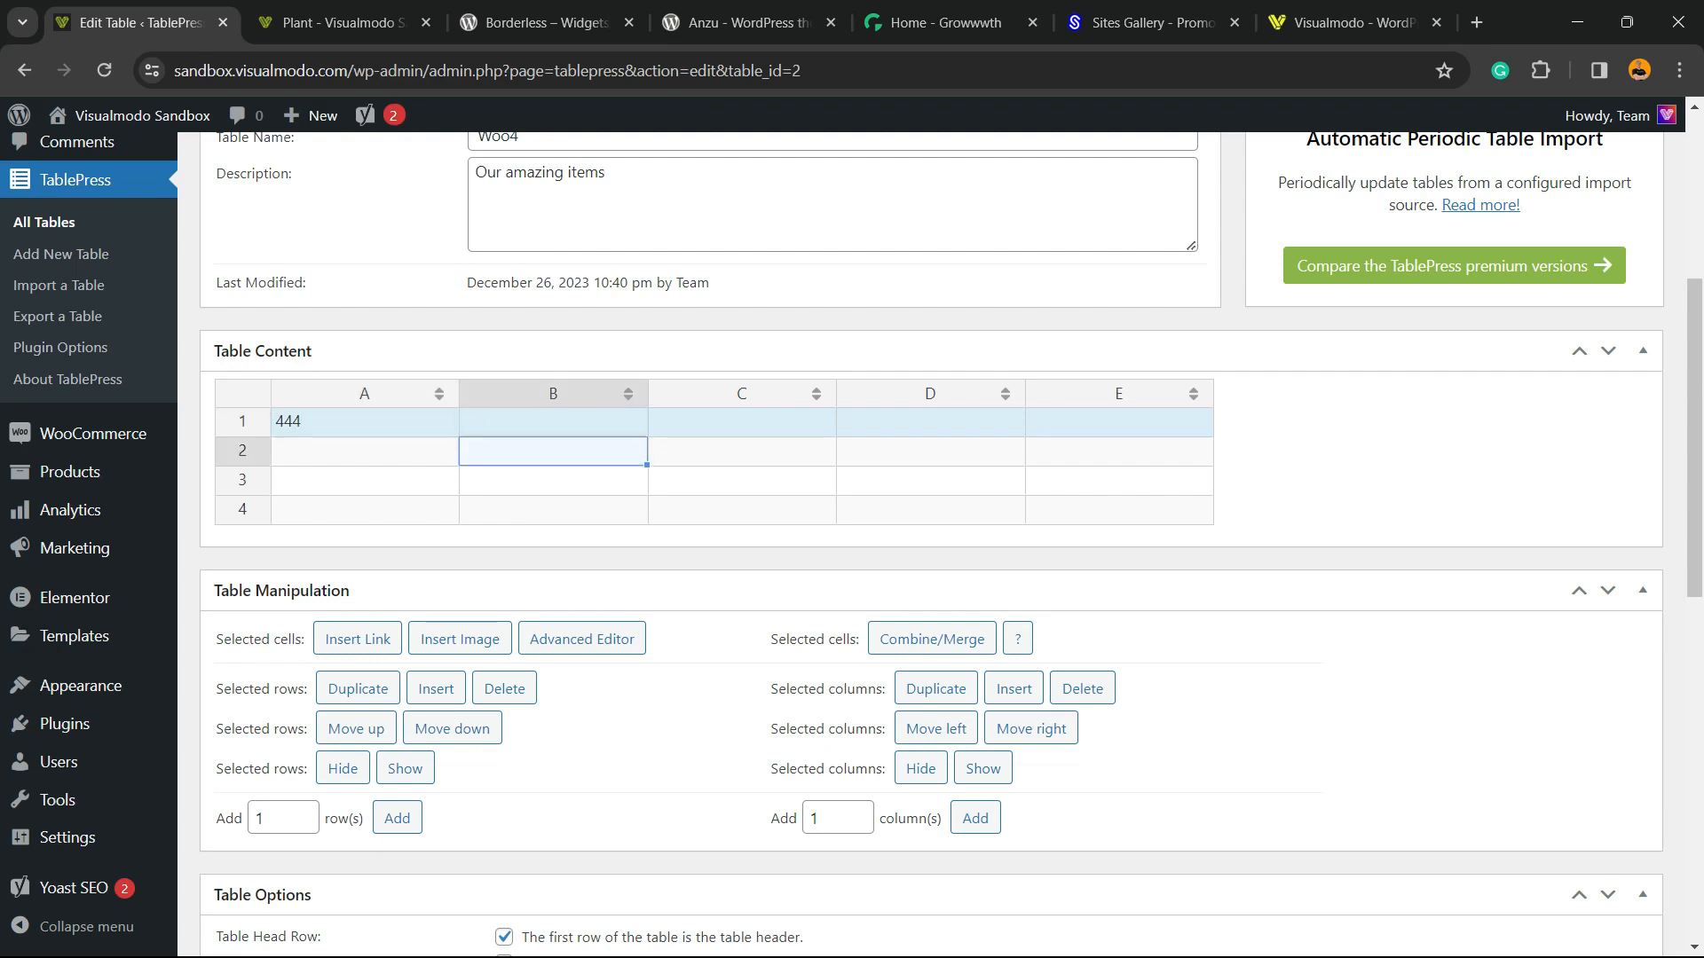
pyautogui.write('55555')
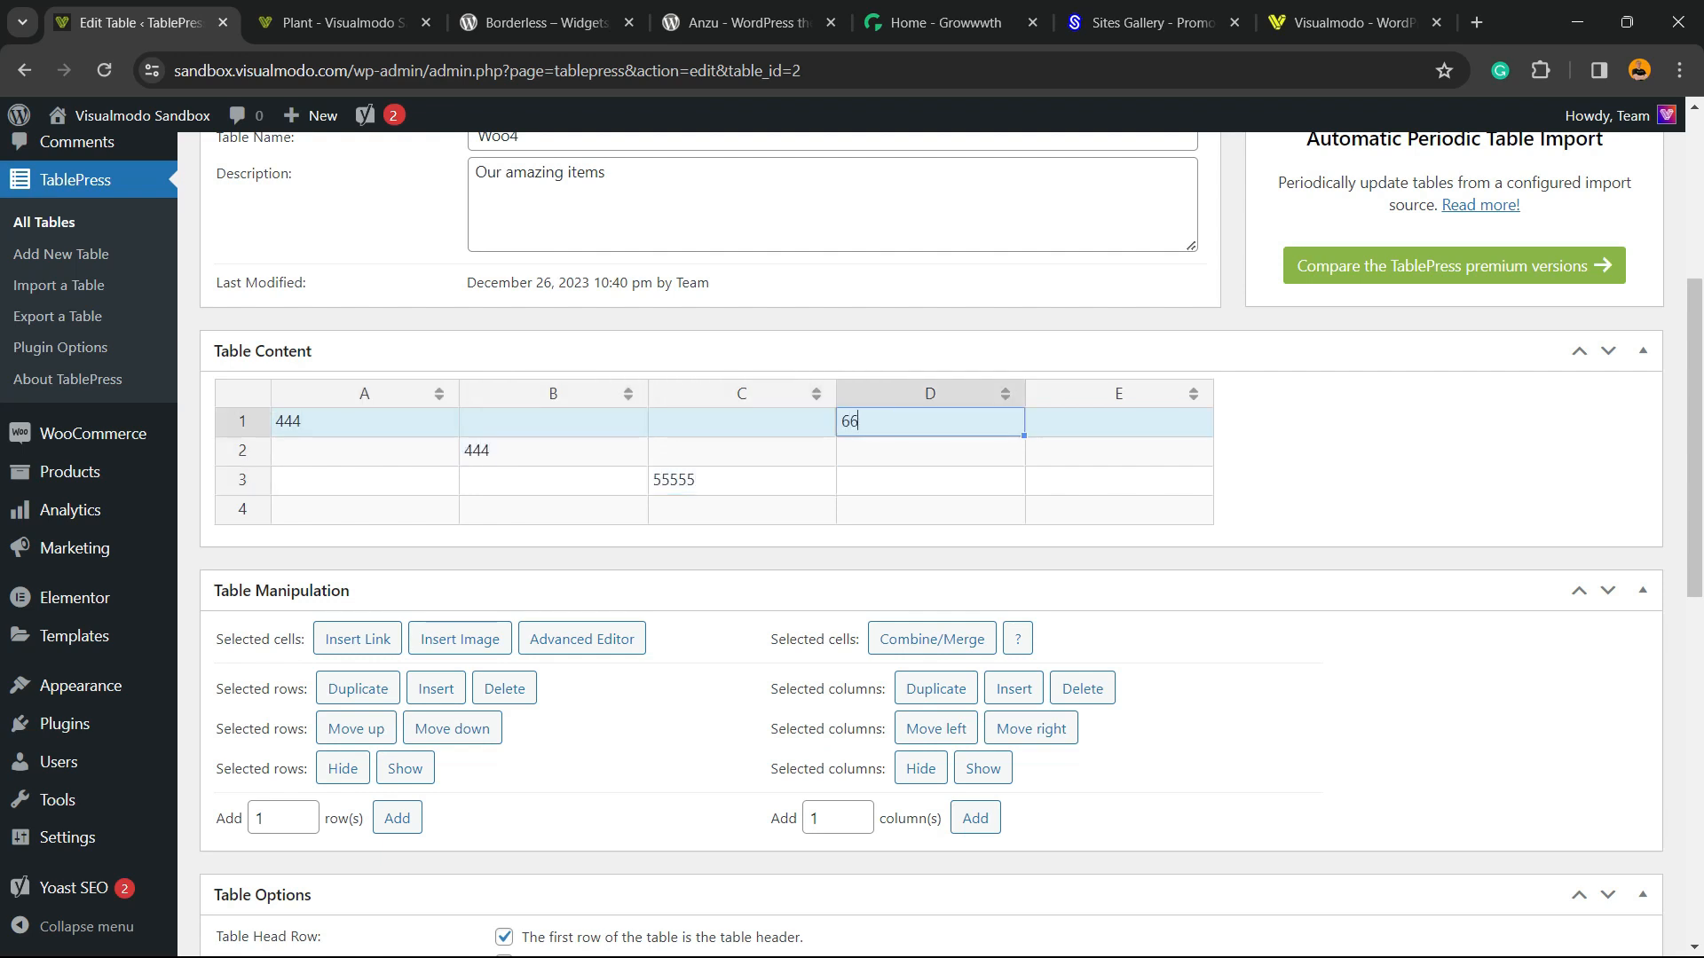
pyautogui.write('7777')
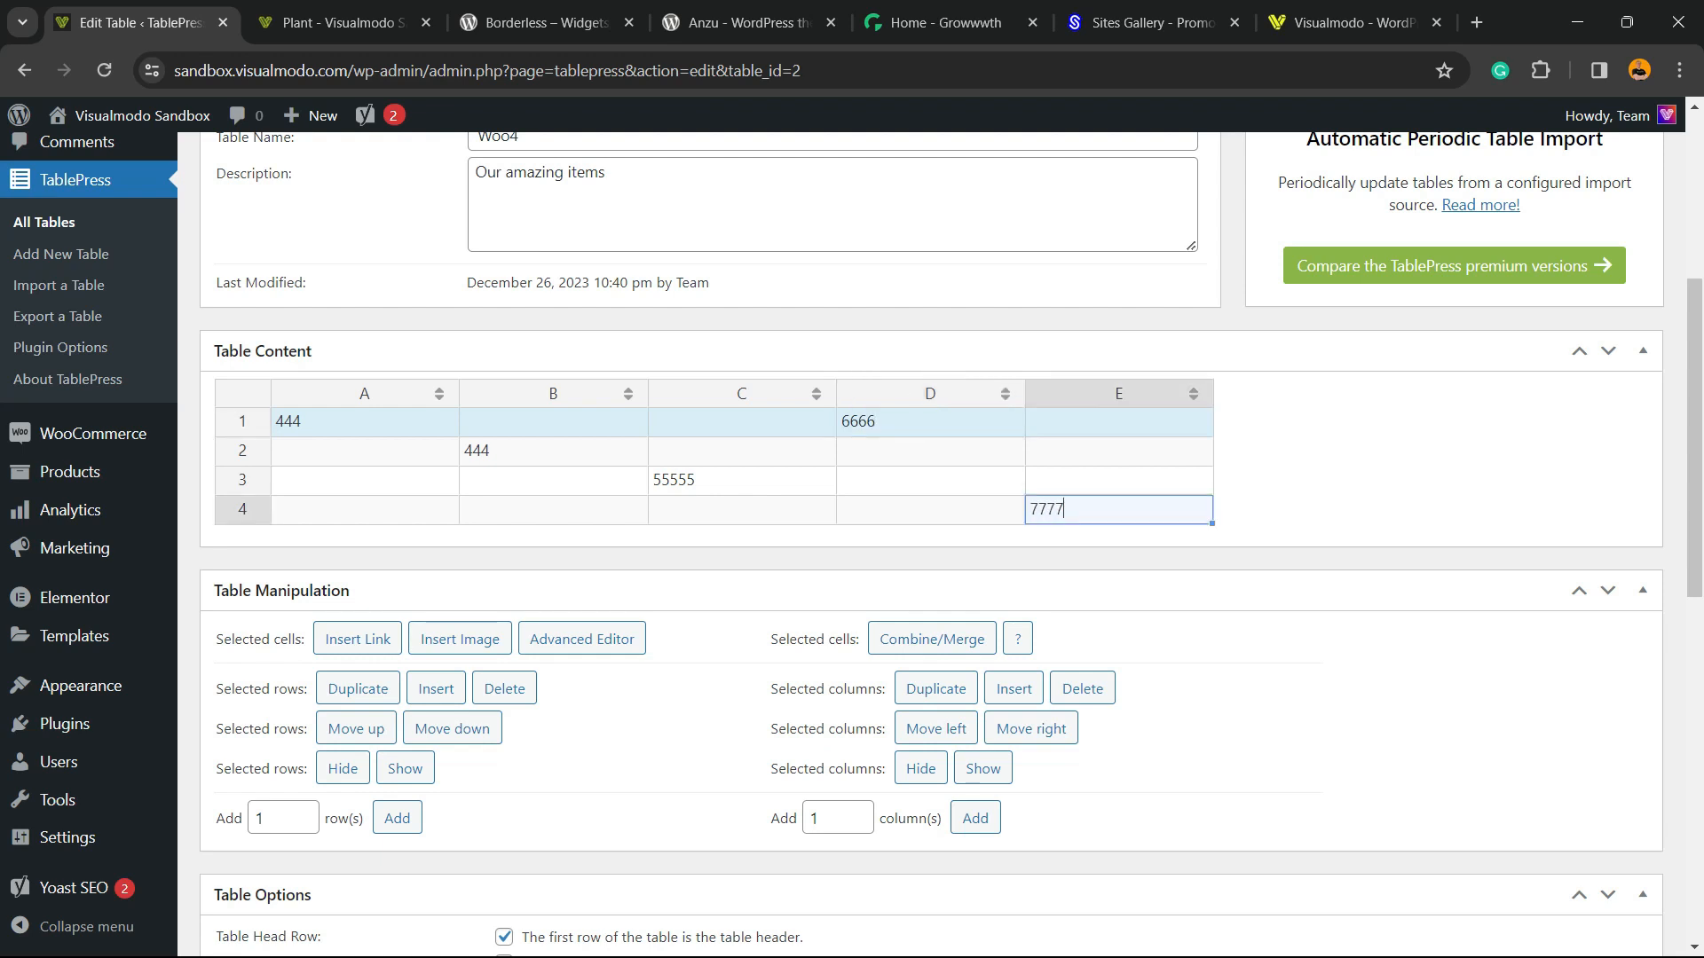
pyautogui.write('88888')
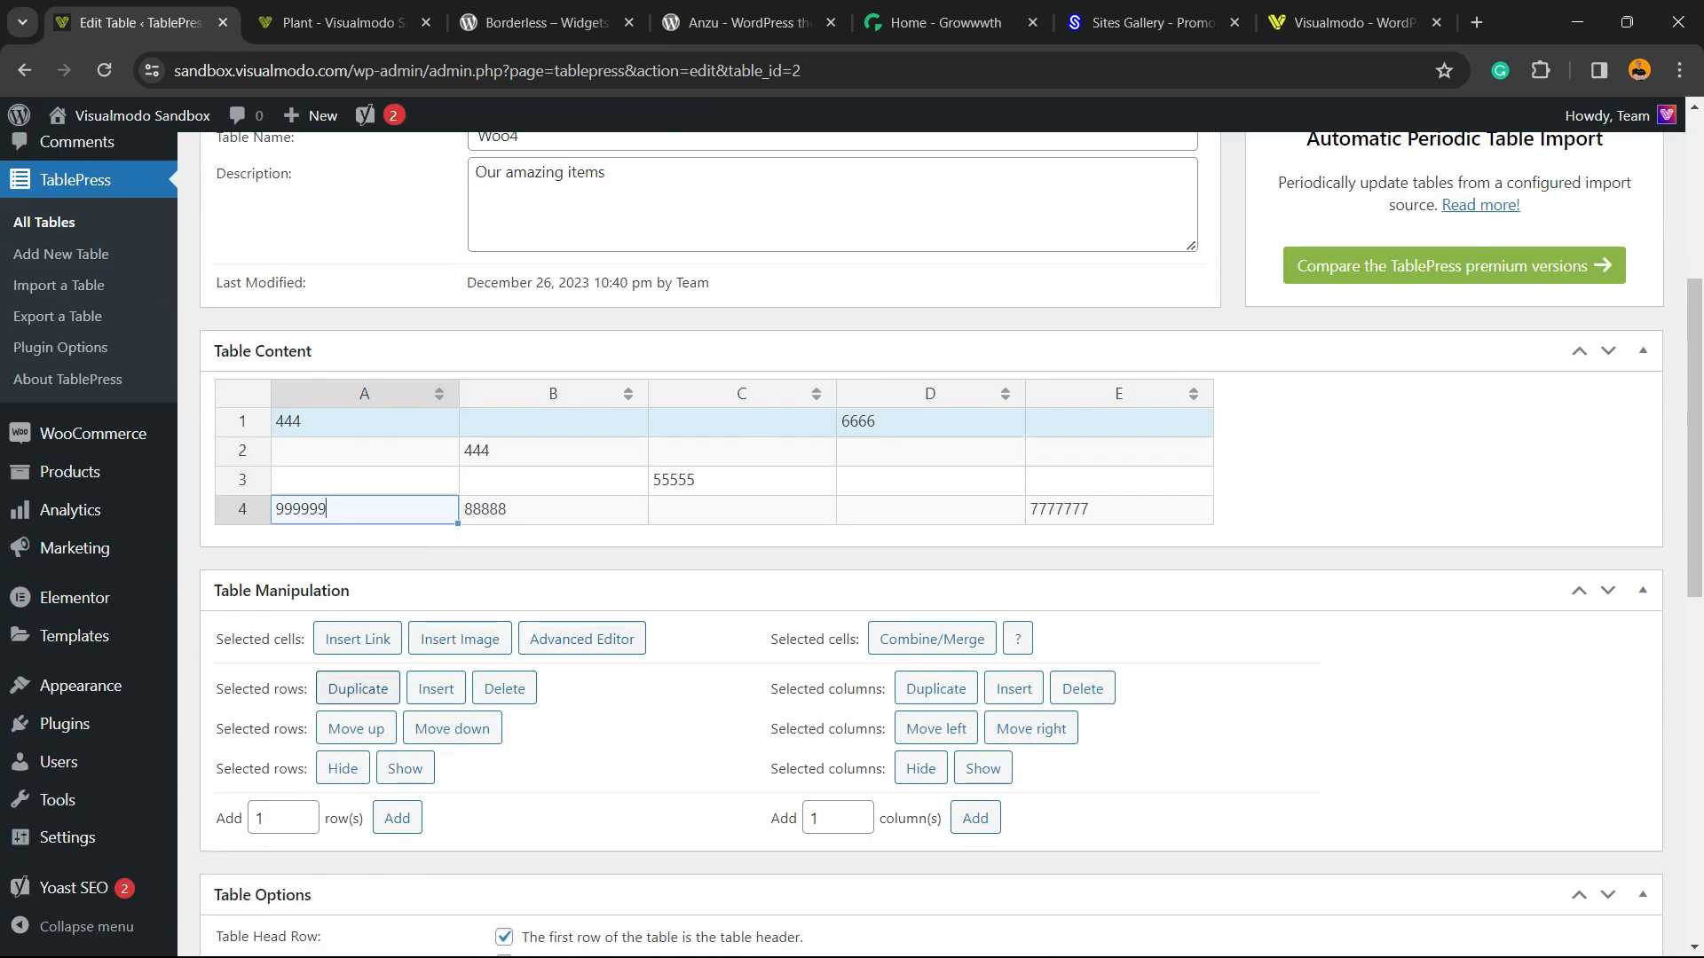
pyautogui.scroll(-3)
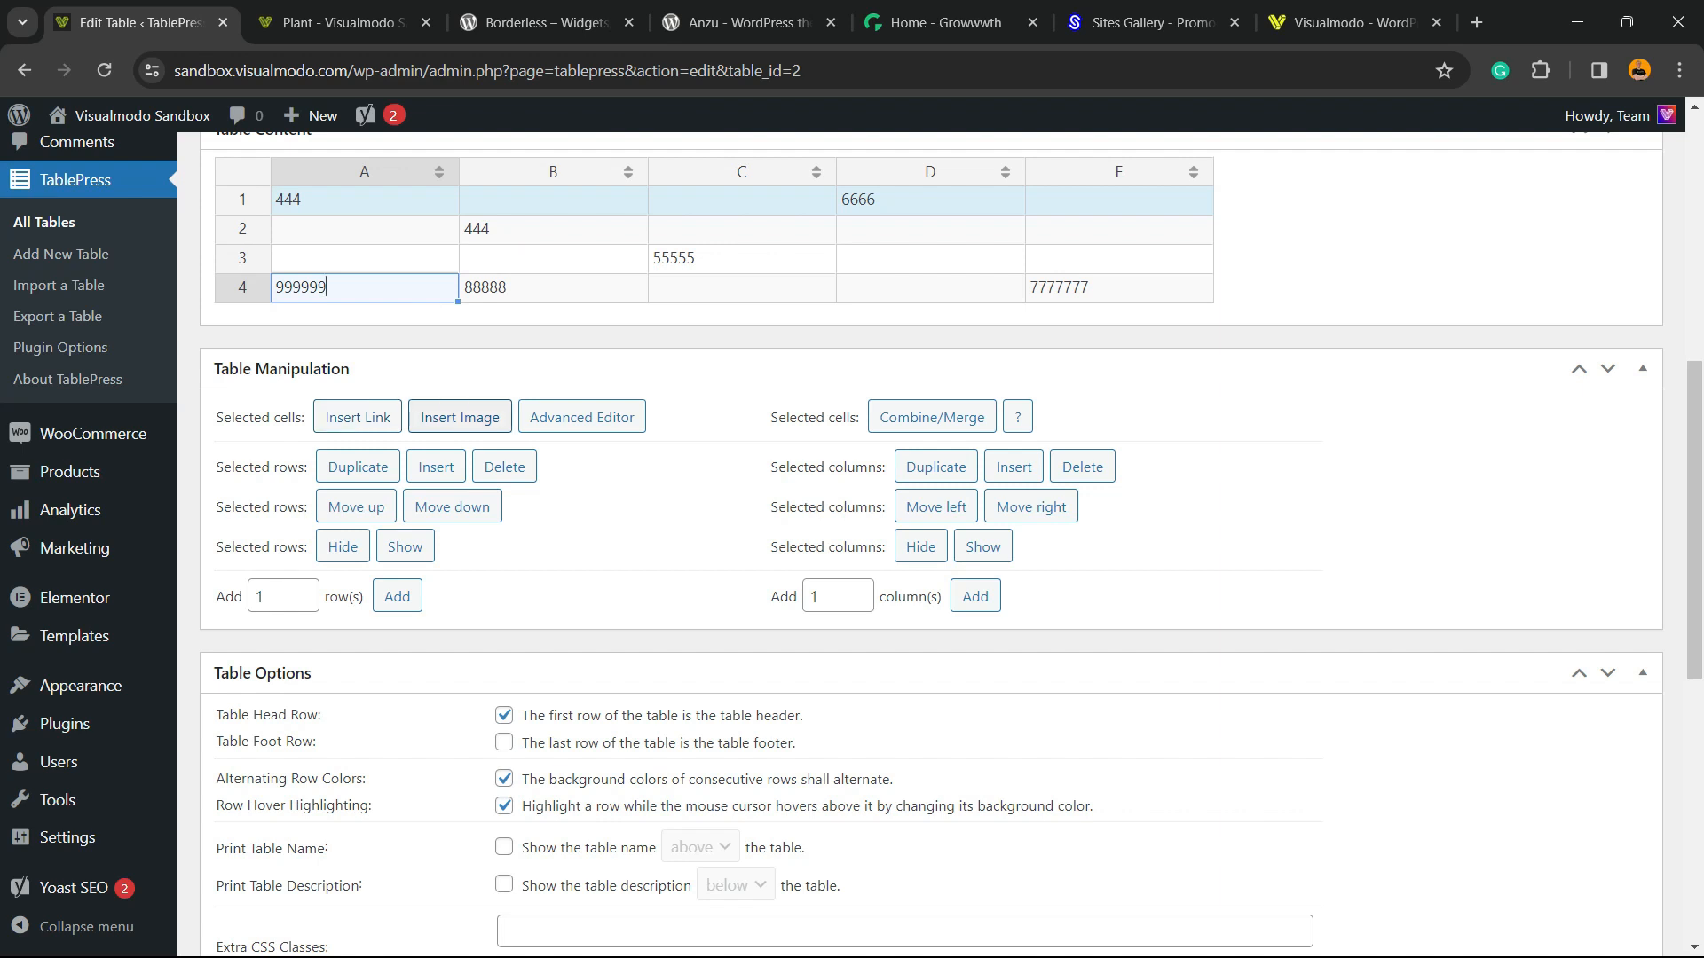
pyautogui.click(581, 416)
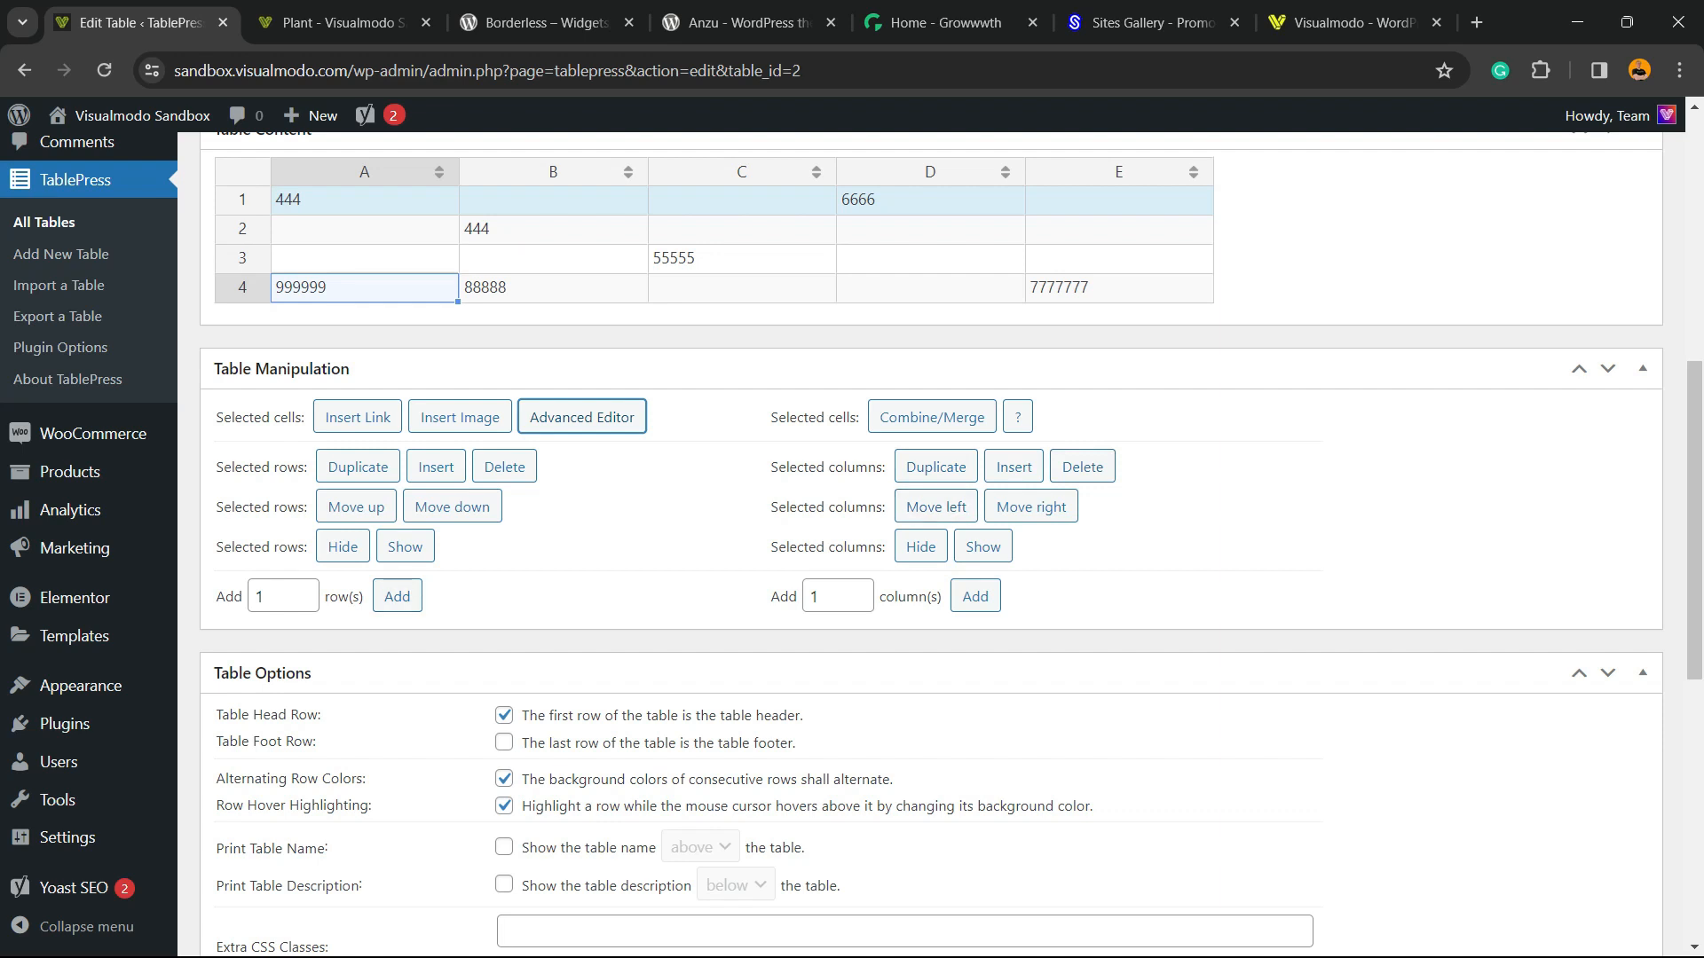
pyautogui.scroll(-3)
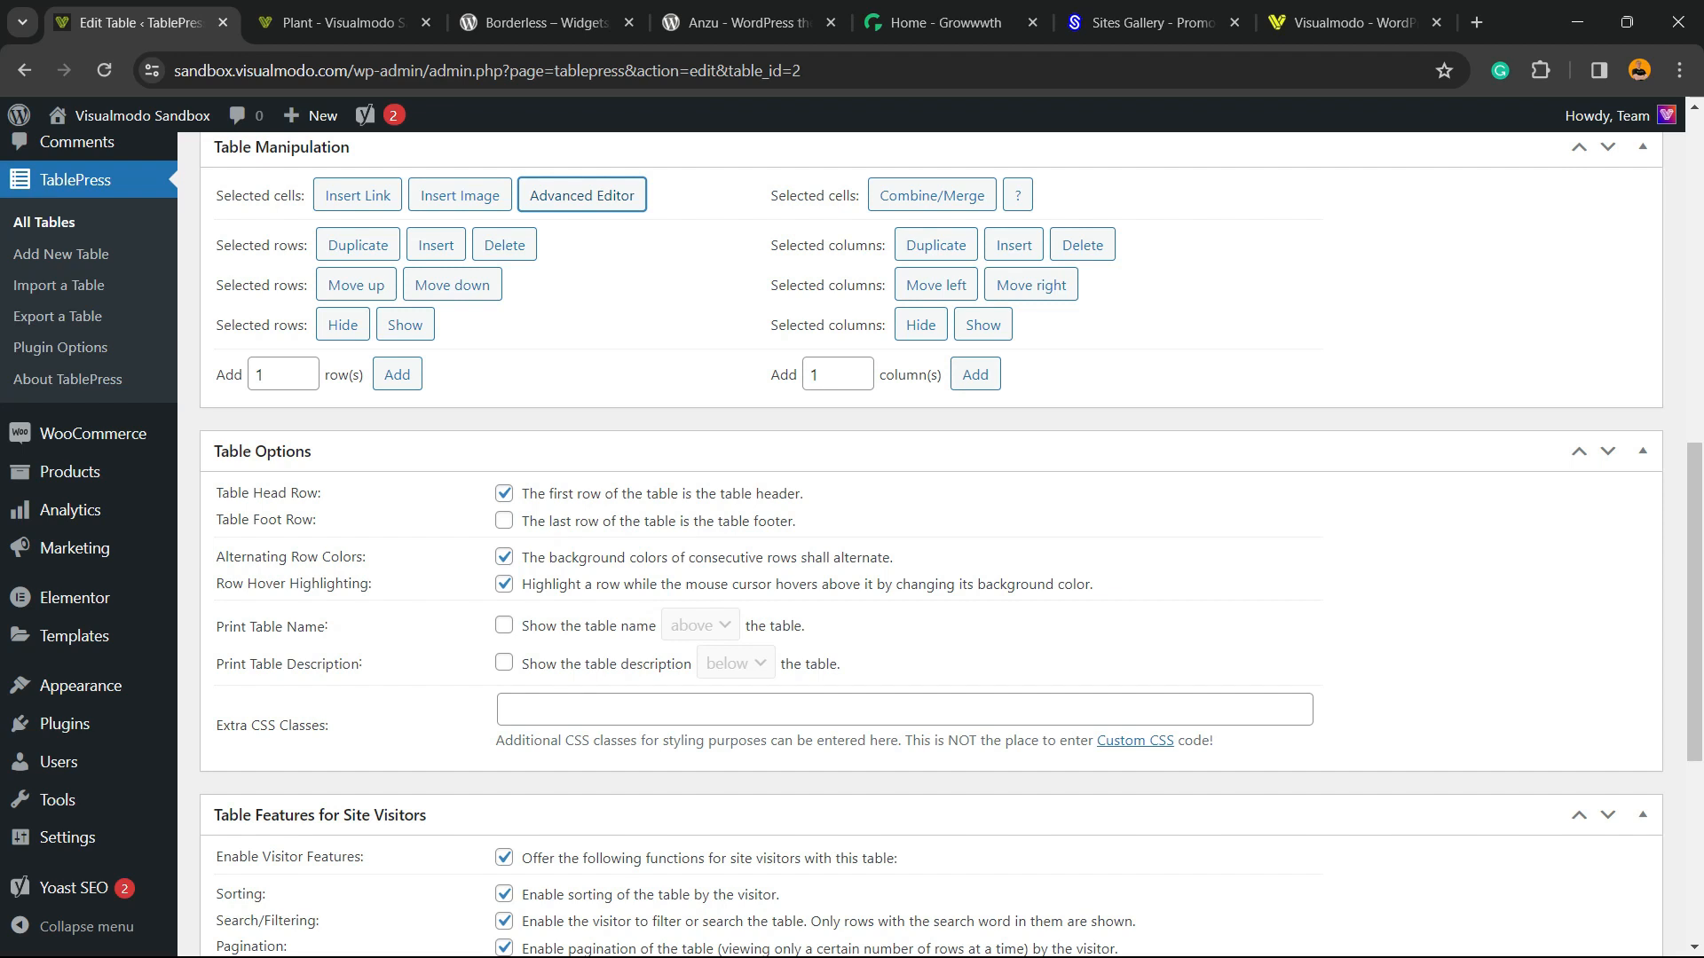
pyautogui.scroll(-3)
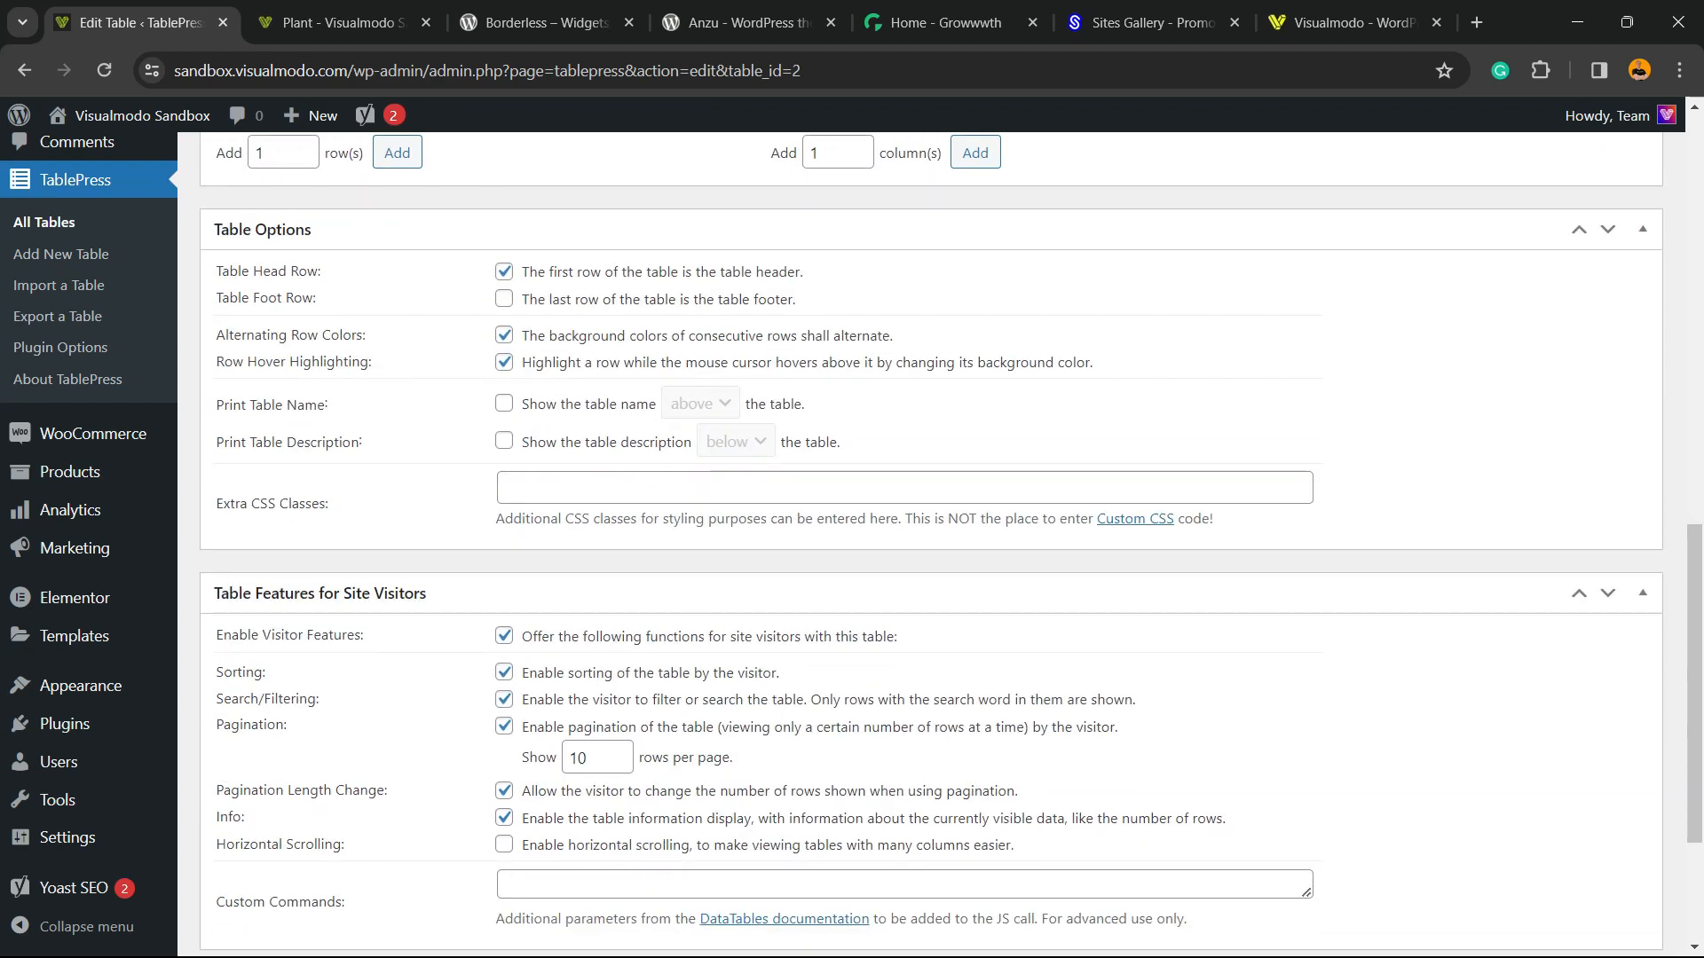
pyautogui.scroll(-3)
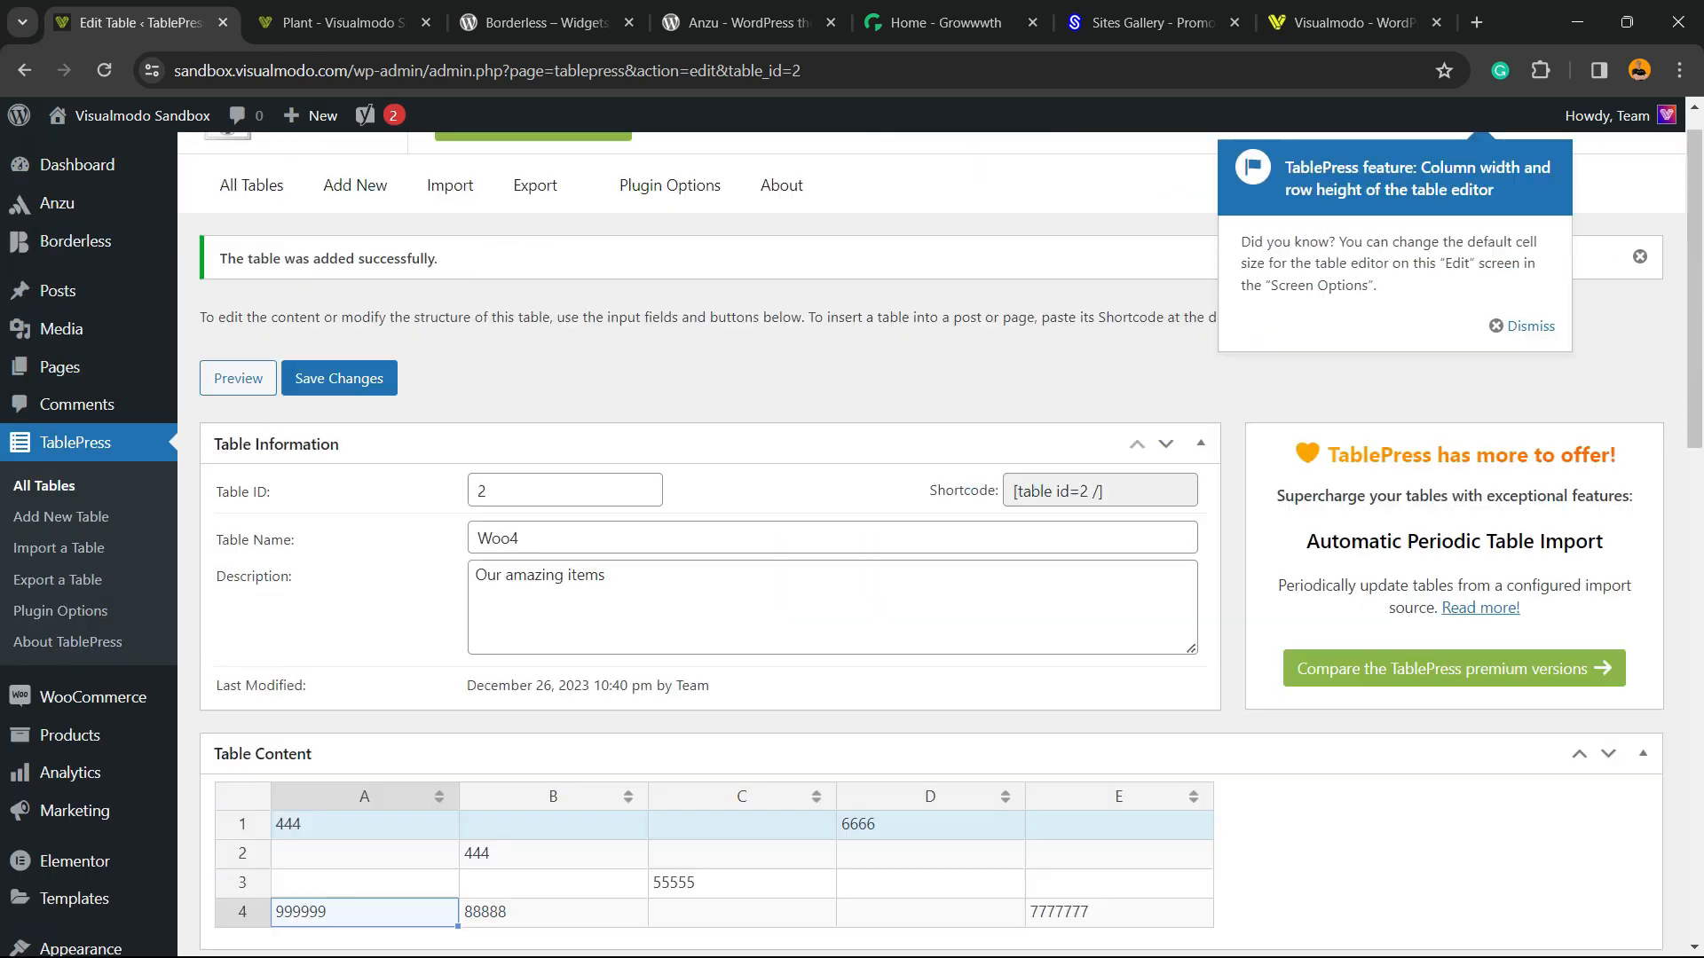
pyautogui.scroll(-3)
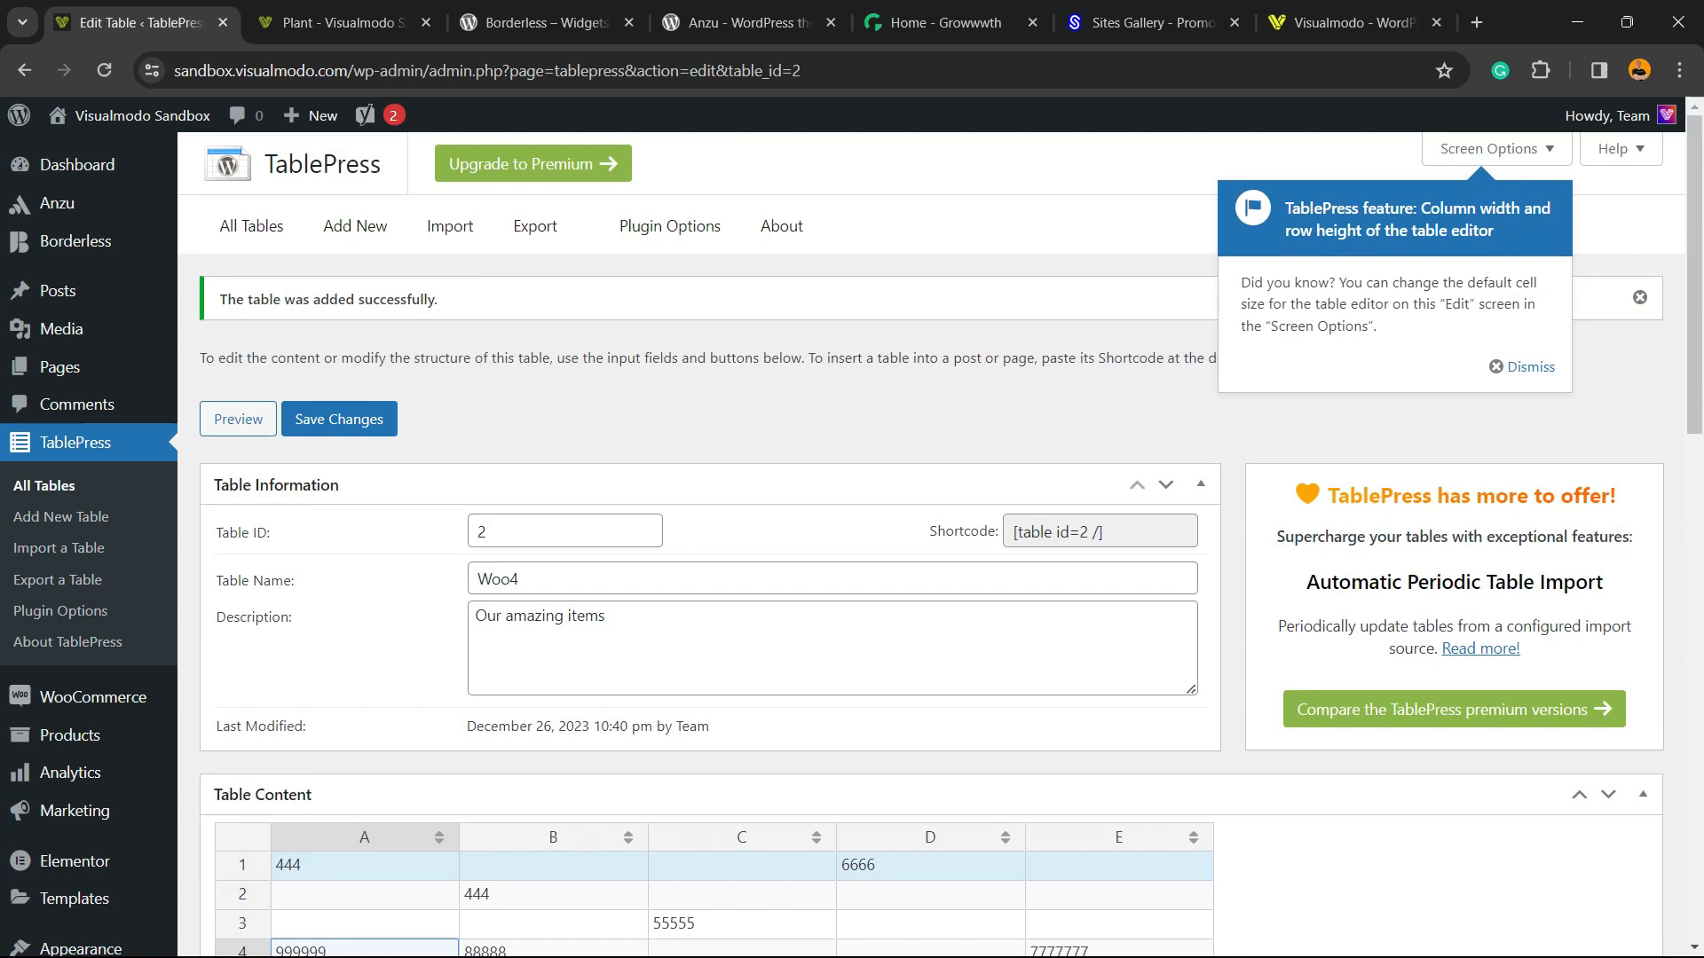
pyautogui.scroll(-3)
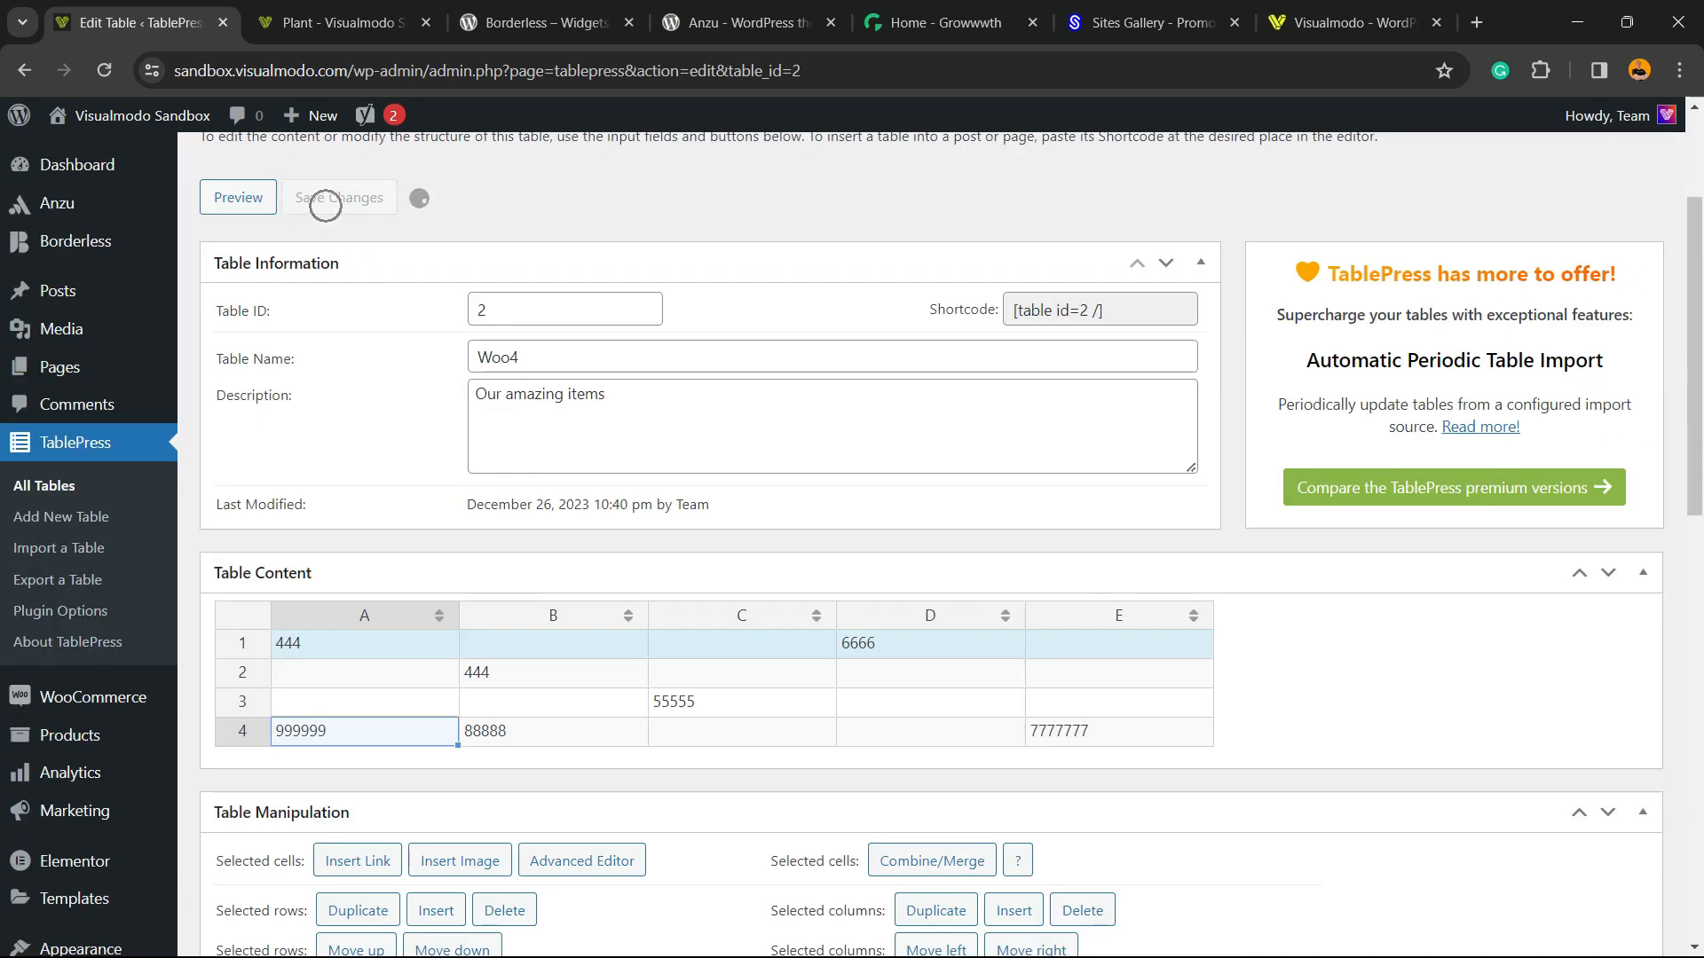
# Save Woo4, copy the [table id=2 /] shortcode, and switch back to the Plant editor tab
pyautogui.click(338, 197)
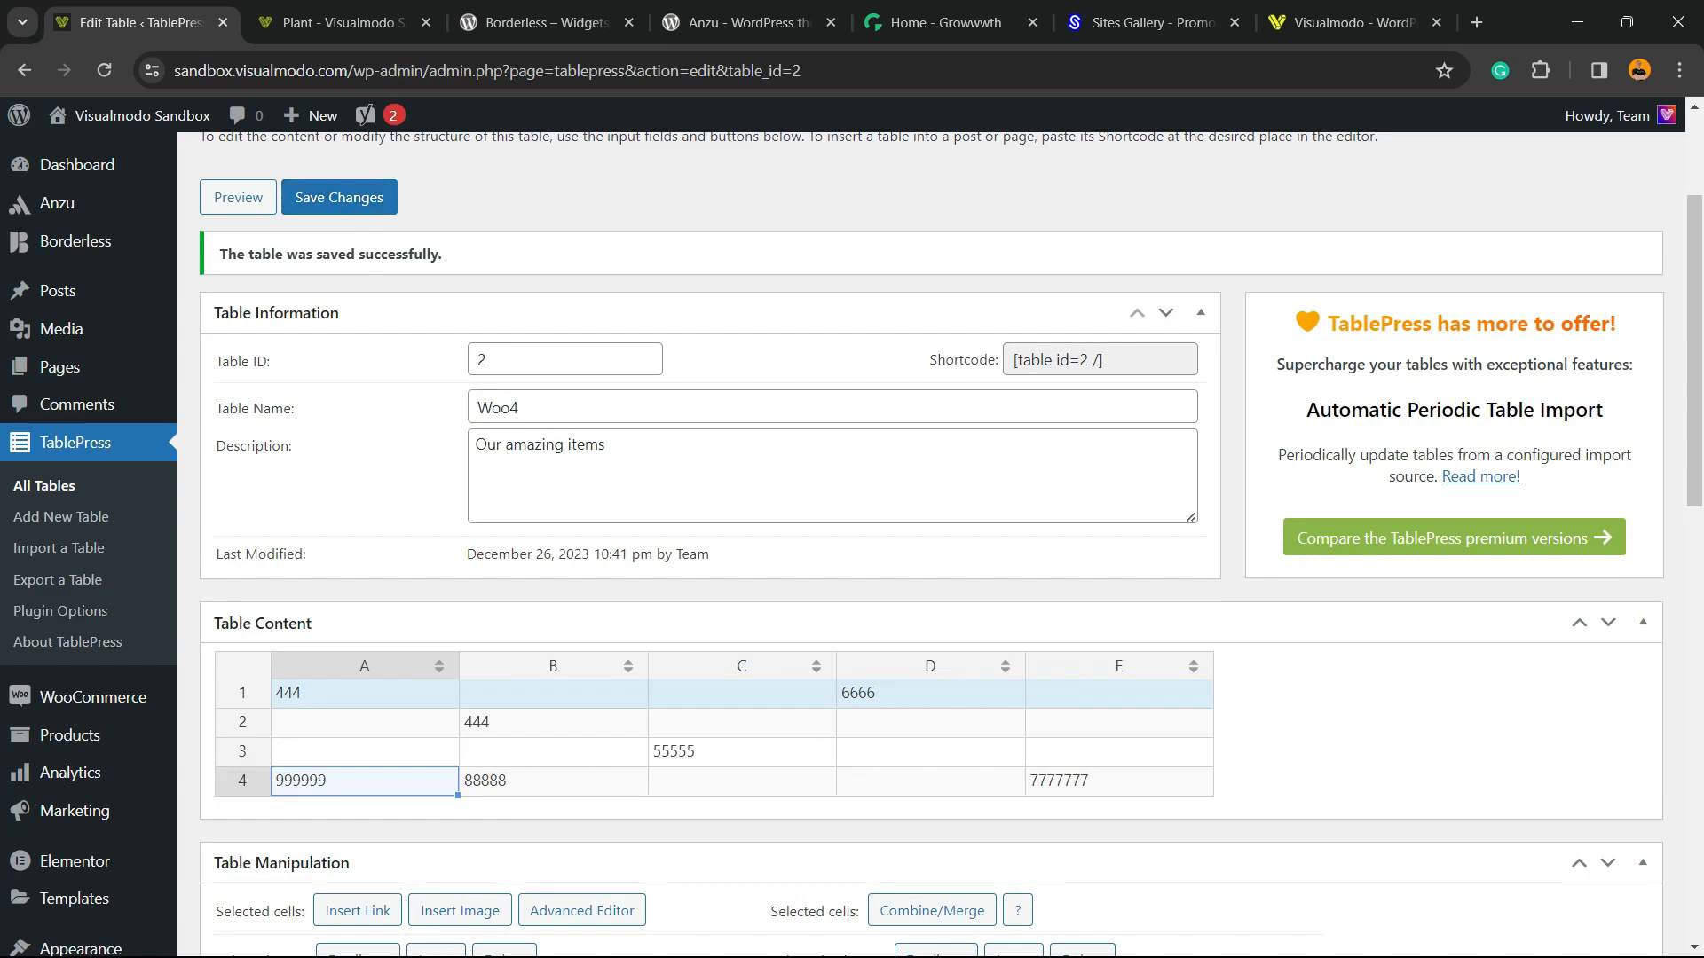
pyautogui.click(1098, 358)
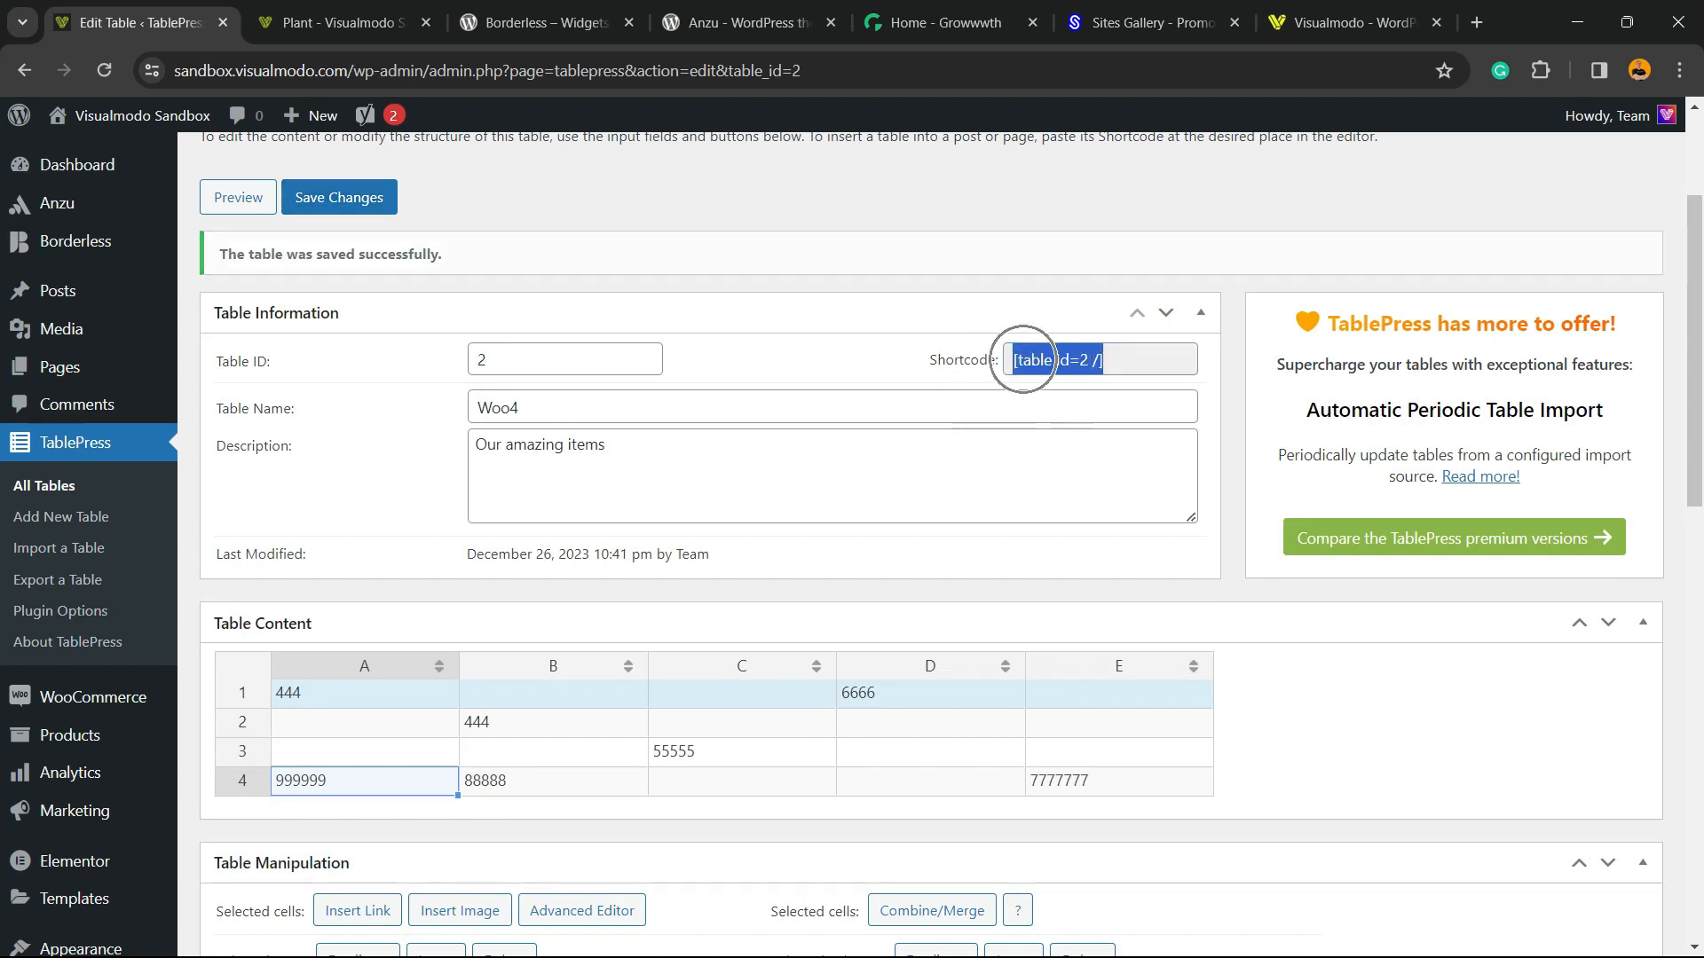
pyautogui.rightClick(1055, 360)
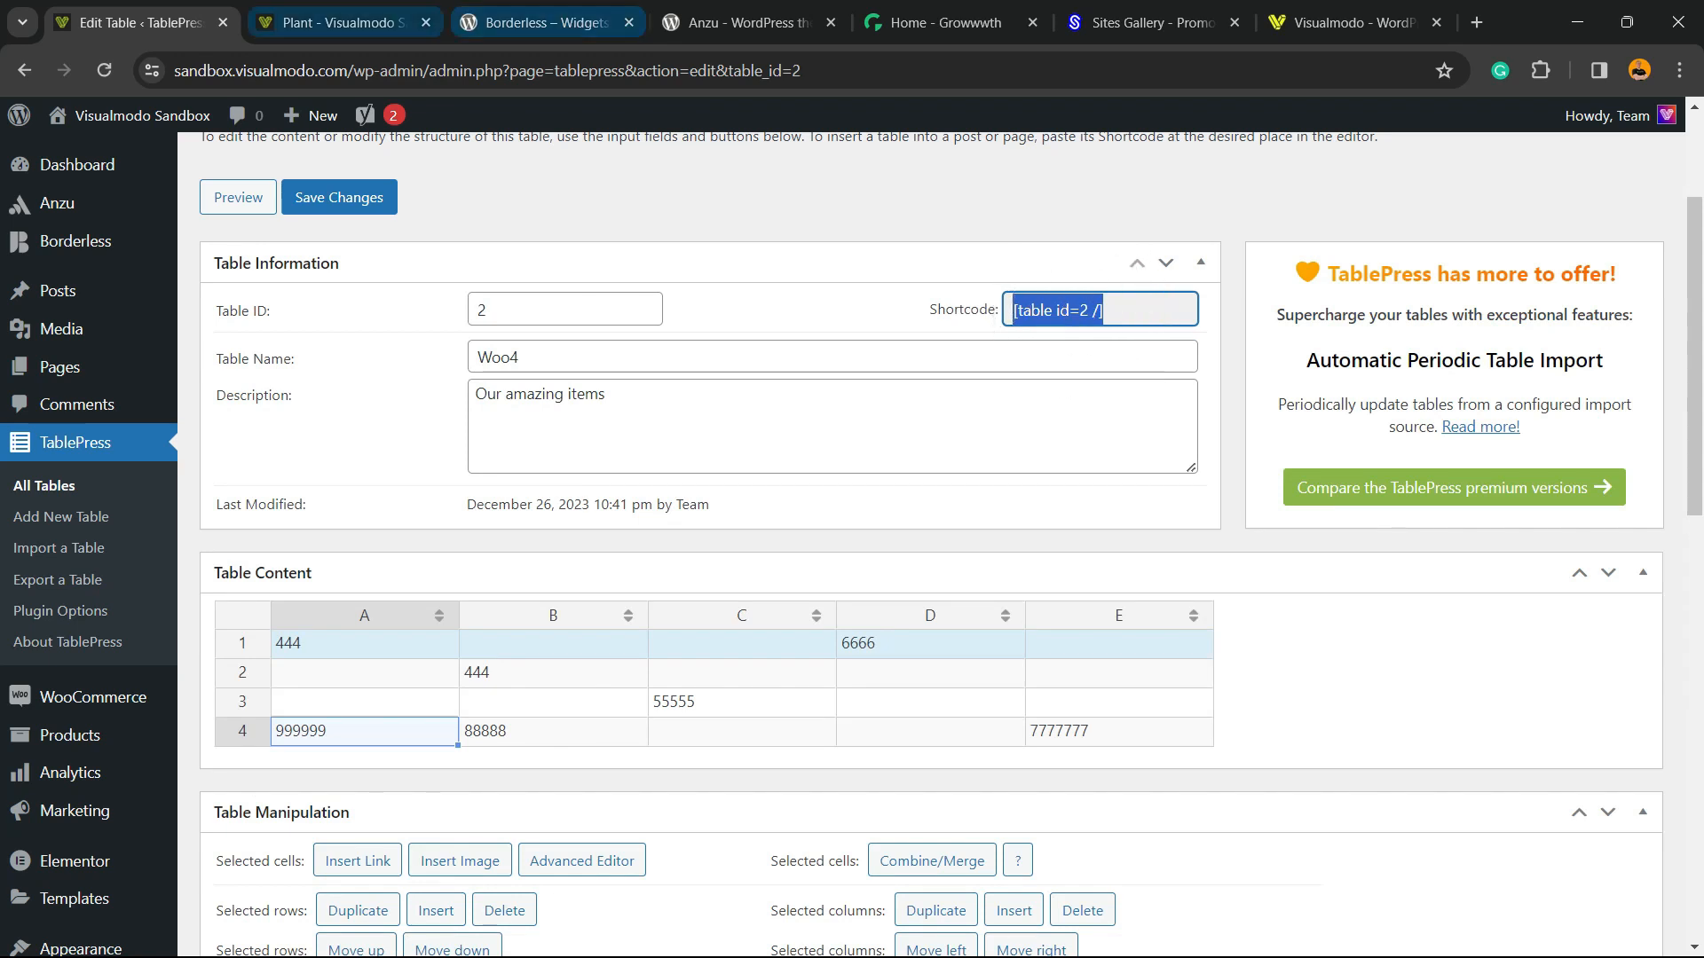
pyautogui.click(343, 21)
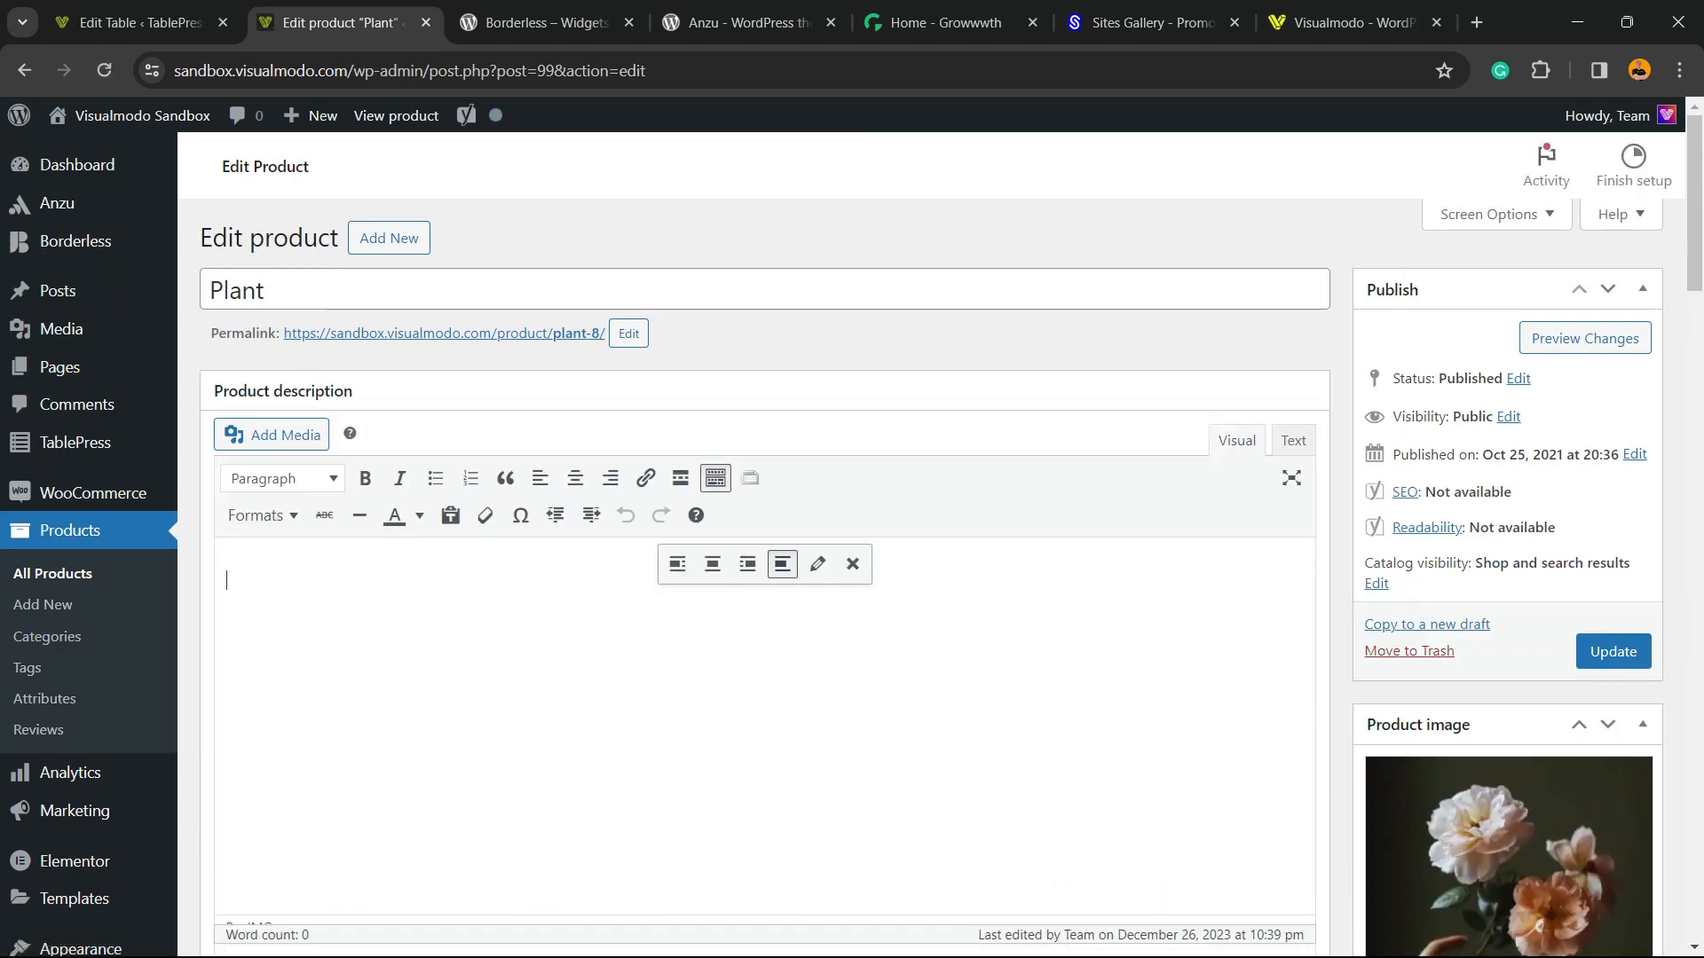
# Paste [table id=2 /] into the Plant product description and update the product
pyautogui.write('[table id=2 /]')
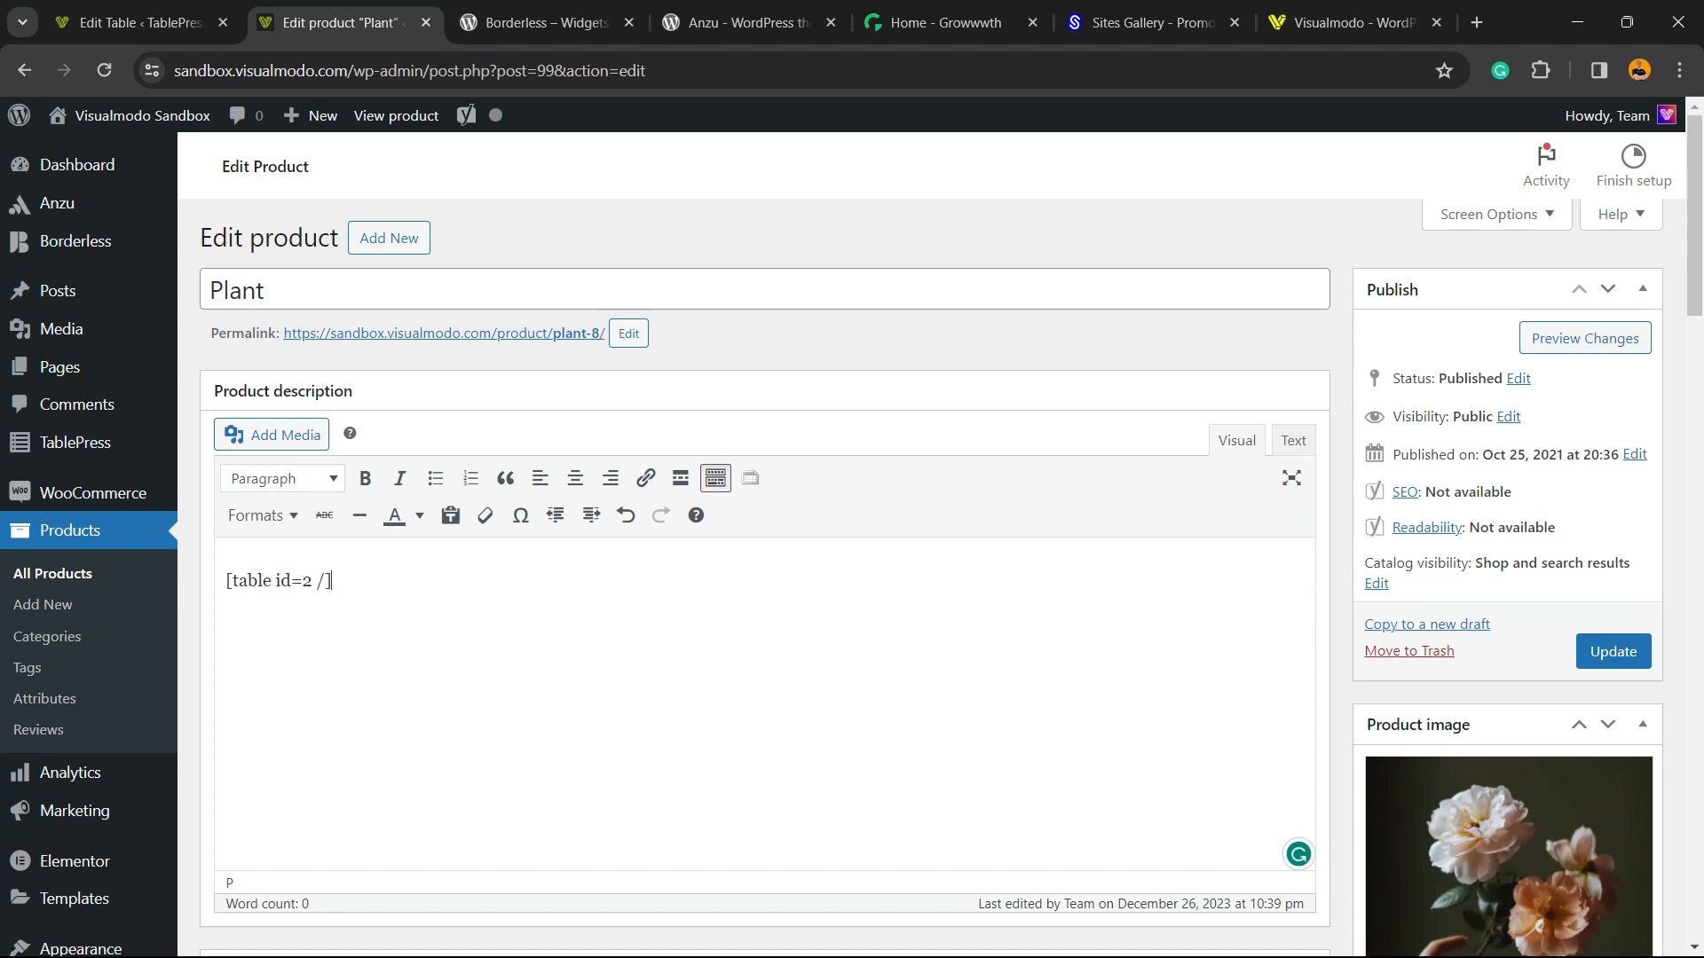
pyautogui.scroll(-3)
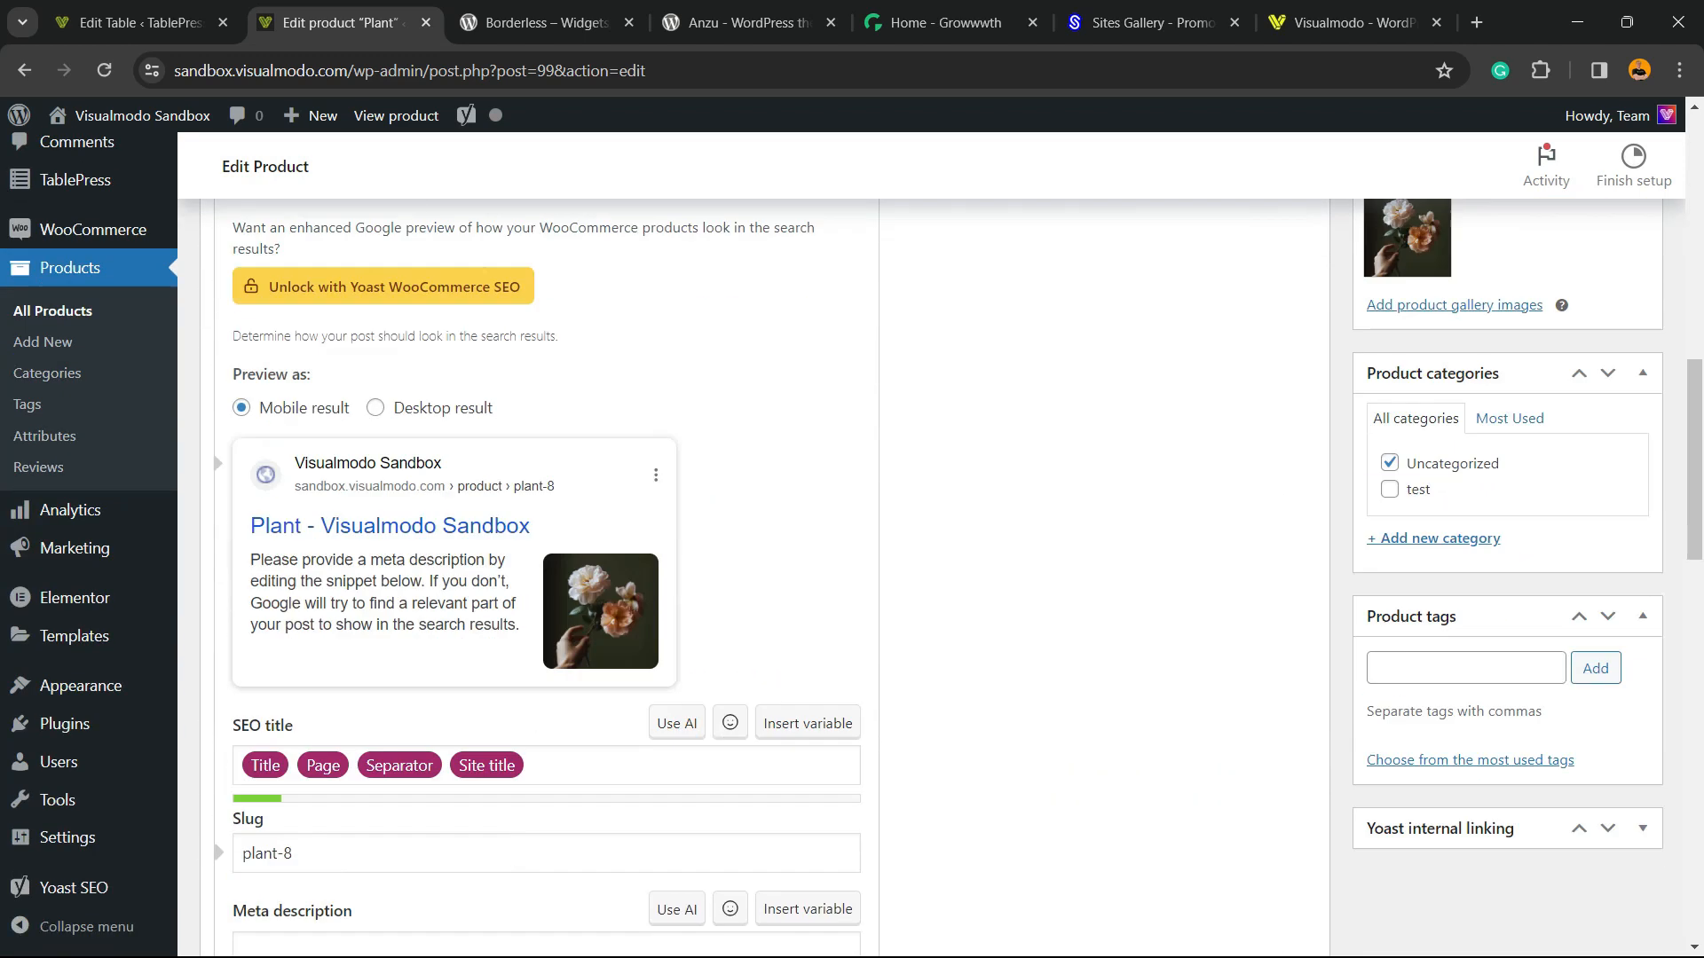
pyautogui.scroll(-3)
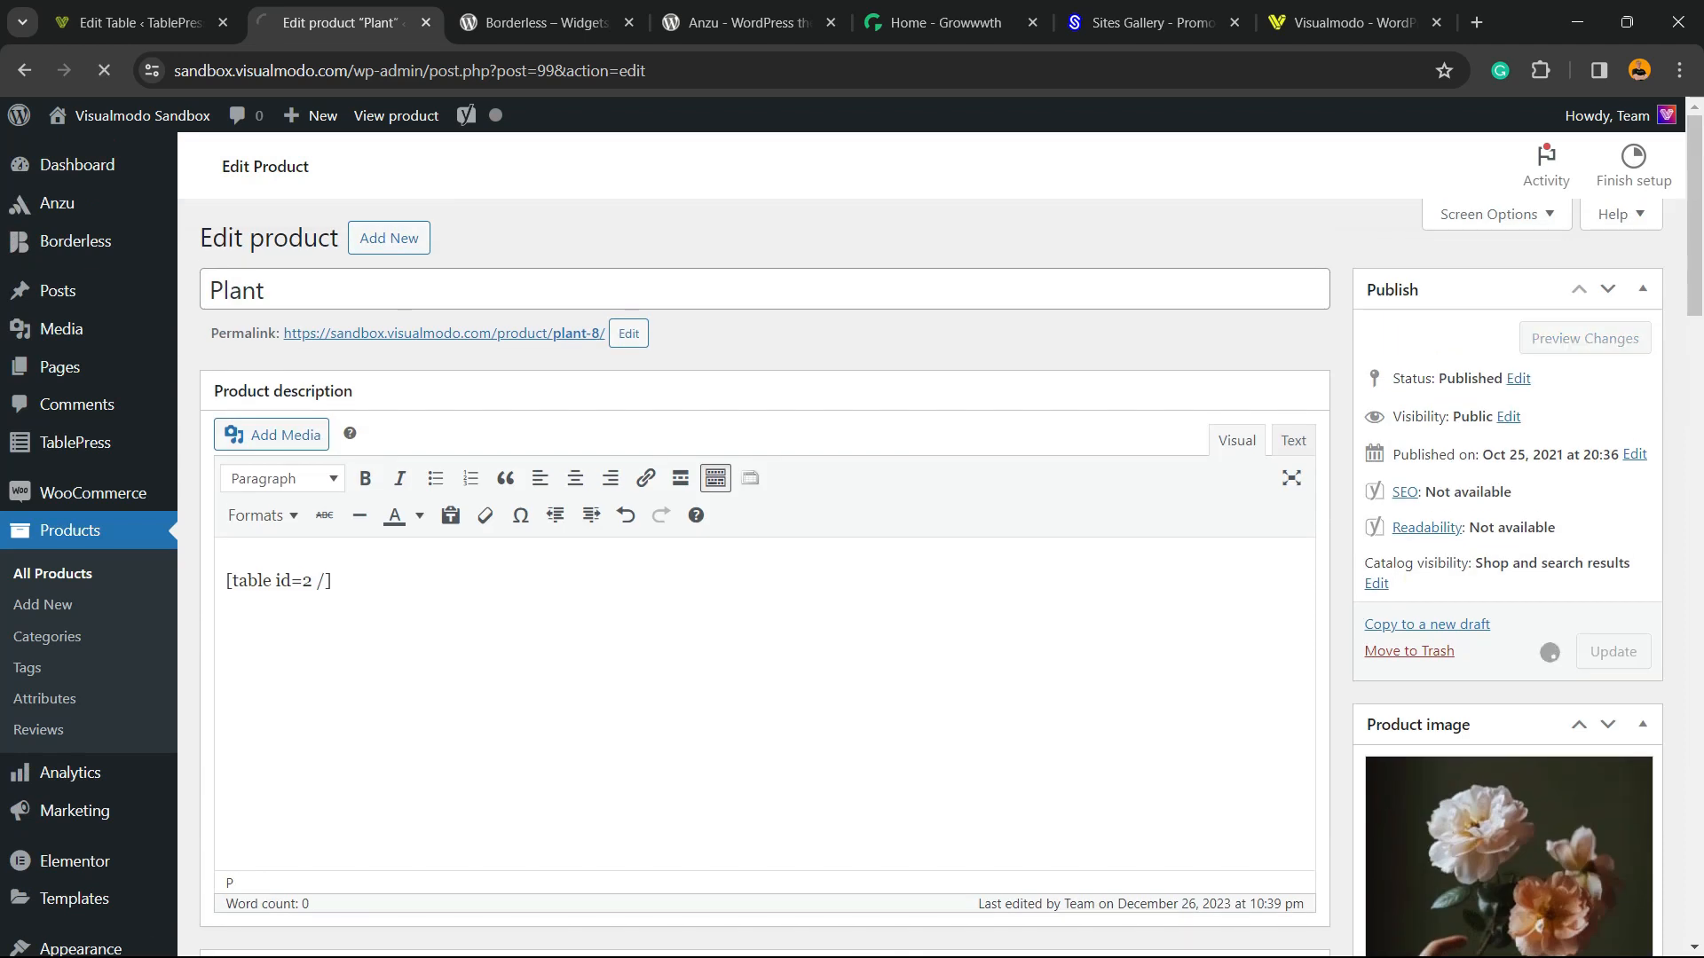
pyautogui.moveTo(484, 514)
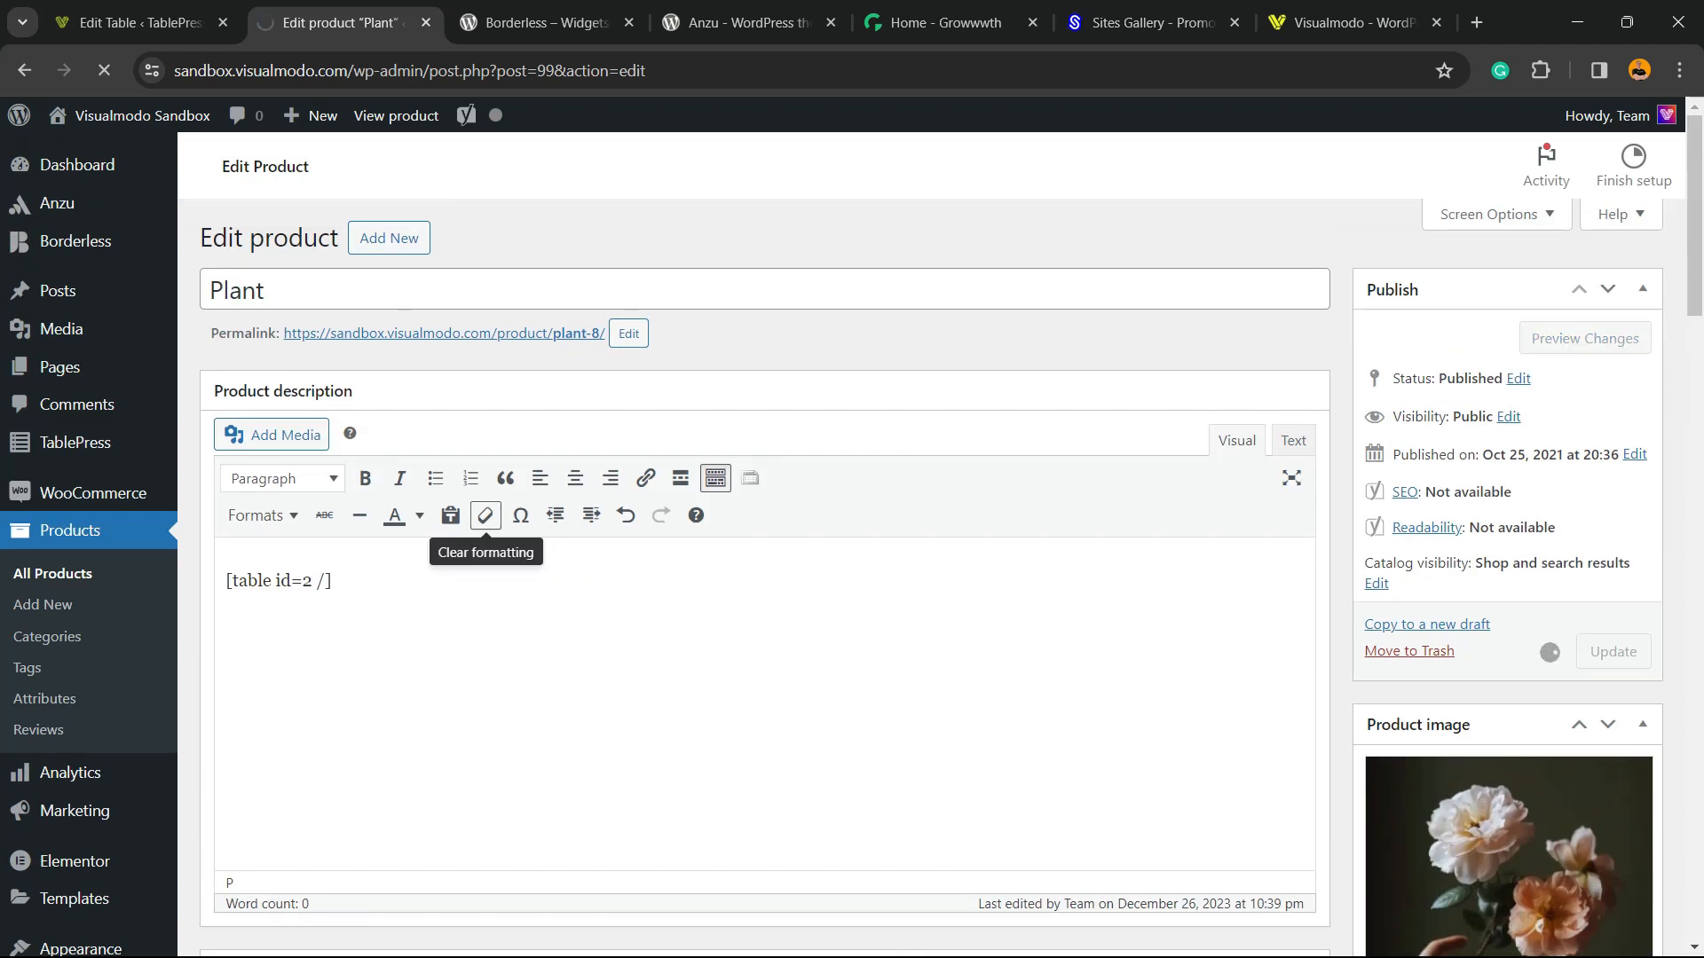
pyautogui.click(1612, 650)
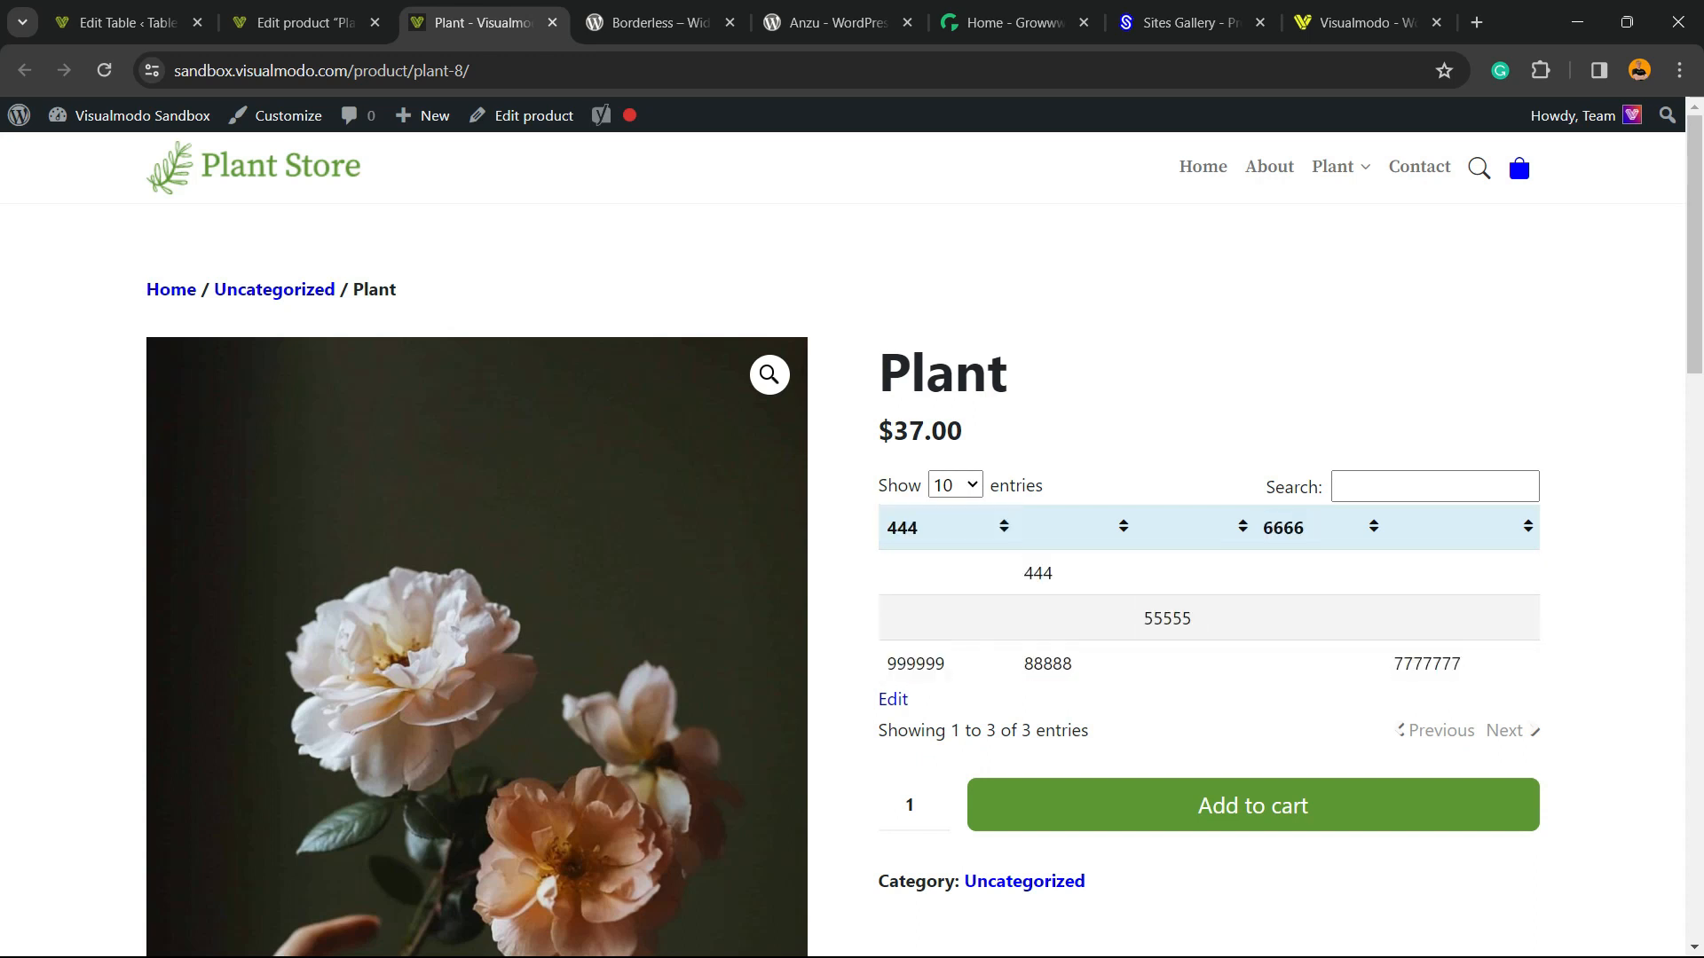
pyautogui.scroll(-3)
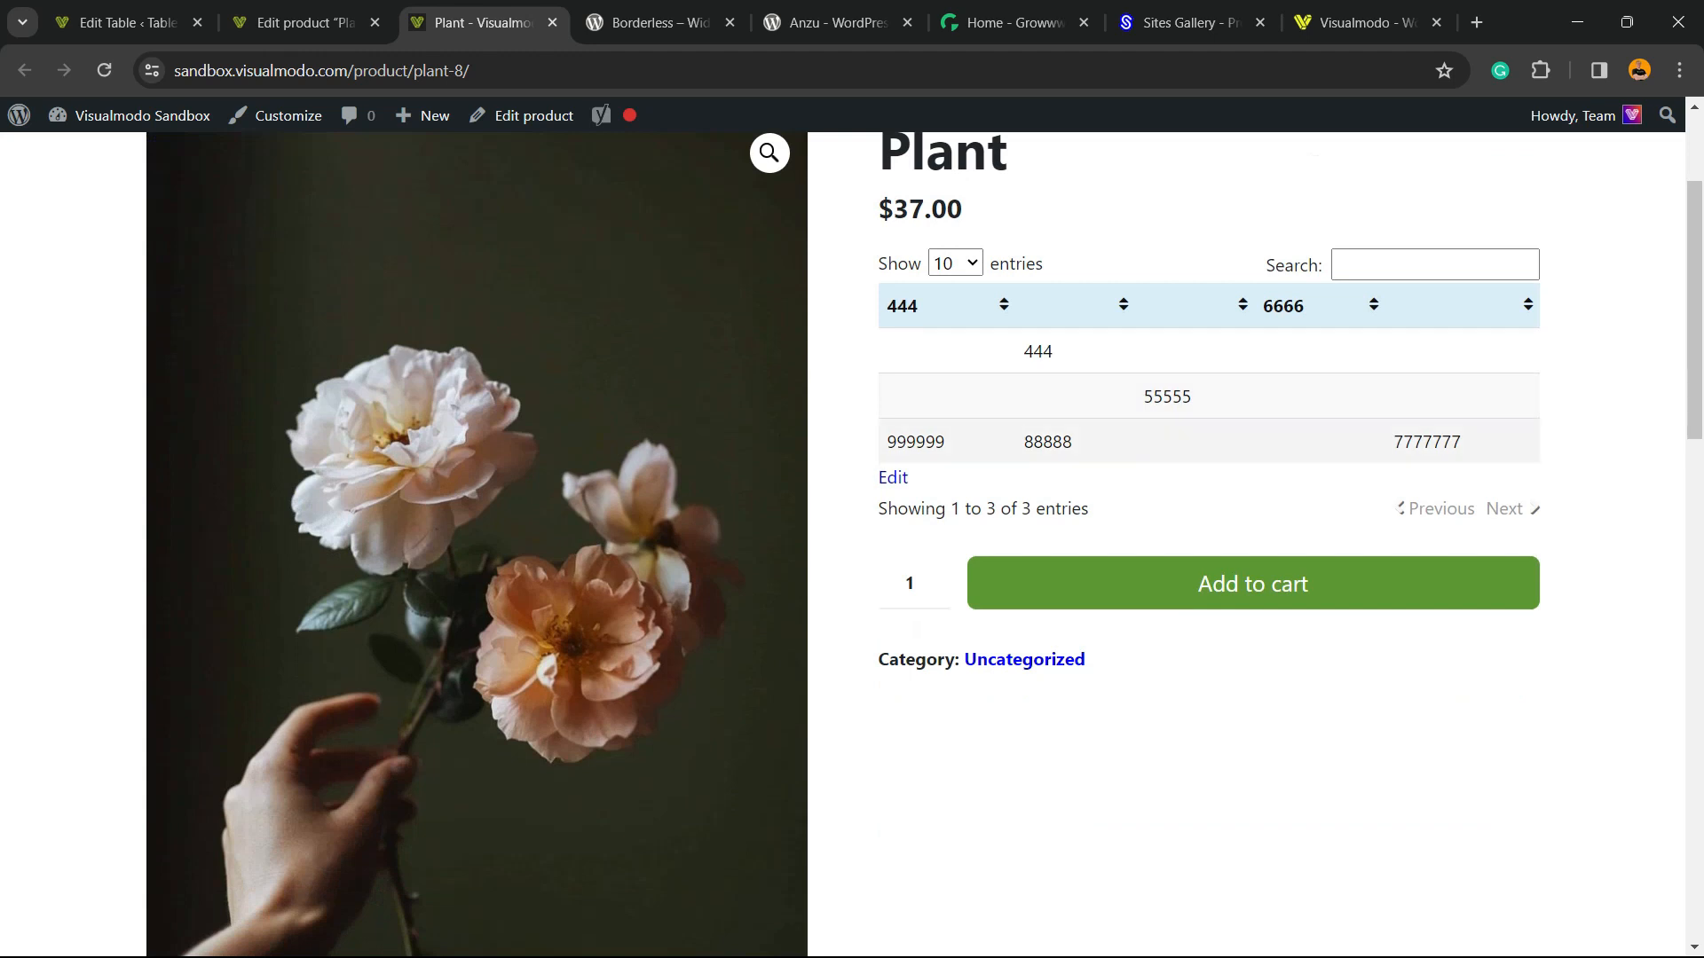
pyautogui.scroll(-3)
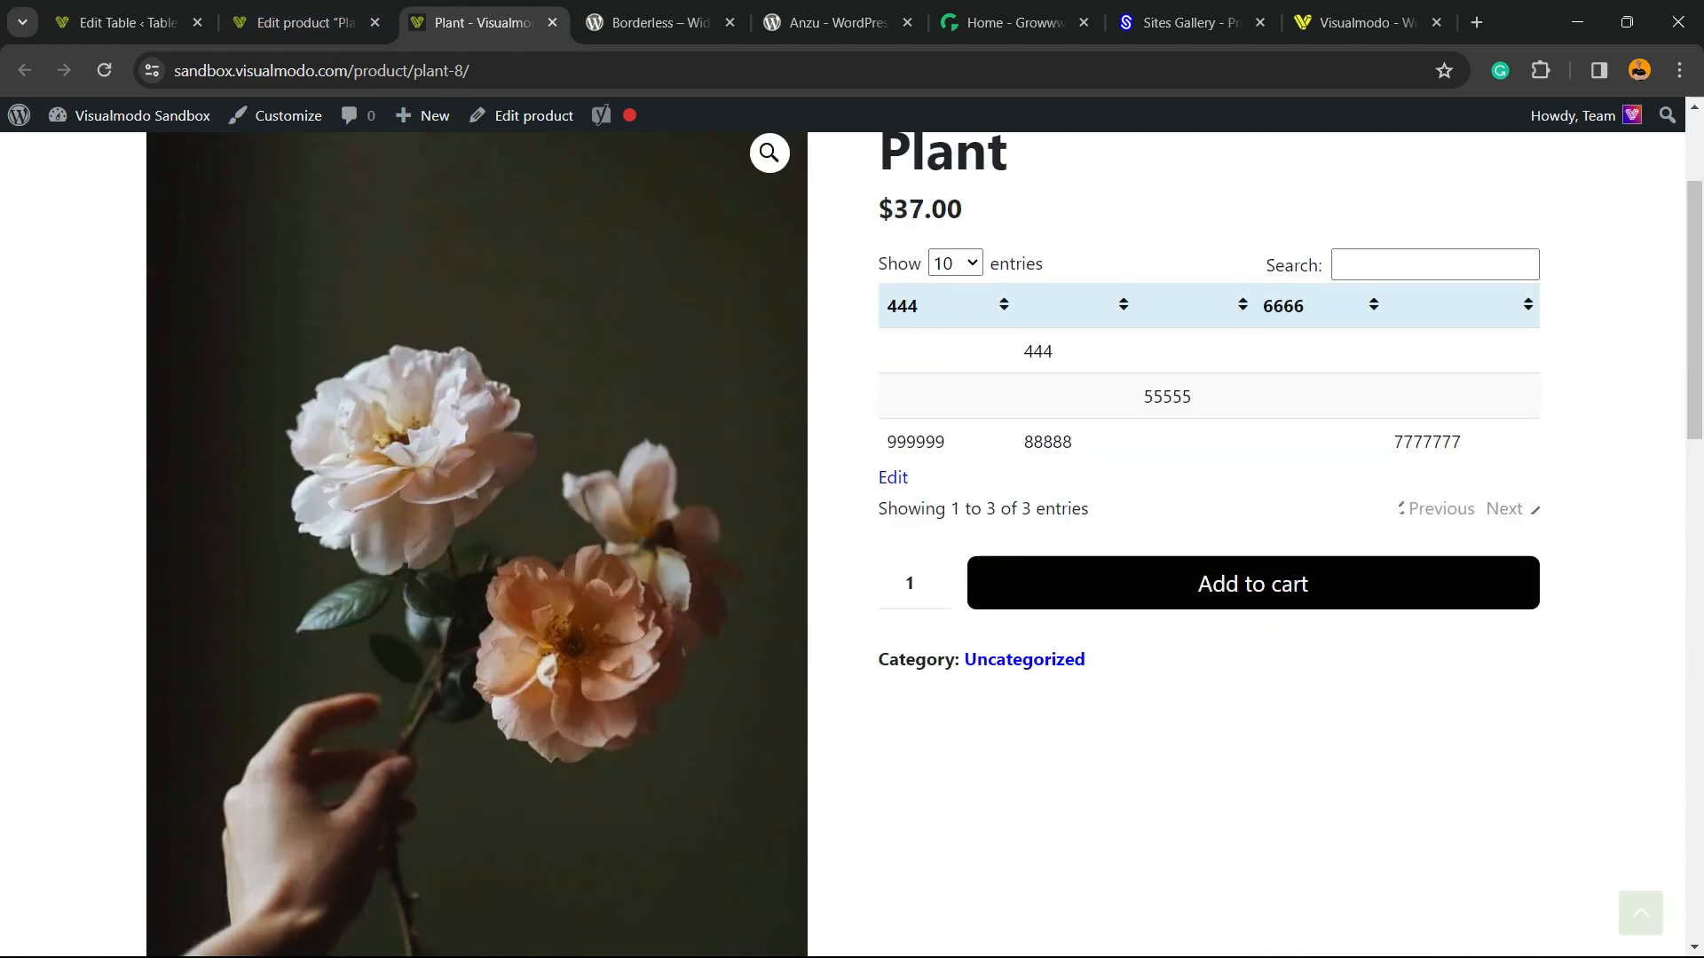
pyautogui.click(291, 21)
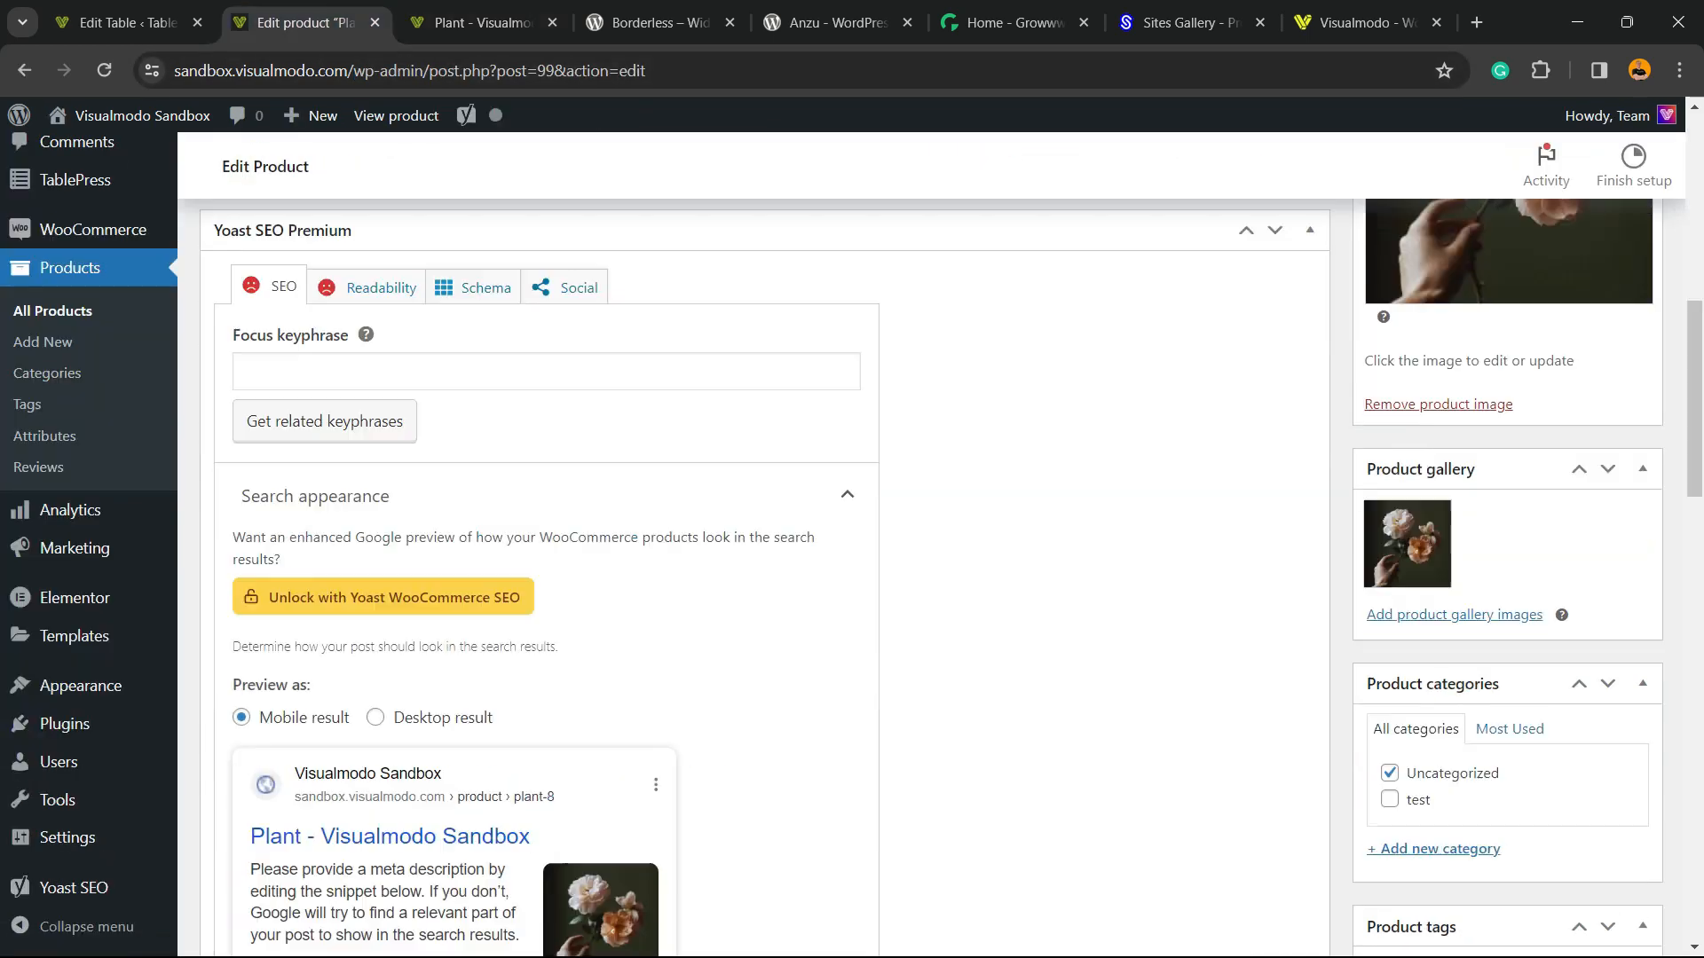
pyautogui.scroll(-3)
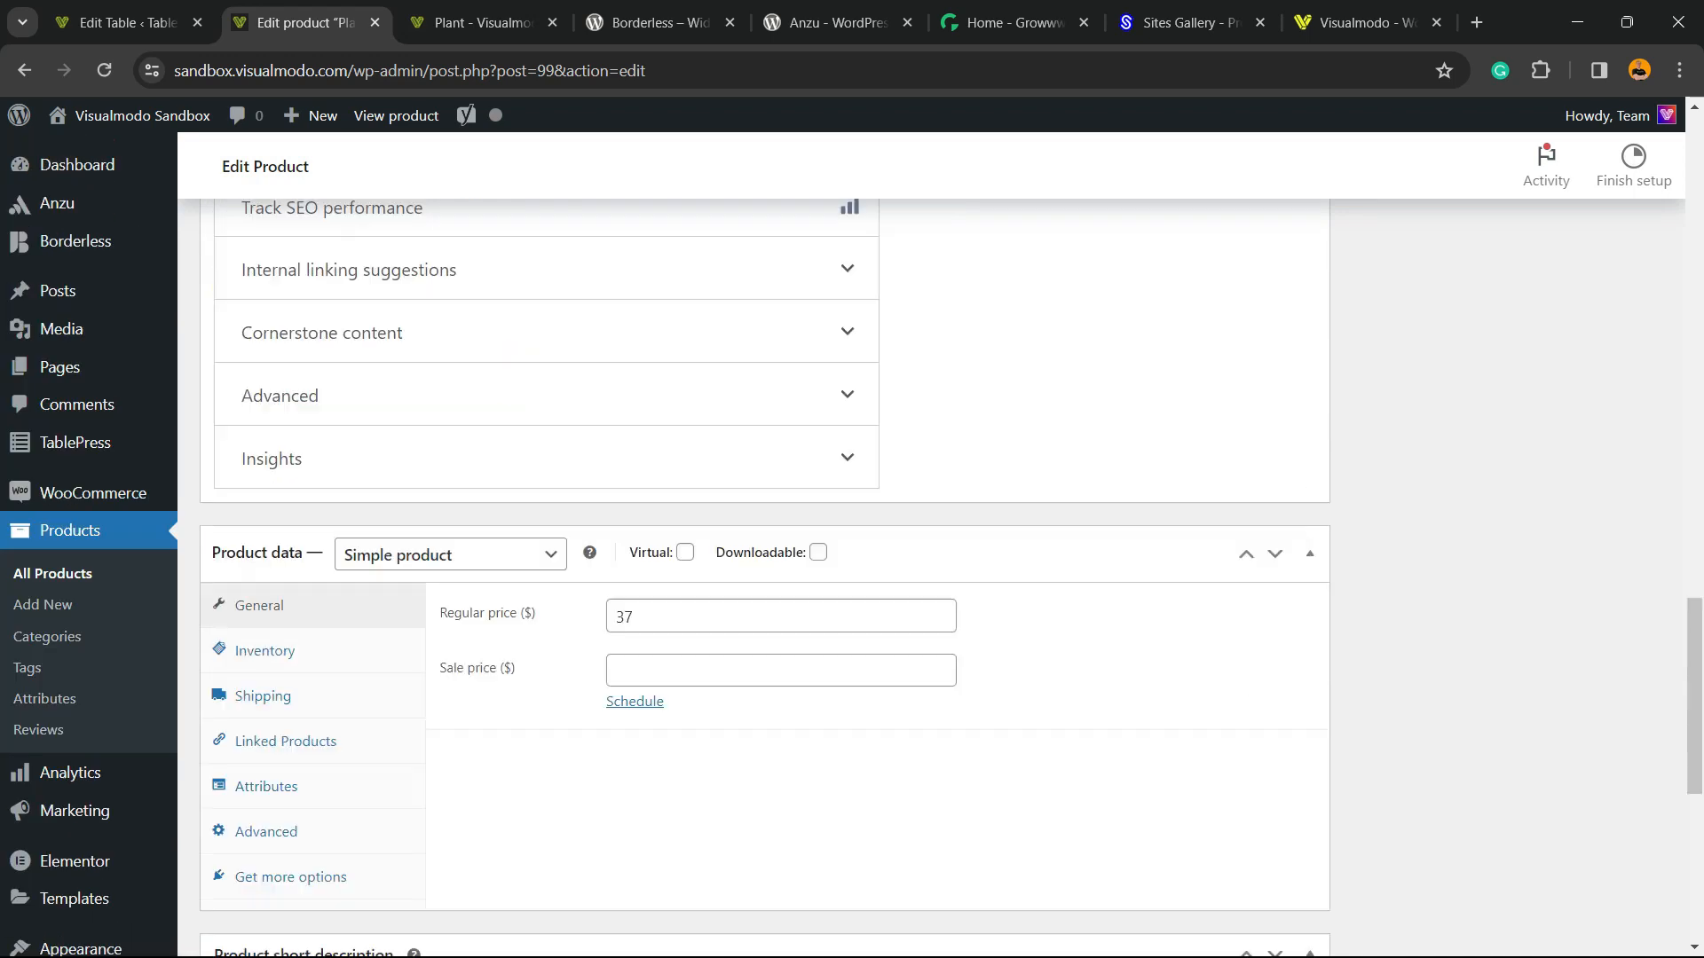
pyautogui.click(483, 21)
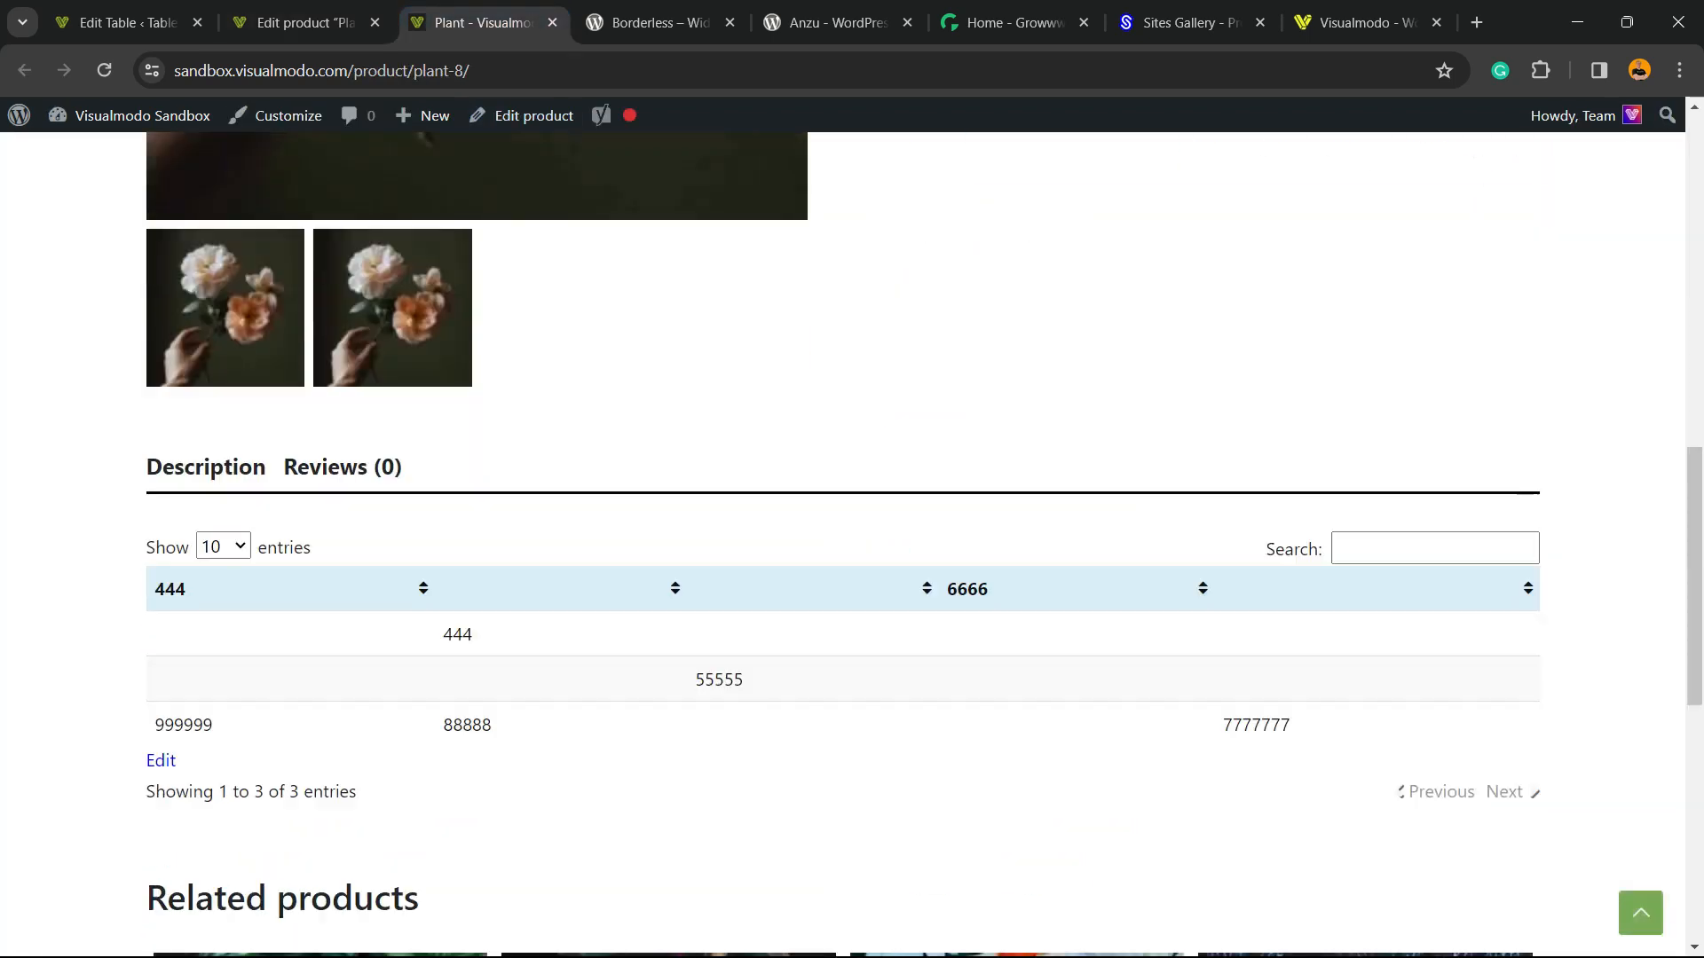
pyautogui.click(294, 21)
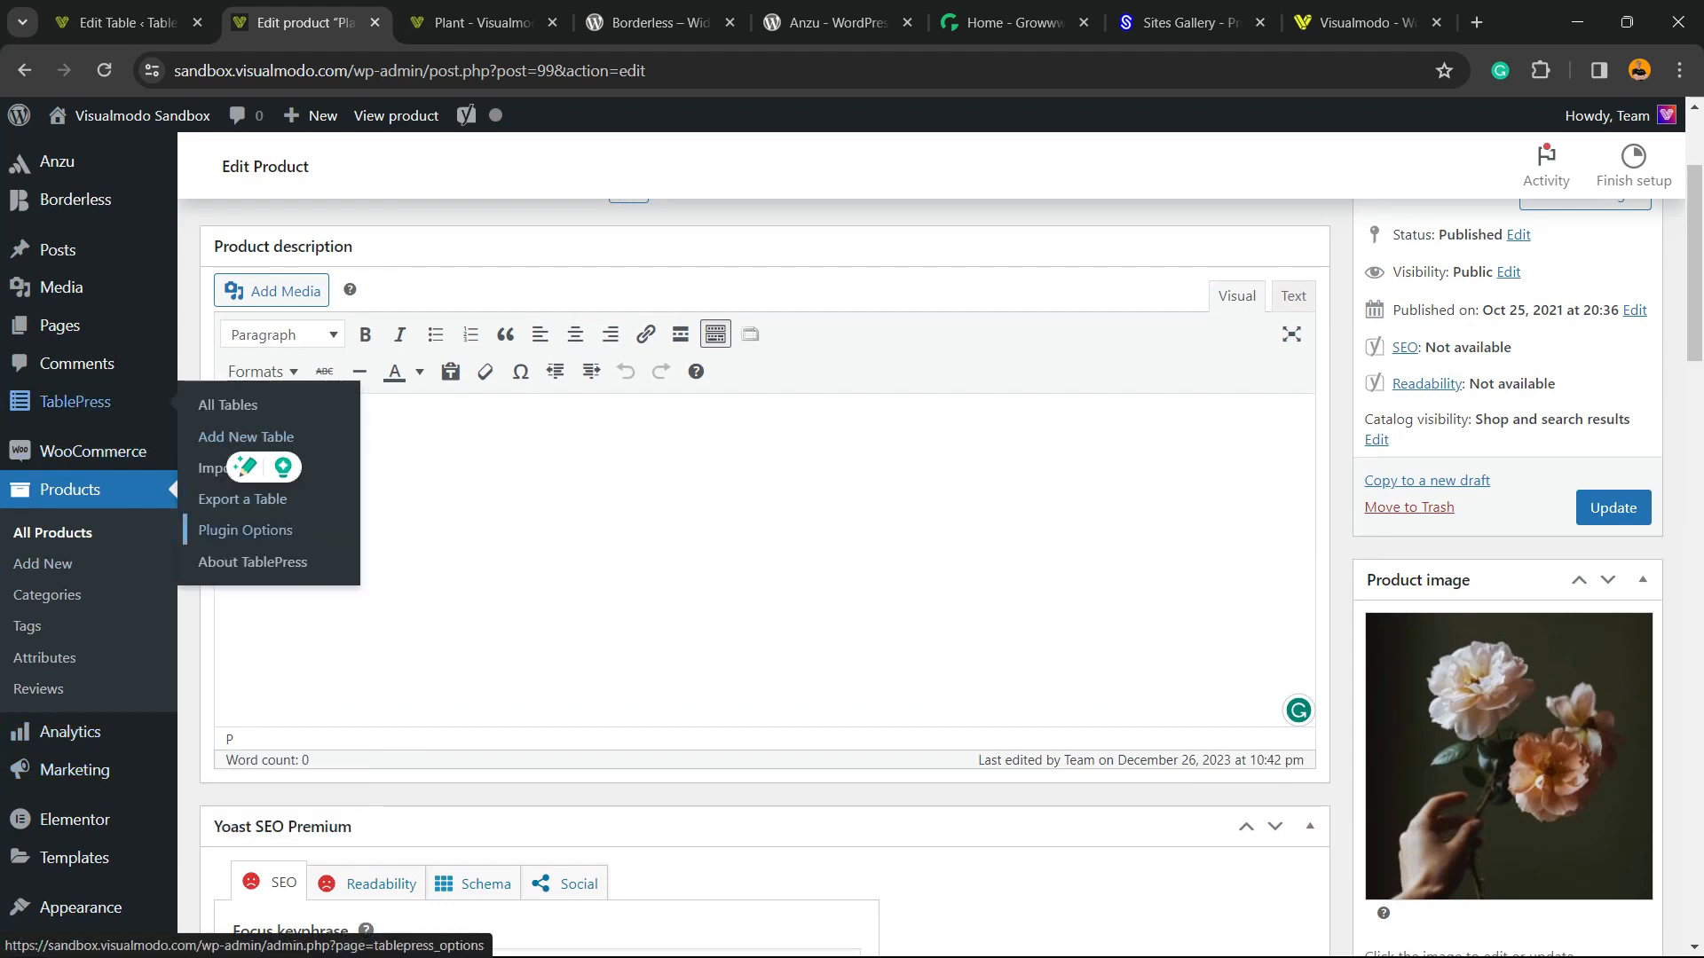
# Review TablePress Plugin Options' Custom Styling, then go to All Tables listing Woo and Woo4
pyautogui.click(246, 436)
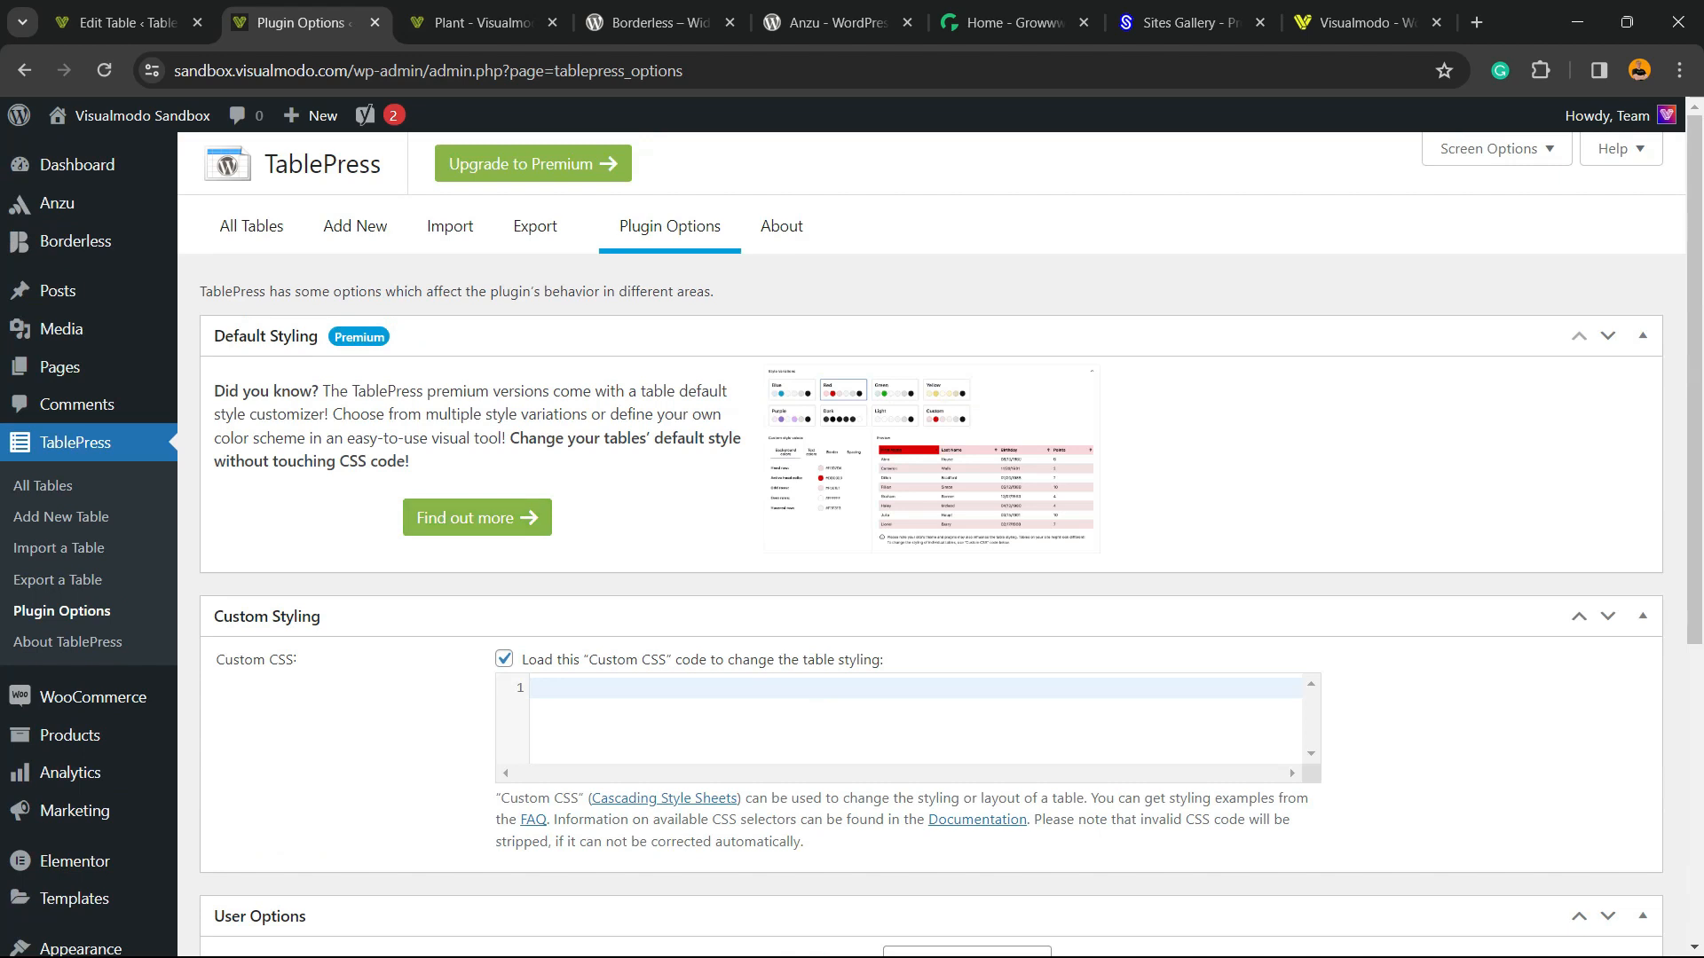
pyautogui.scroll(-3)
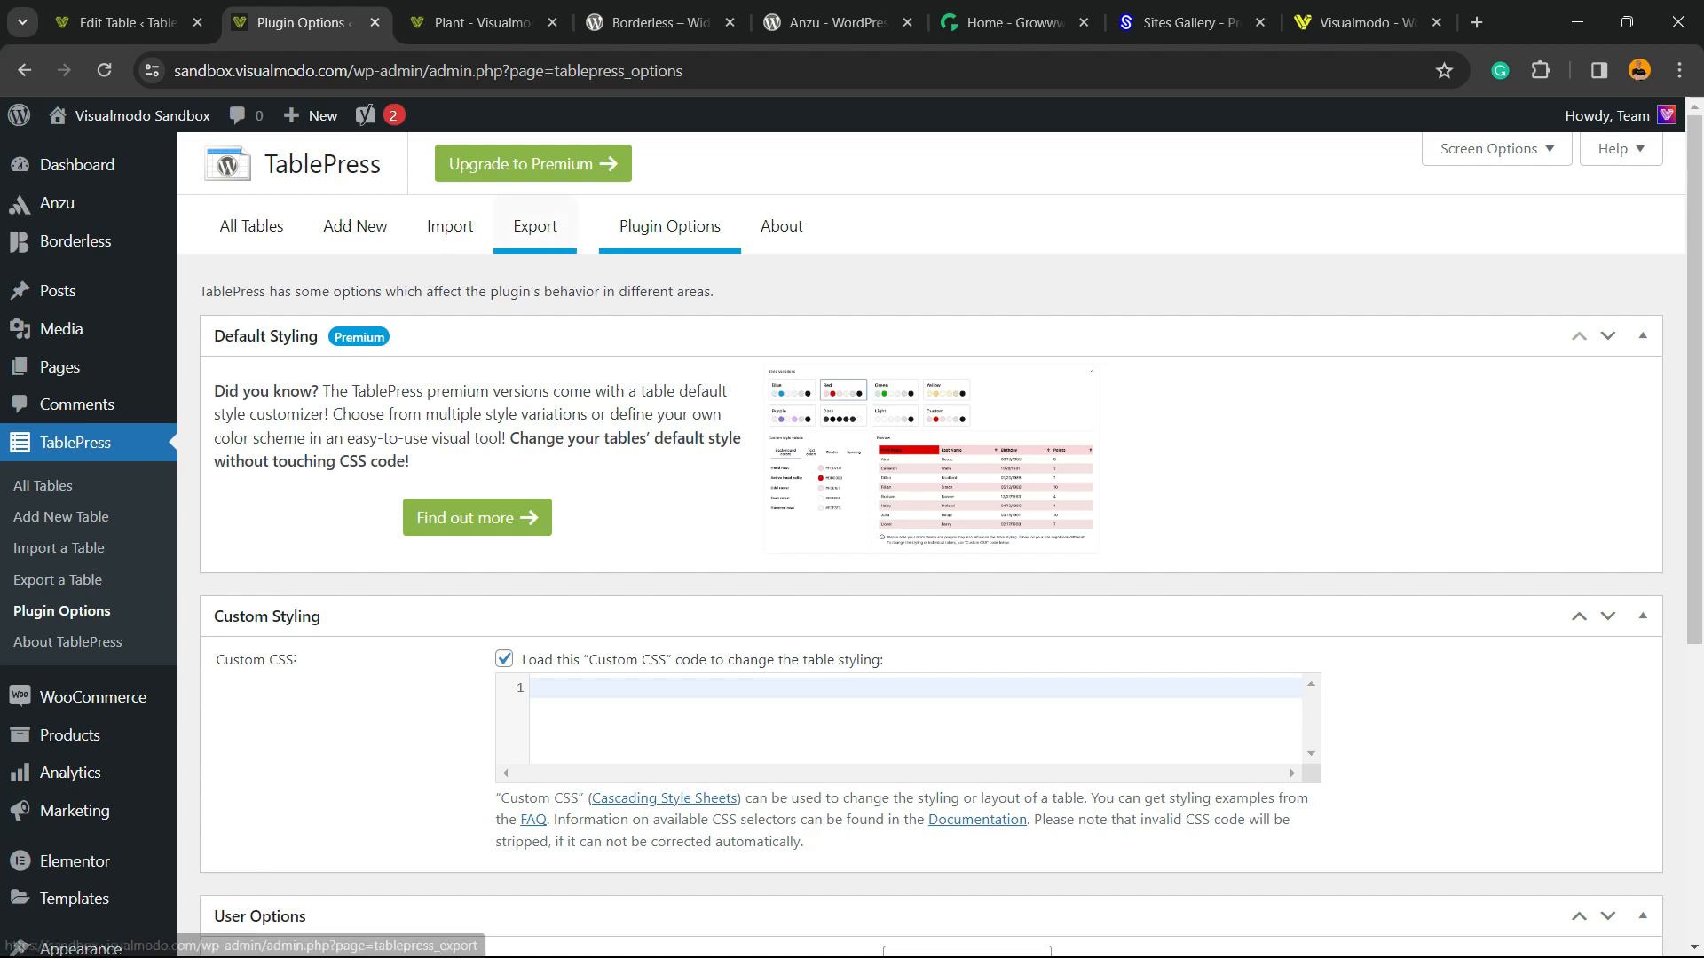
pyautogui.click(251, 226)
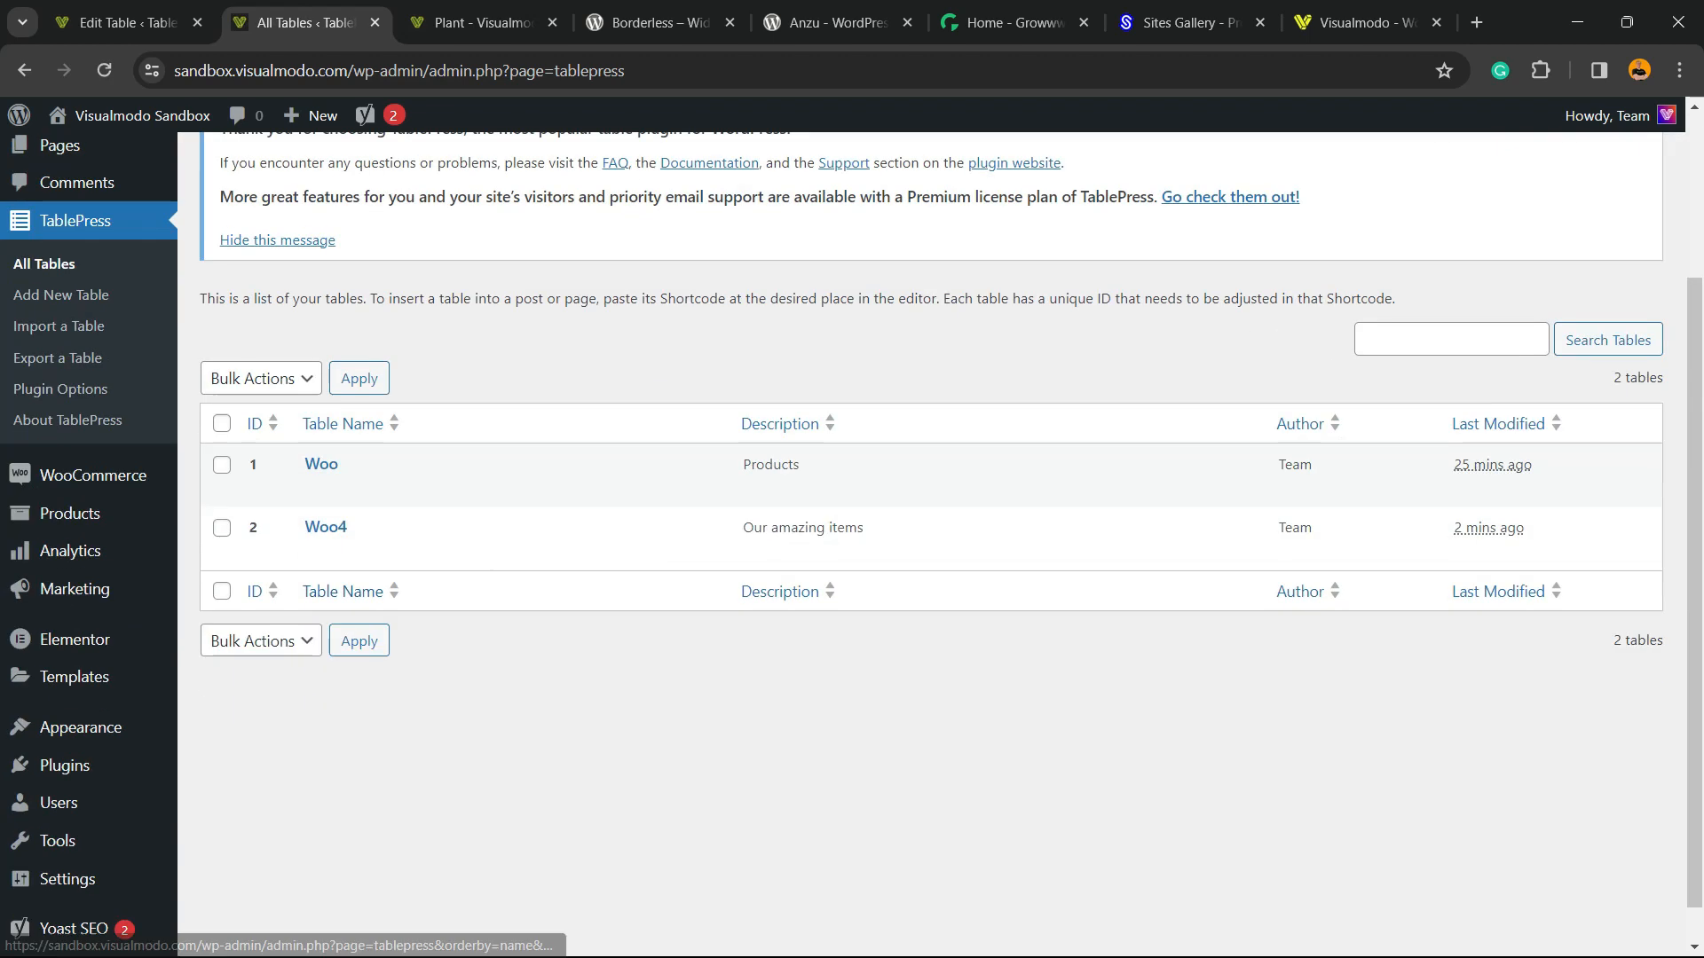
pyautogui.moveTo(325, 527)
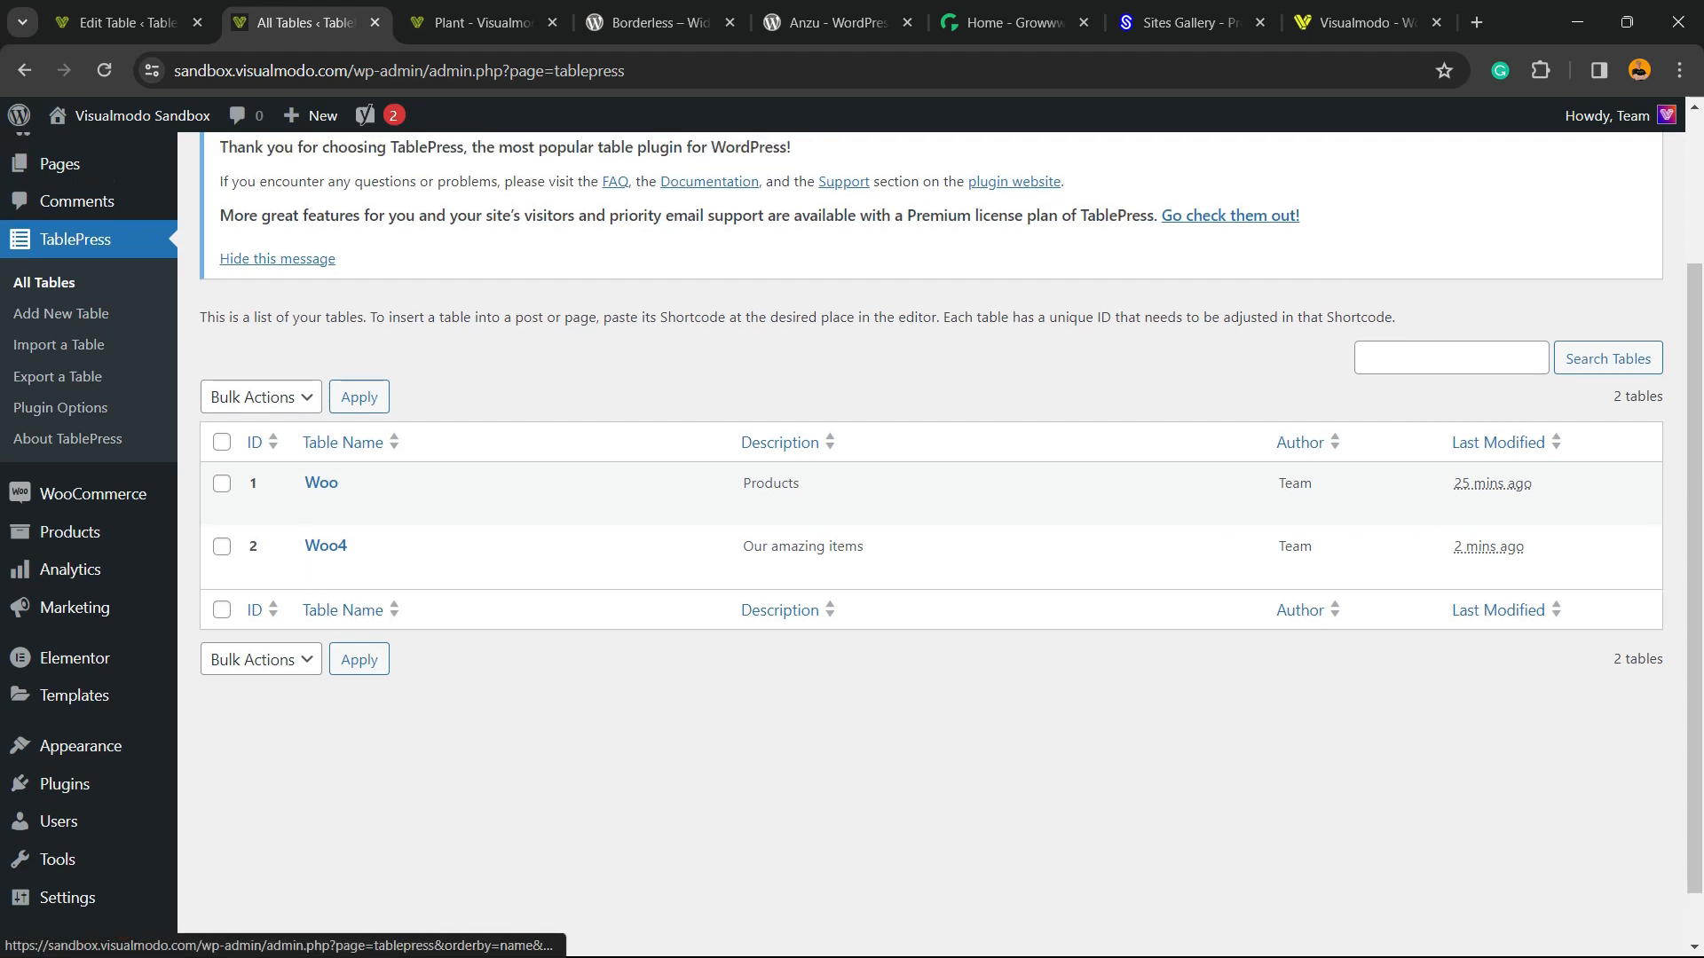
# Return to the live Plant page and sort its short-description table by the 444 column
pyautogui.click(478, 22)
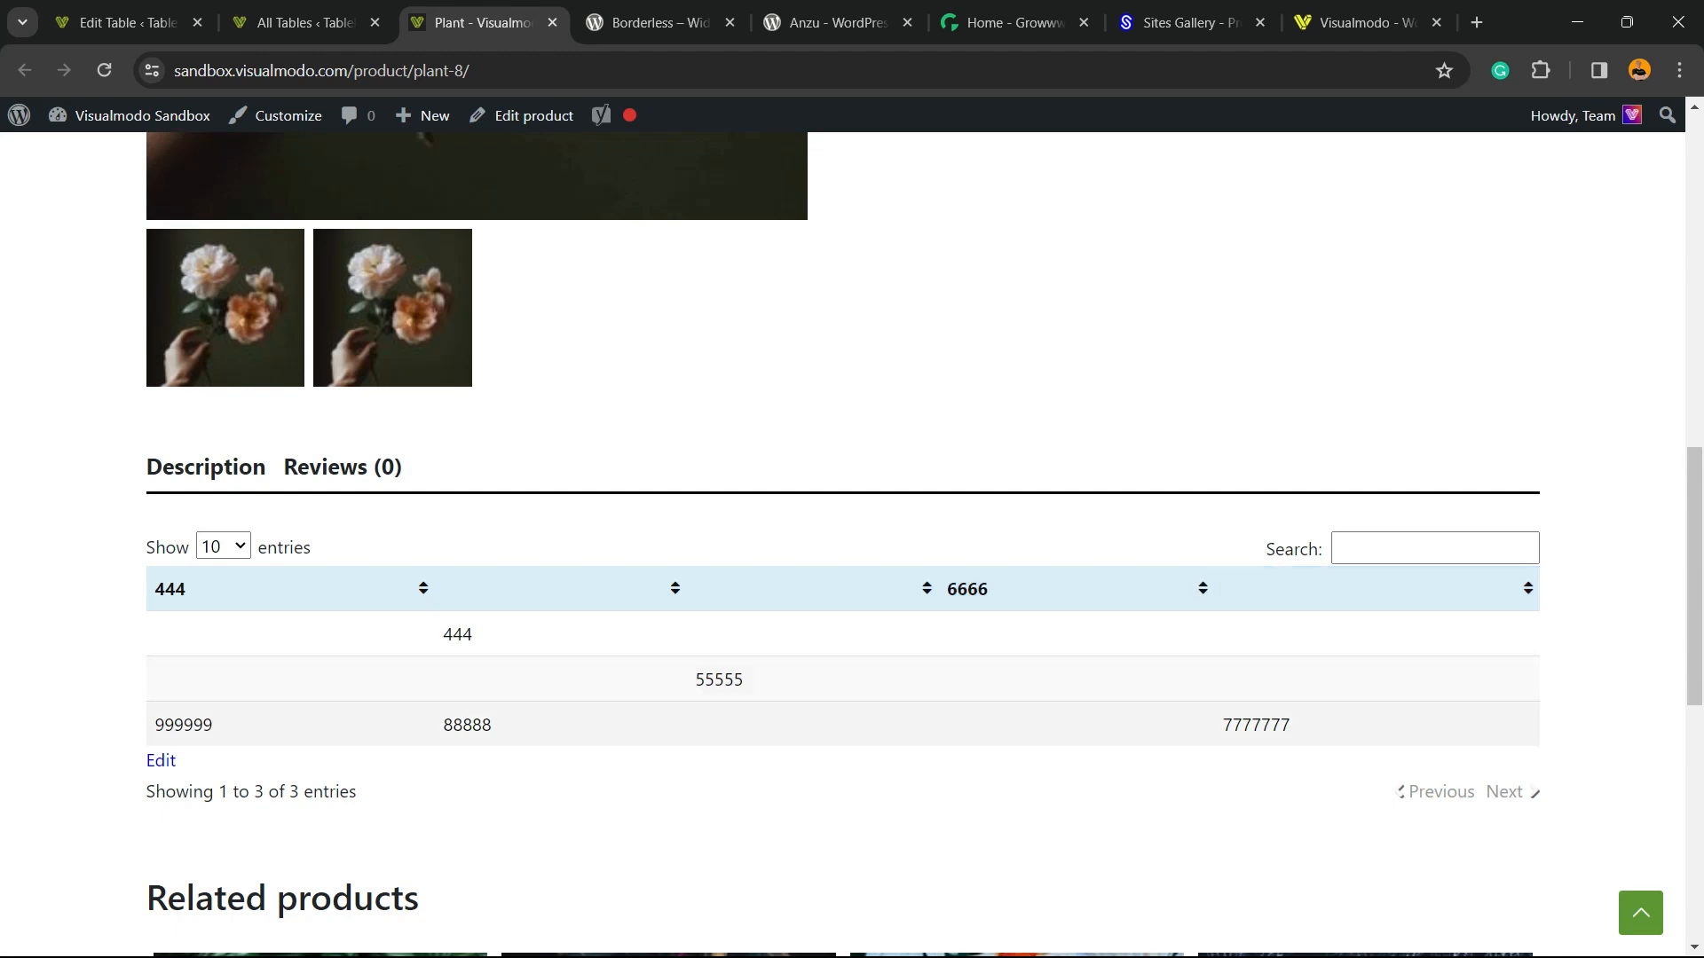
pyautogui.scroll(-3)
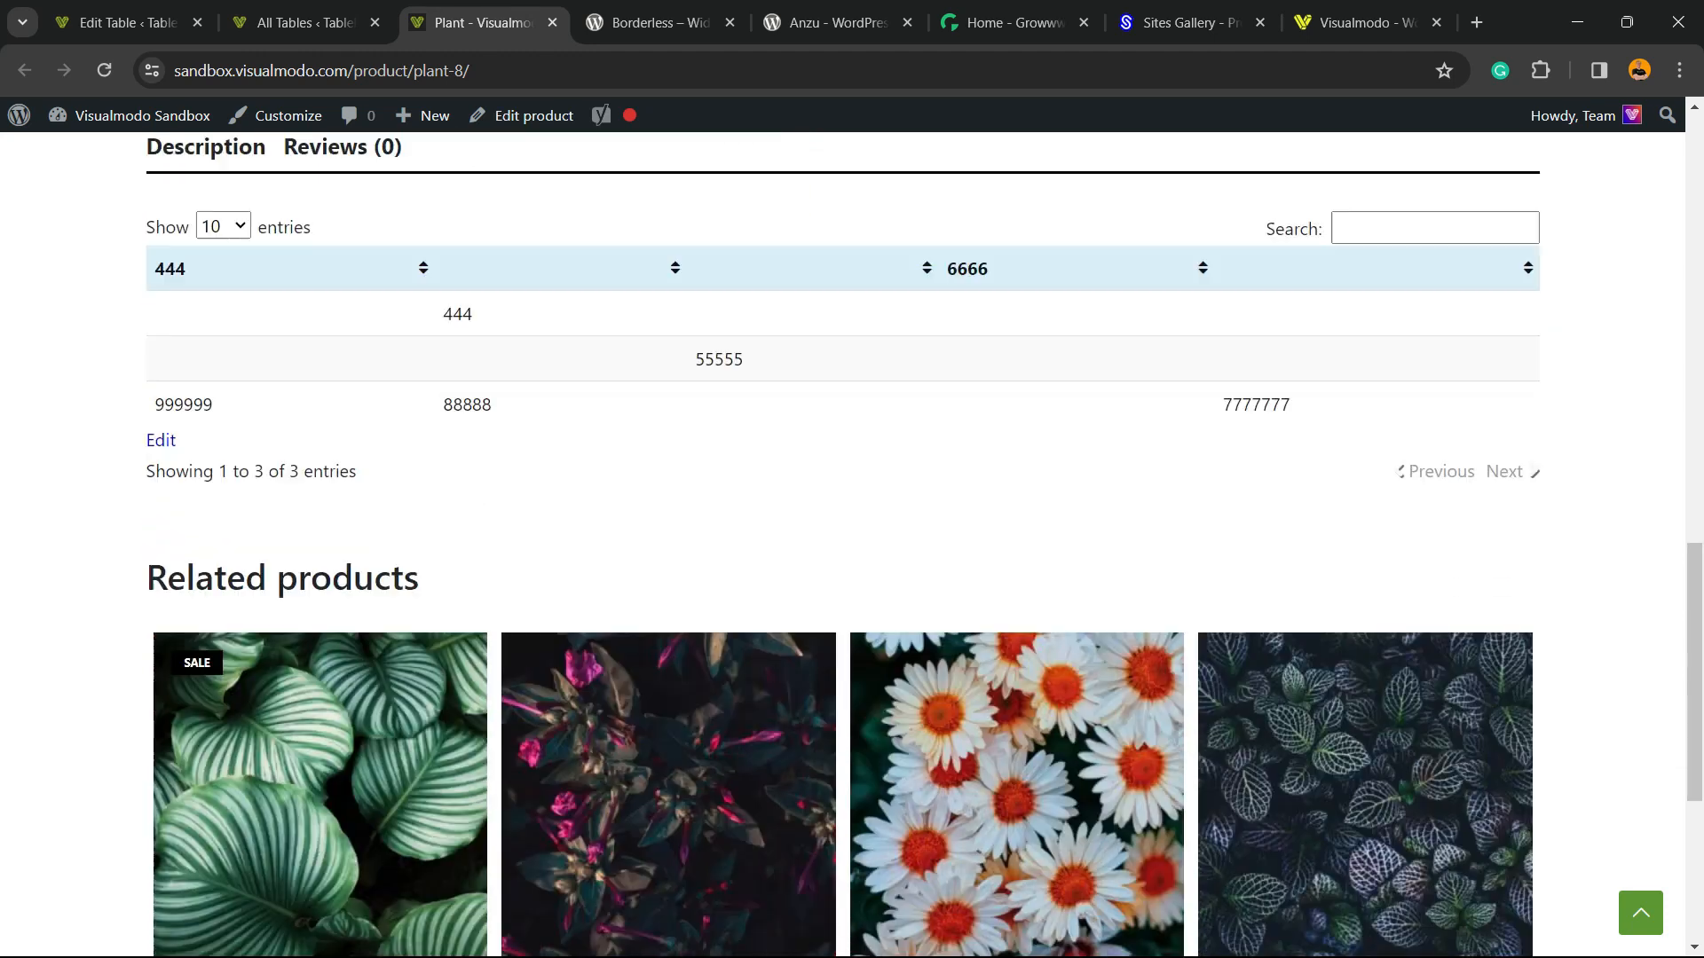
pyautogui.scroll(3)
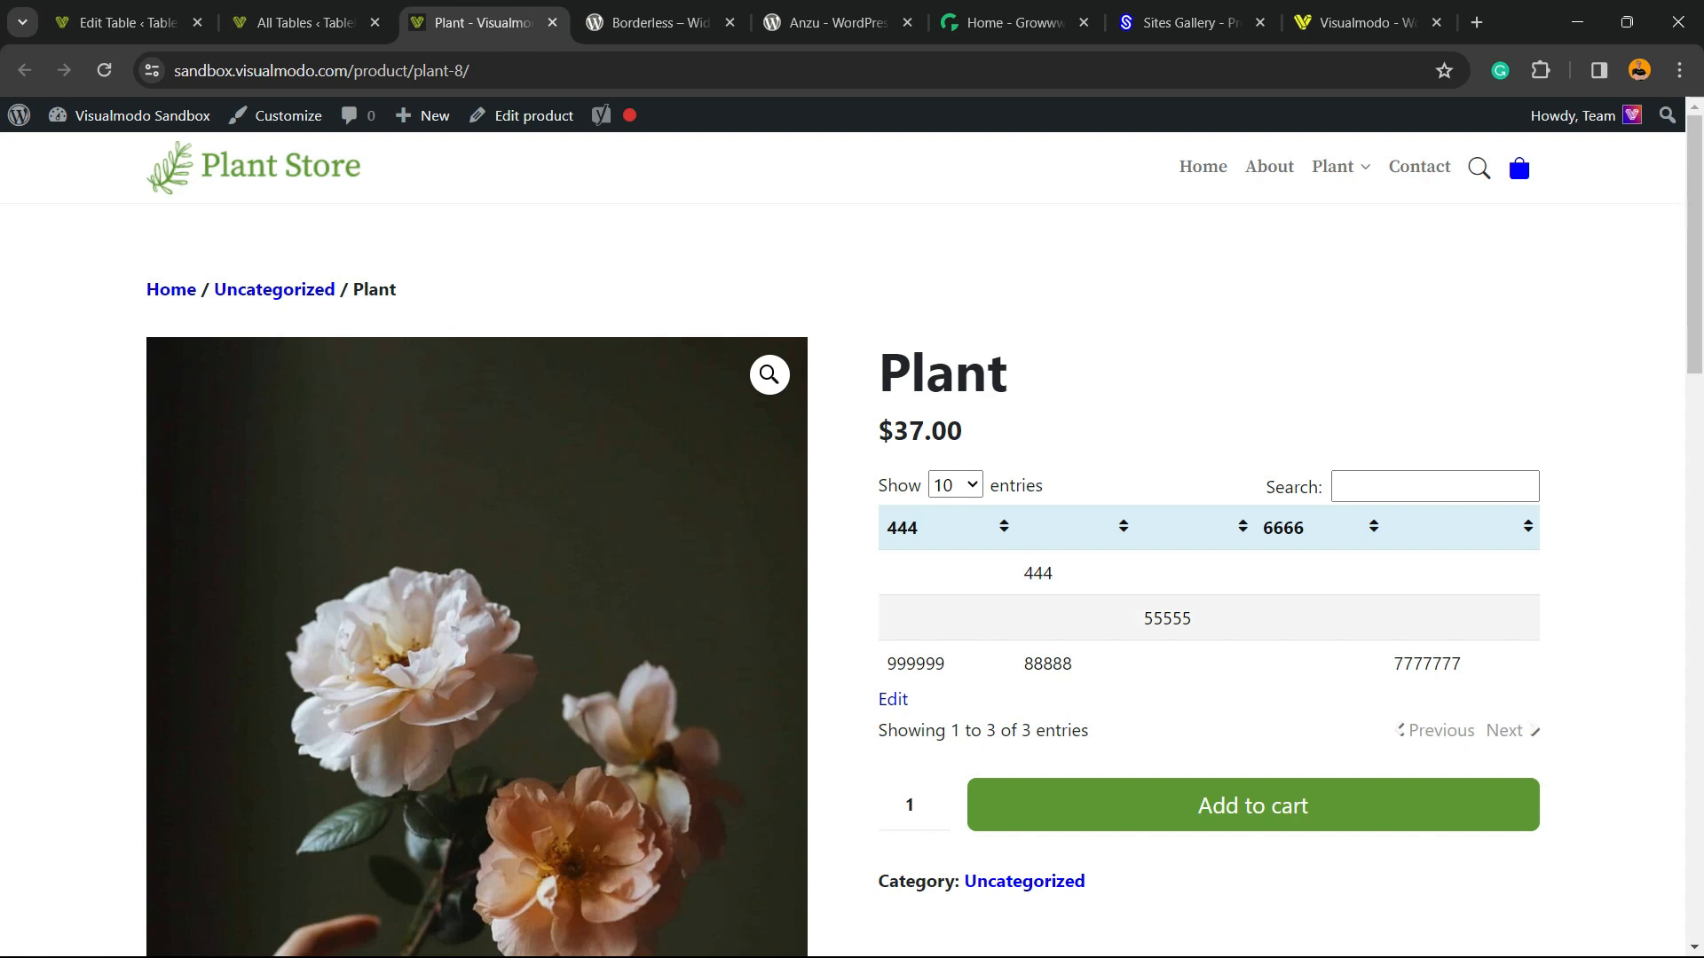
pyautogui.click(945, 527)
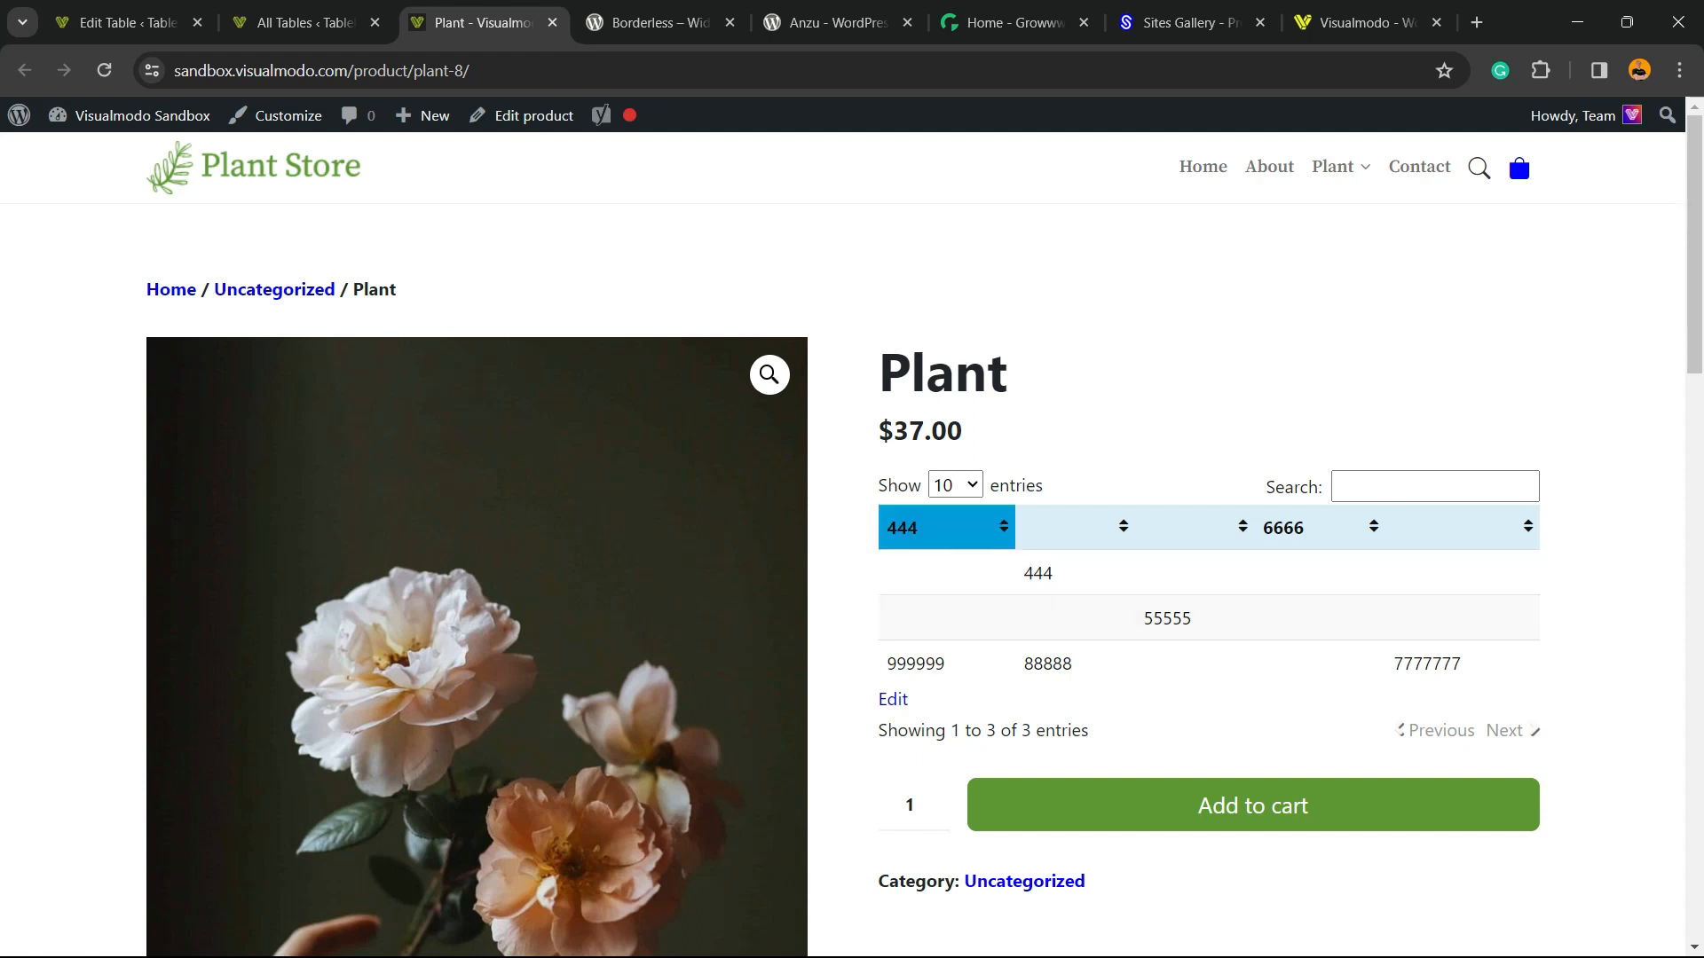
pyautogui.click(658, 21)
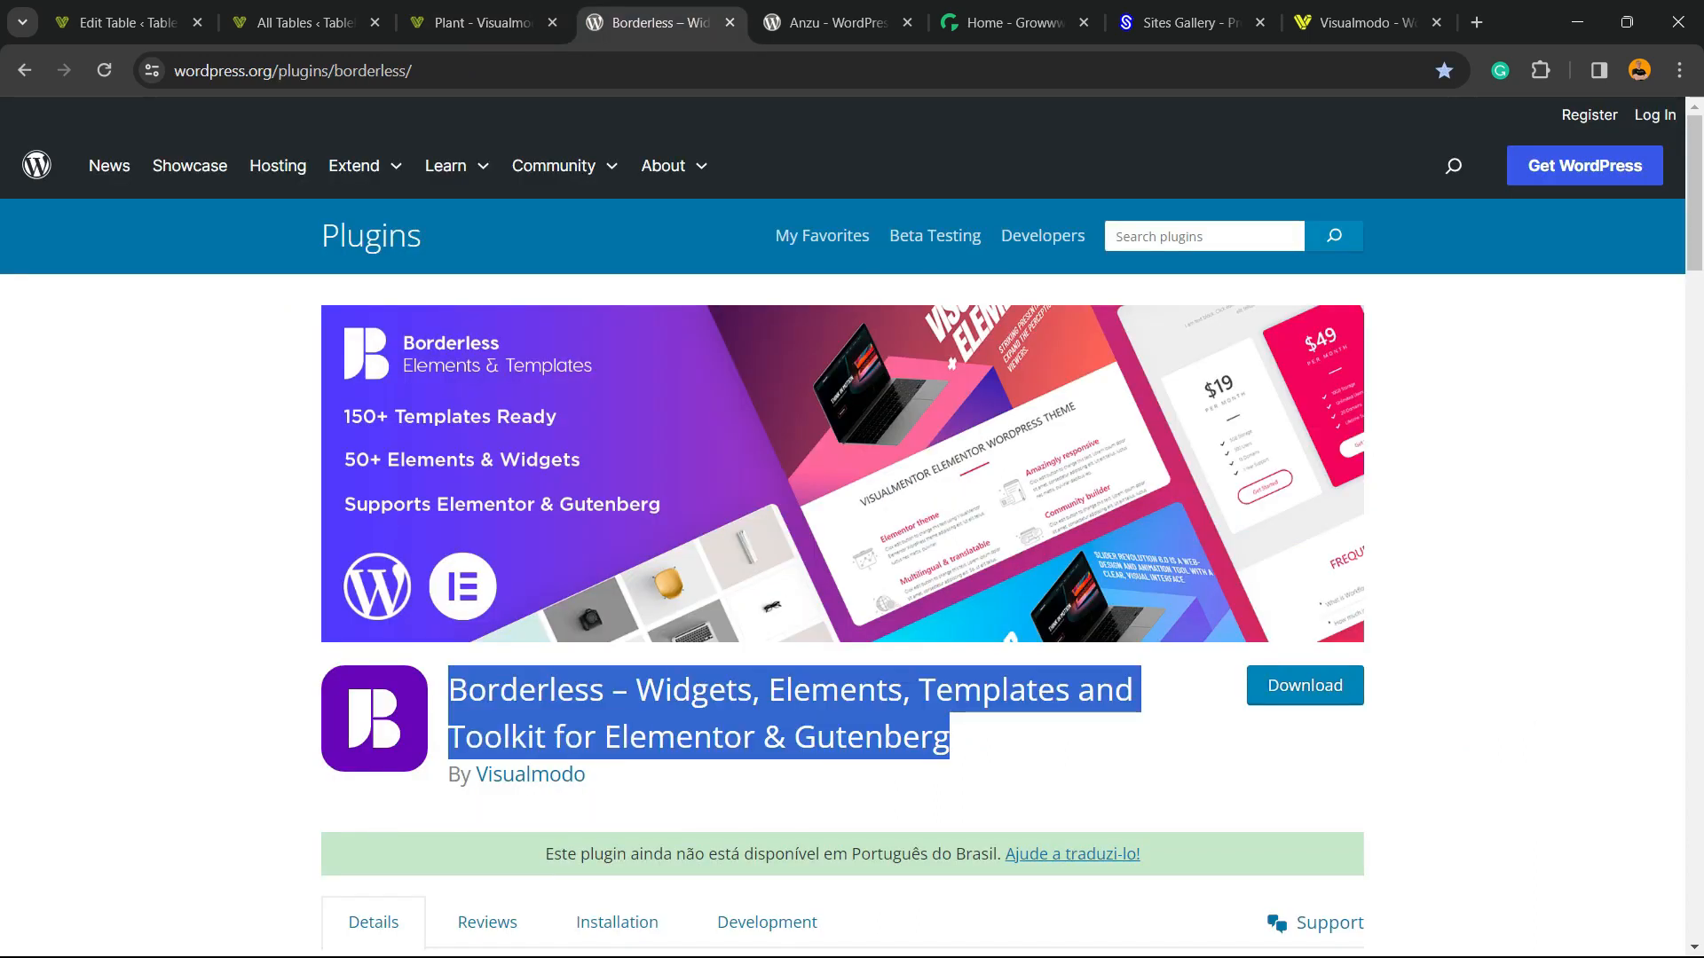
# Browse the Anzu, Growwwth and Sites Gallery tabs, ending on the Visualmodo homepage
pyautogui.click(837, 22)
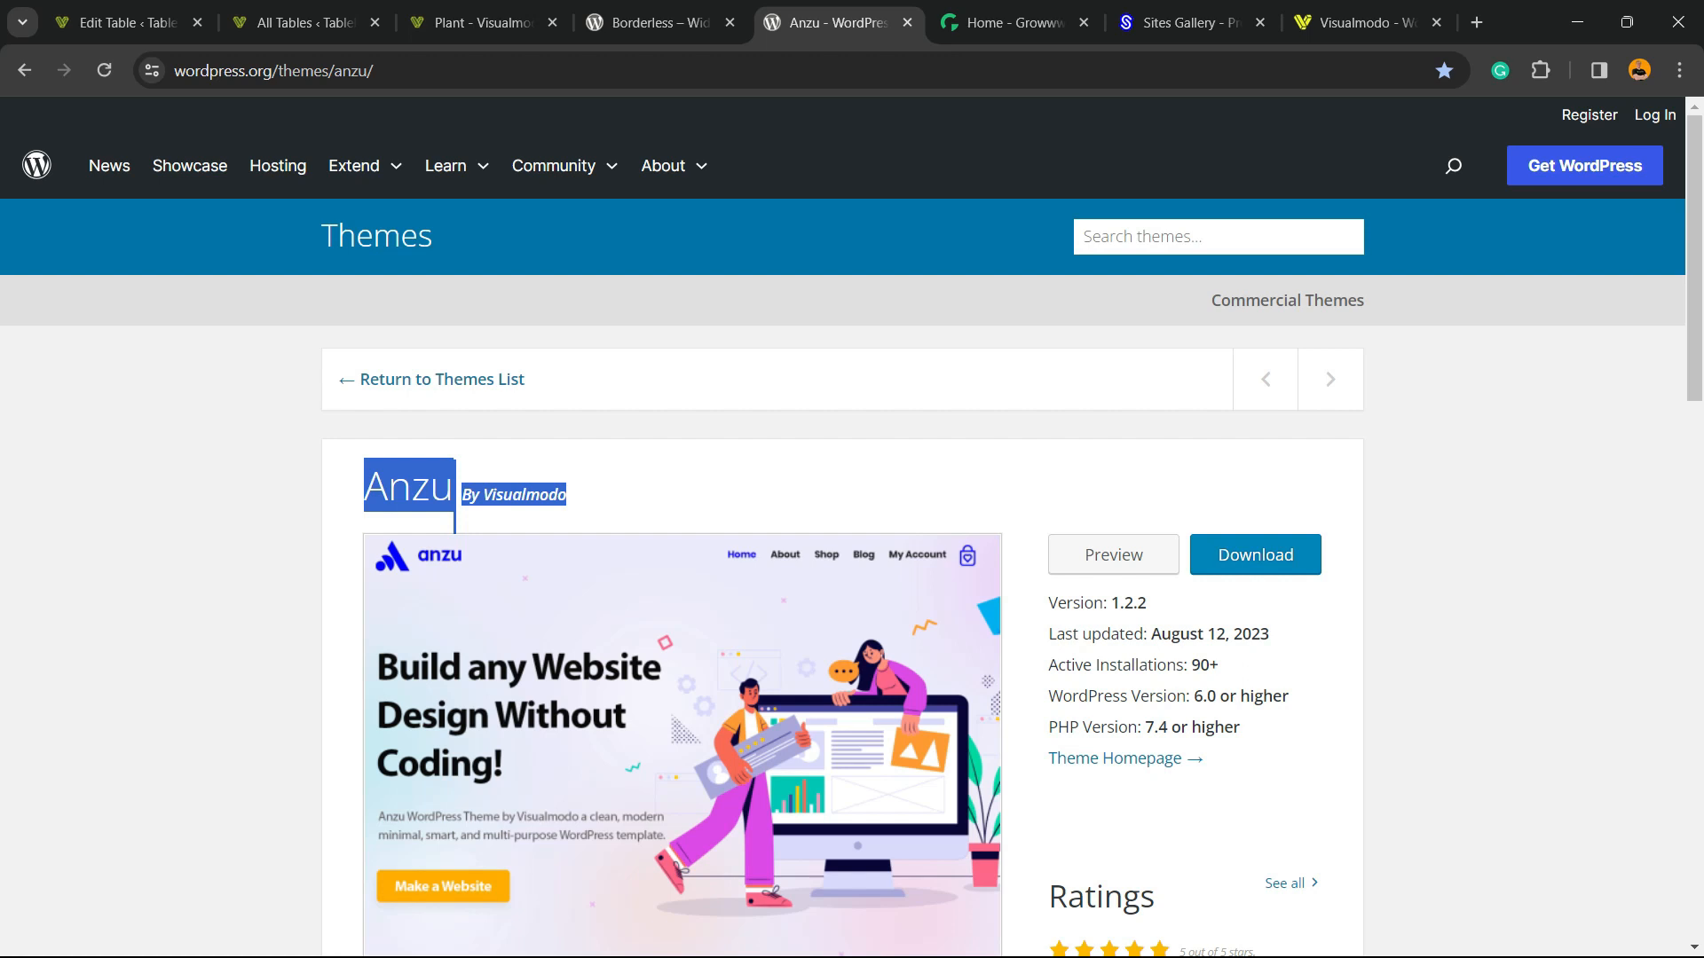
pyautogui.click(1011, 21)
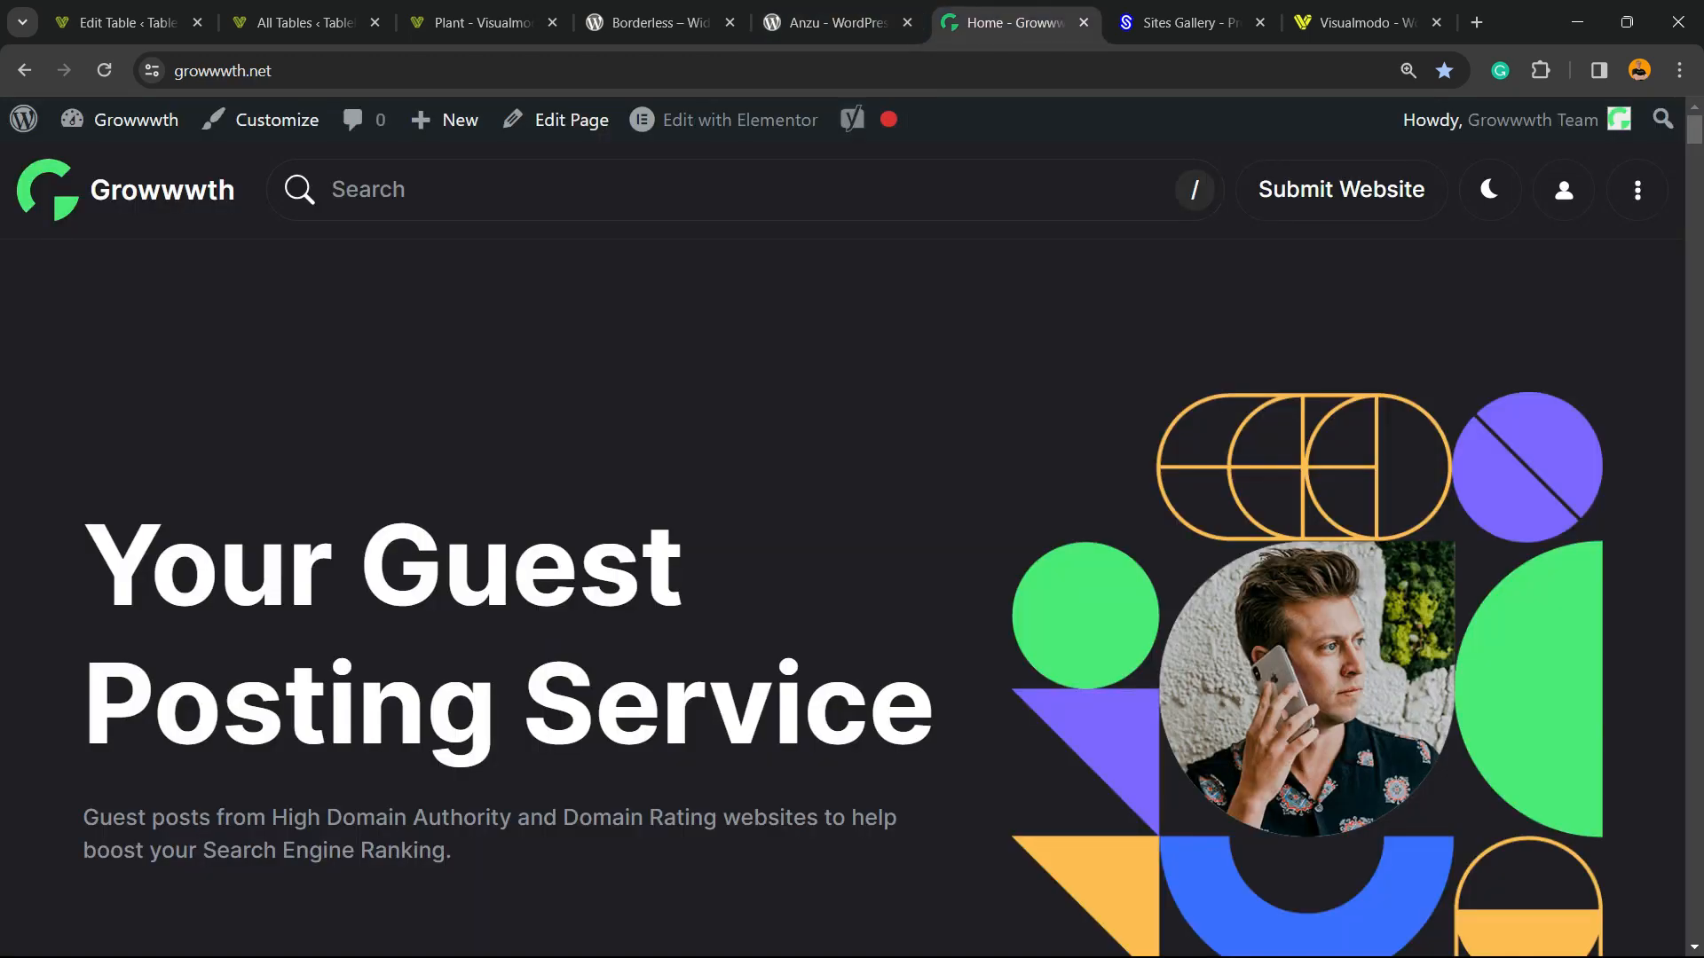
pyautogui.scroll(-3)
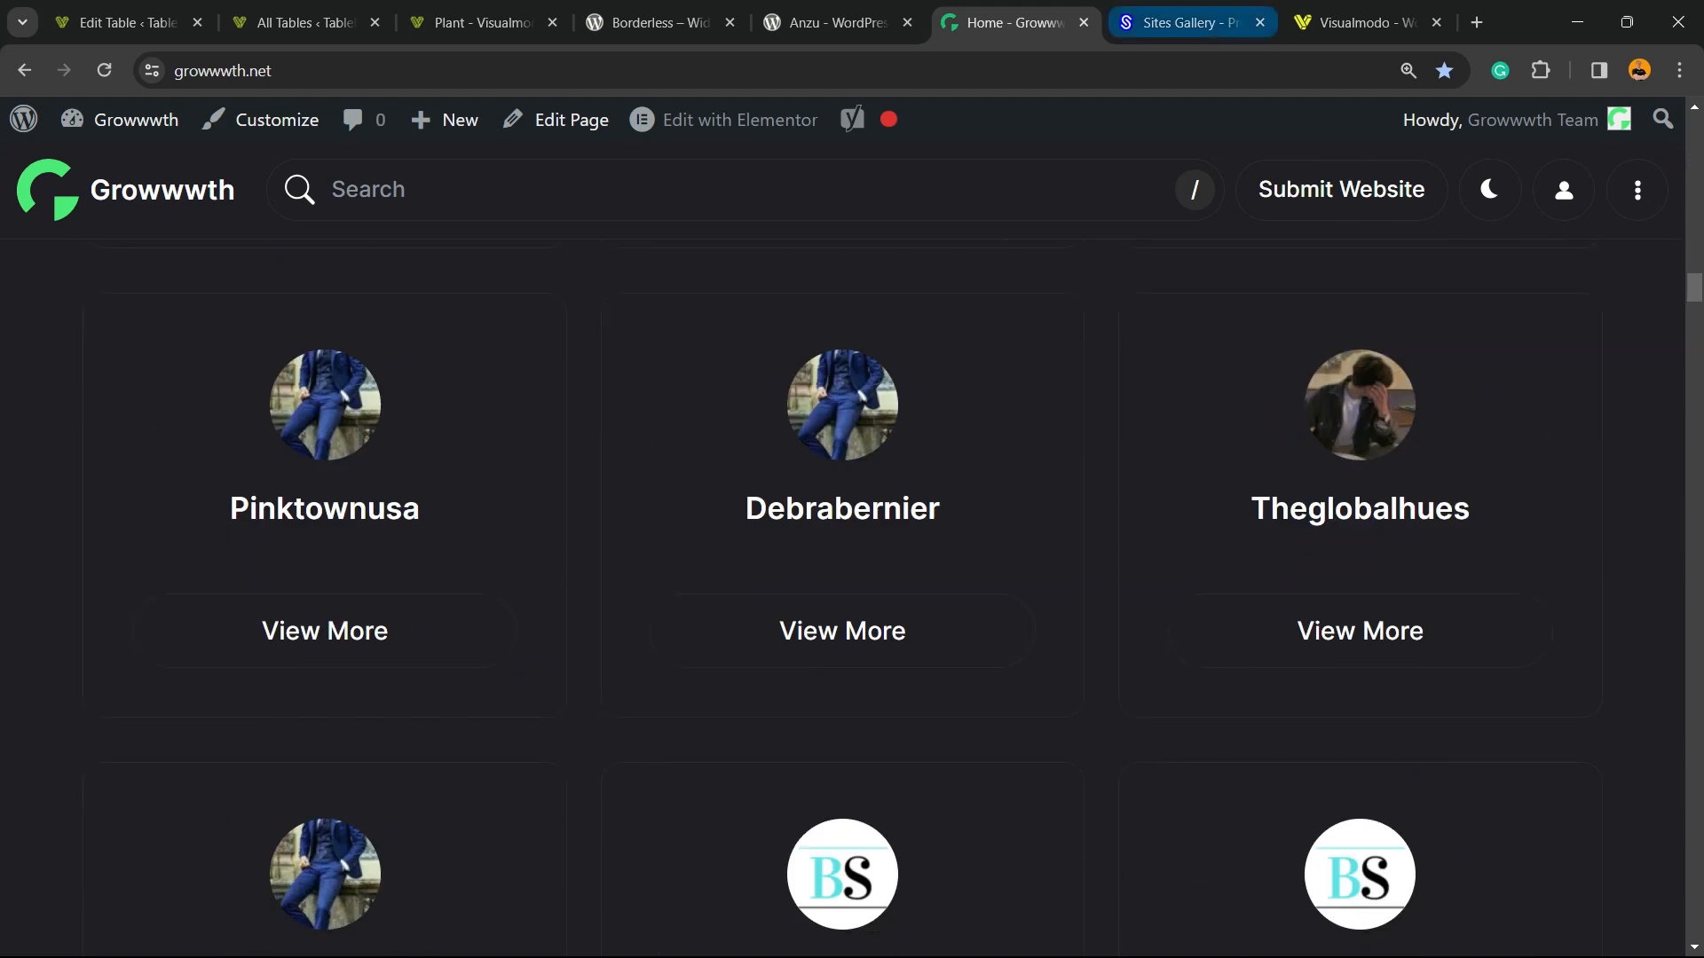
pyautogui.click(1190, 21)
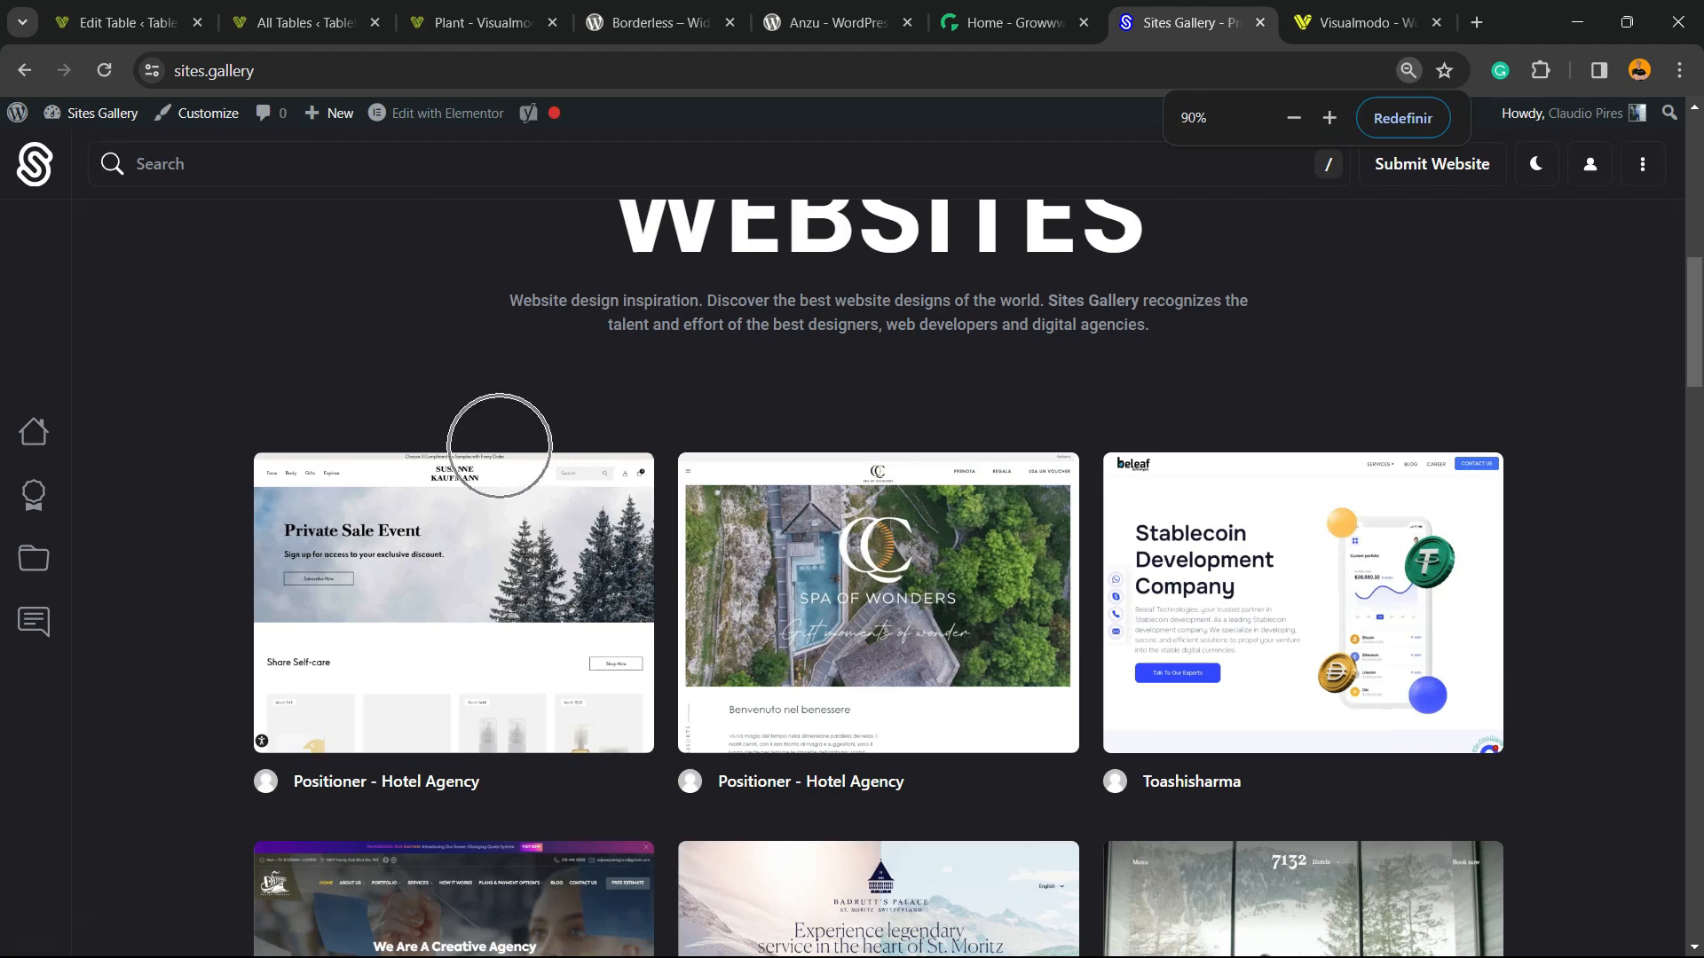
pyautogui.scroll(-3)
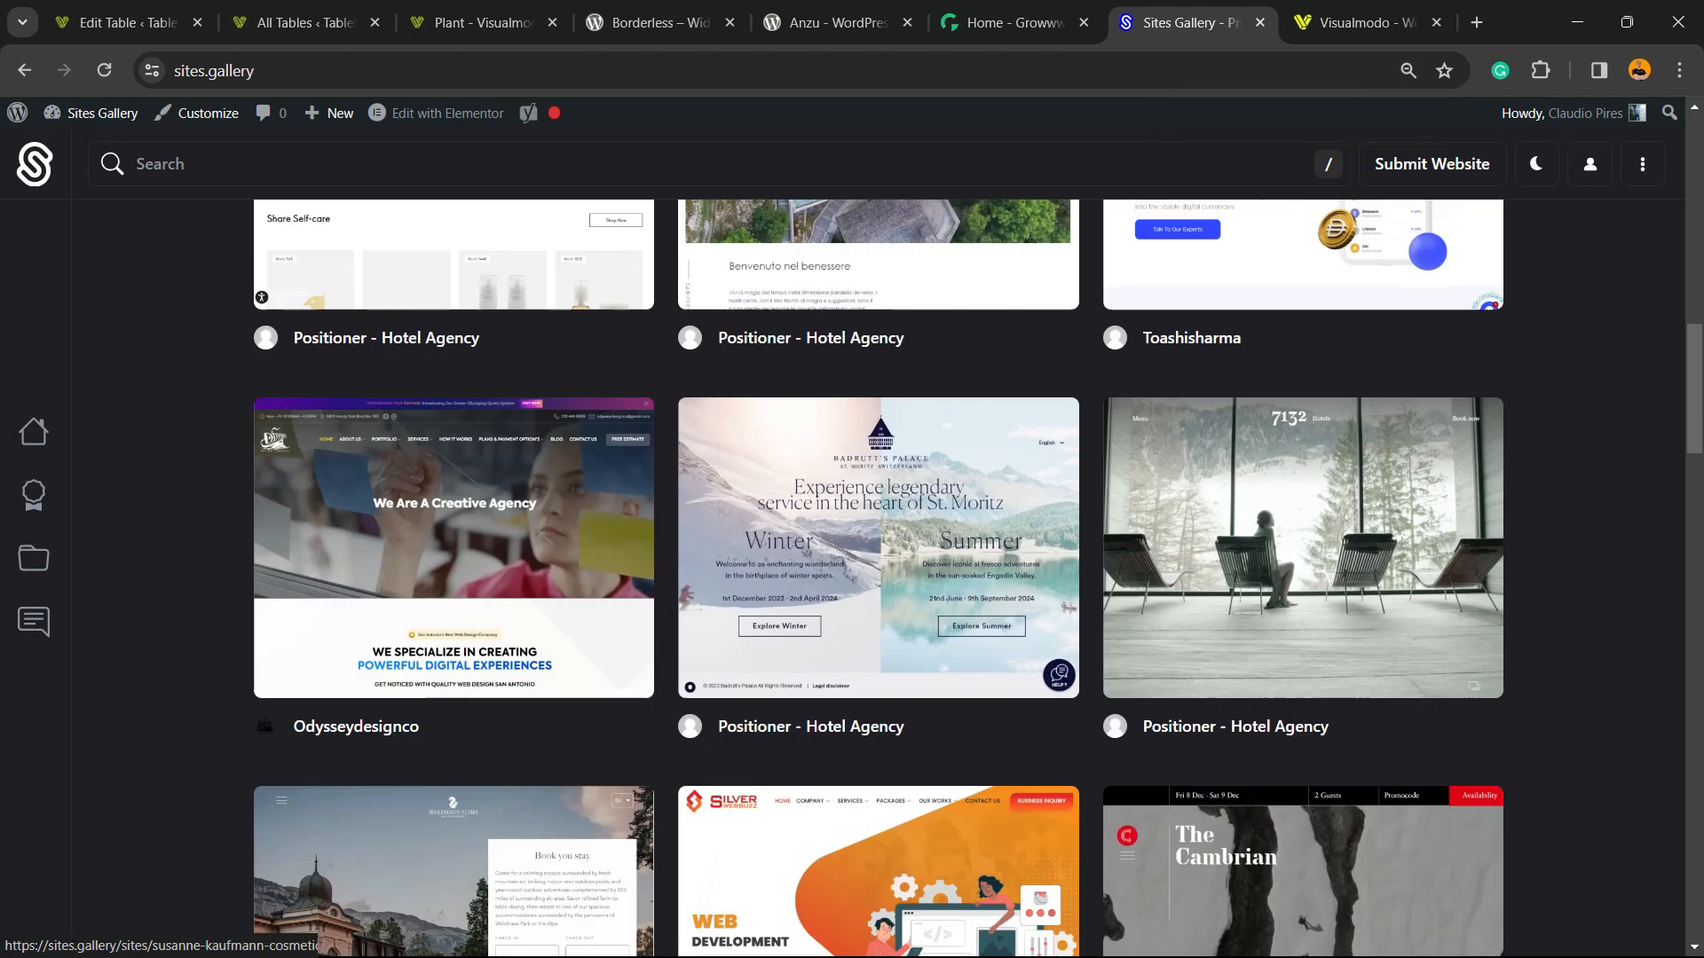
pyautogui.scroll(-3)
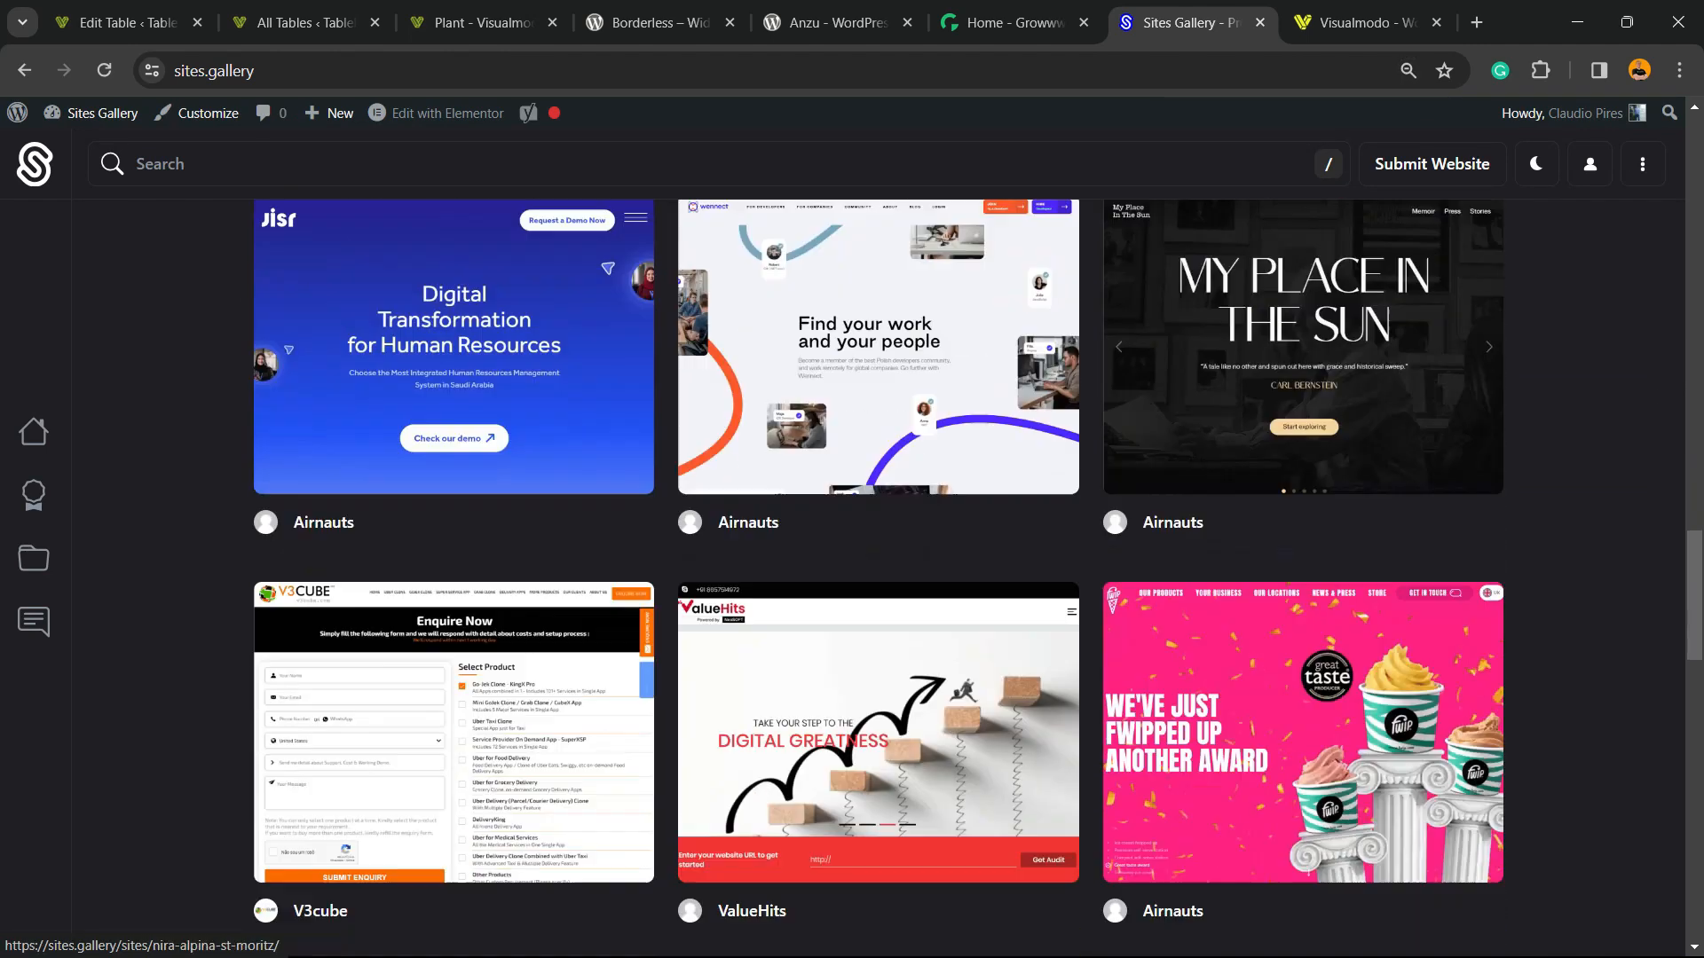
pyautogui.scroll(-3)
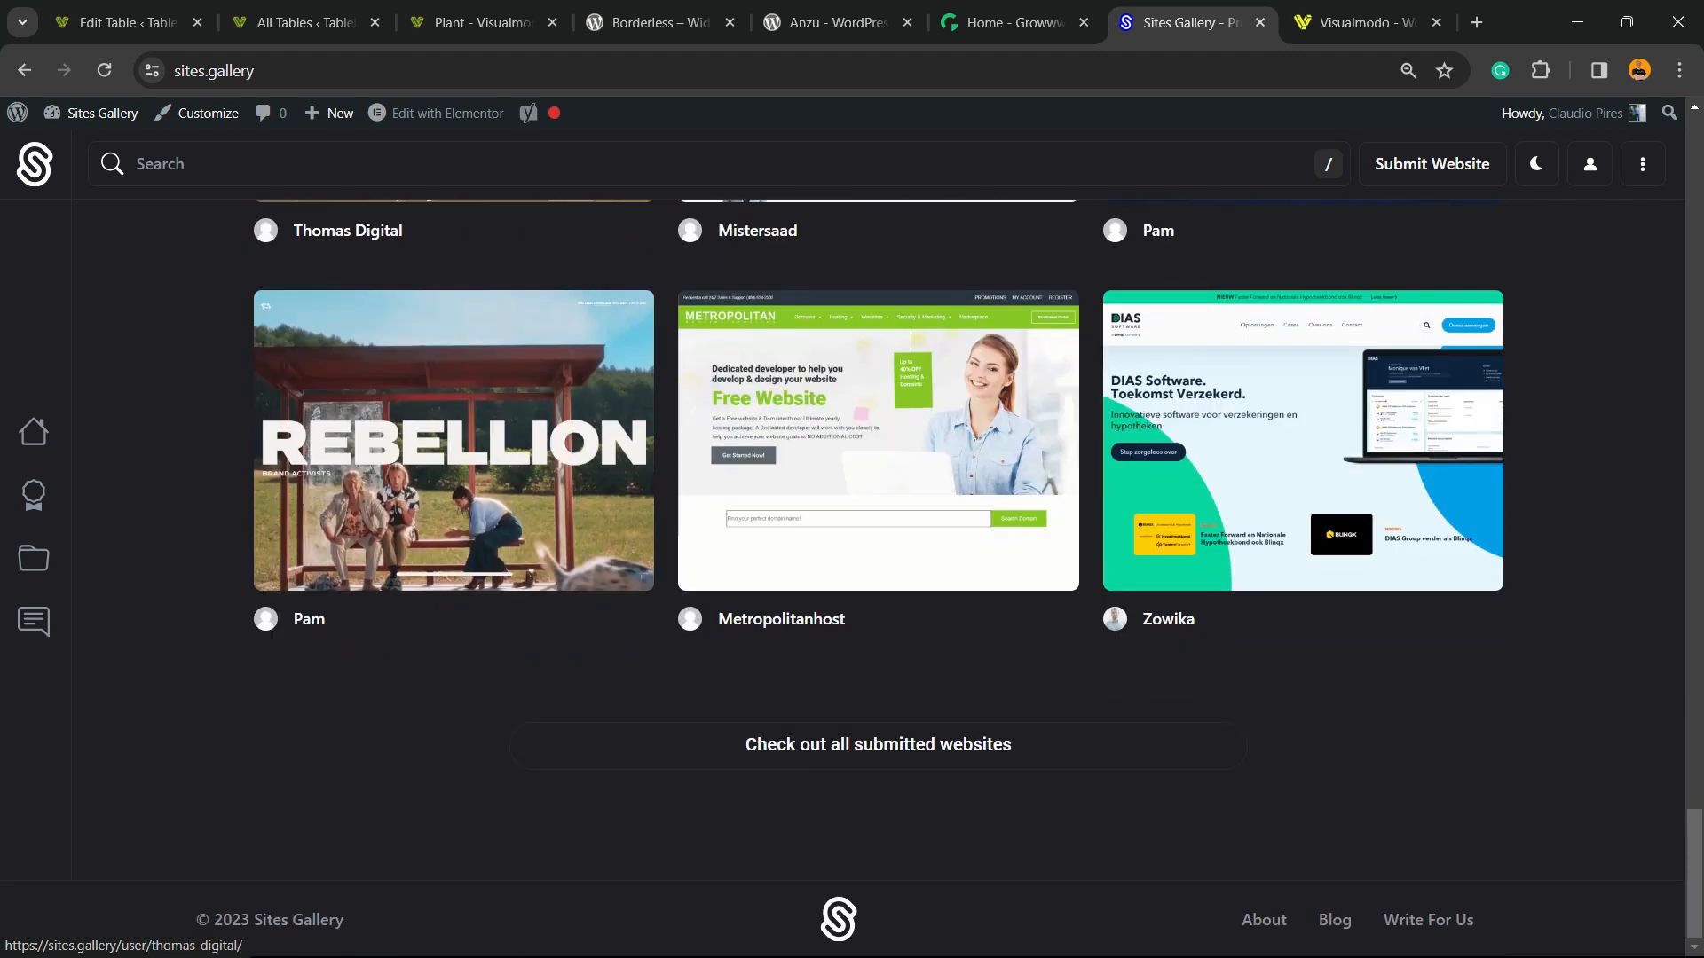
pyautogui.click(1365, 22)
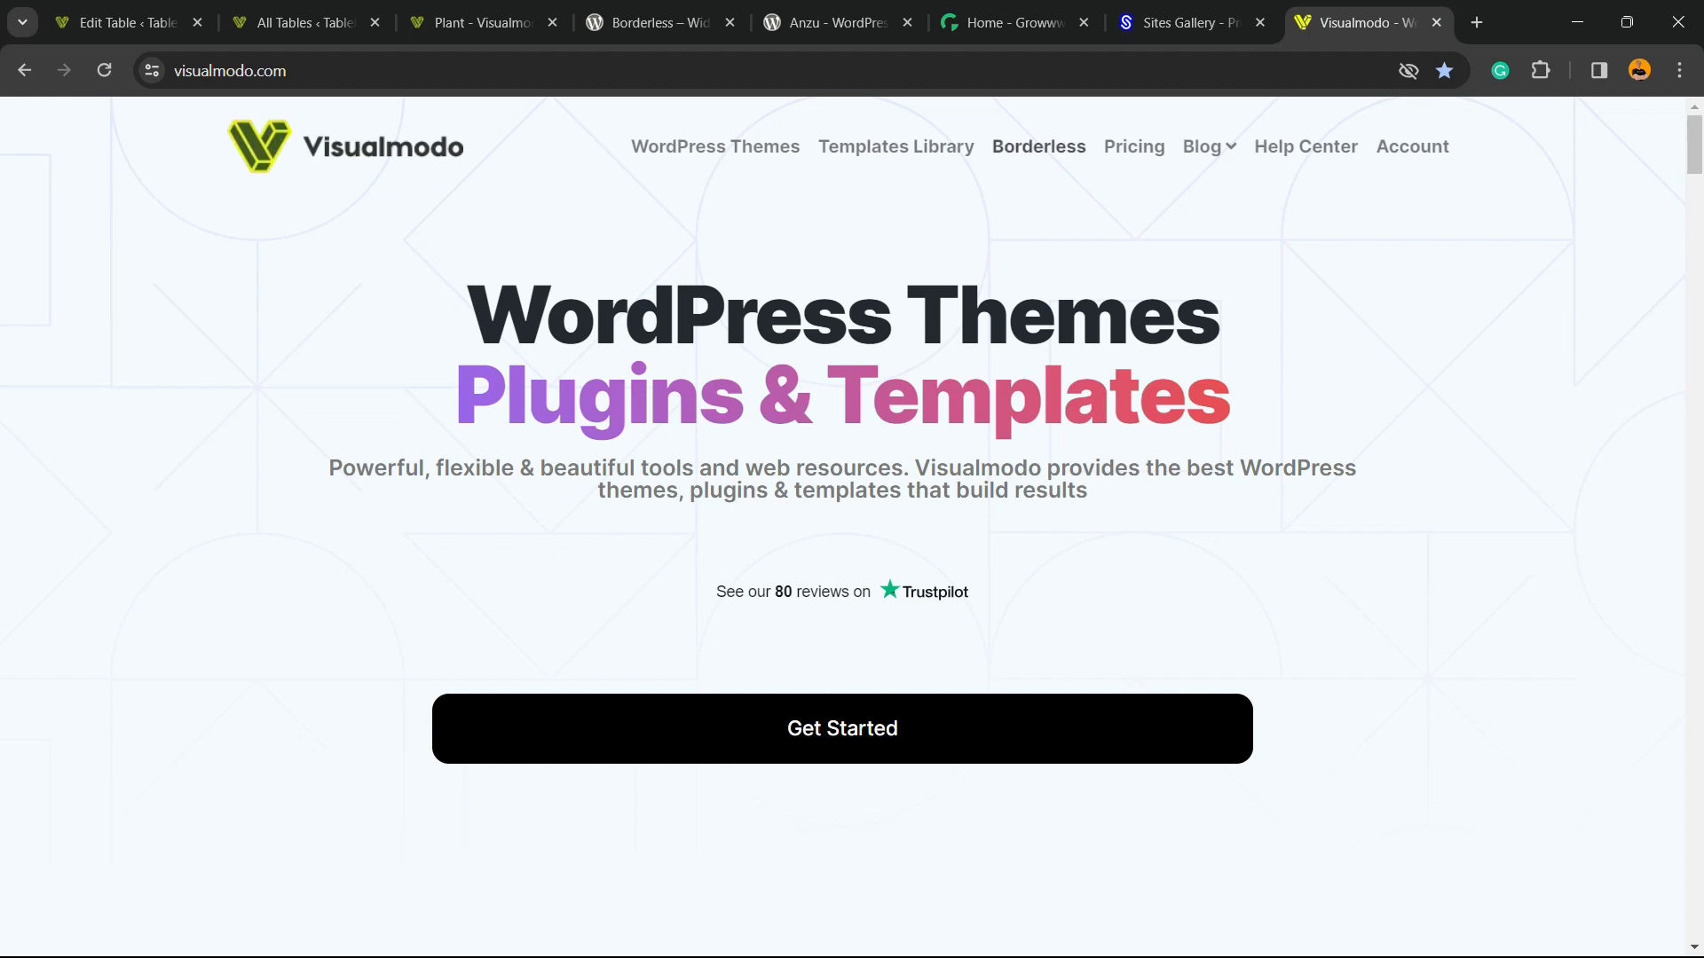
# Browse Visualmodo's Templates Library cards such as Hairstyling, Coffee Shop, Coach and Virtual Assistance
pyautogui.click(896, 147)
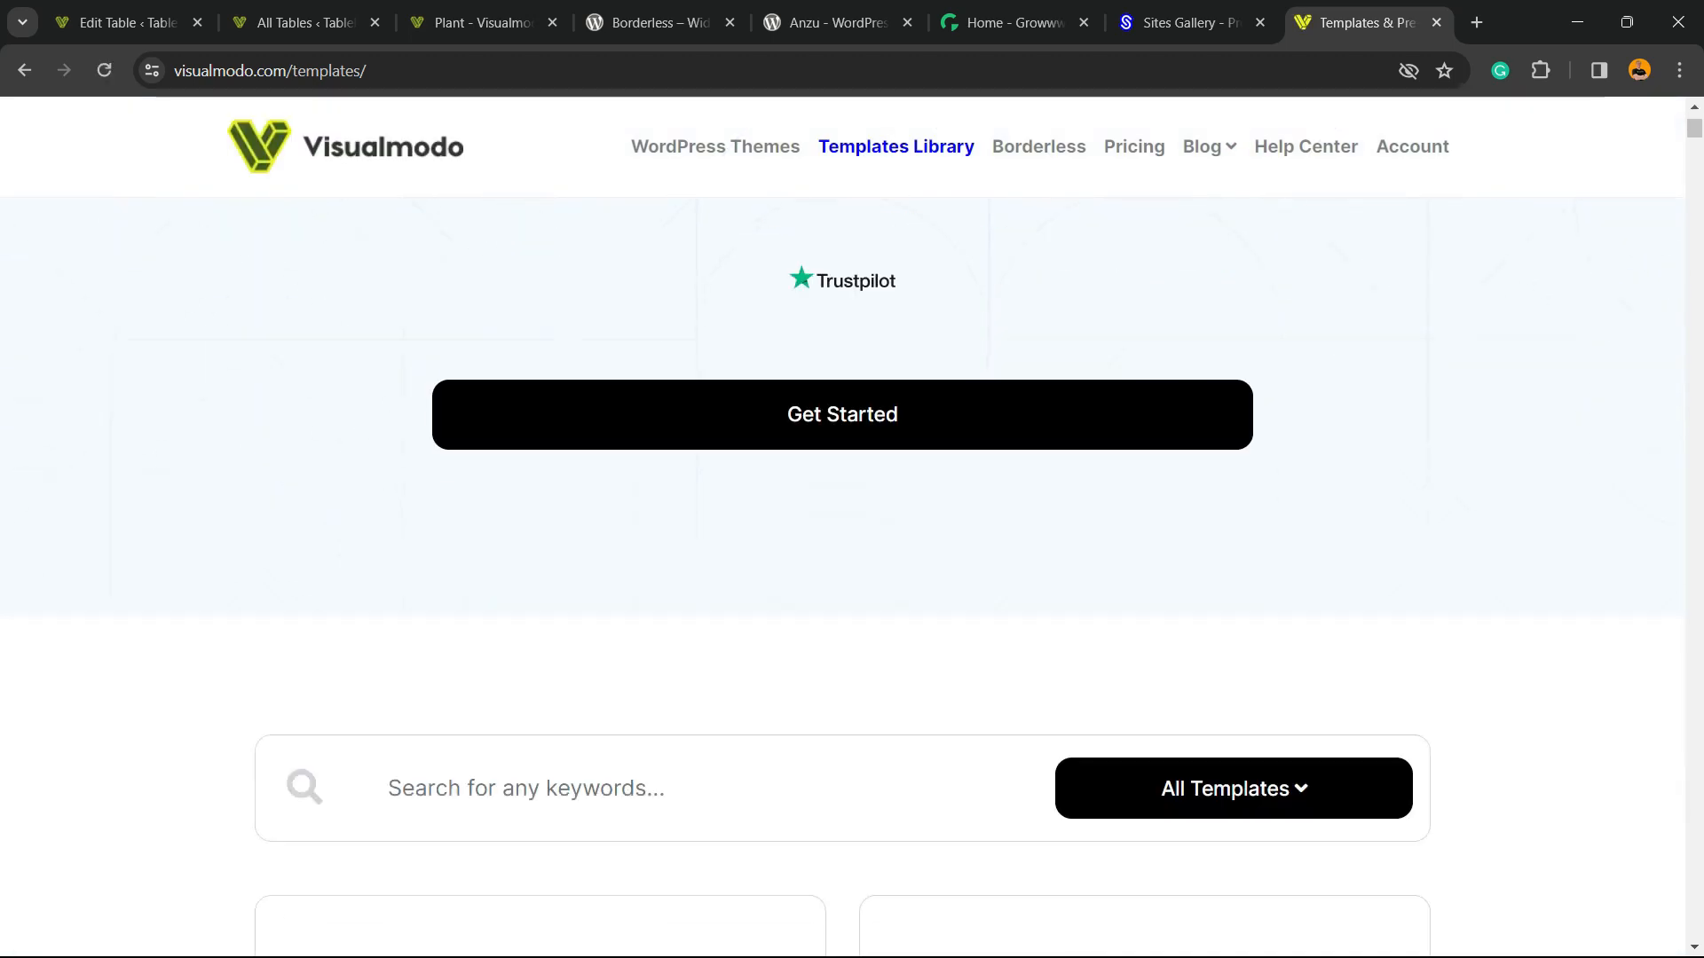
pyautogui.scroll(-3)
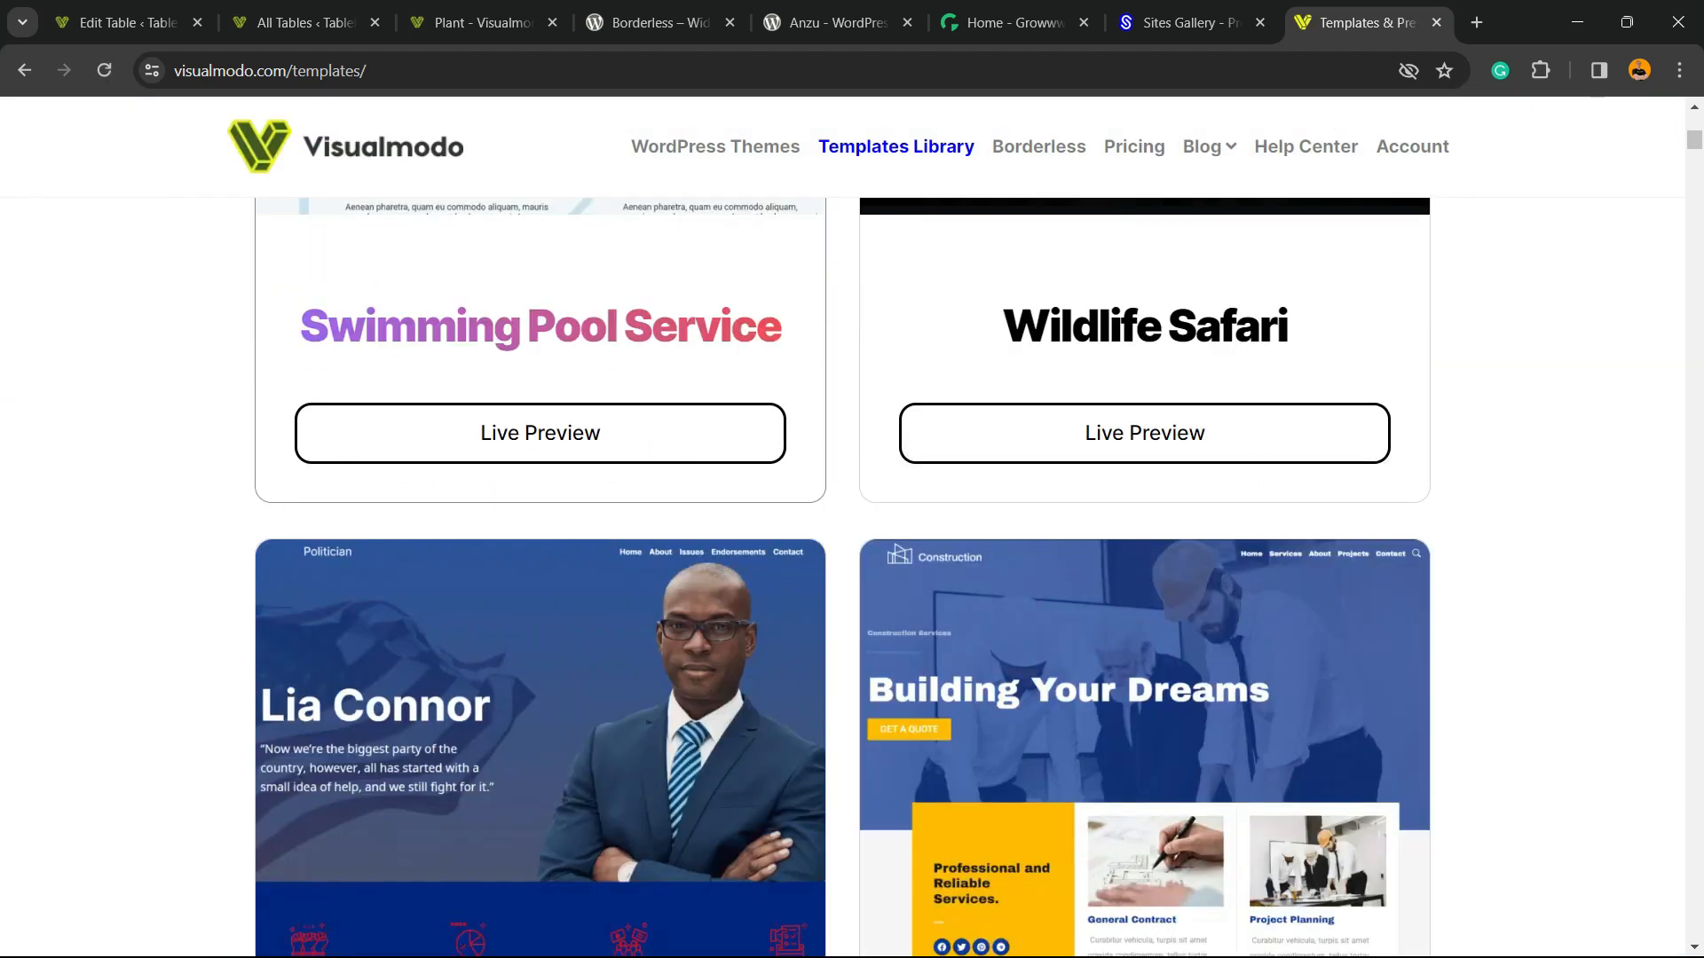
pyautogui.scroll(-3)
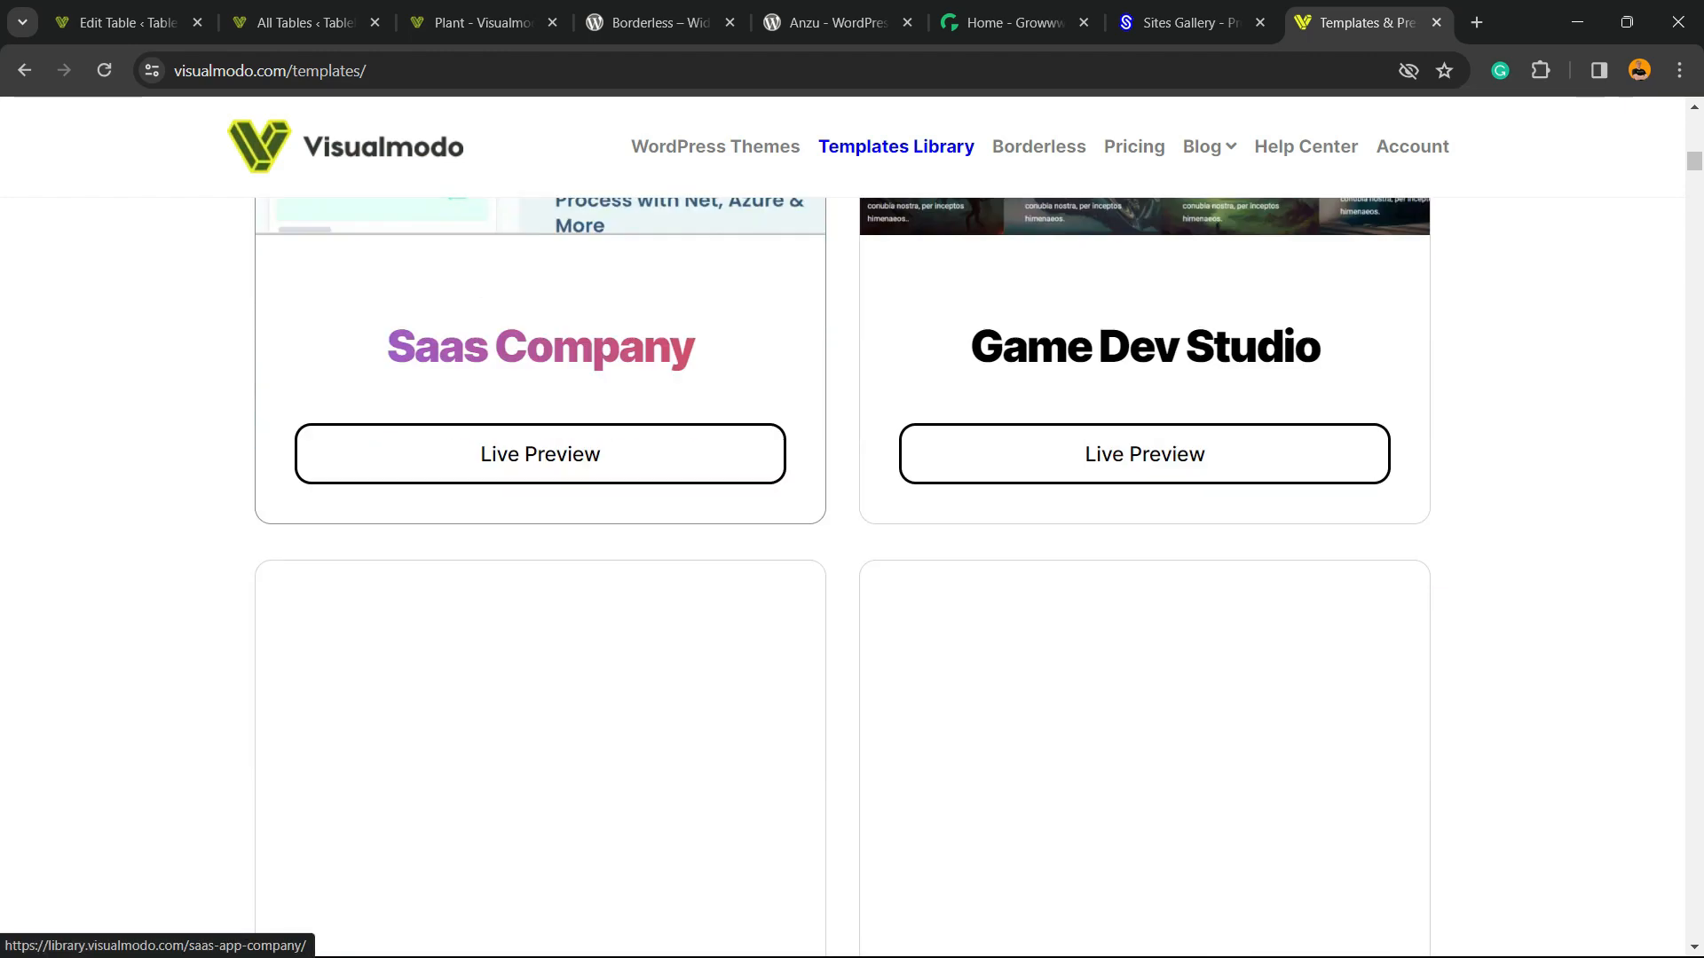
pyautogui.scroll(-3)
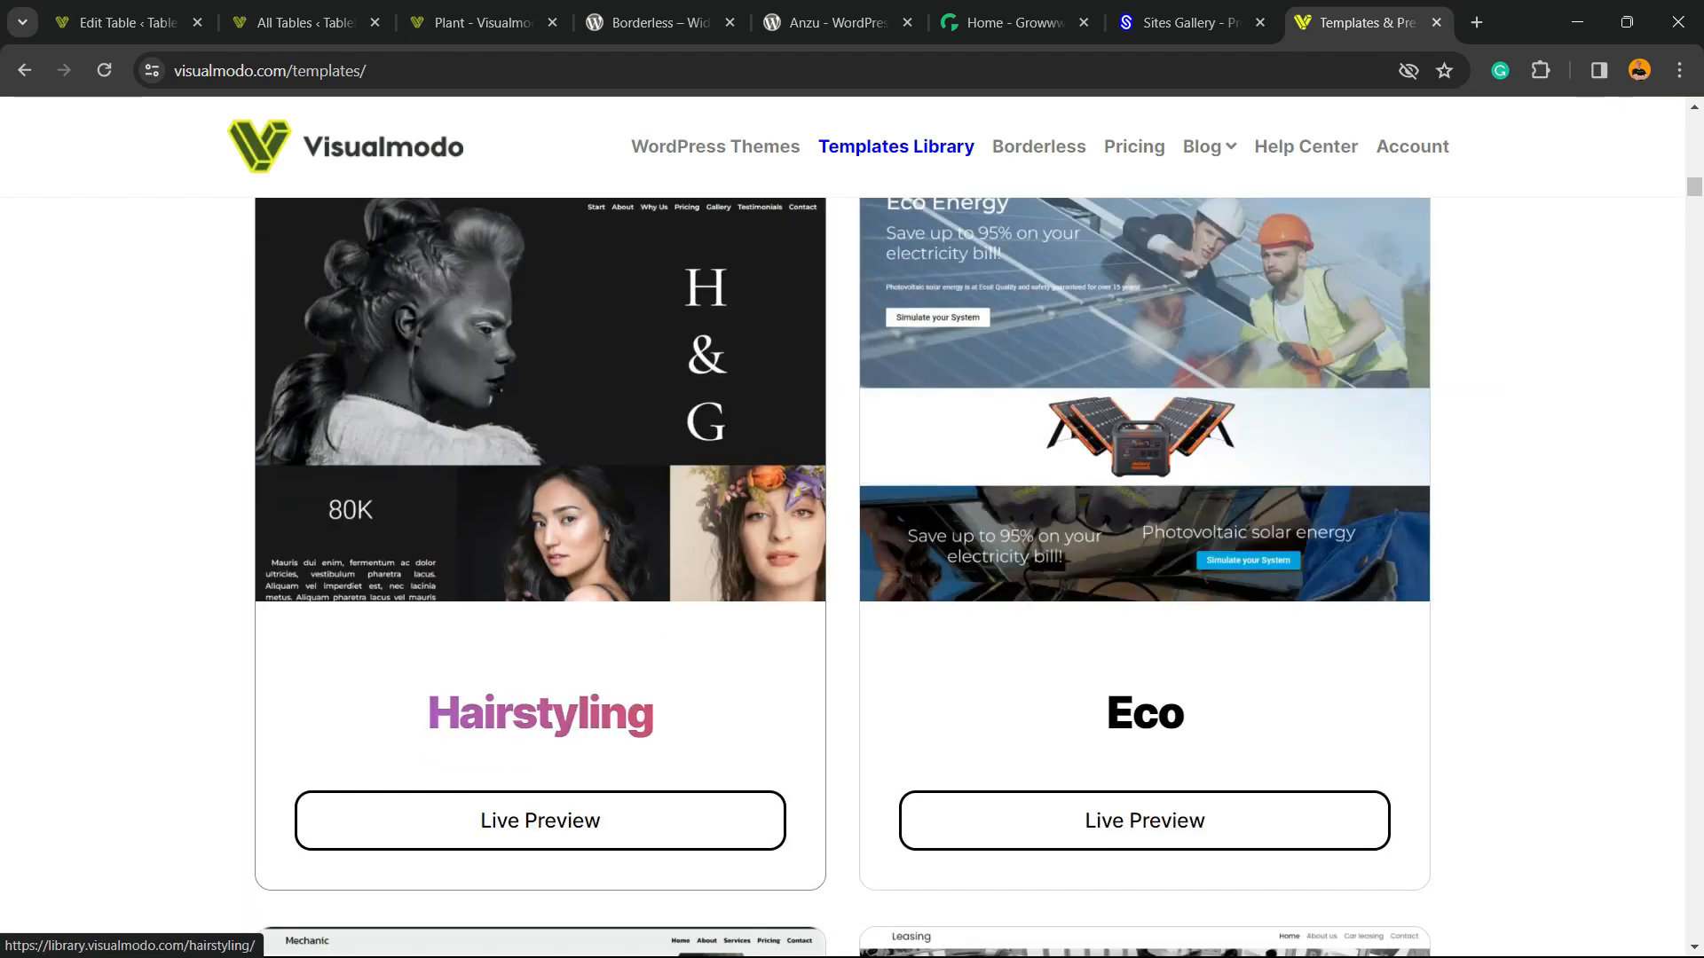
pyautogui.scroll(-3)
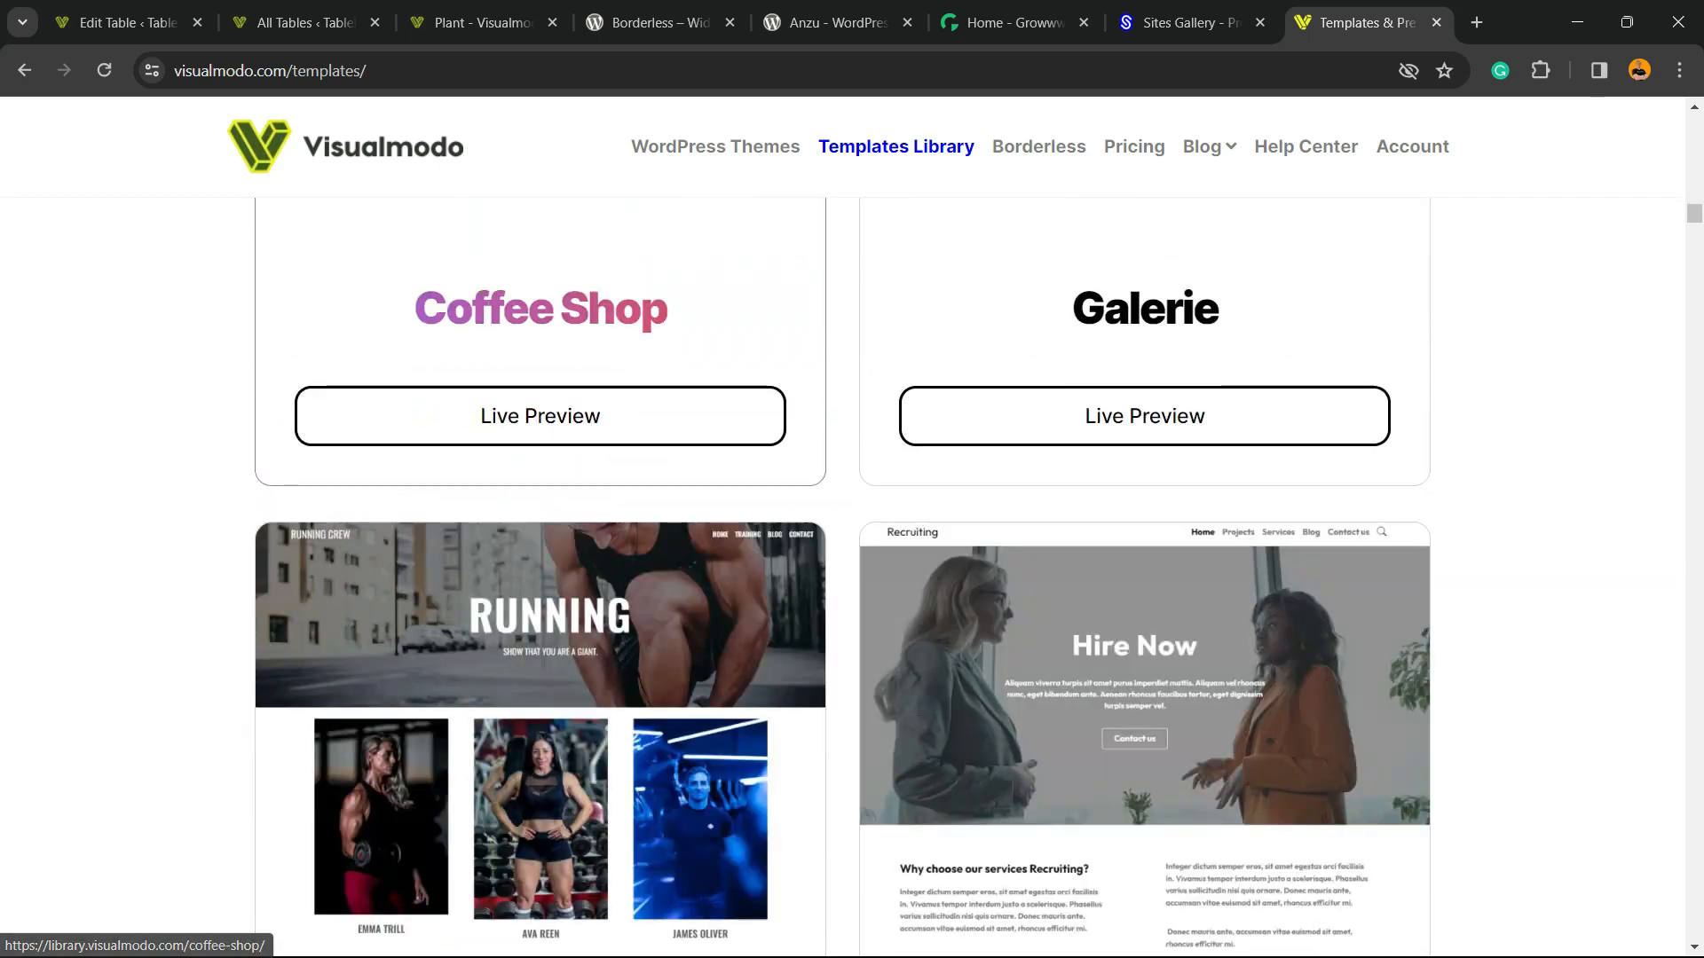
pyautogui.scroll(-3)
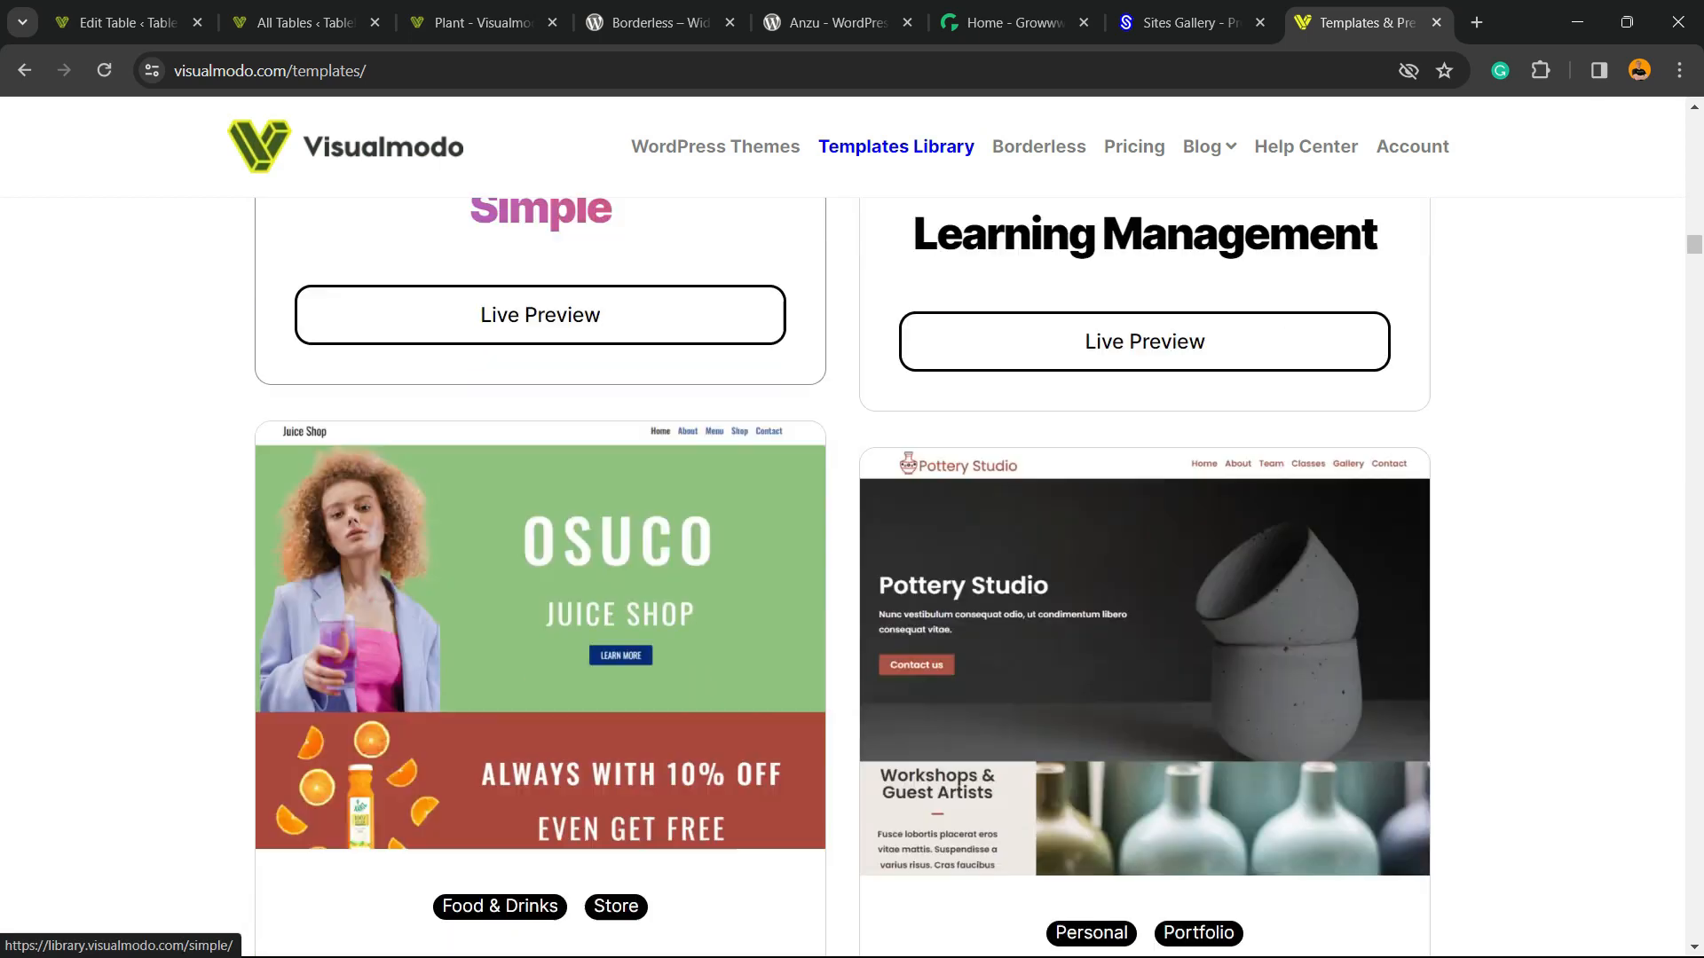
pyautogui.scroll(-3)
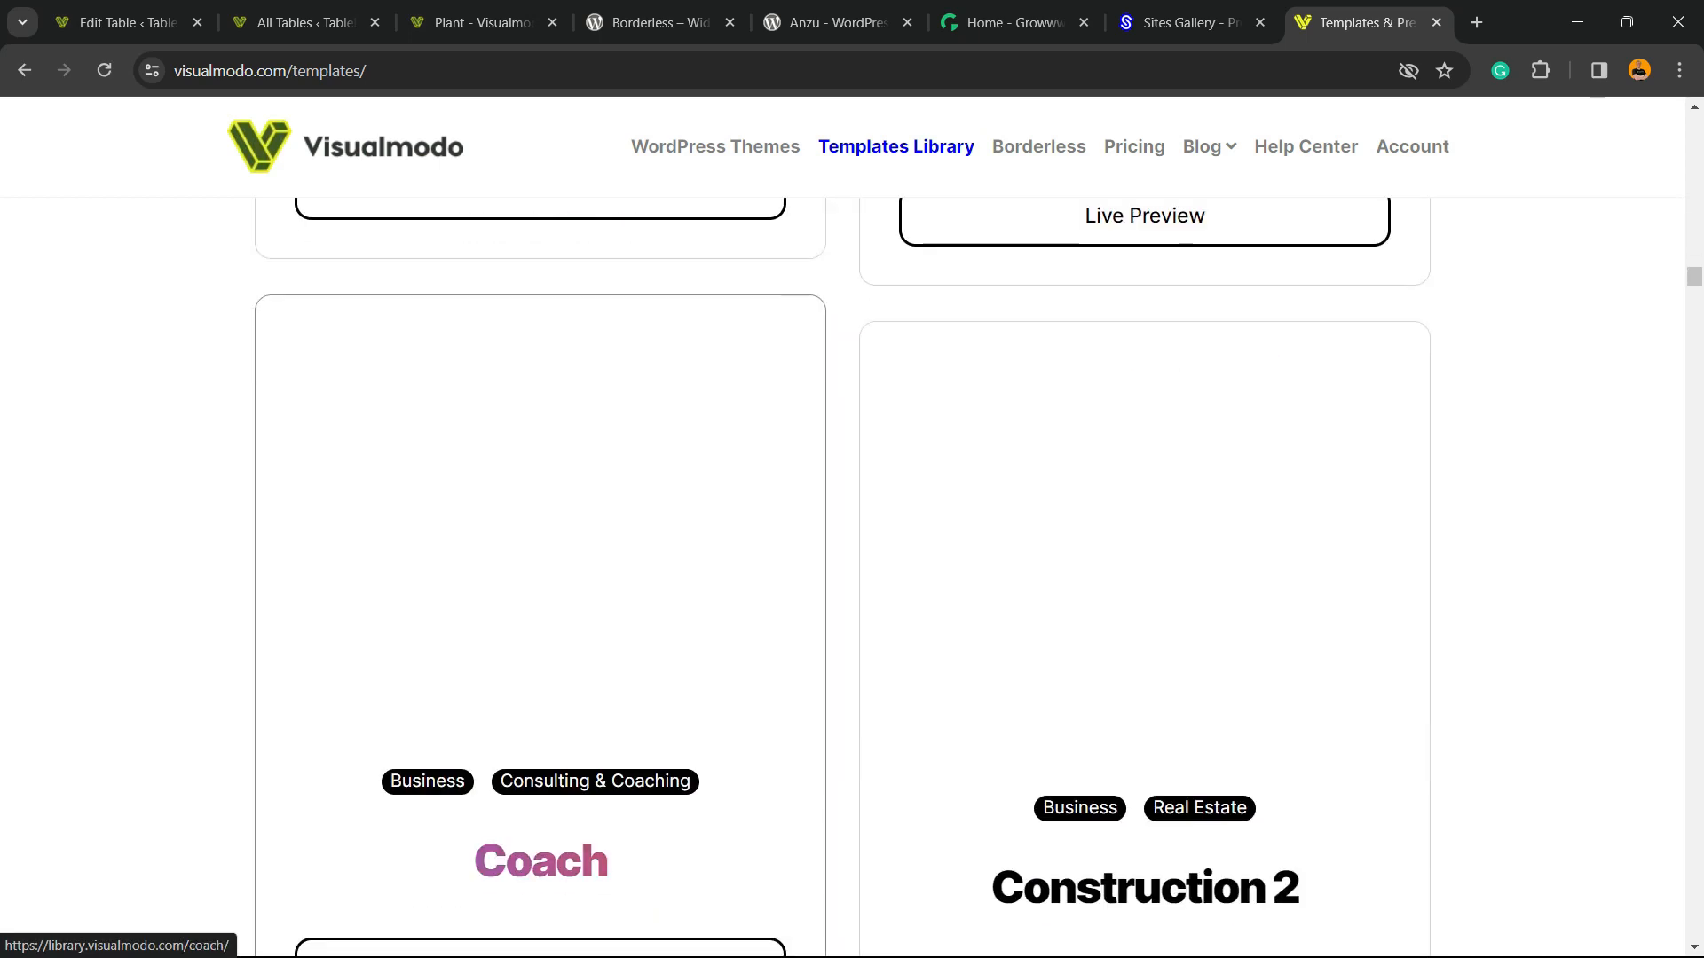
pyautogui.scroll(-3)
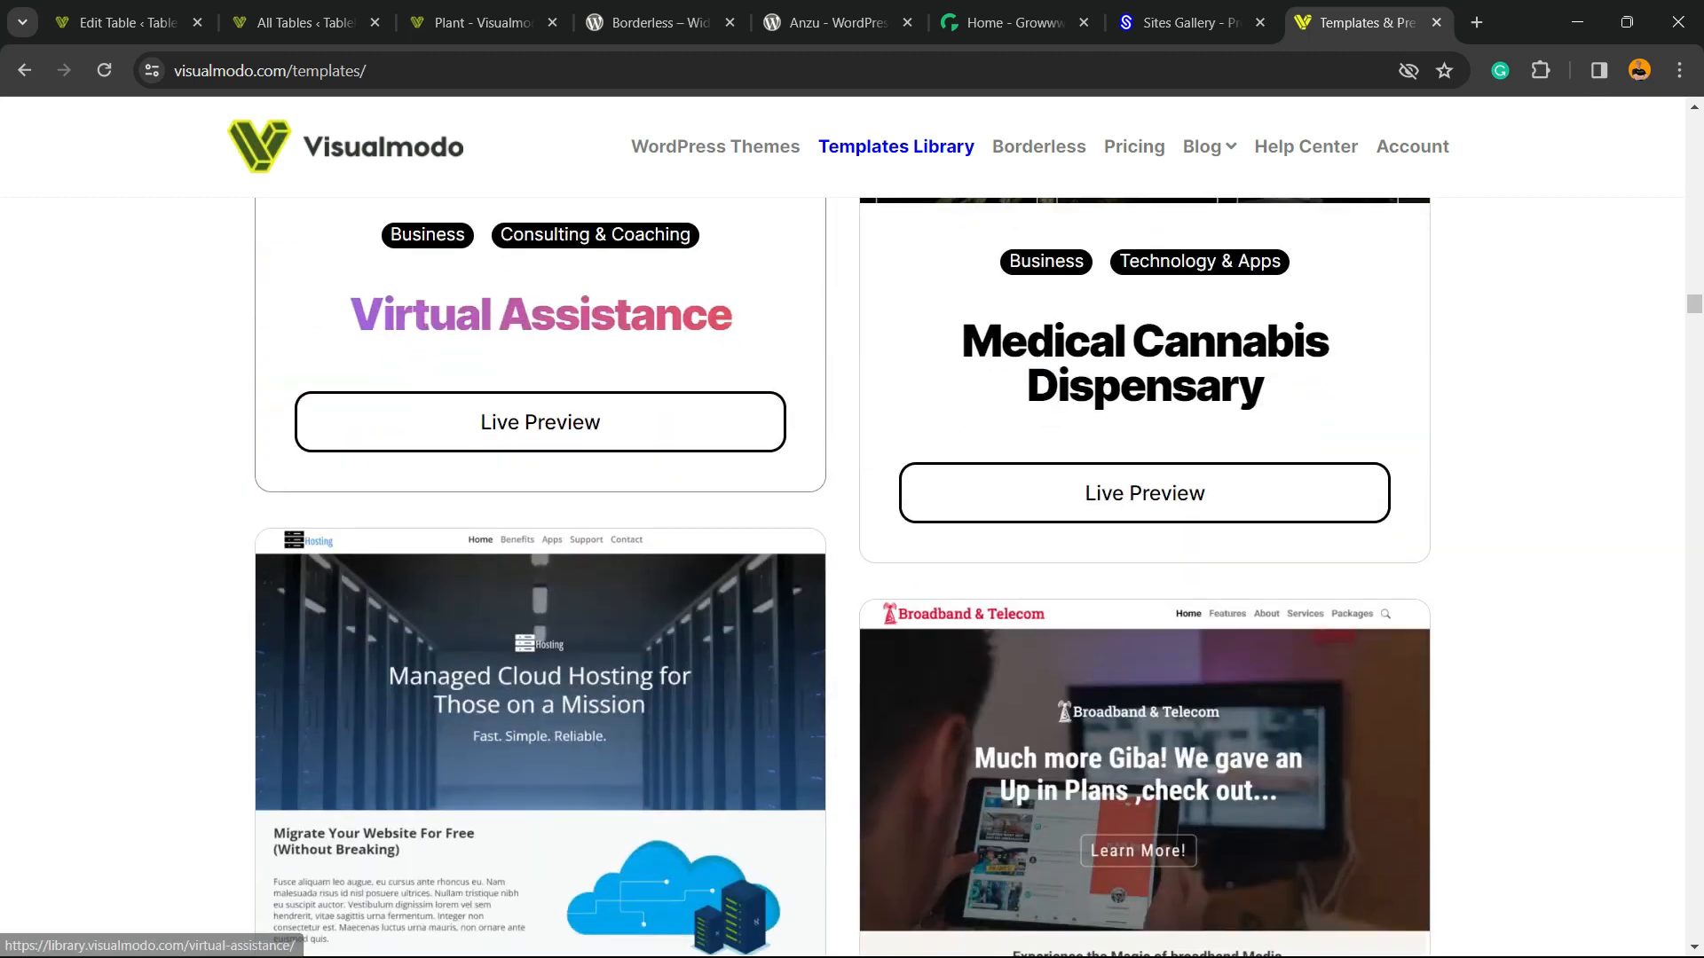